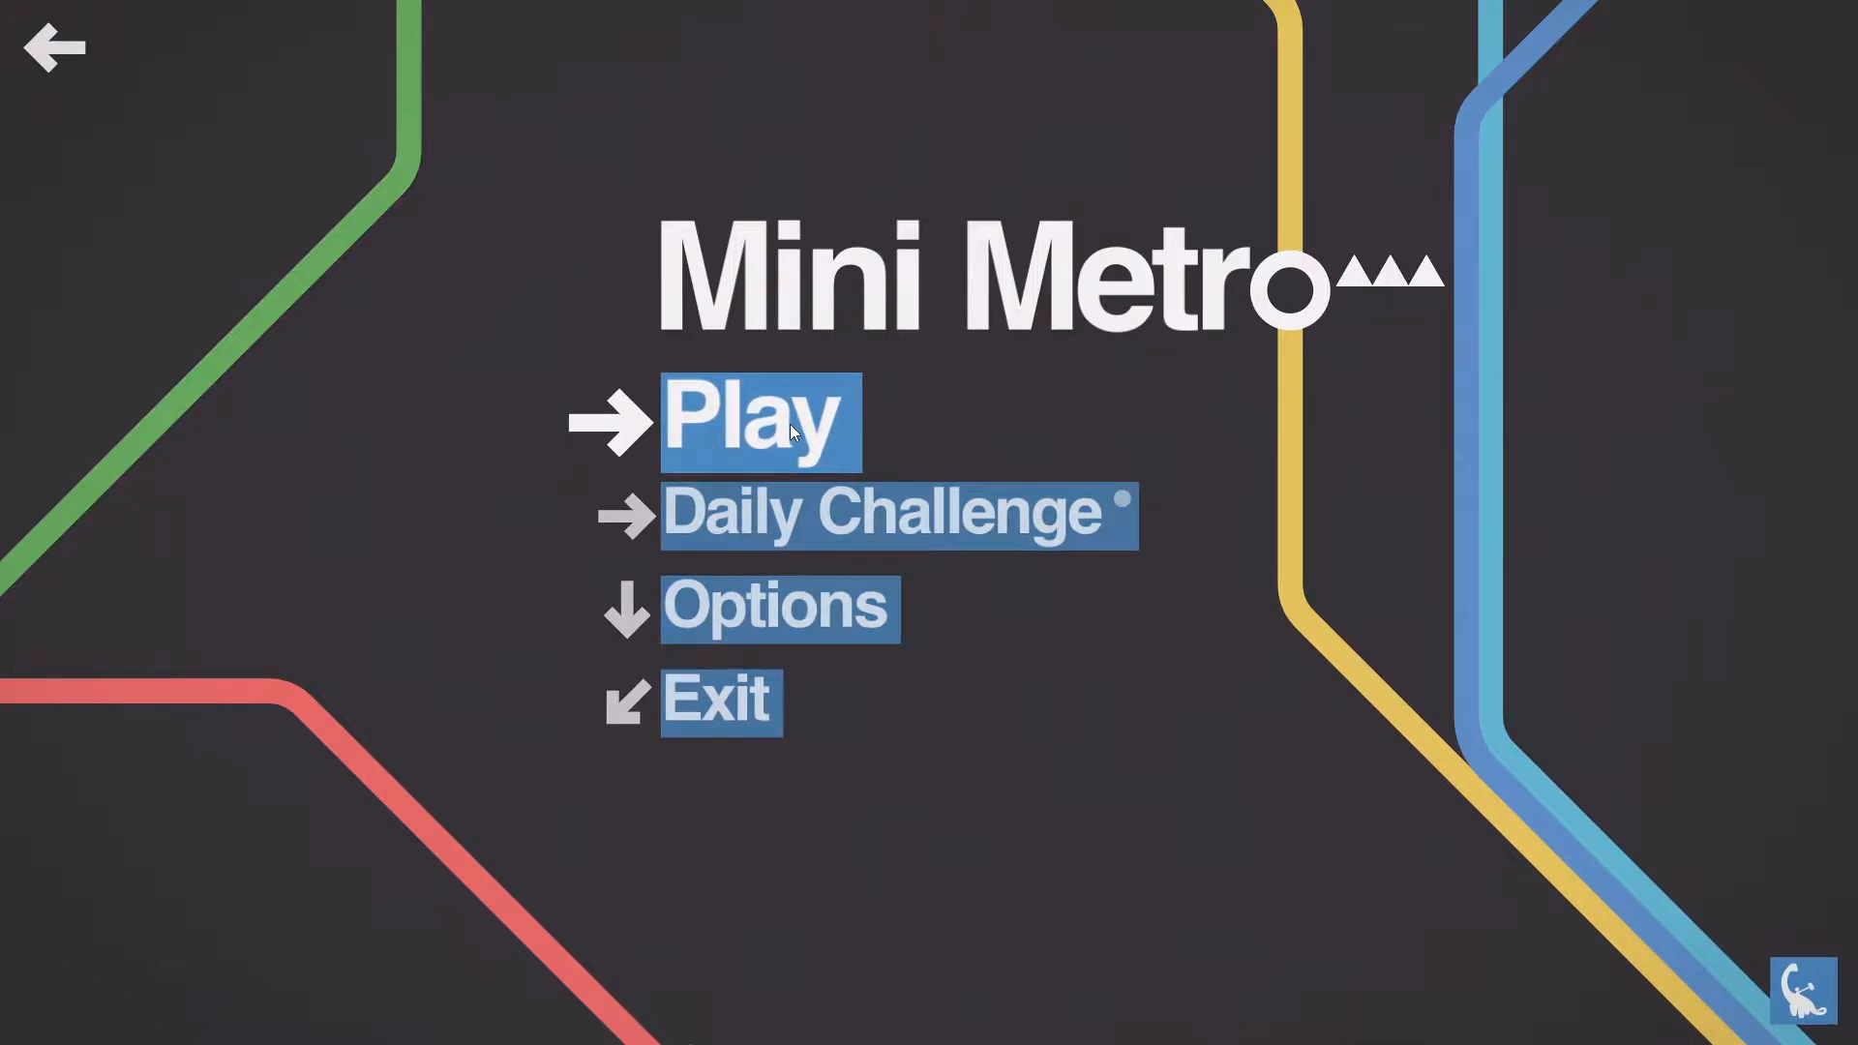
# Step: Start a new game on the Berlin map from the city carousel
pyautogui.click(759, 420)
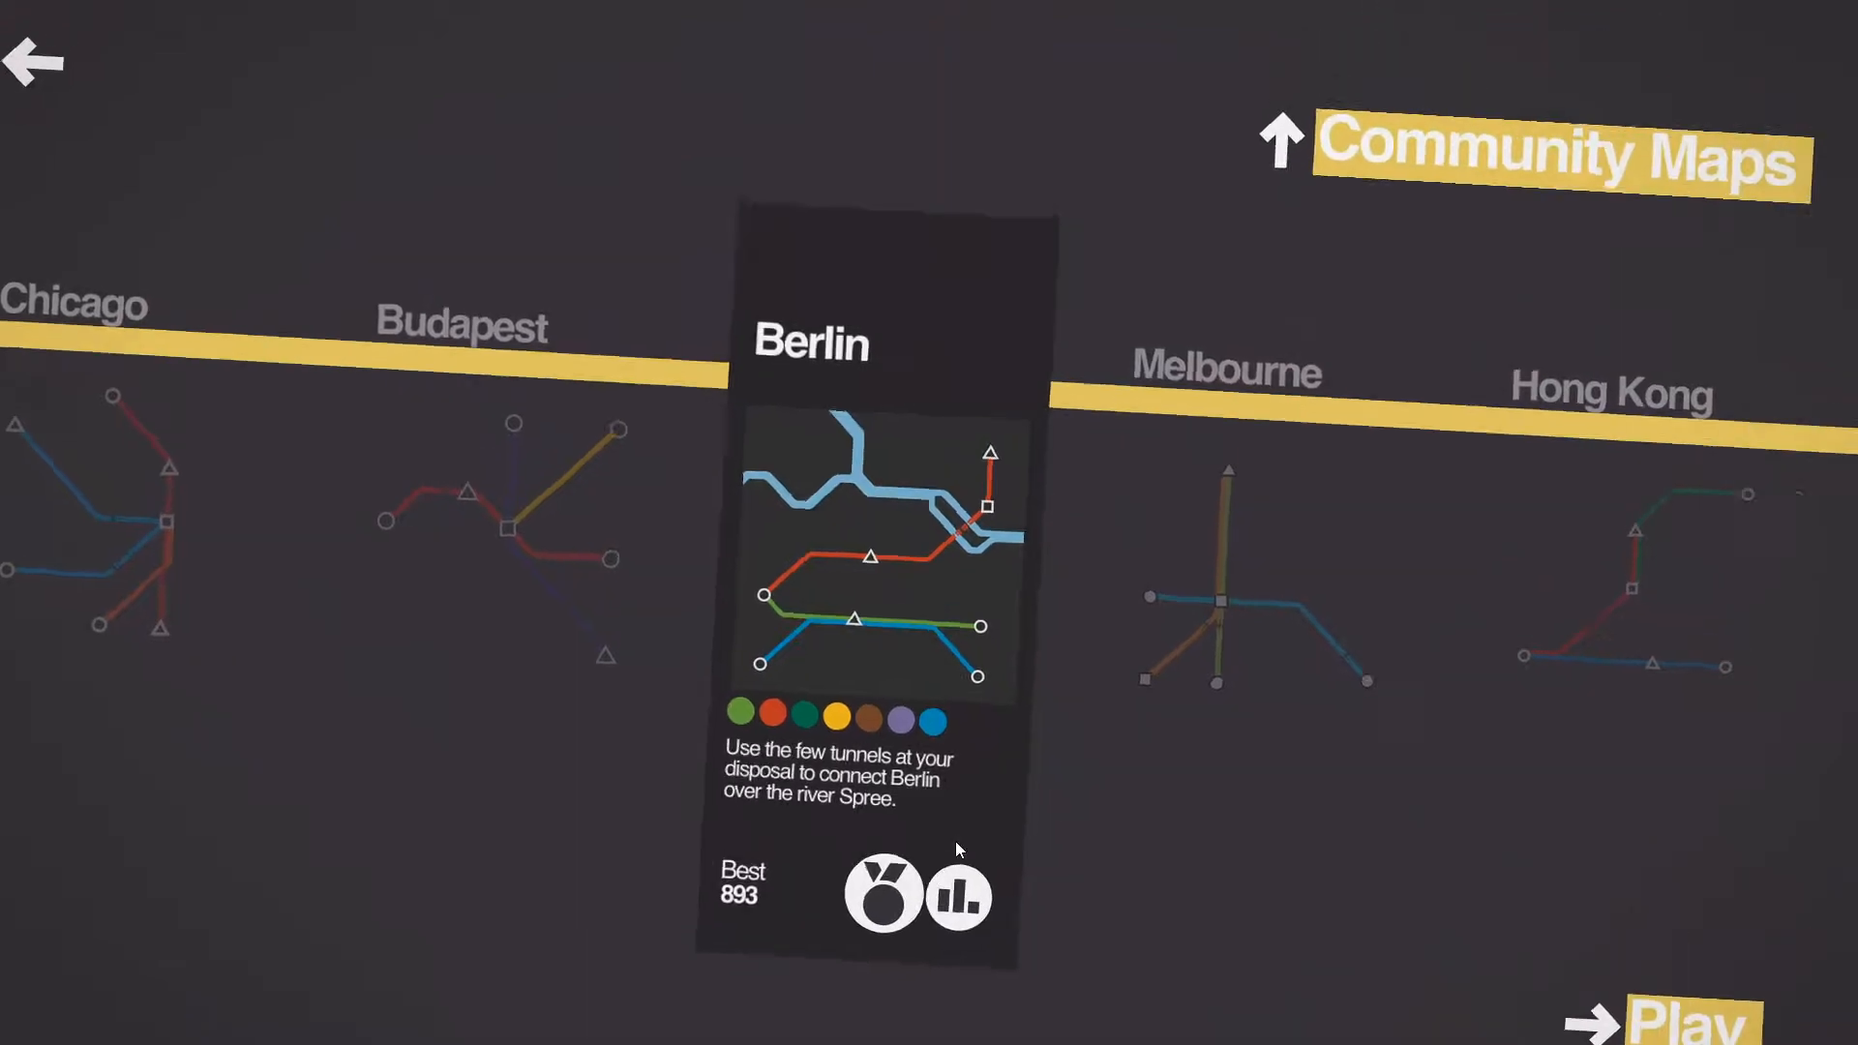
pyautogui.click(883, 898)
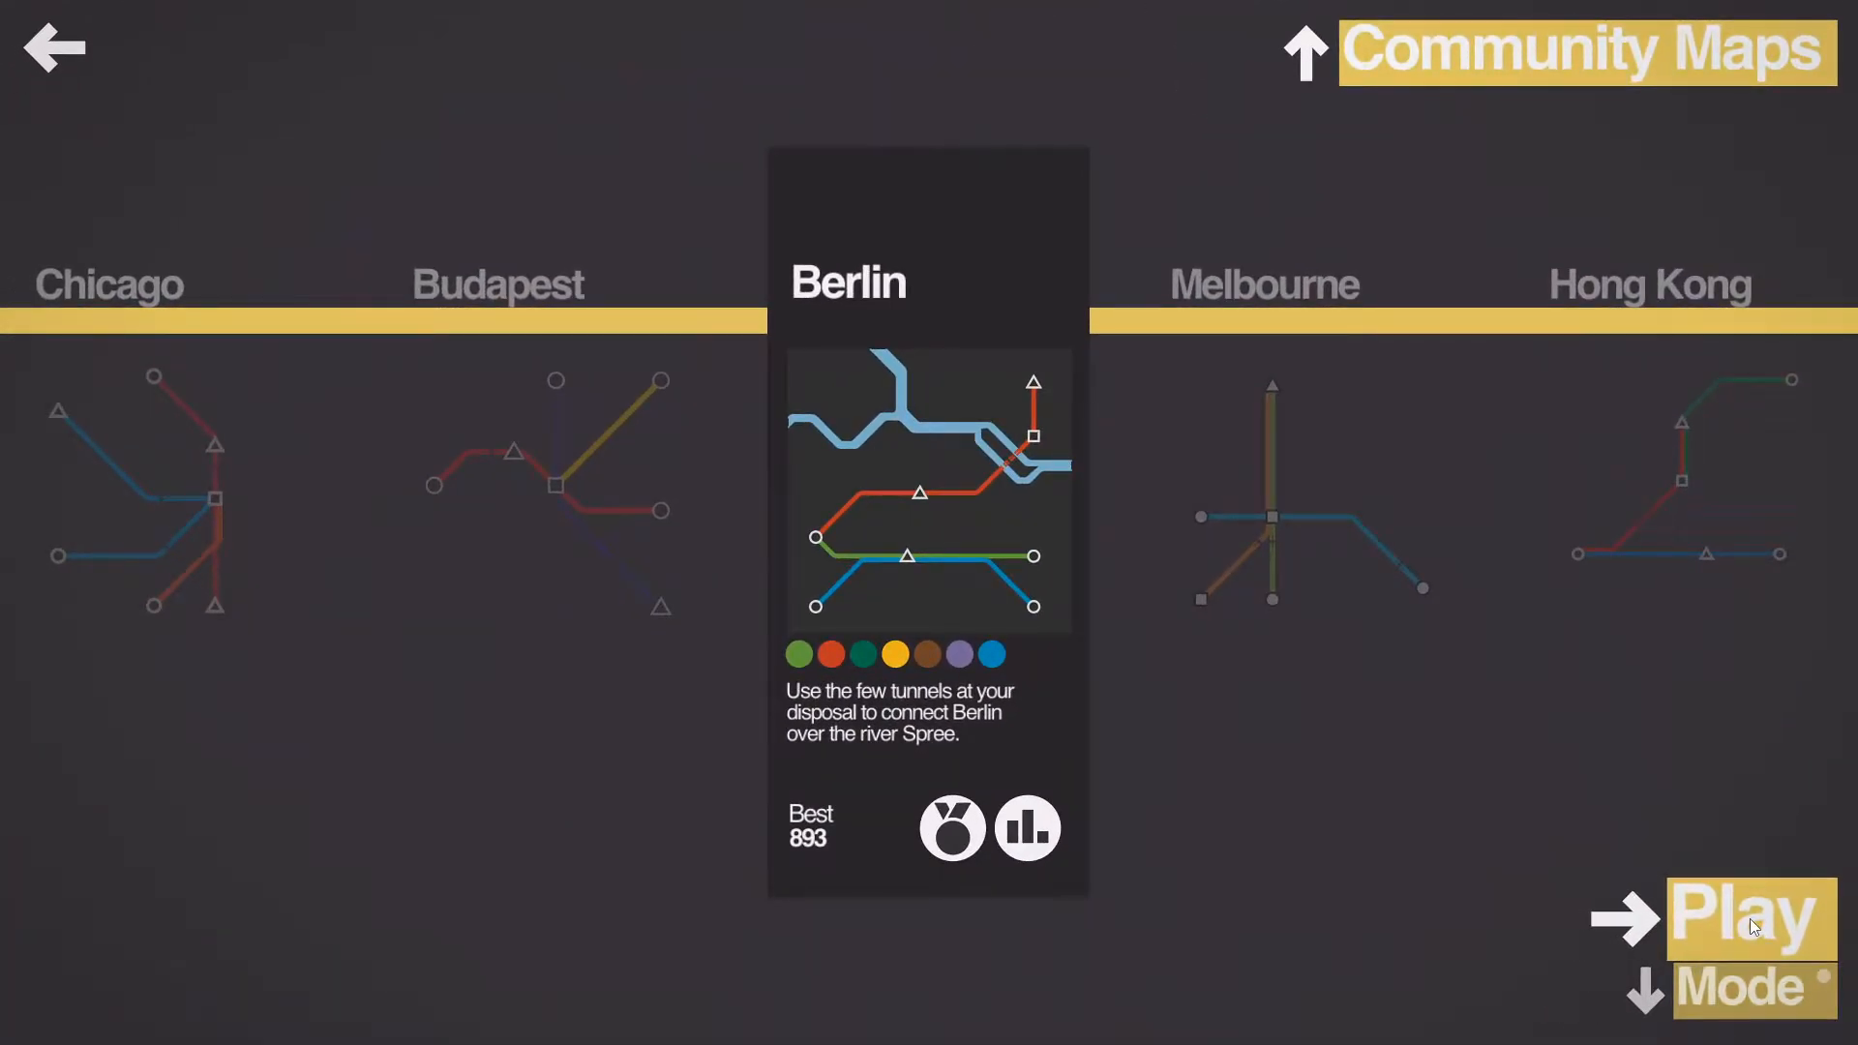
pyautogui.click(1750, 920)
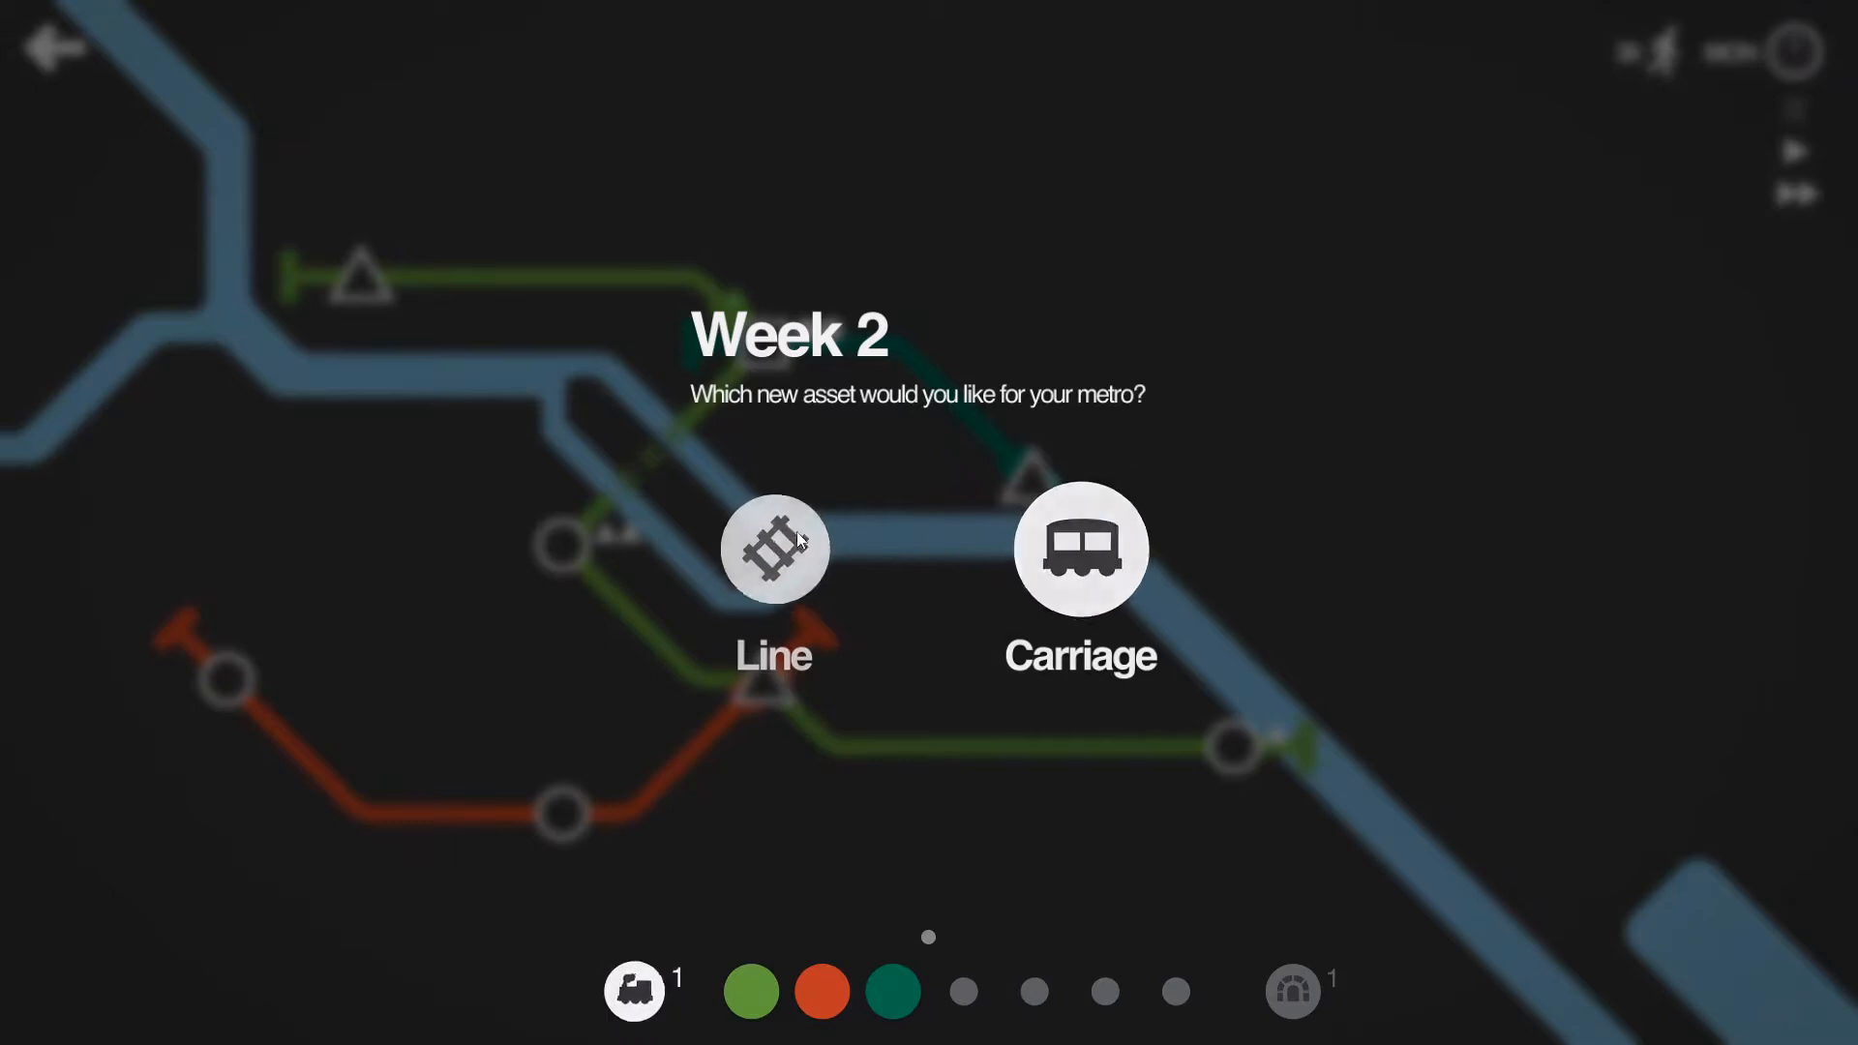
# Step: Take the extra line as the week 2 reward for the new yellow southwest line
pyautogui.click(774, 550)
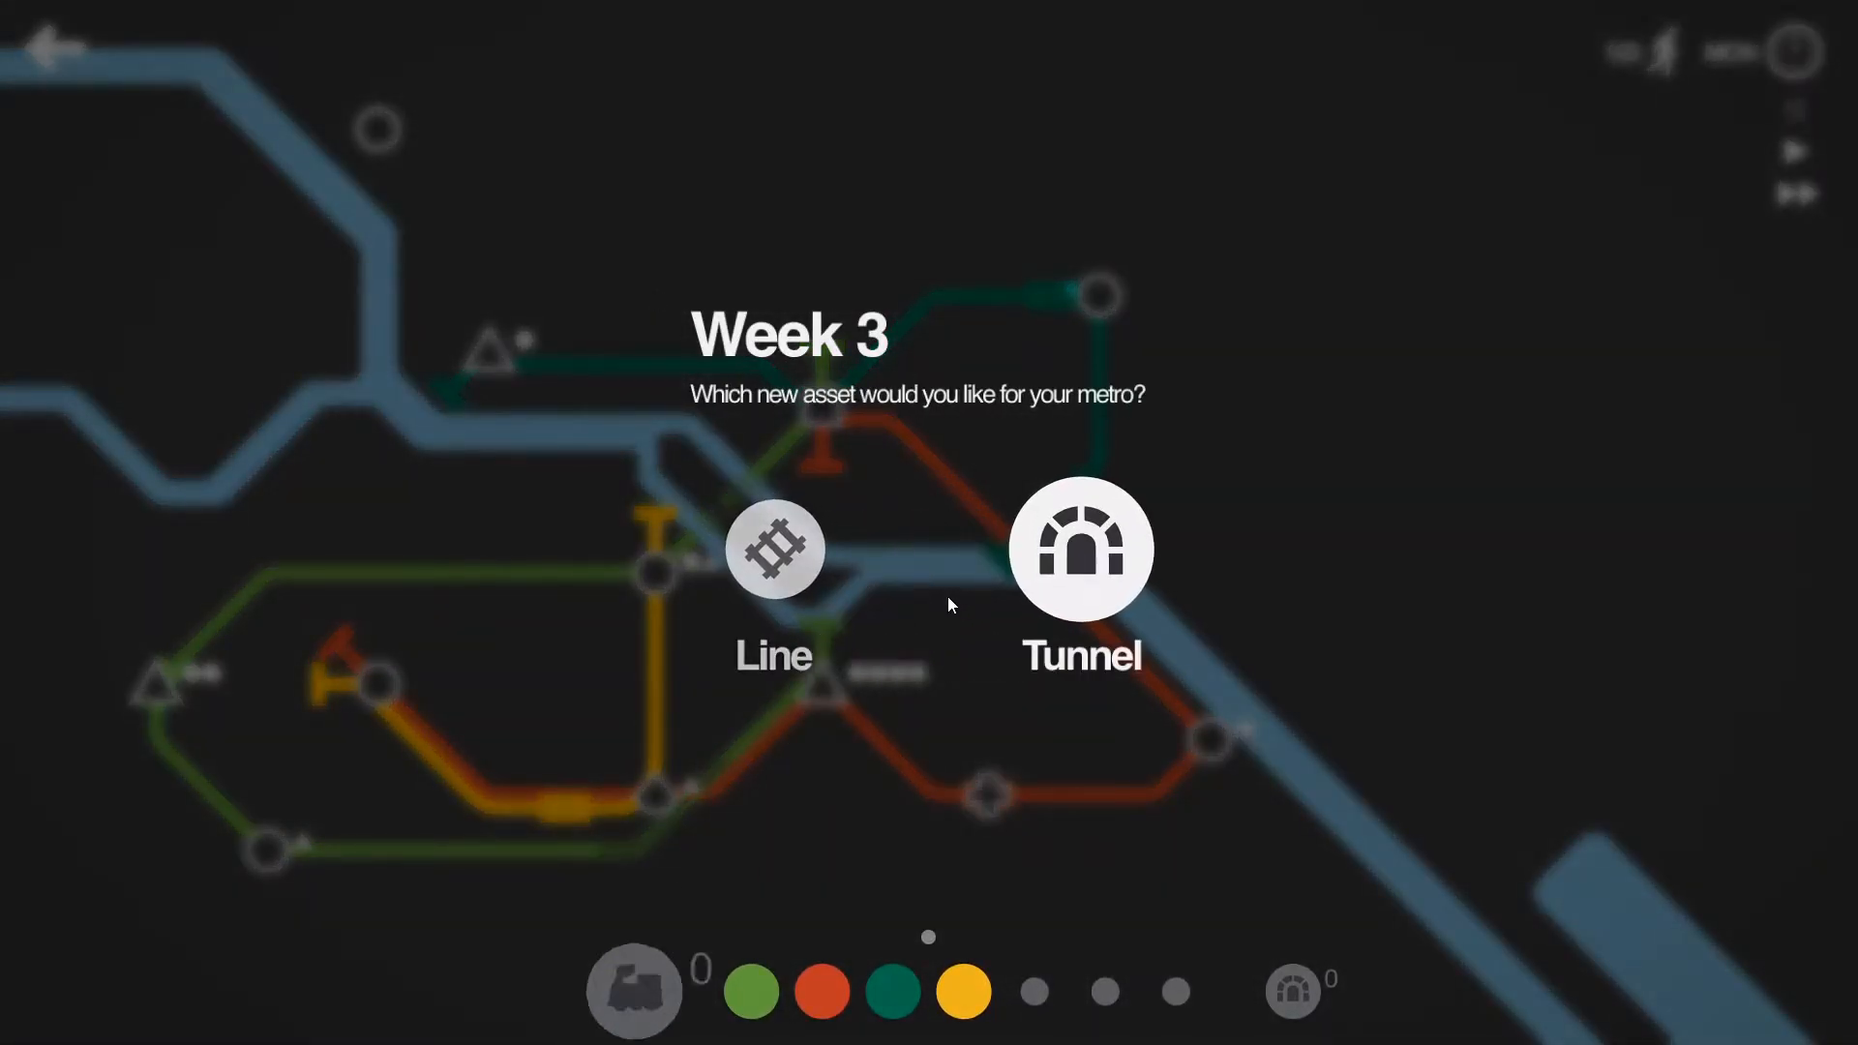
# Step: Take the tunnel as the week 3 reward so the yellow line can cross the river north
pyautogui.click(1082, 550)
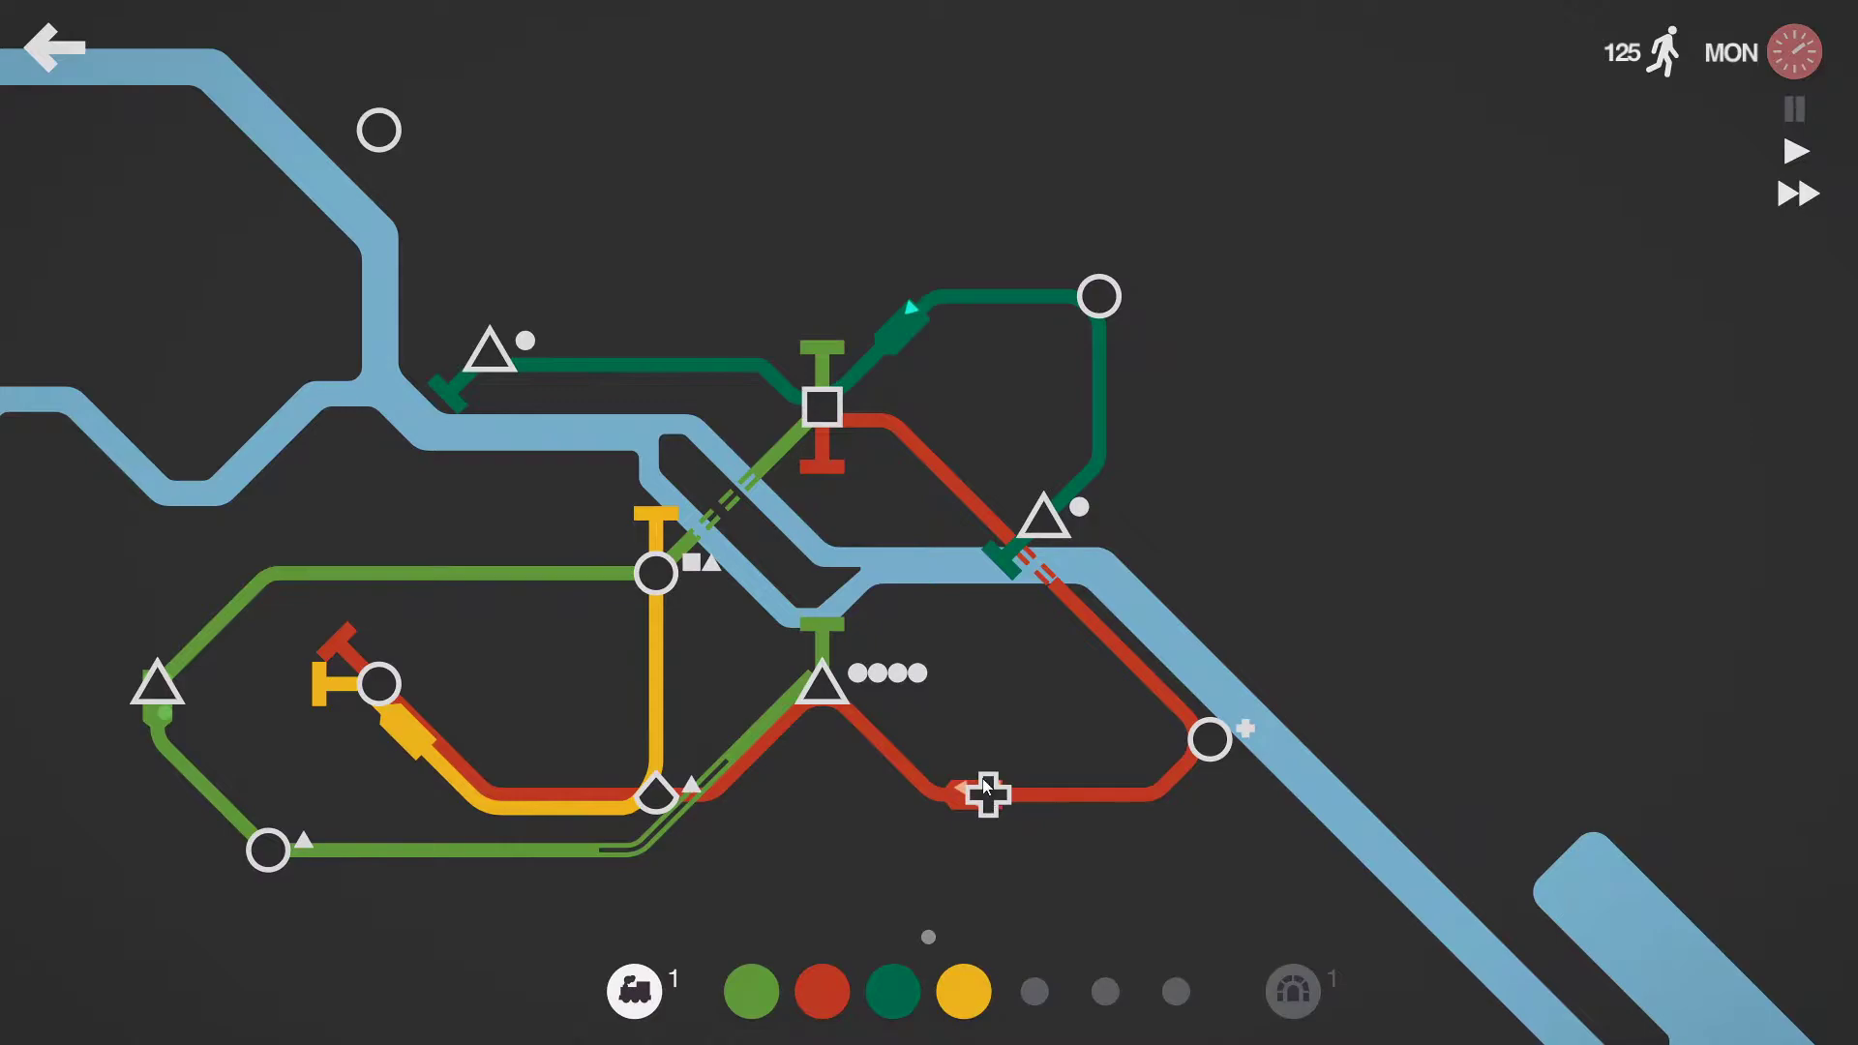
pyautogui.moveTo(974, 685)
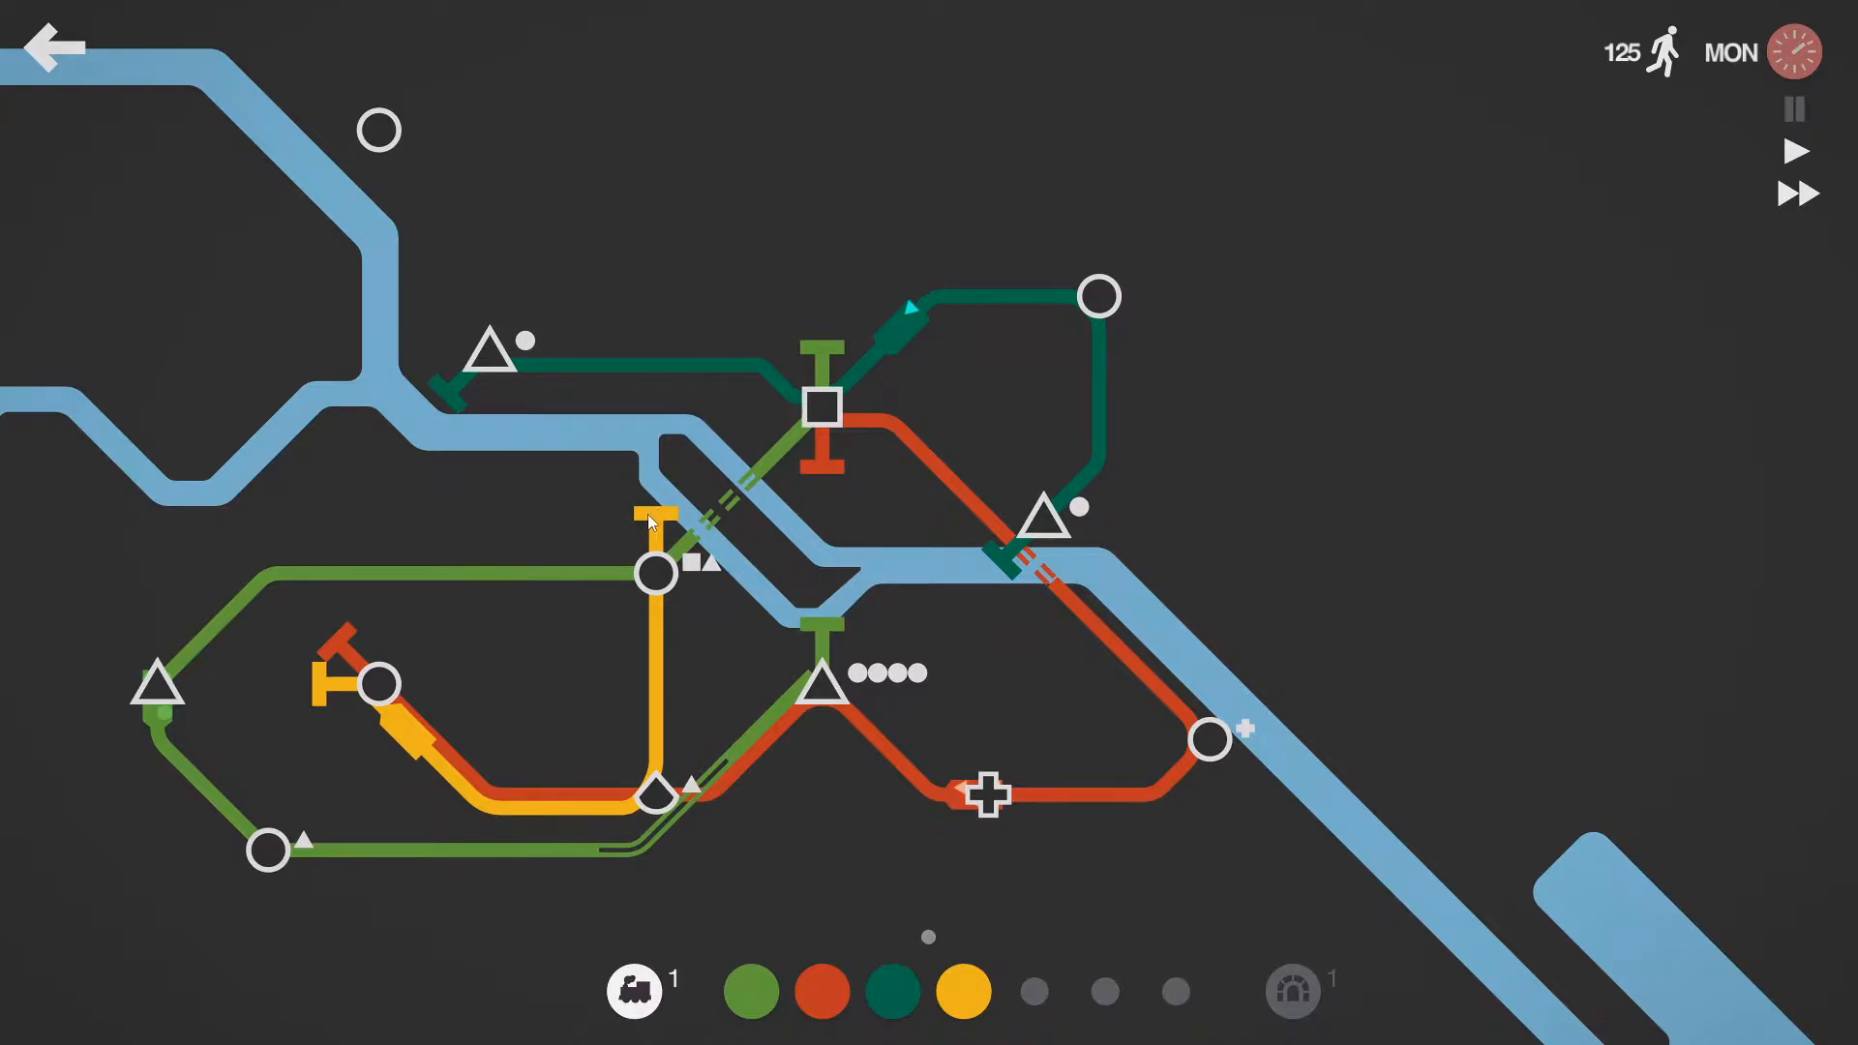
pyautogui.moveTo(732, 600)
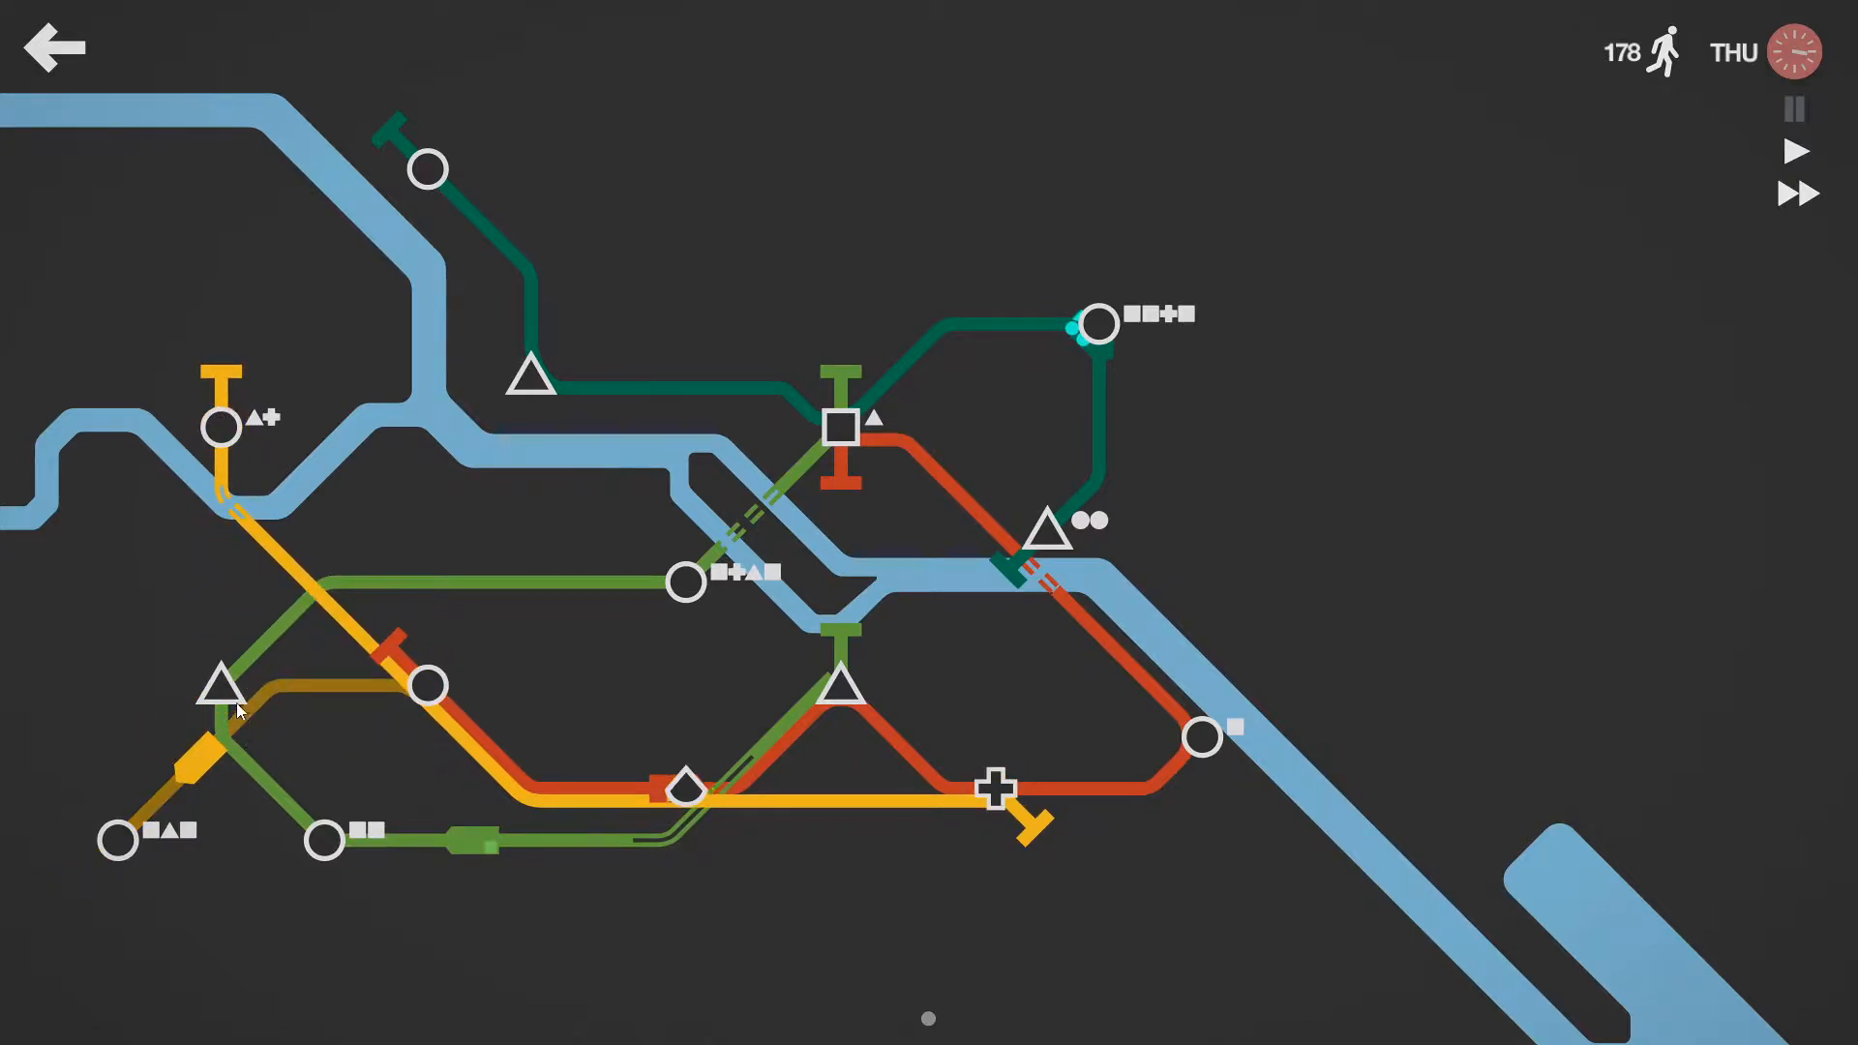
pyautogui.moveTo(495, 726)
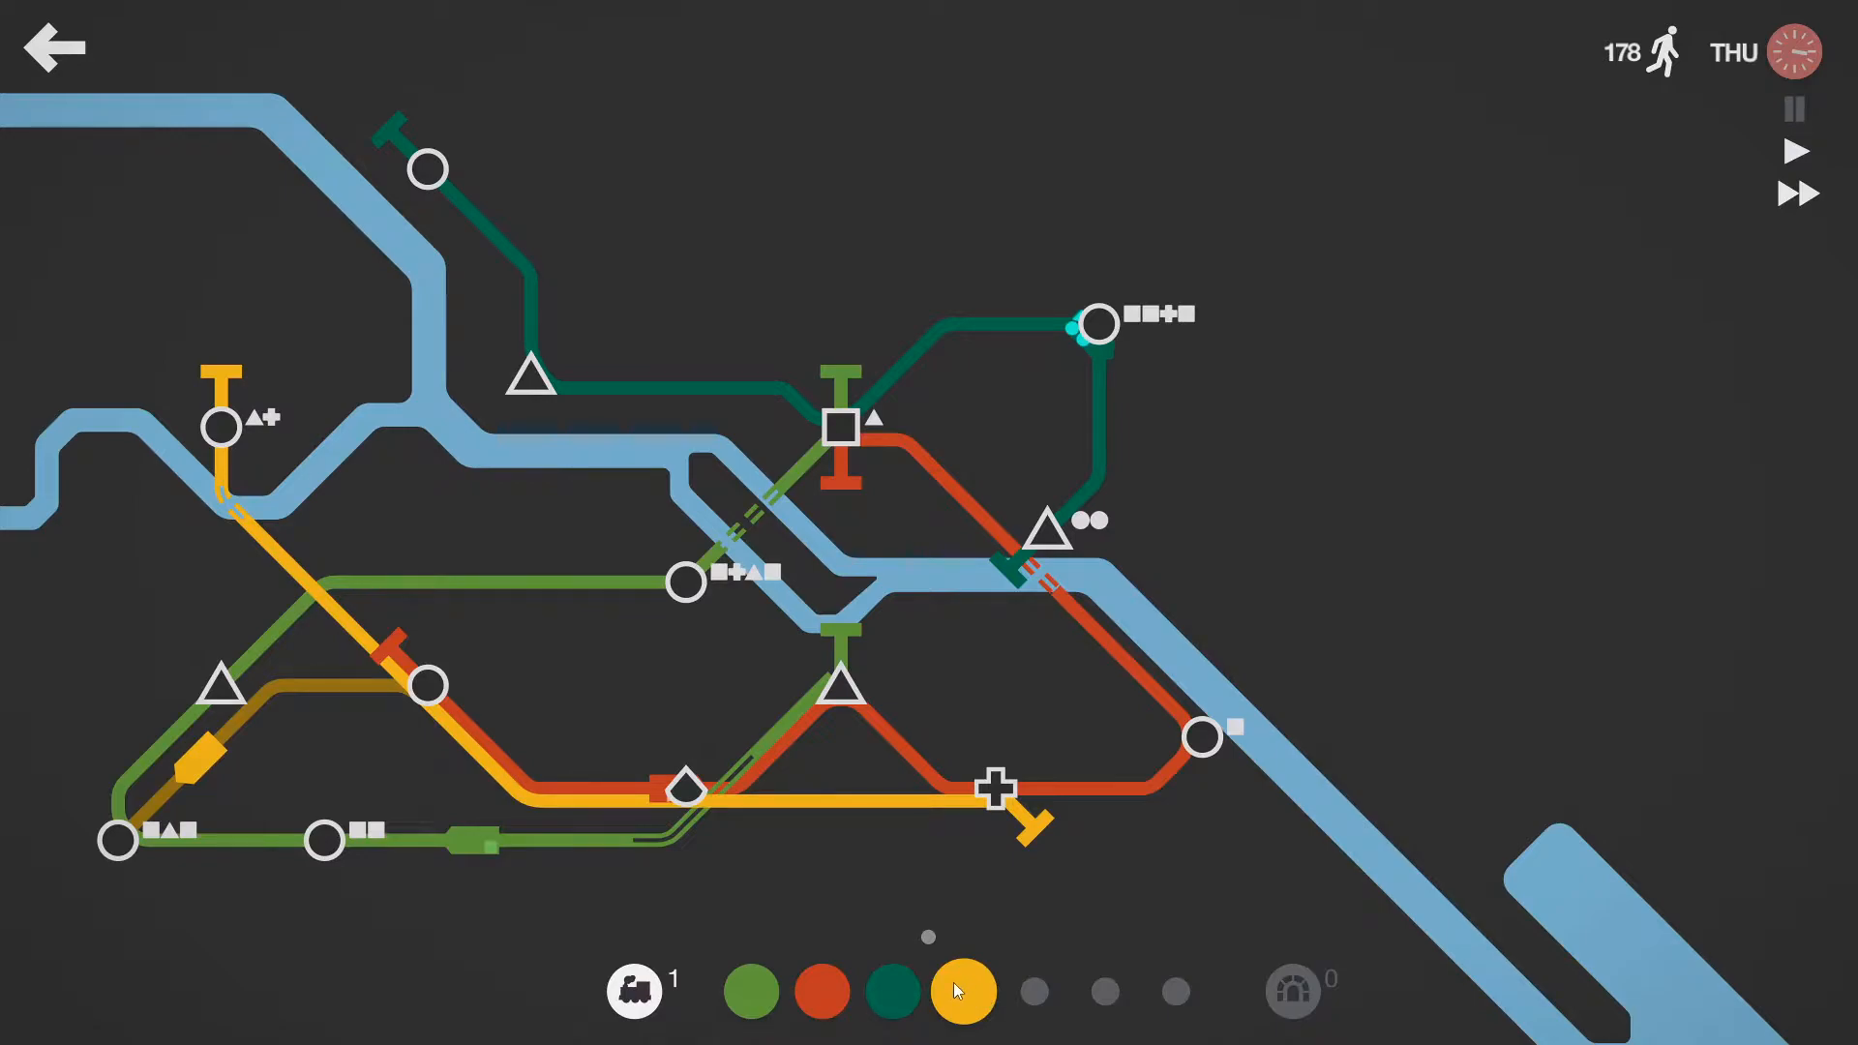
# Step: Select the yellow line to reshape its route alongside the red line
pyautogui.click(1796, 192)
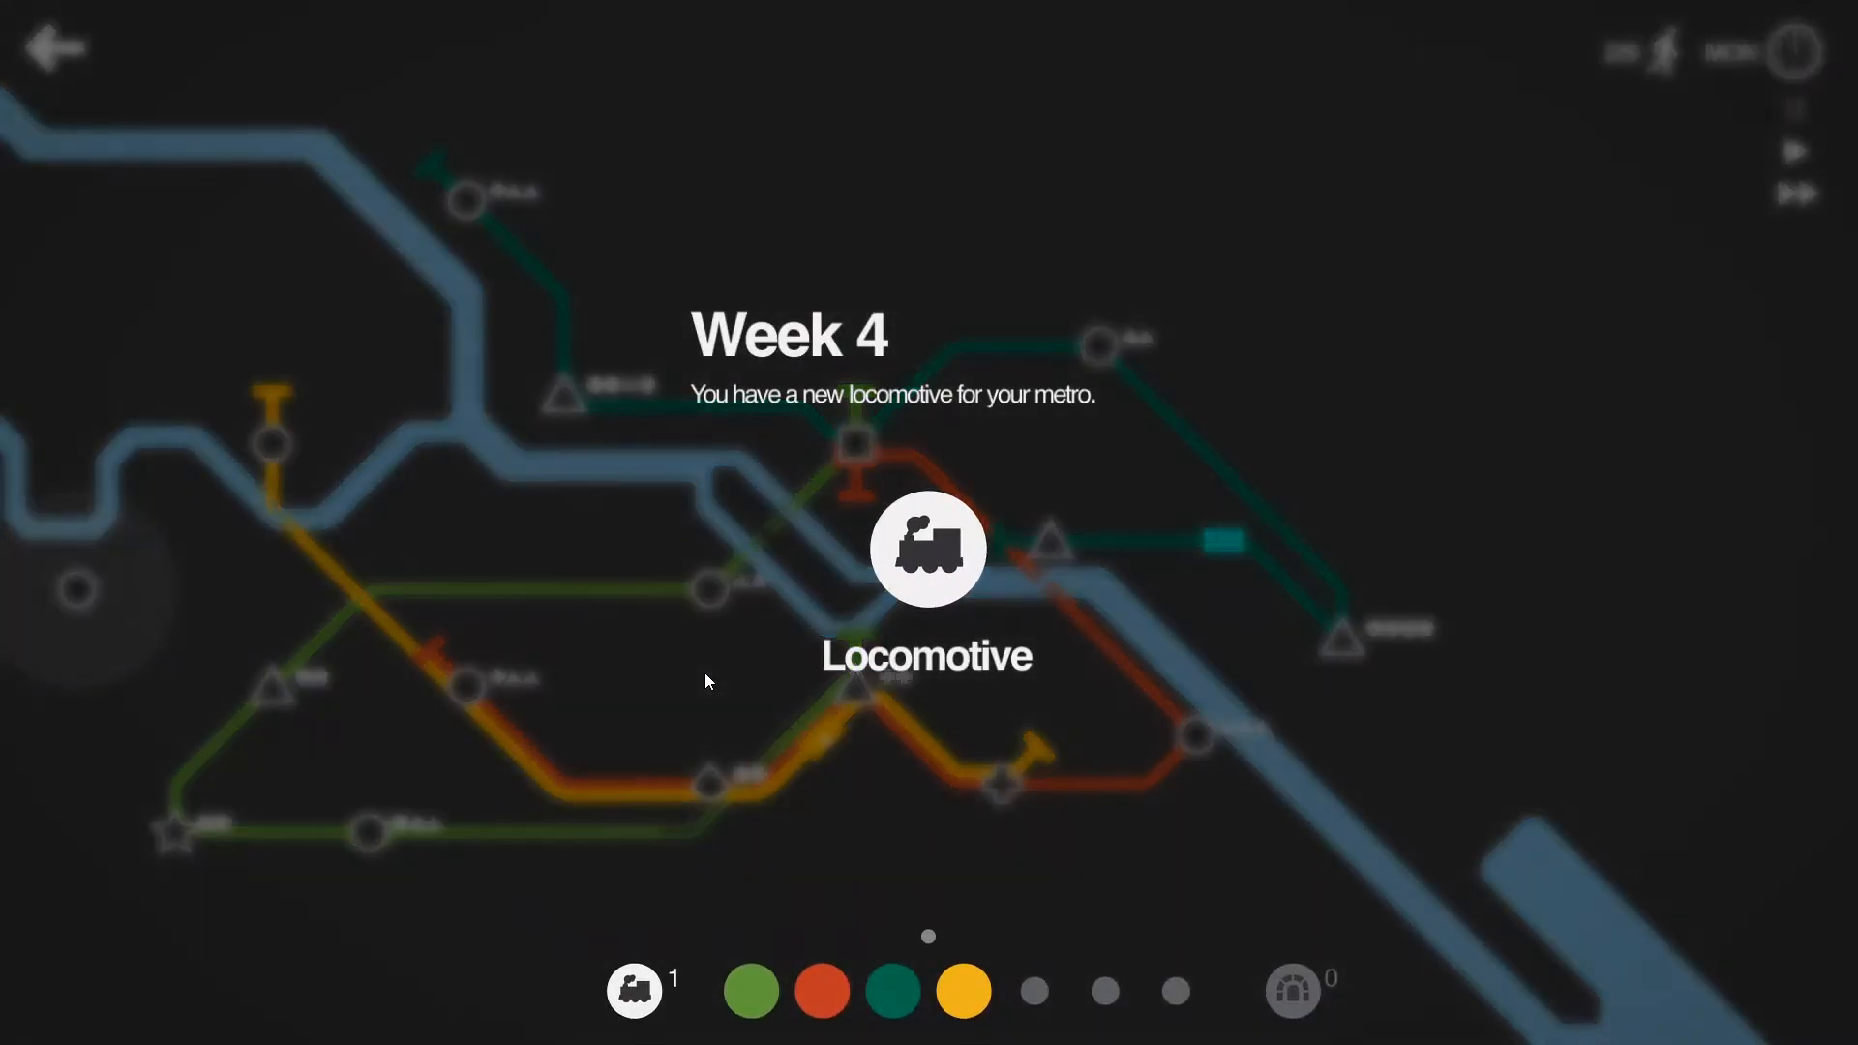
# Step: Dismiss the locomotive notice, resume, and draw a brown line through the northern triangle, square and circle stations
pyautogui.click(929, 550)
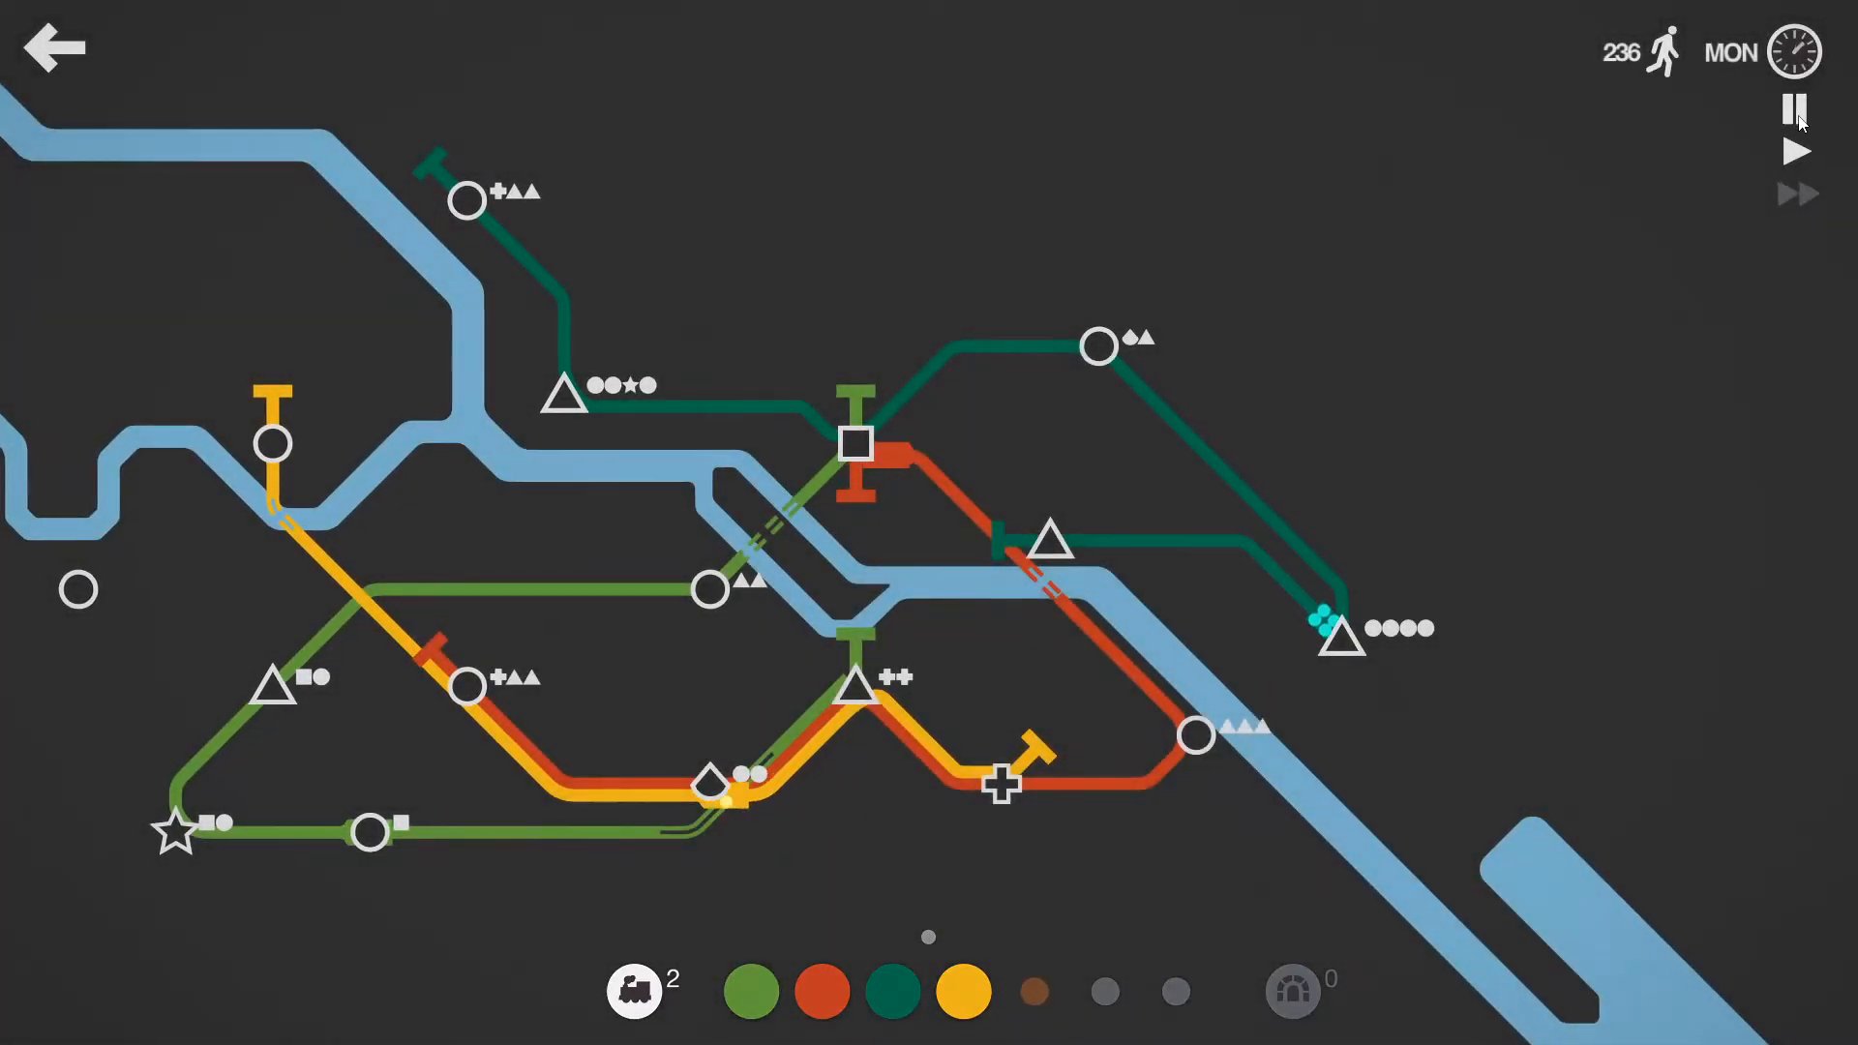
pyautogui.click(1794, 107)
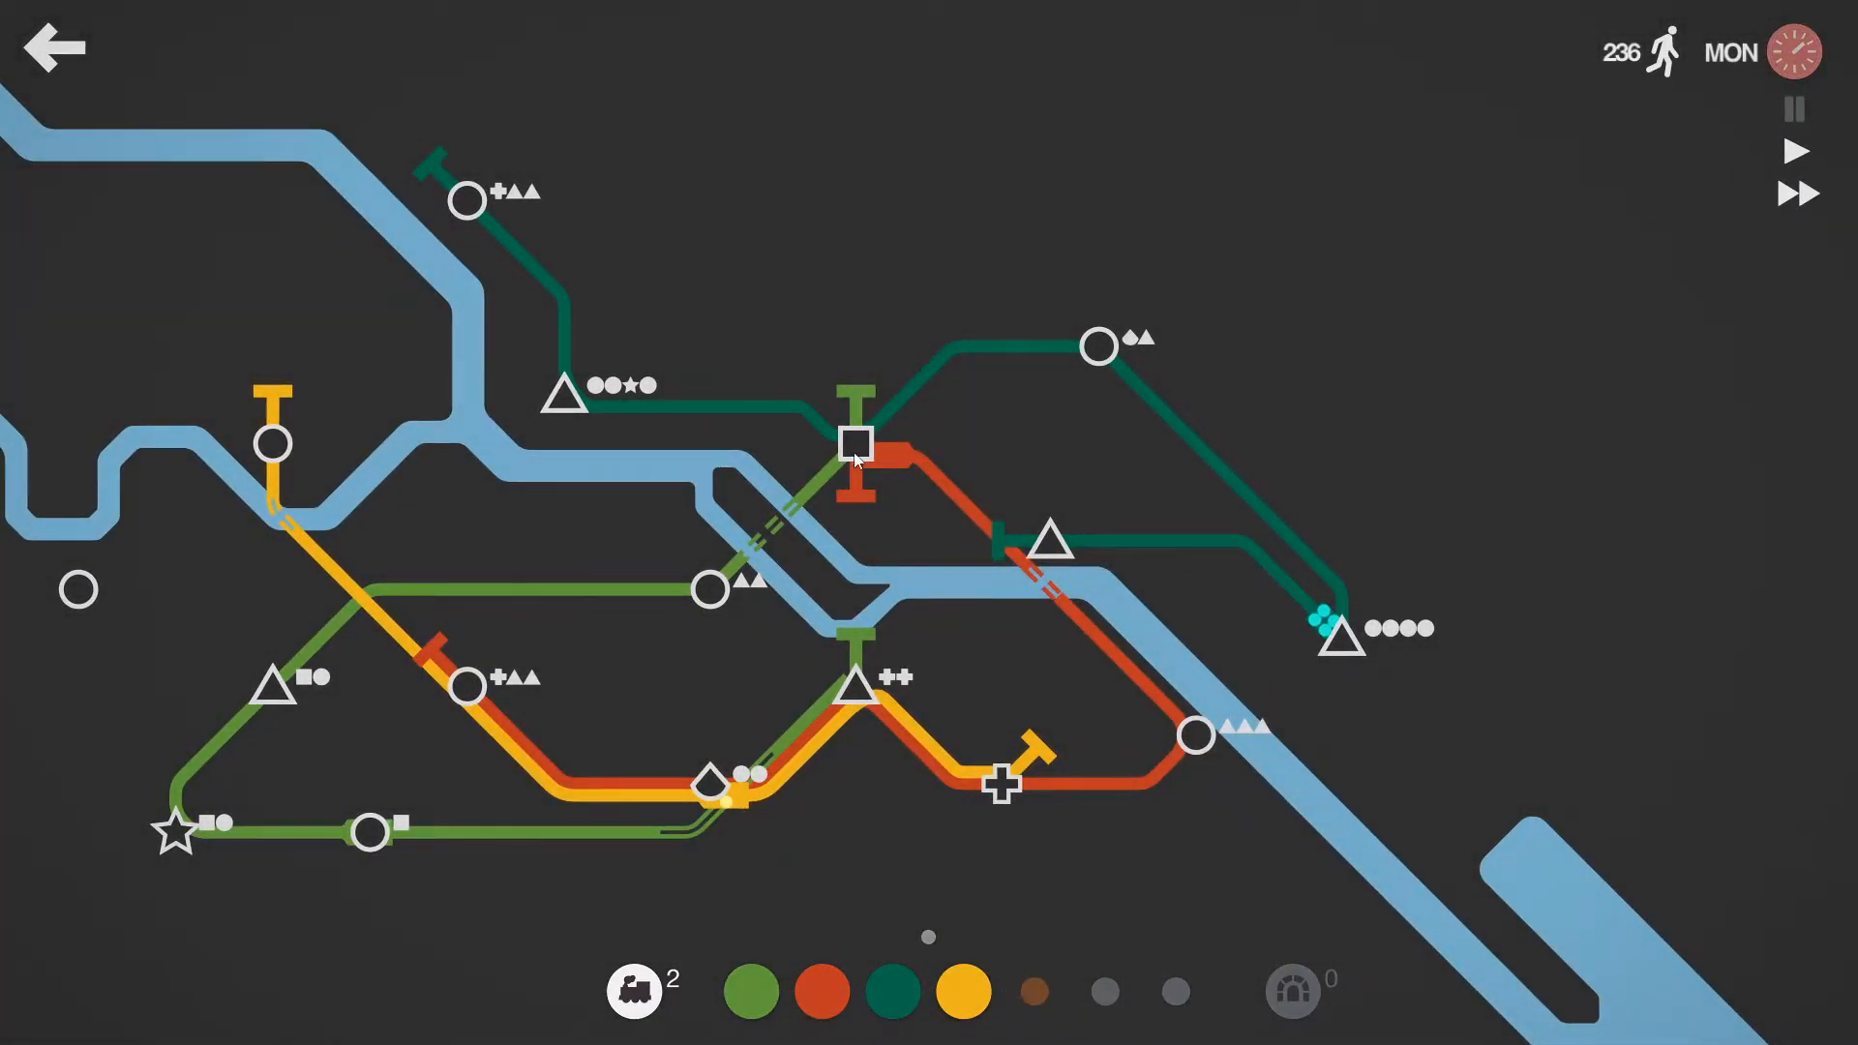
pyautogui.moveTo(568, 395); pyautogui.dragTo(1100, 347)
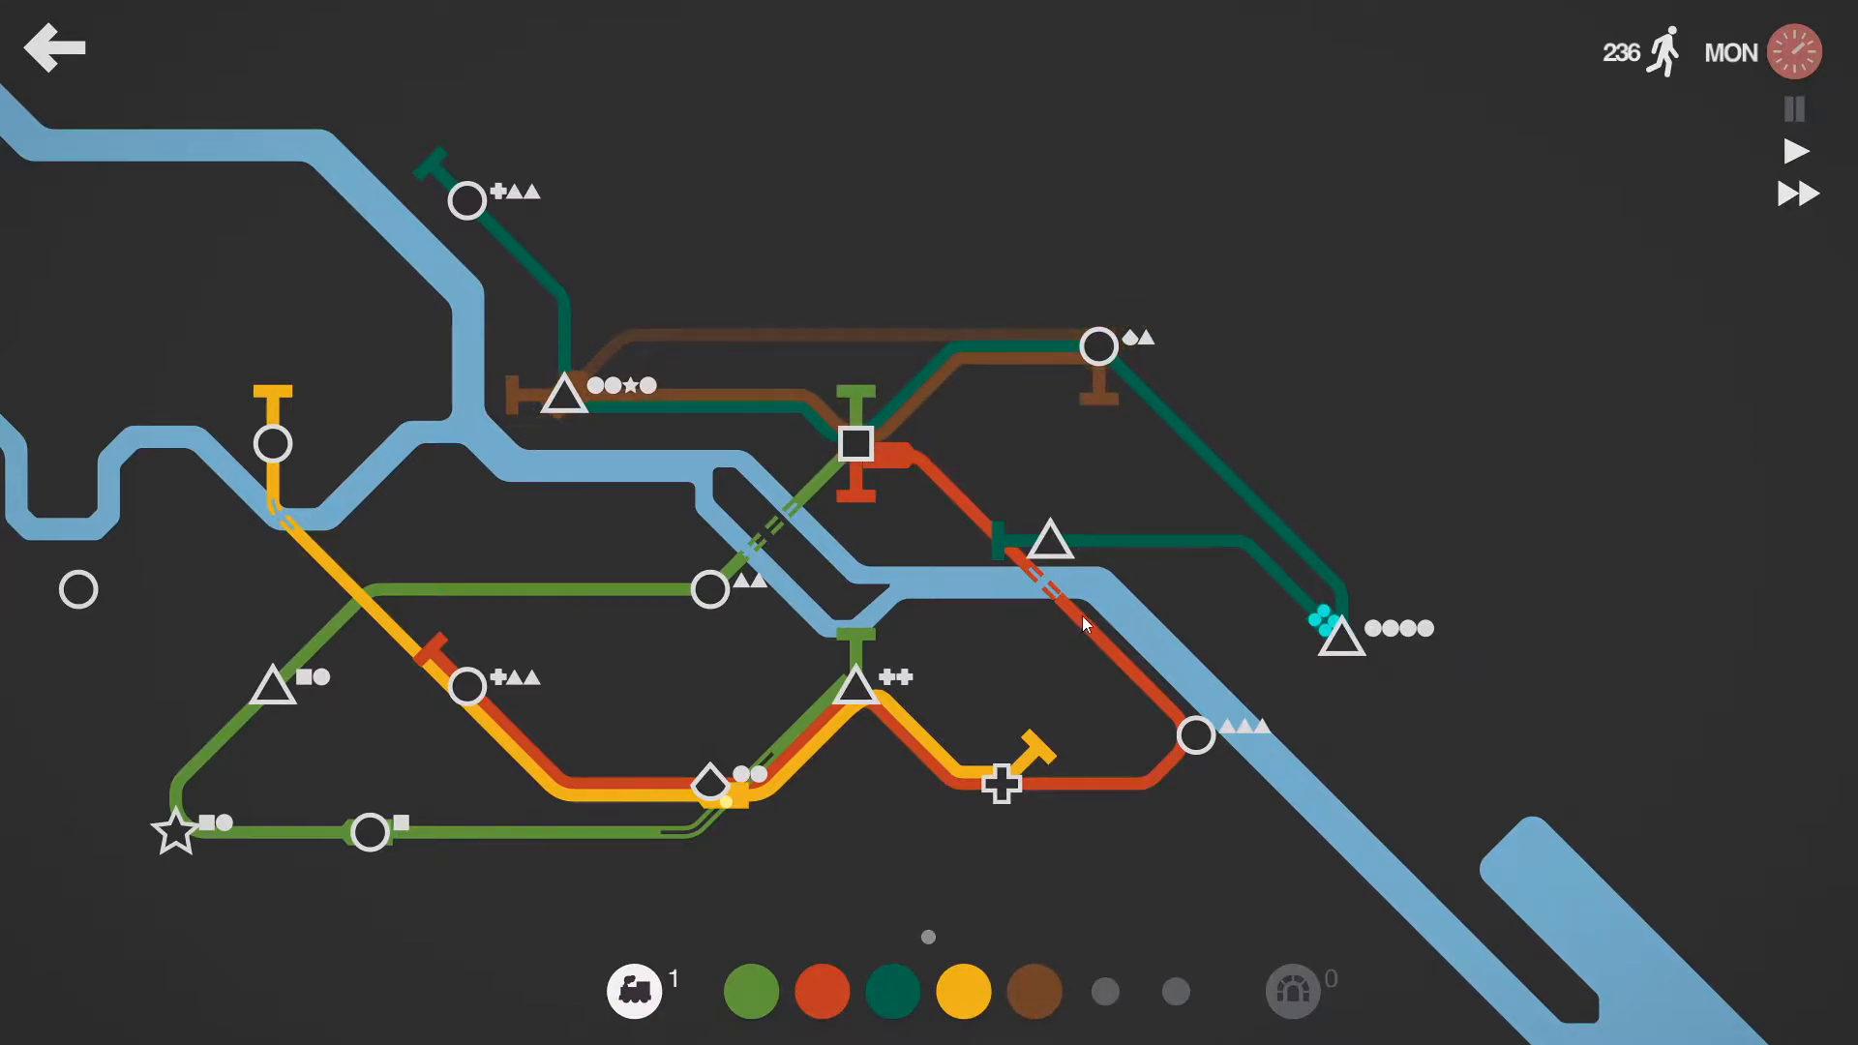
pyautogui.moveTo(519, 406)
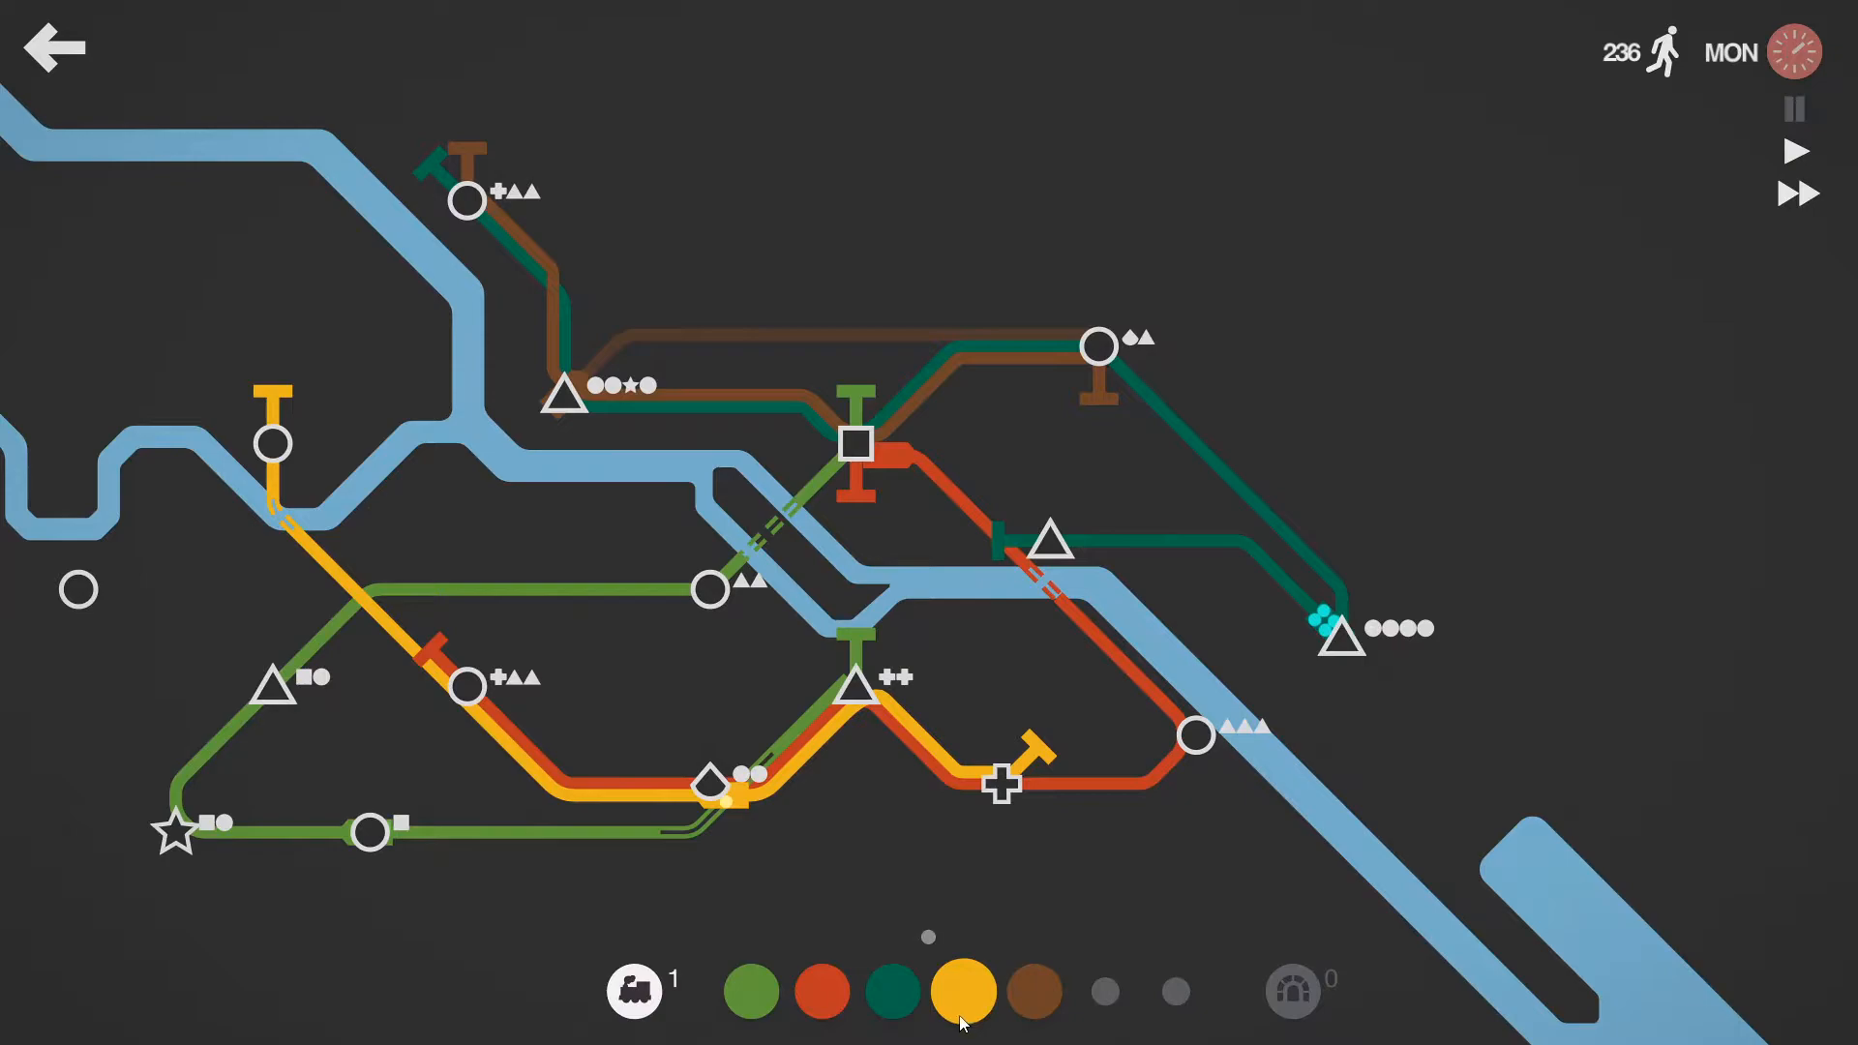
pyautogui.moveTo(1529, 556)
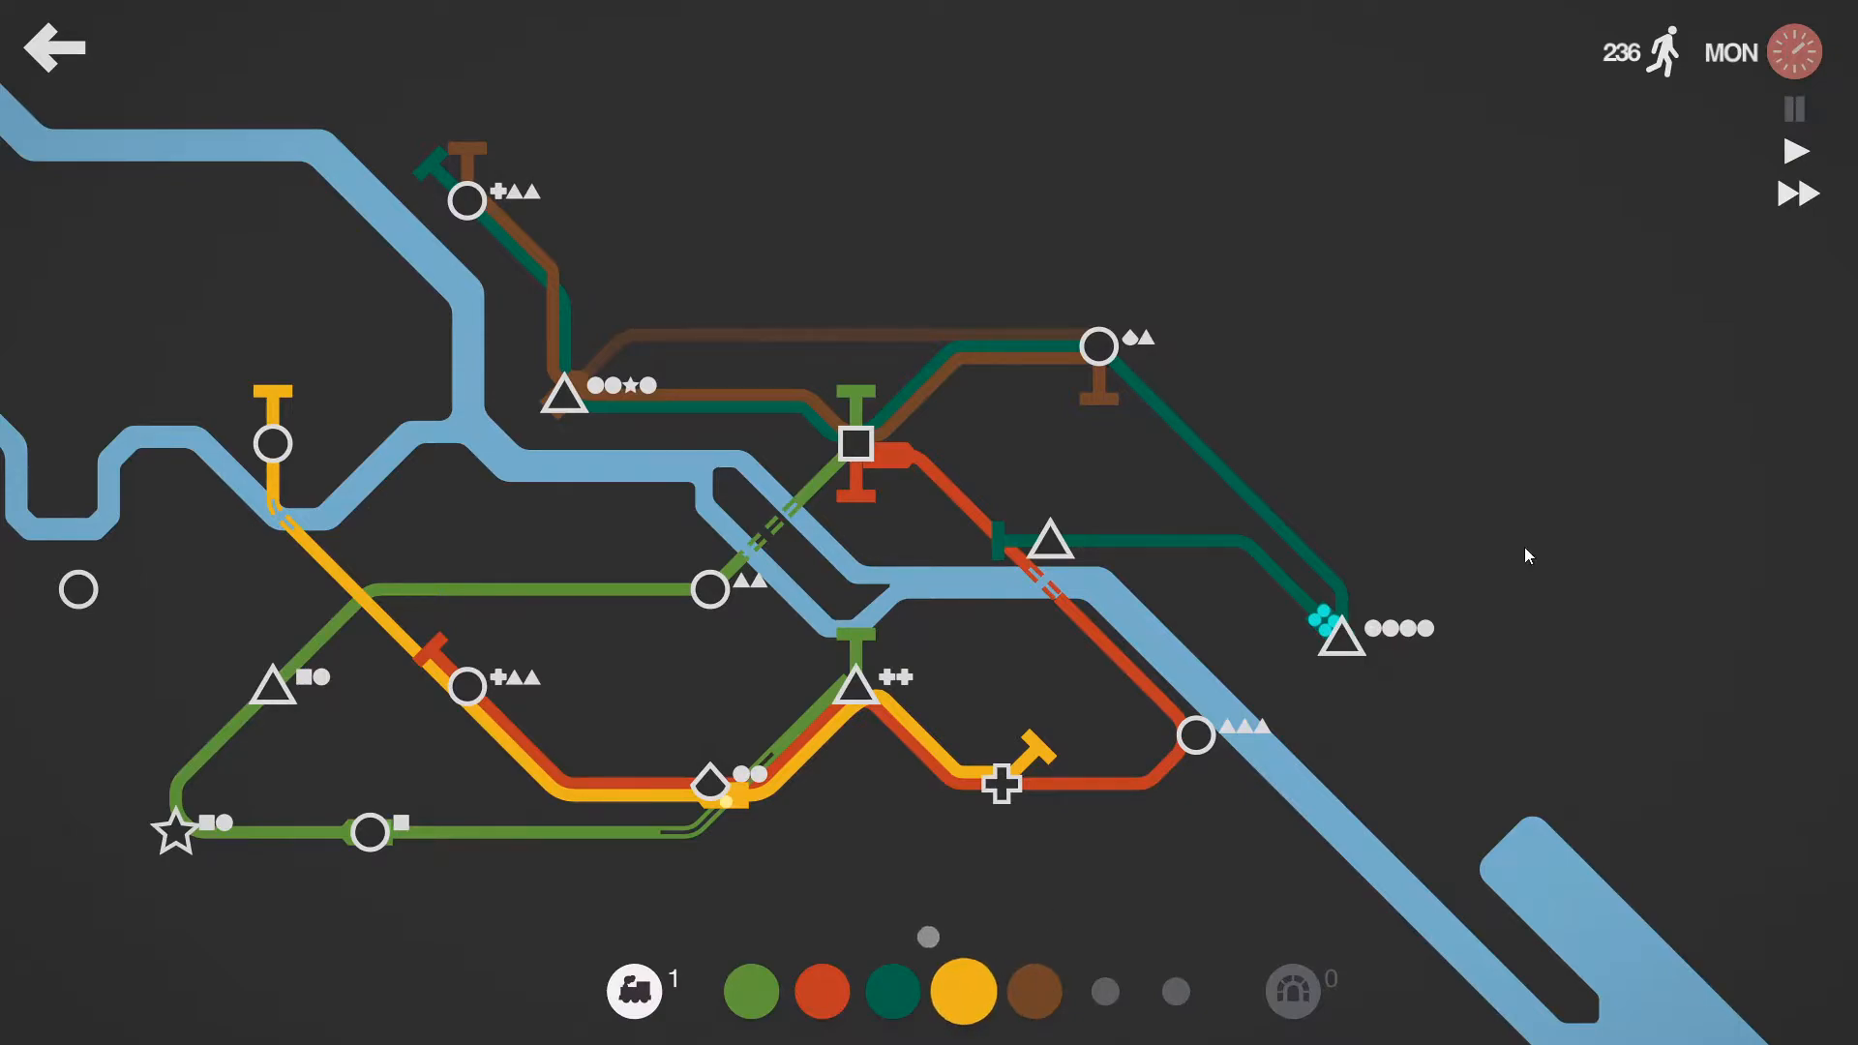
# Step: Select the yellow line and drag the red line's end west to the new station
pyautogui.click(1792, 108)
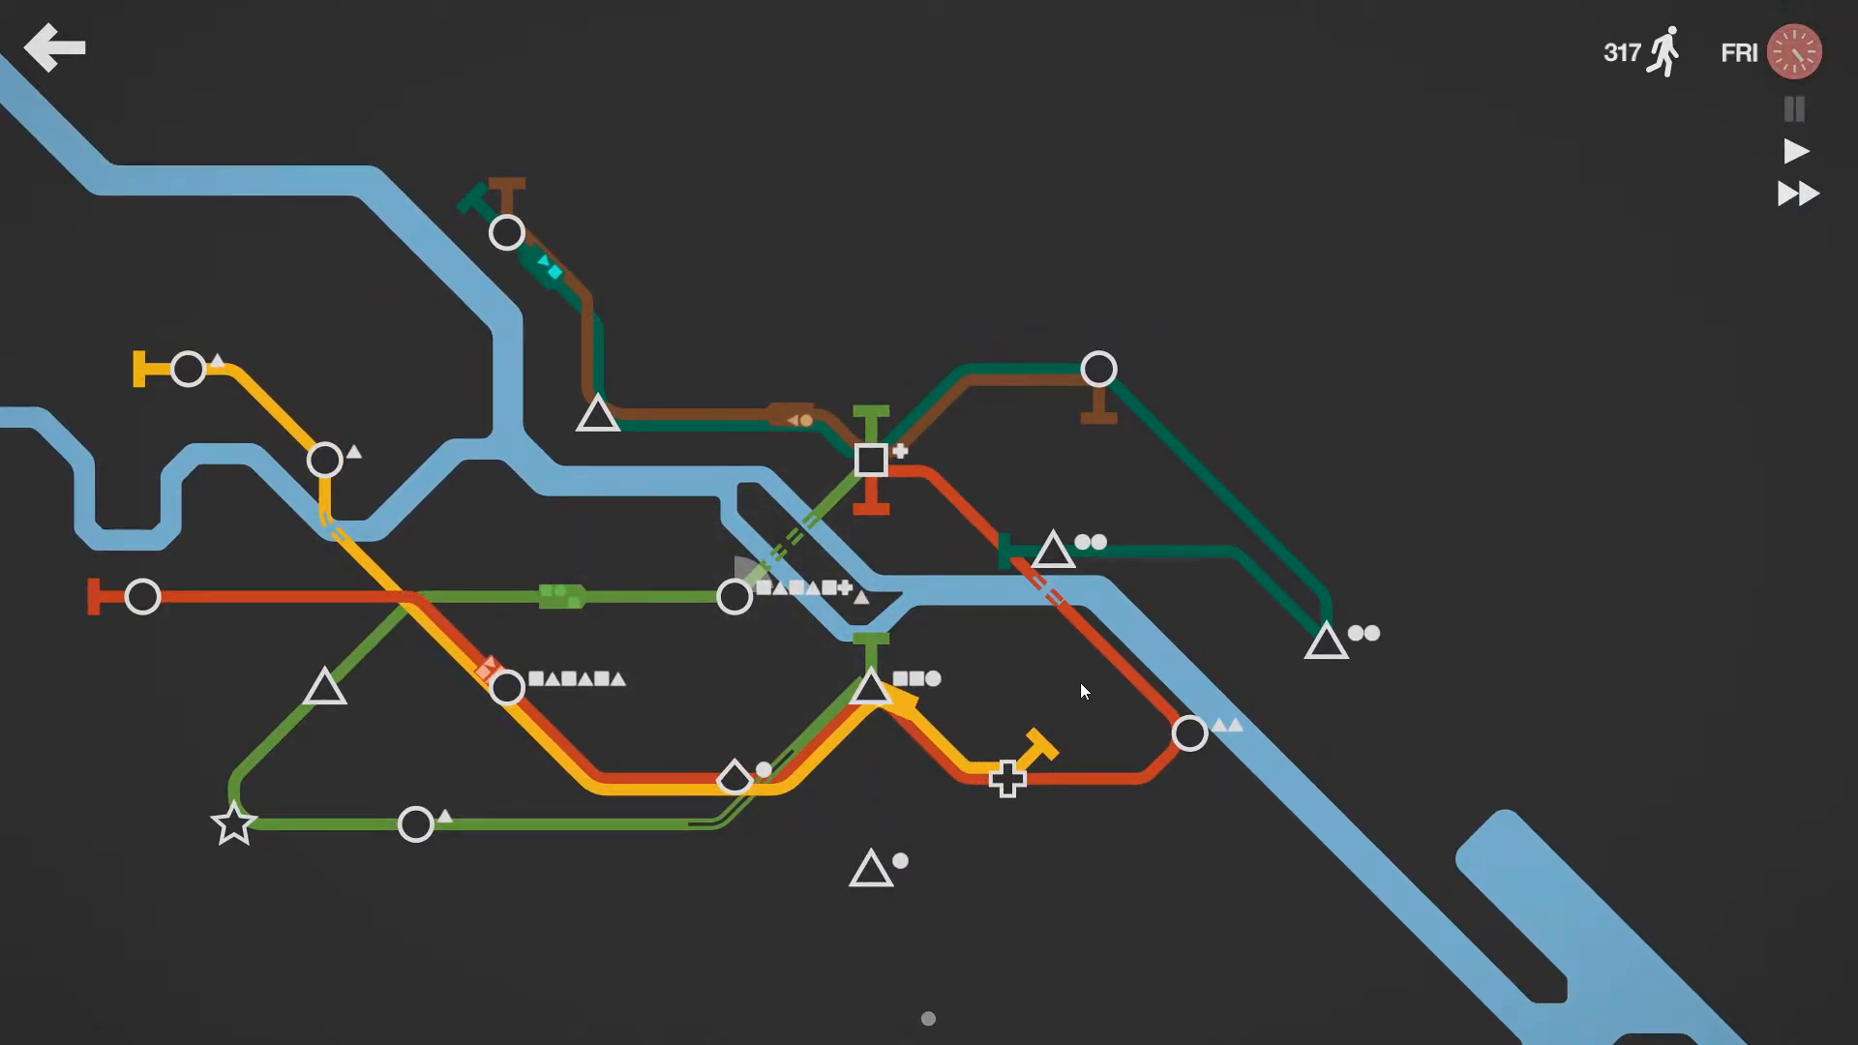
pyautogui.moveTo(1022, 778)
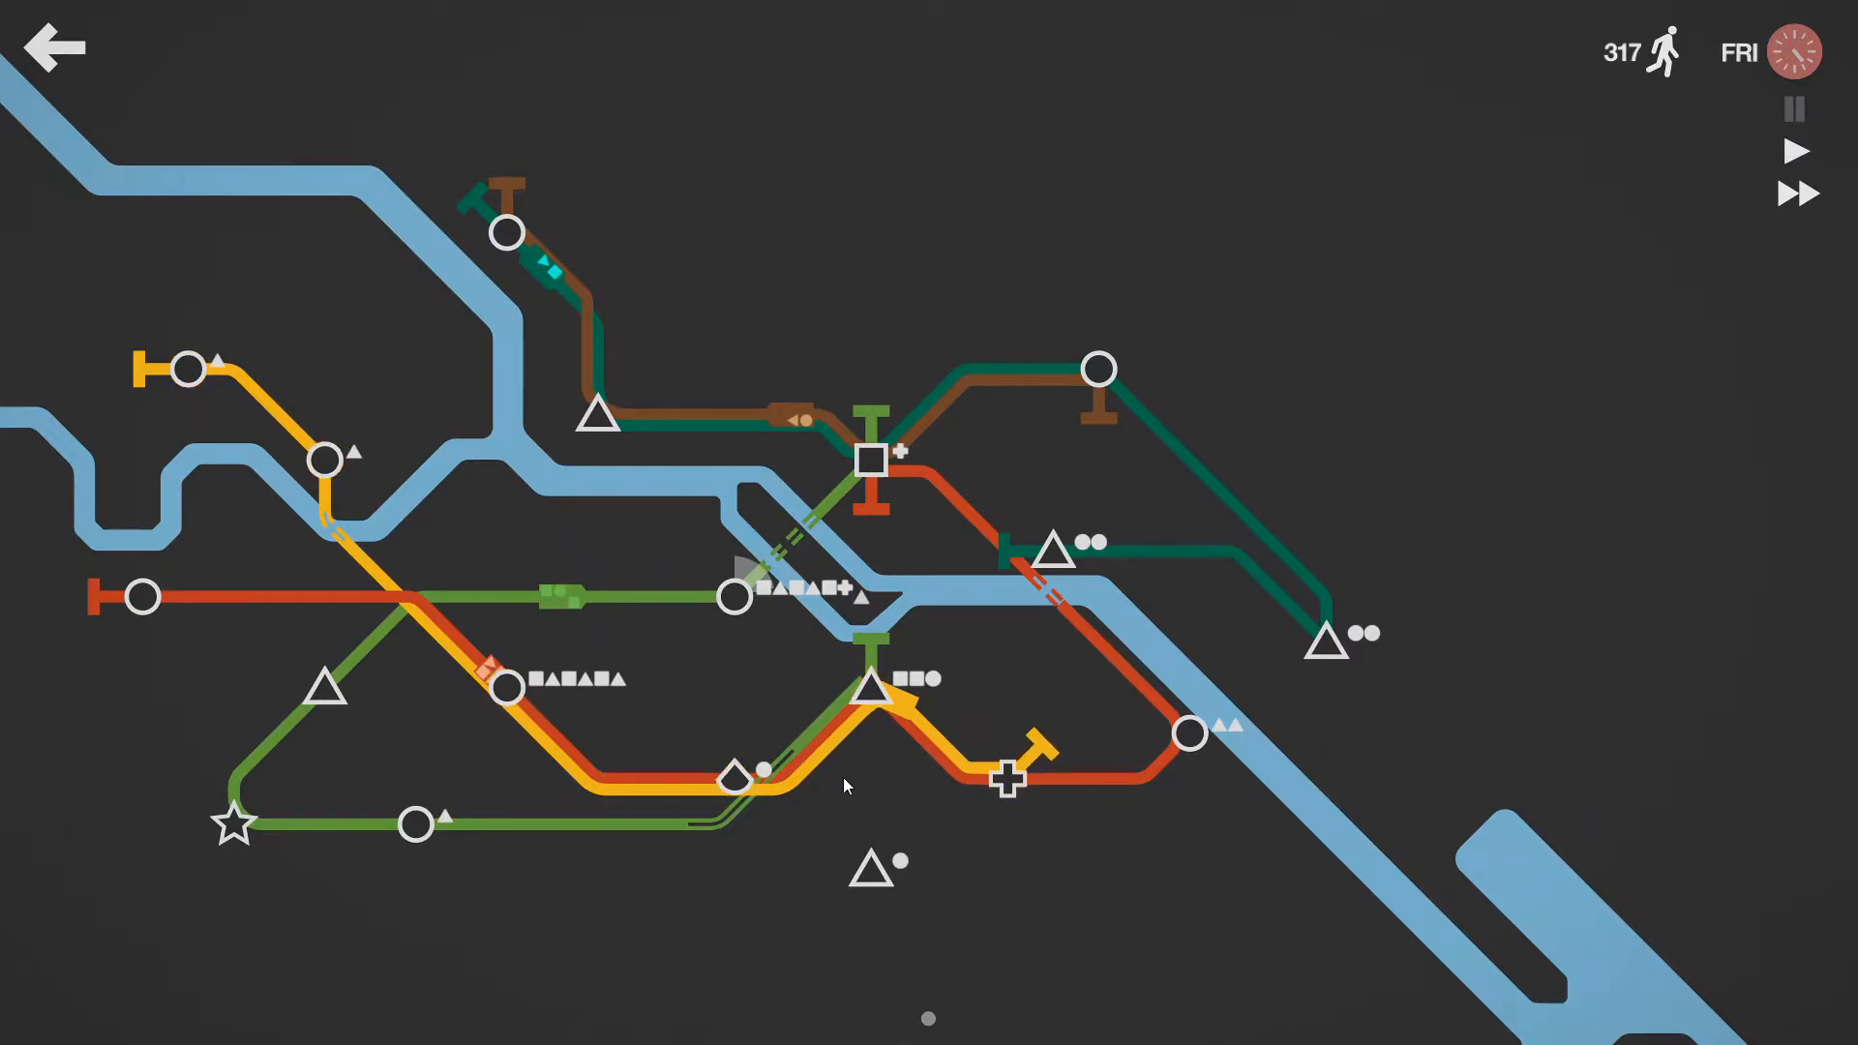
pyautogui.moveTo(1013, 780); pyautogui.dragTo(875, 865)
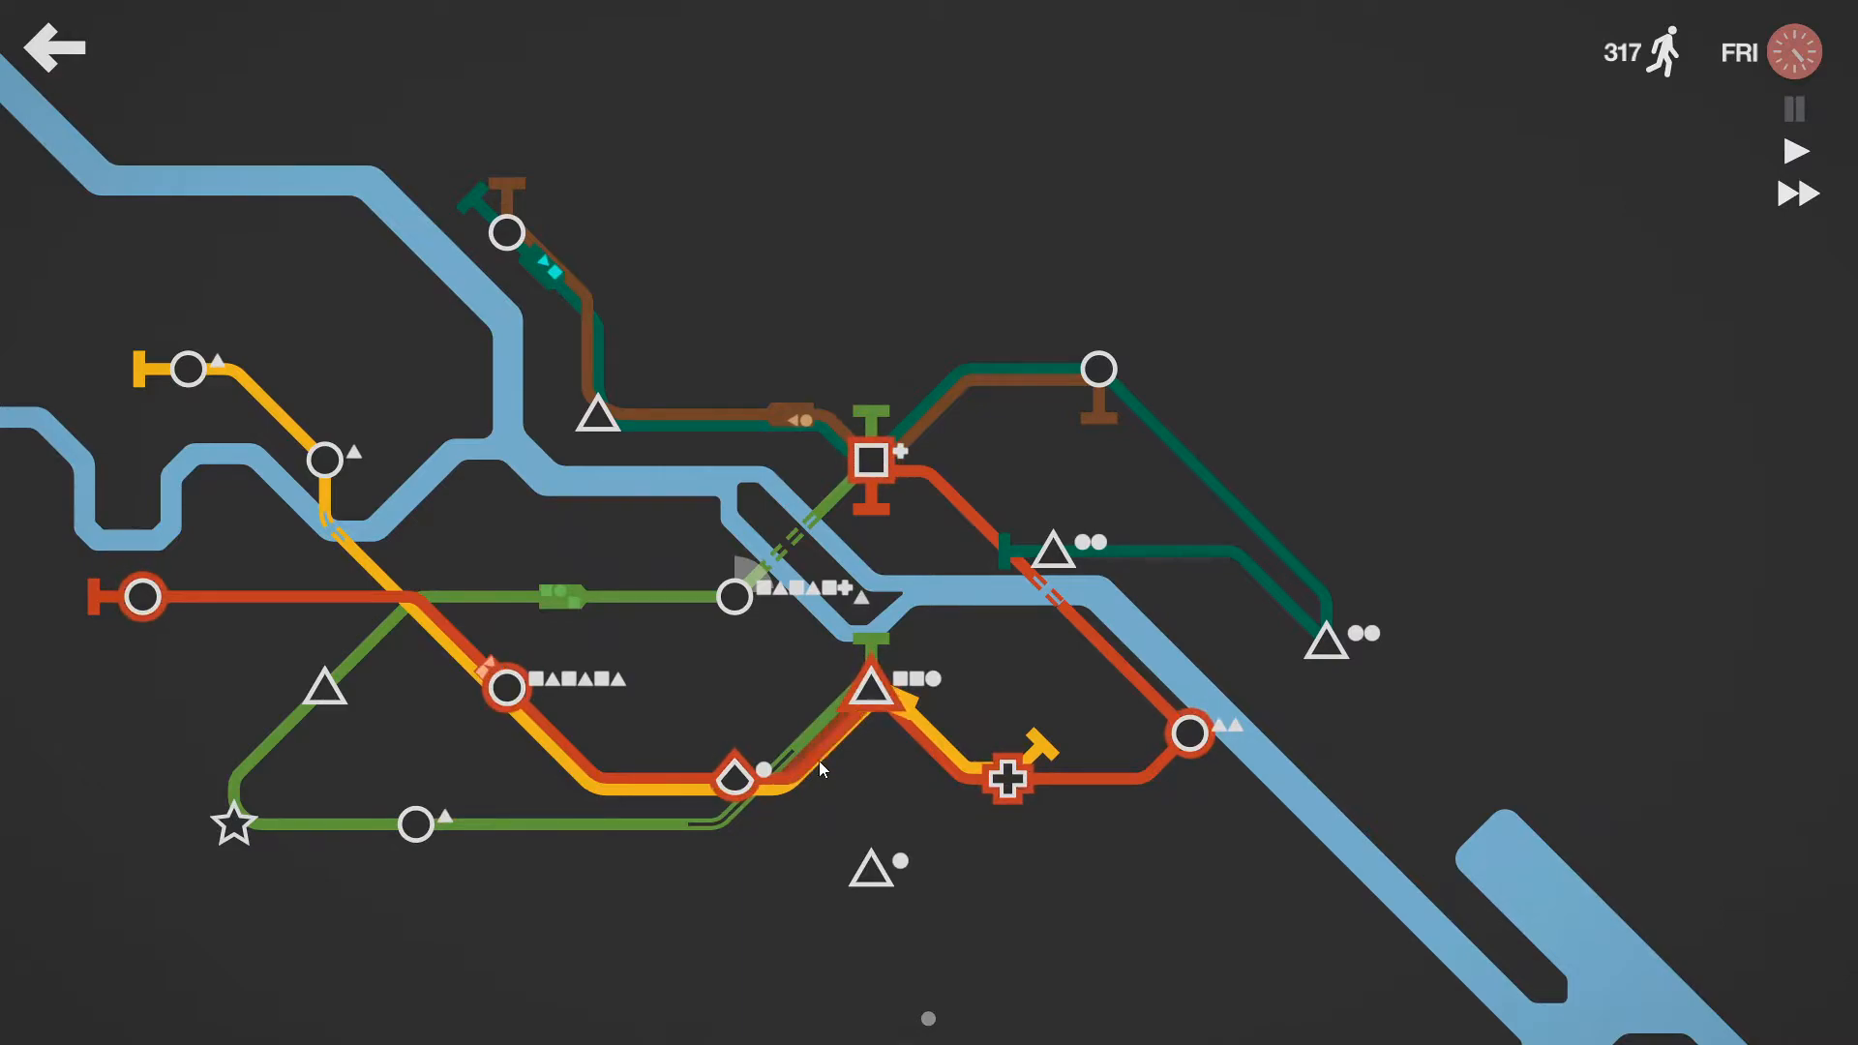
pyautogui.moveTo(877, 686); pyautogui.dragTo(877, 866)
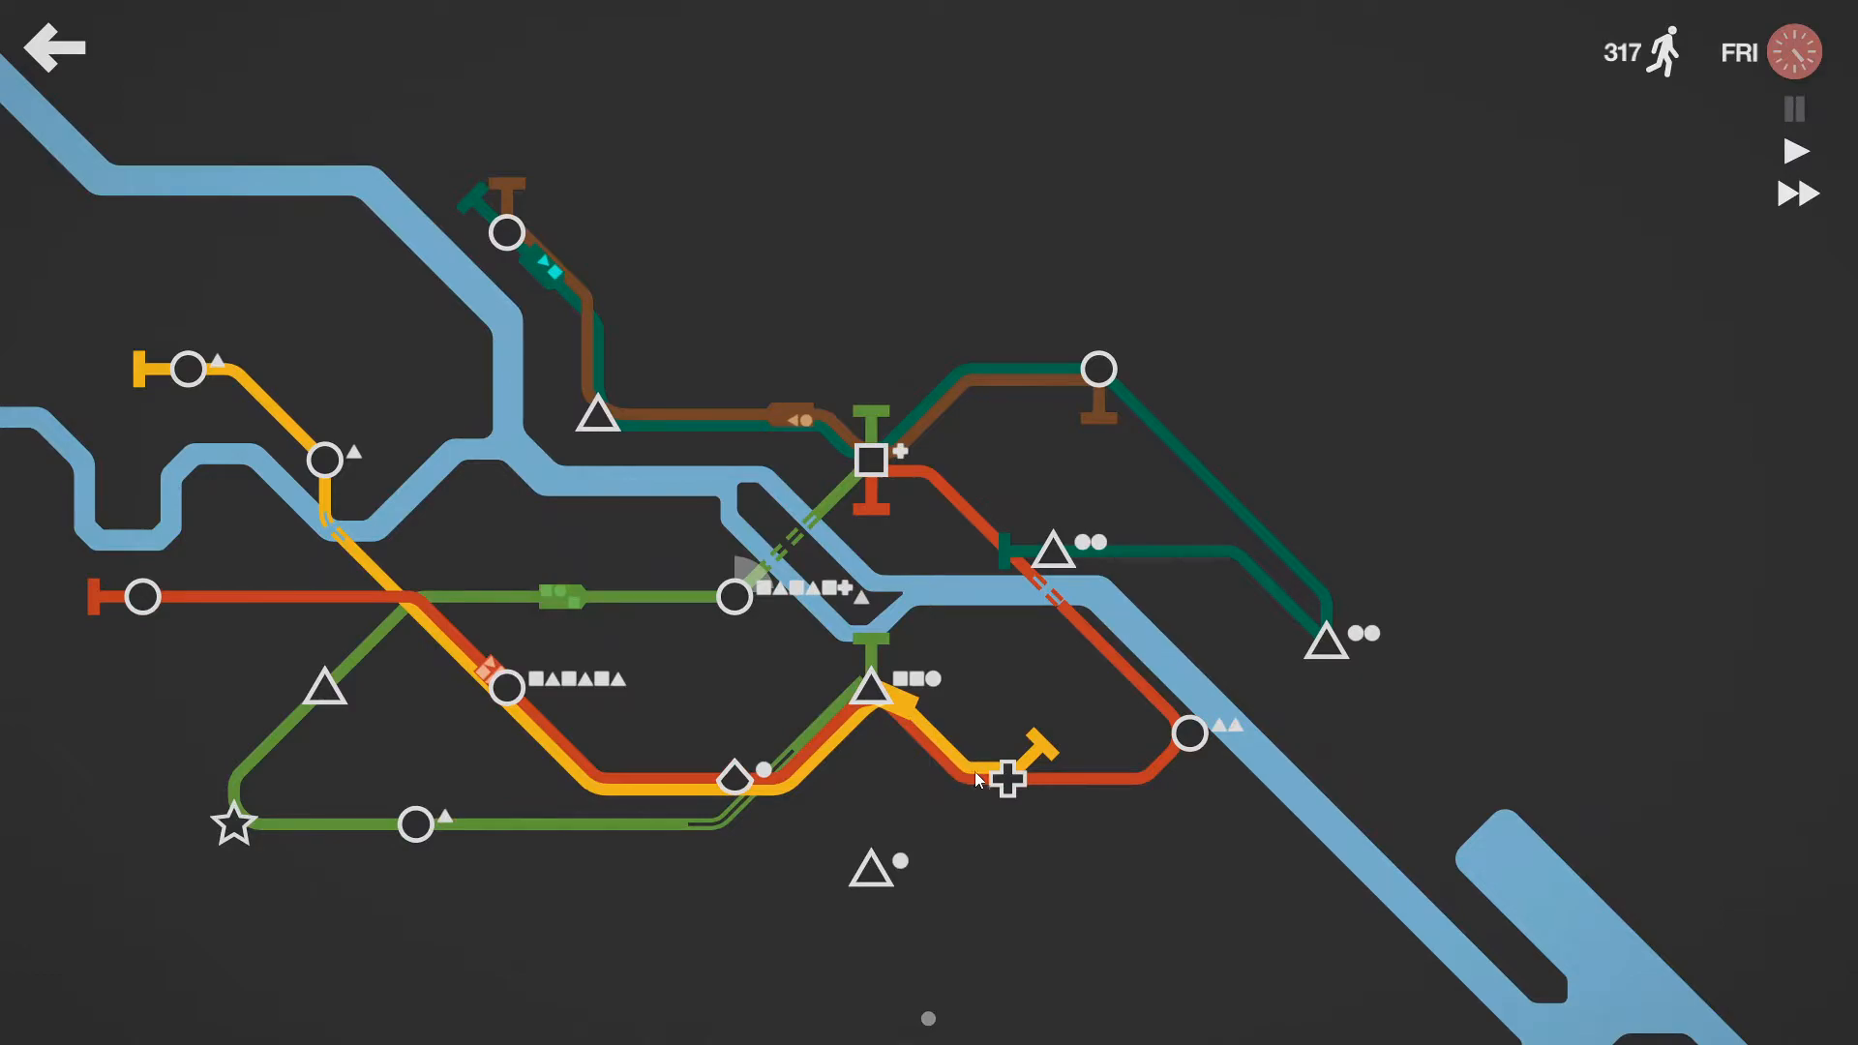
pyautogui.moveTo(1007, 780); pyautogui.dragTo(875, 866)
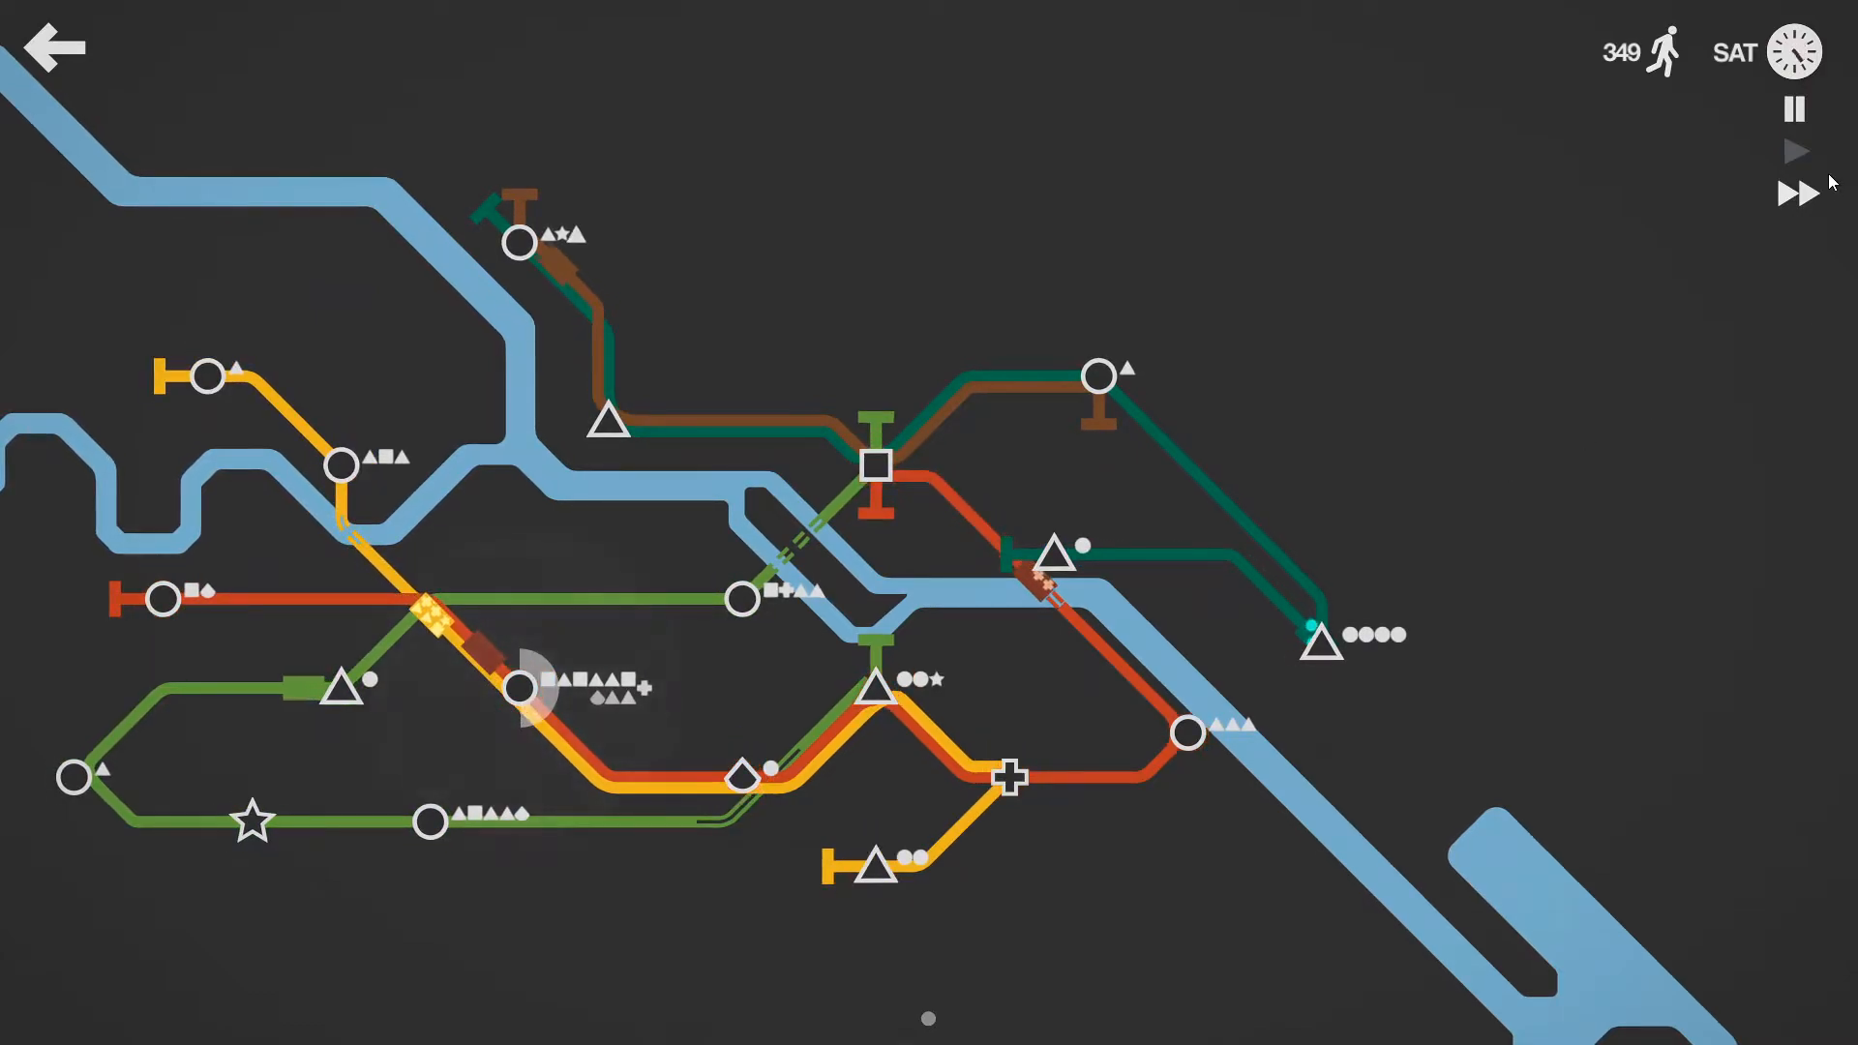
# Step: Pause while the brown line is dragged onto the lone northern square station, then resume
pyautogui.click(1796, 108)
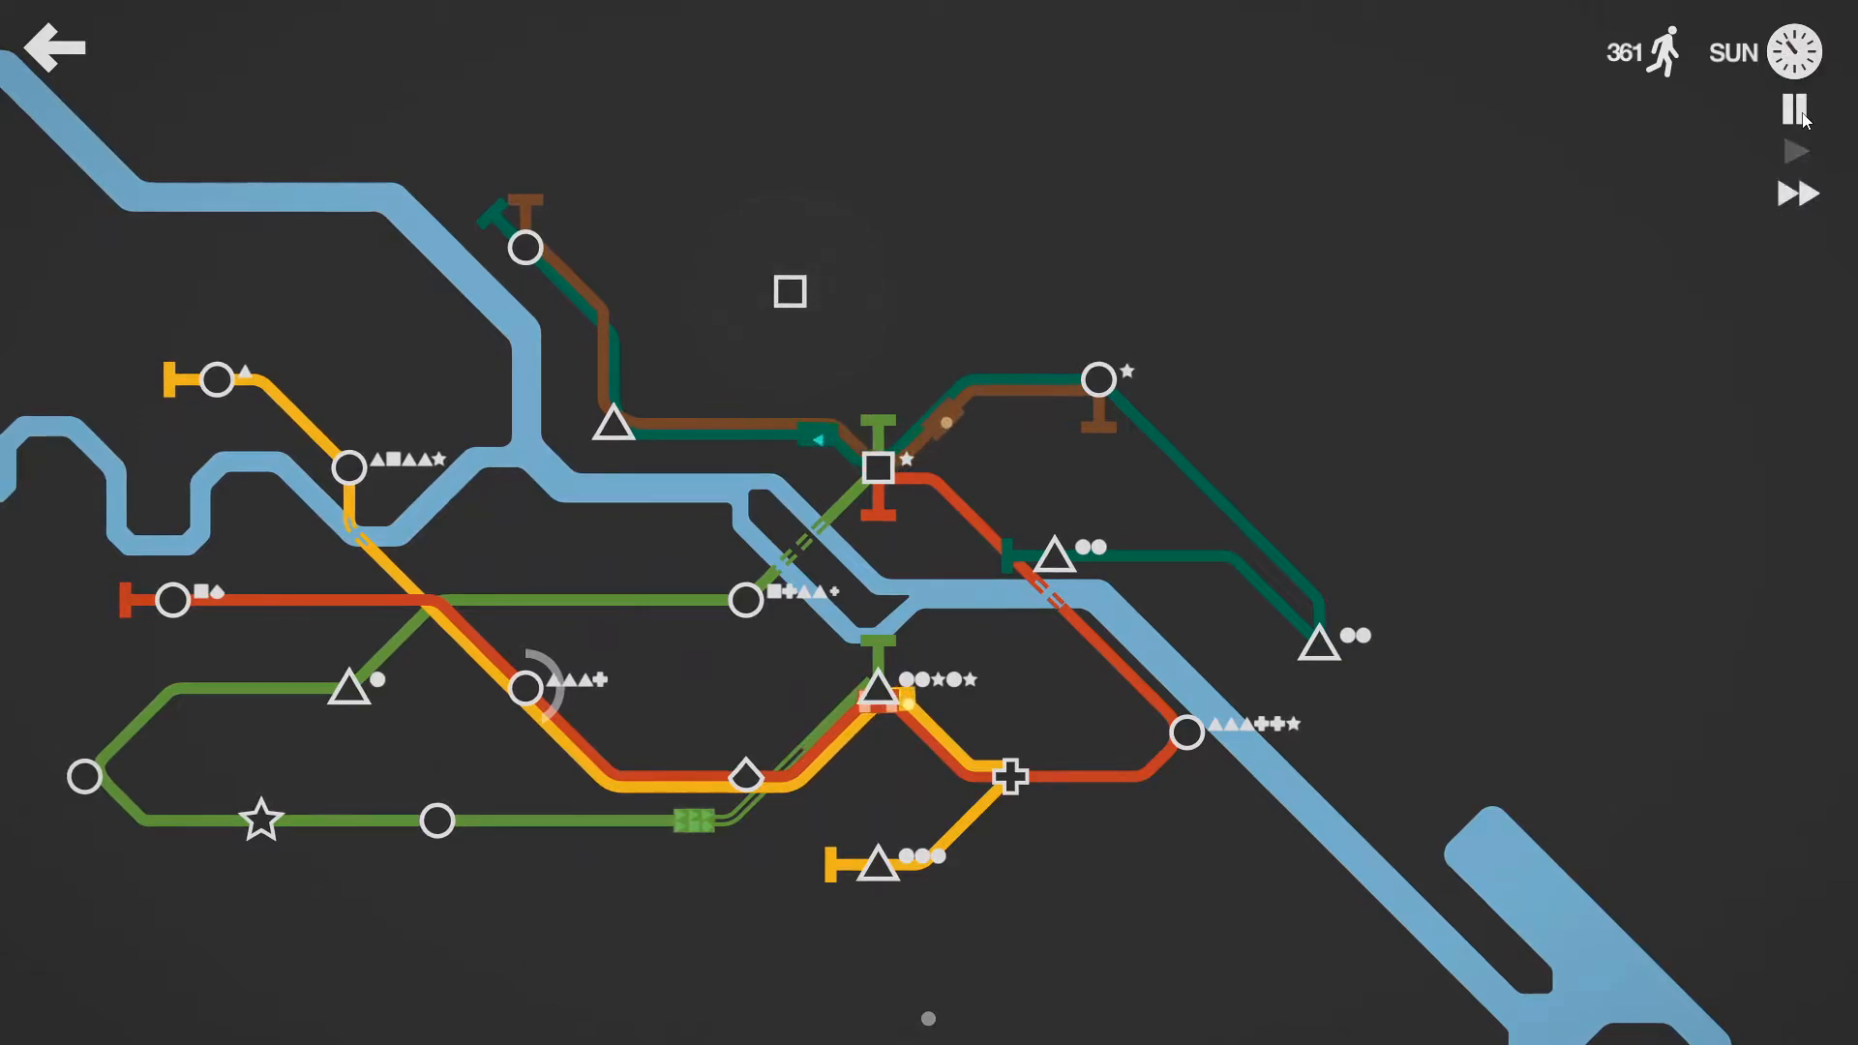
pyautogui.click(1796, 109)
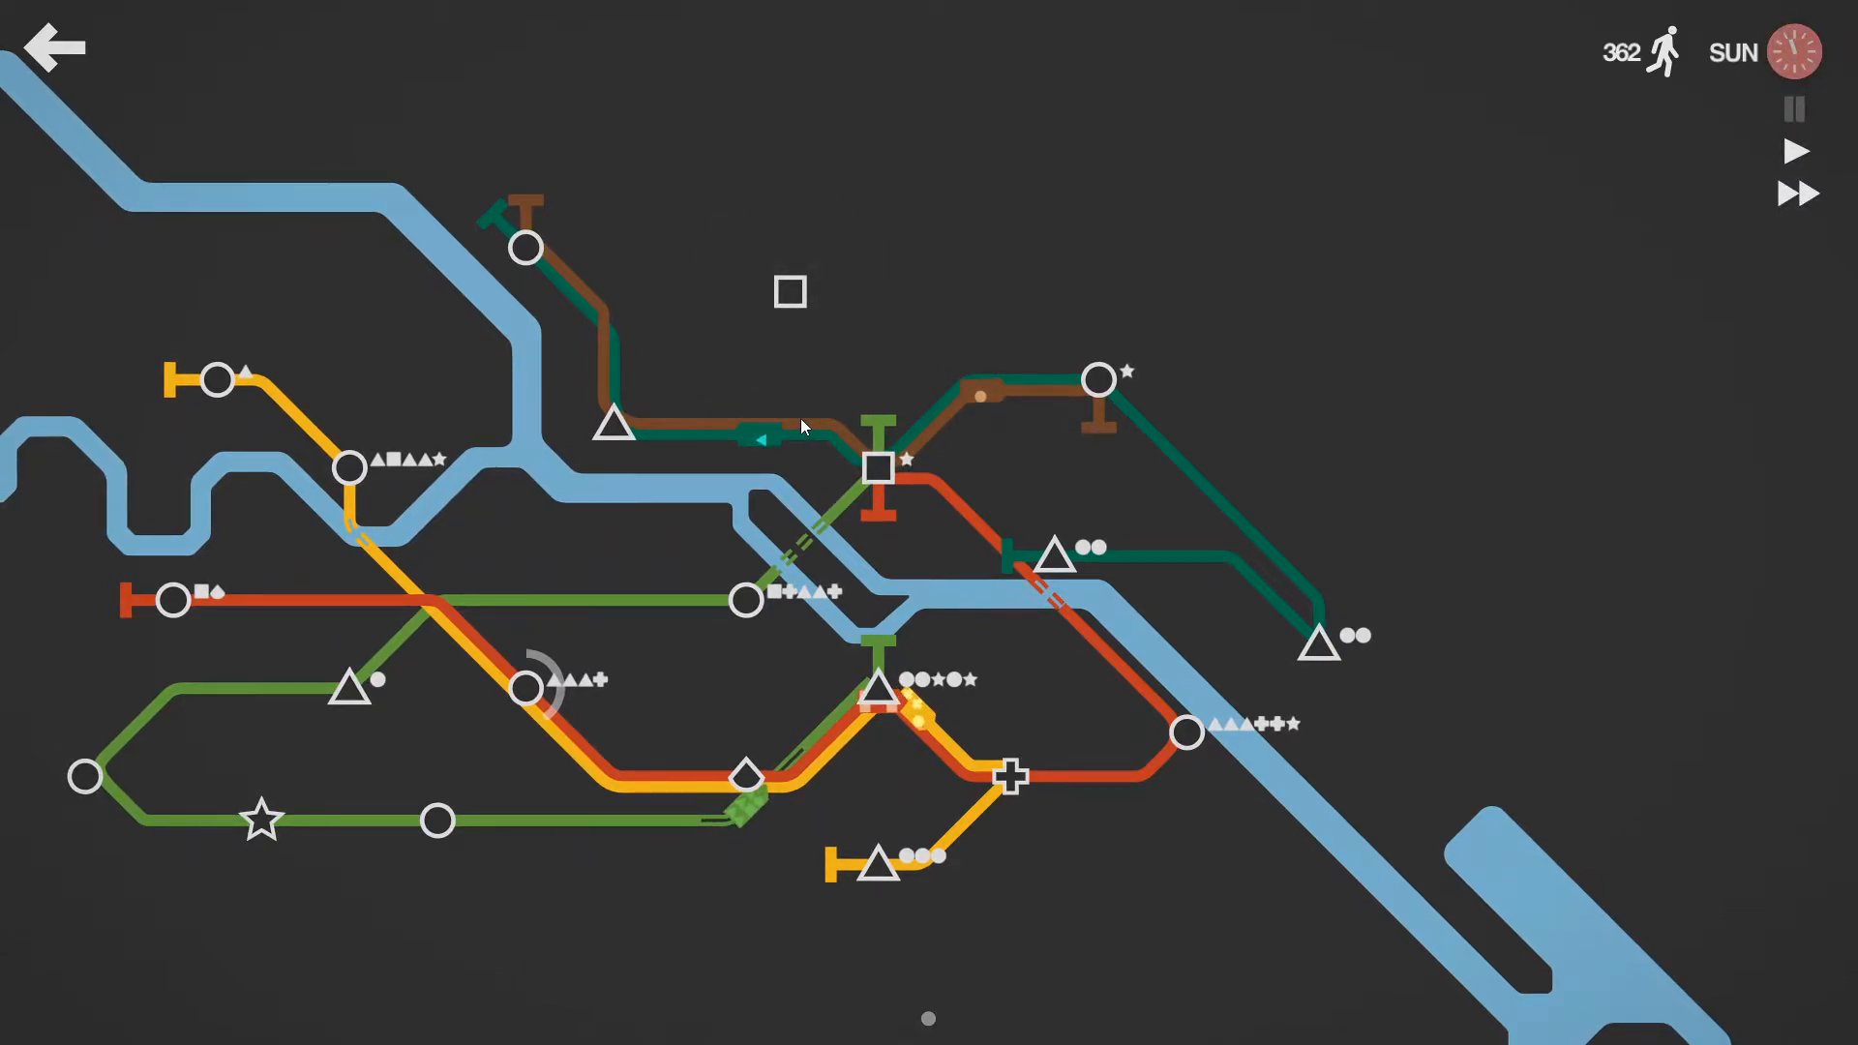
pyautogui.moveTo(611, 329)
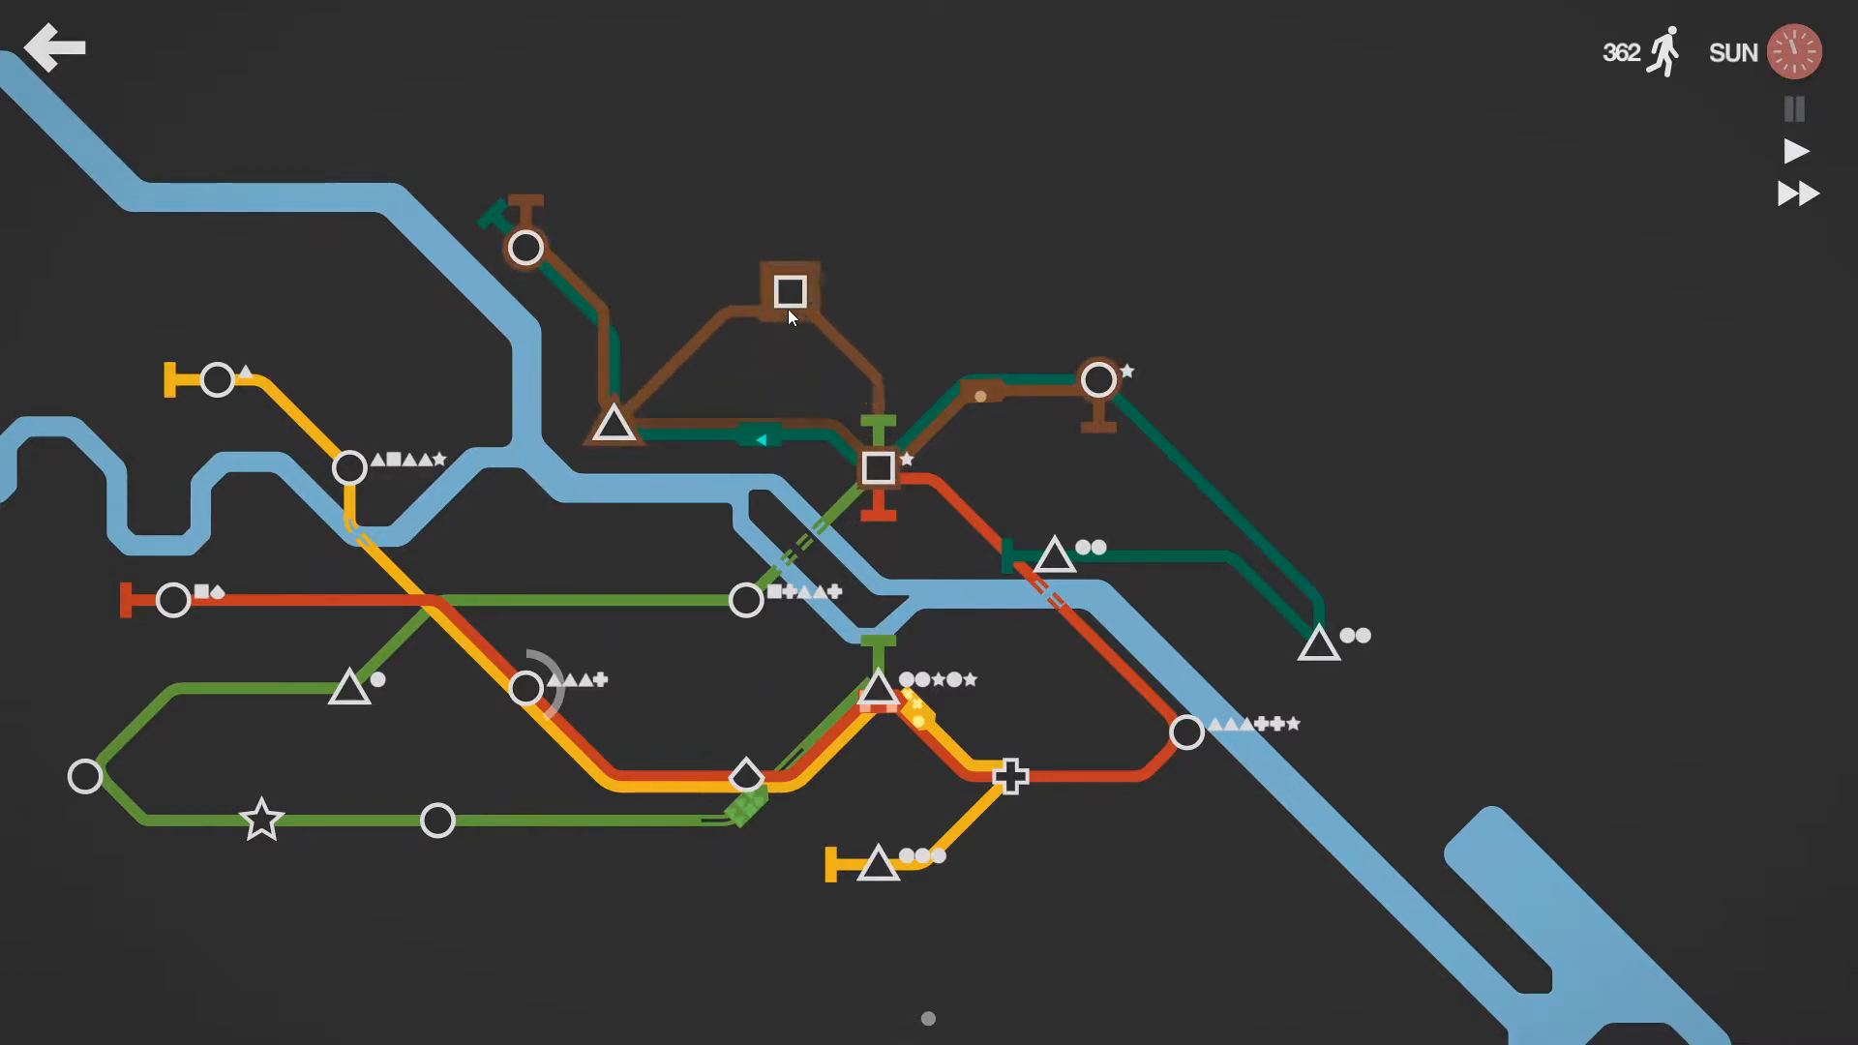
pyautogui.click(1795, 108)
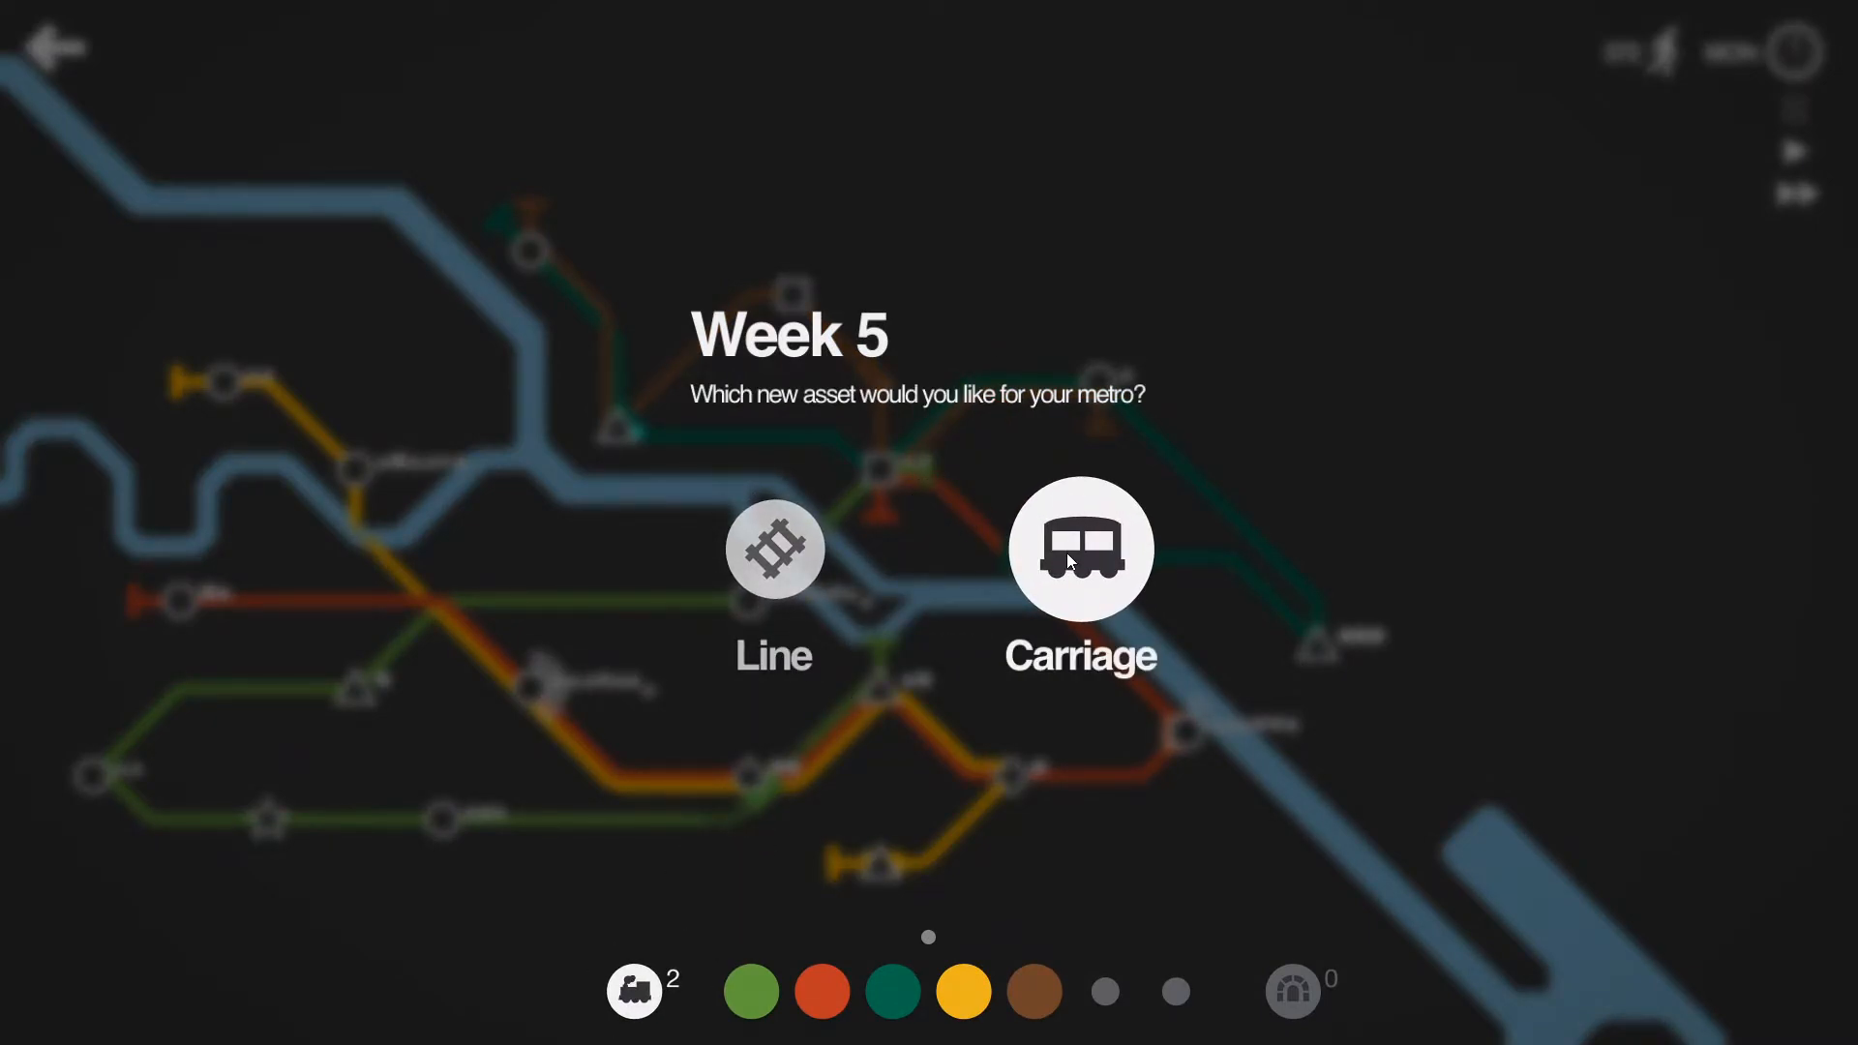
# Step: Take a carriage as the week 5 reward and put a spare train into service
pyautogui.click(1080, 550)
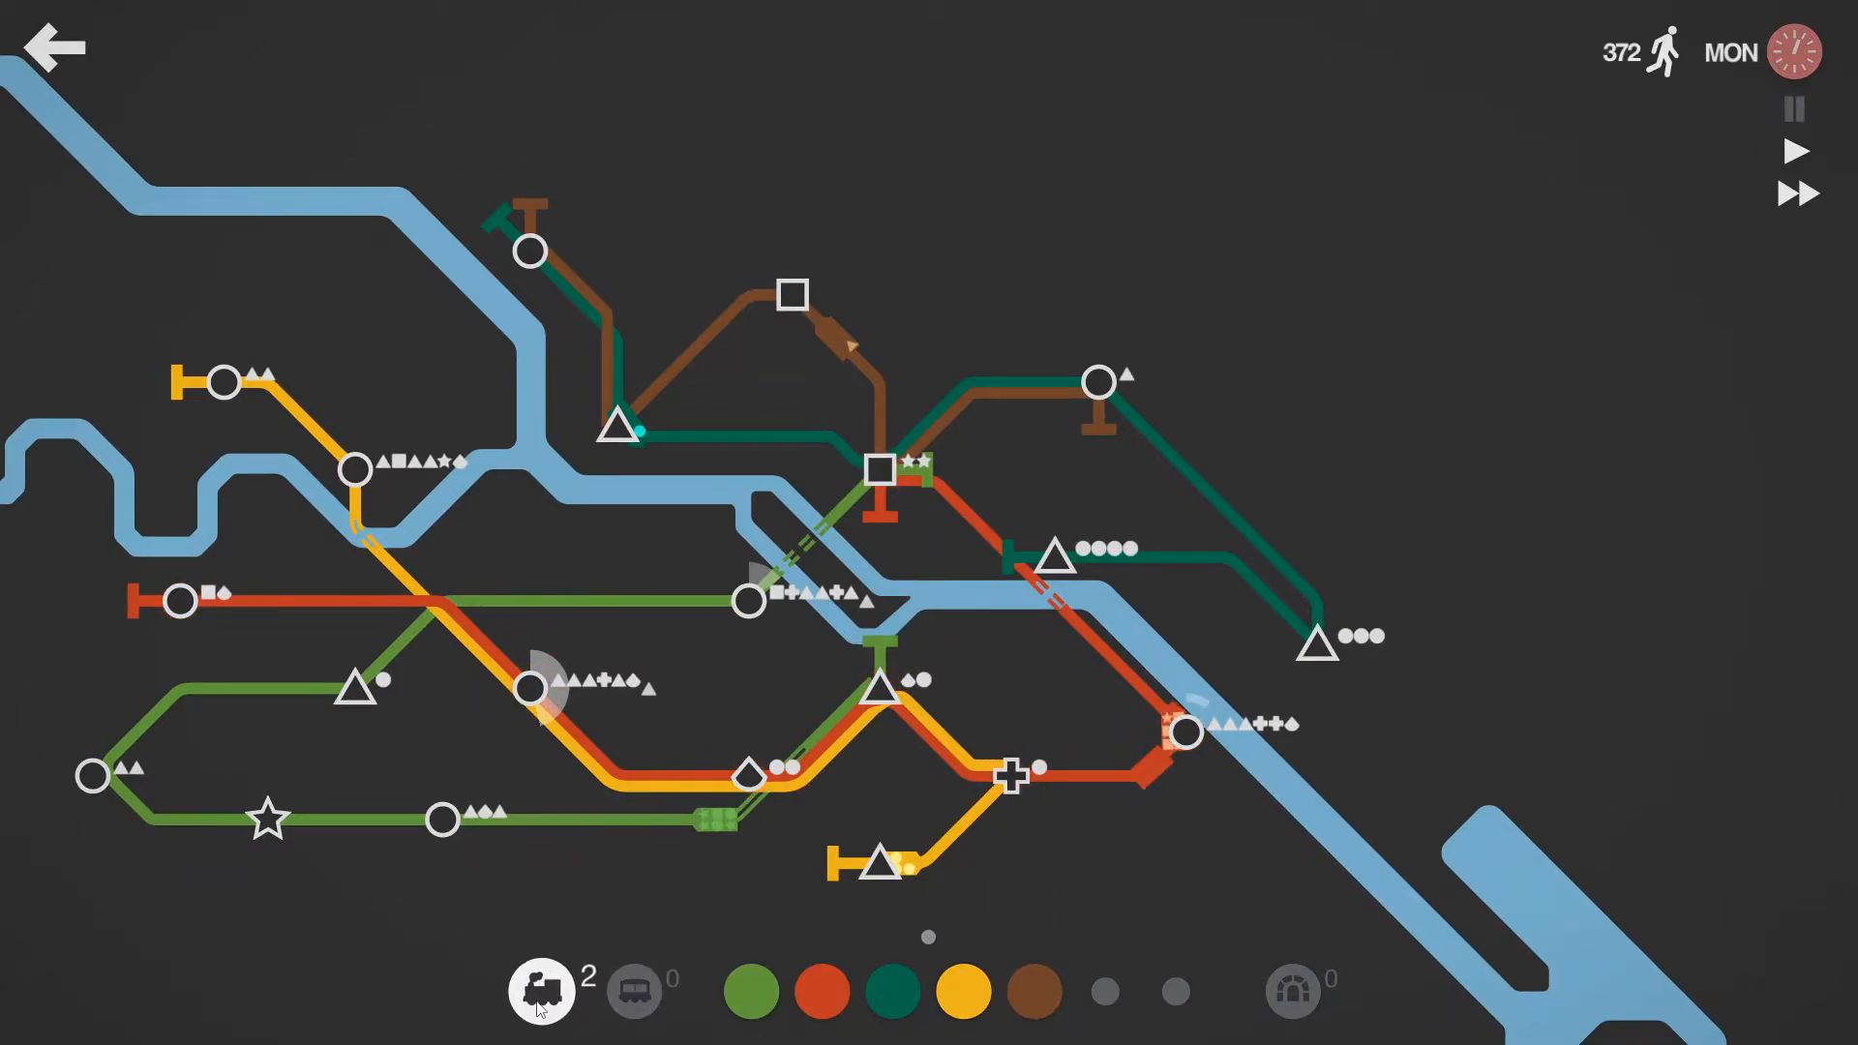
pyautogui.click(542, 987)
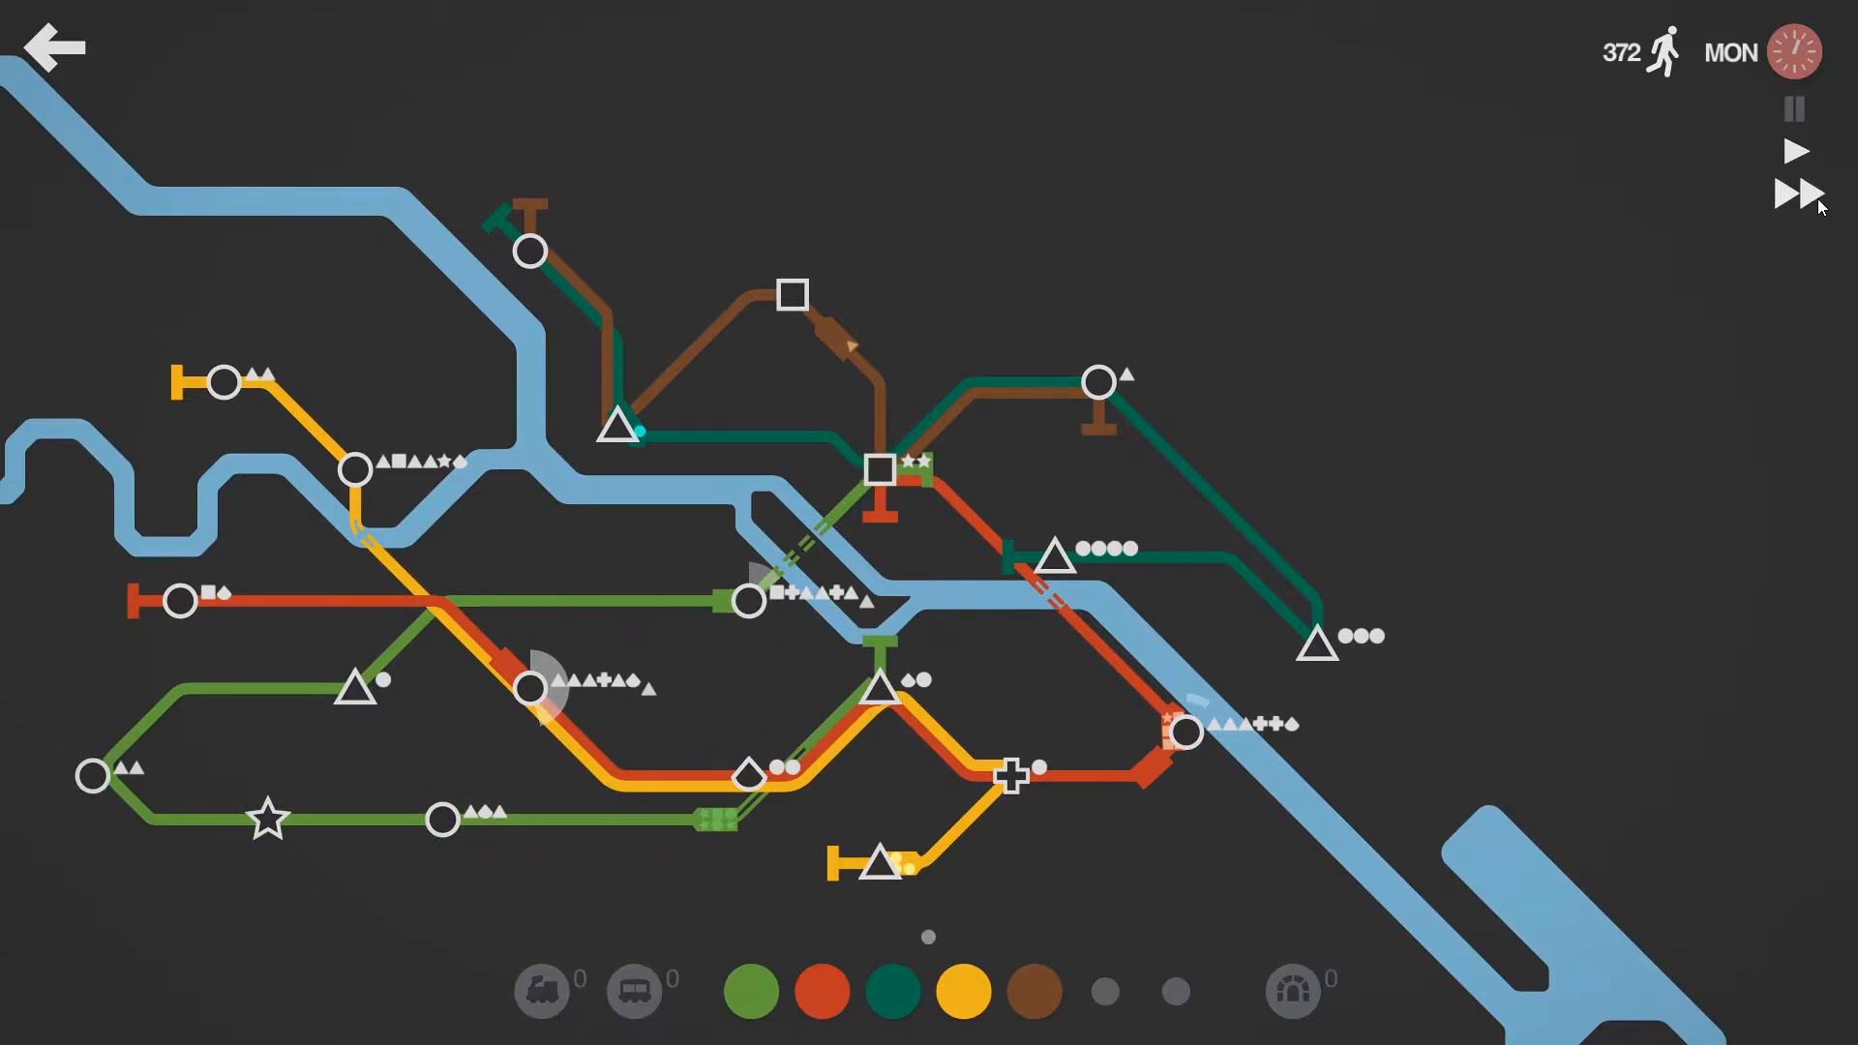
# Step: Speed up play, then pause while the yellow line's ends reach the top-left and bottom-right stations
pyautogui.click(1794, 108)
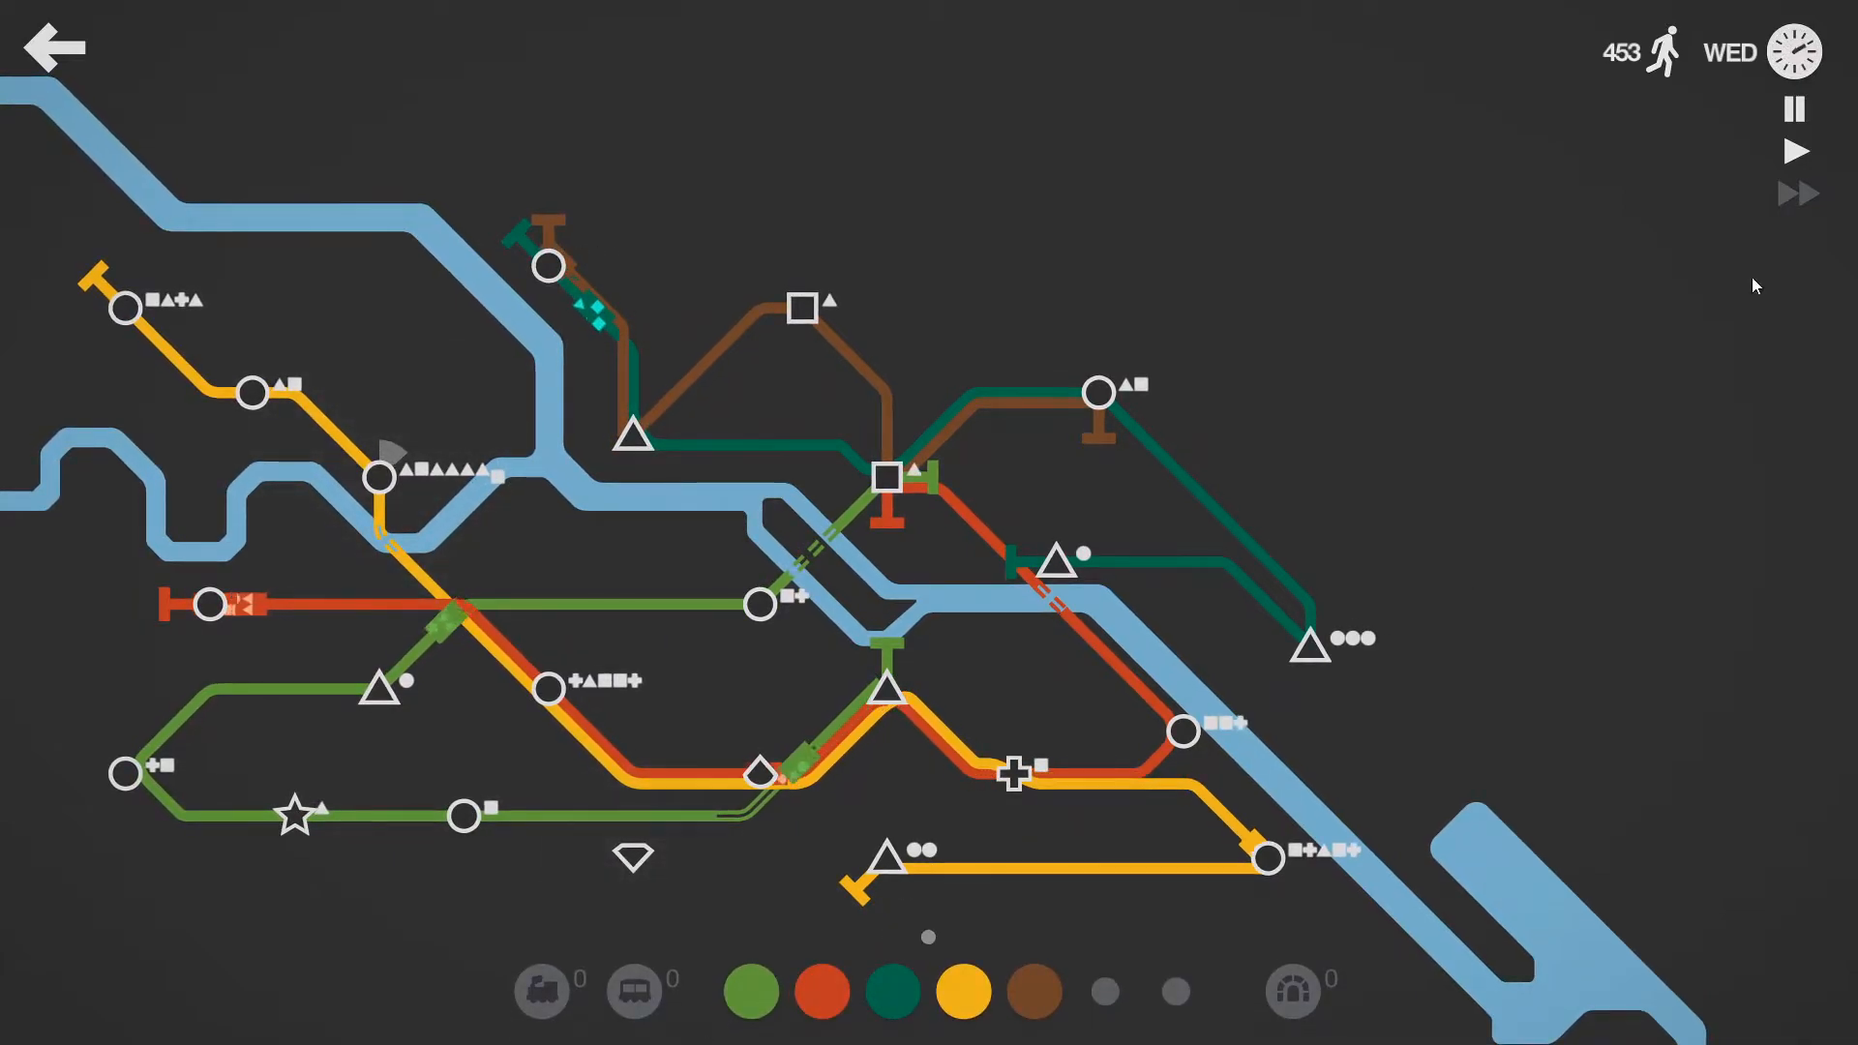
pyautogui.click(1794, 108)
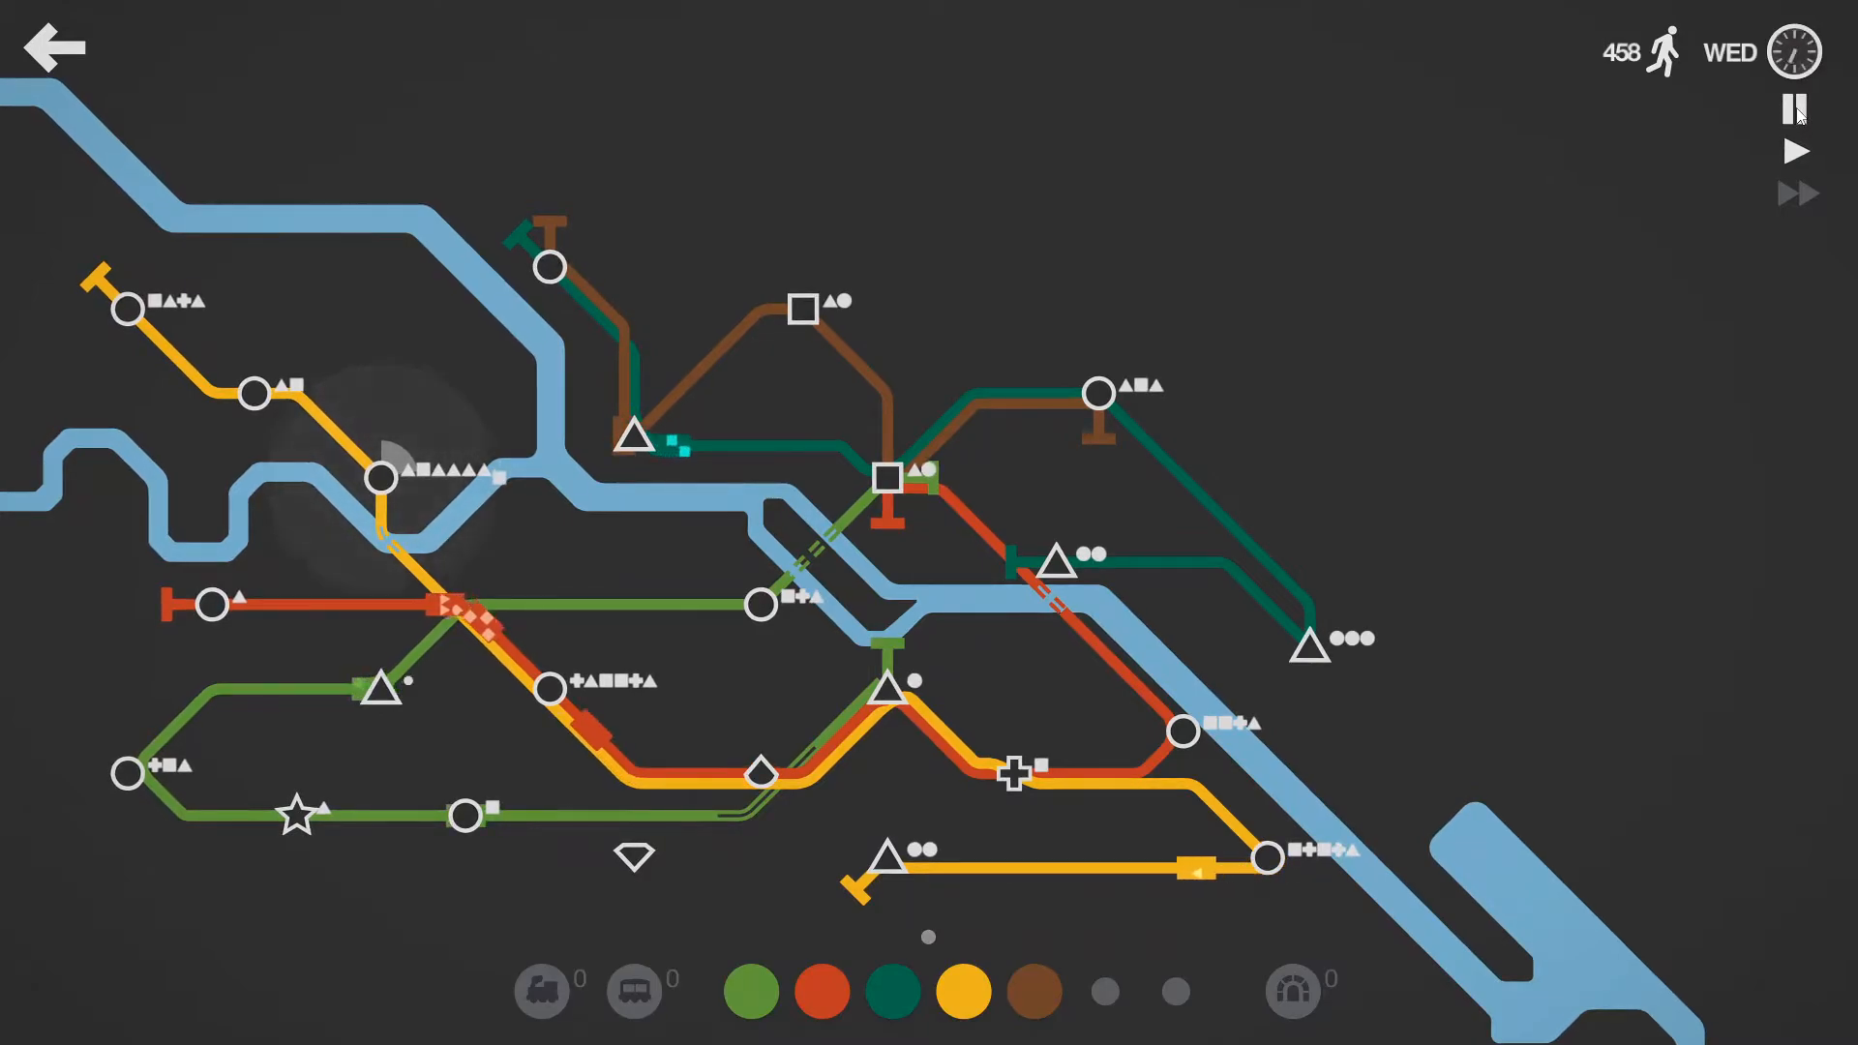
pyautogui.click(1794, 108)
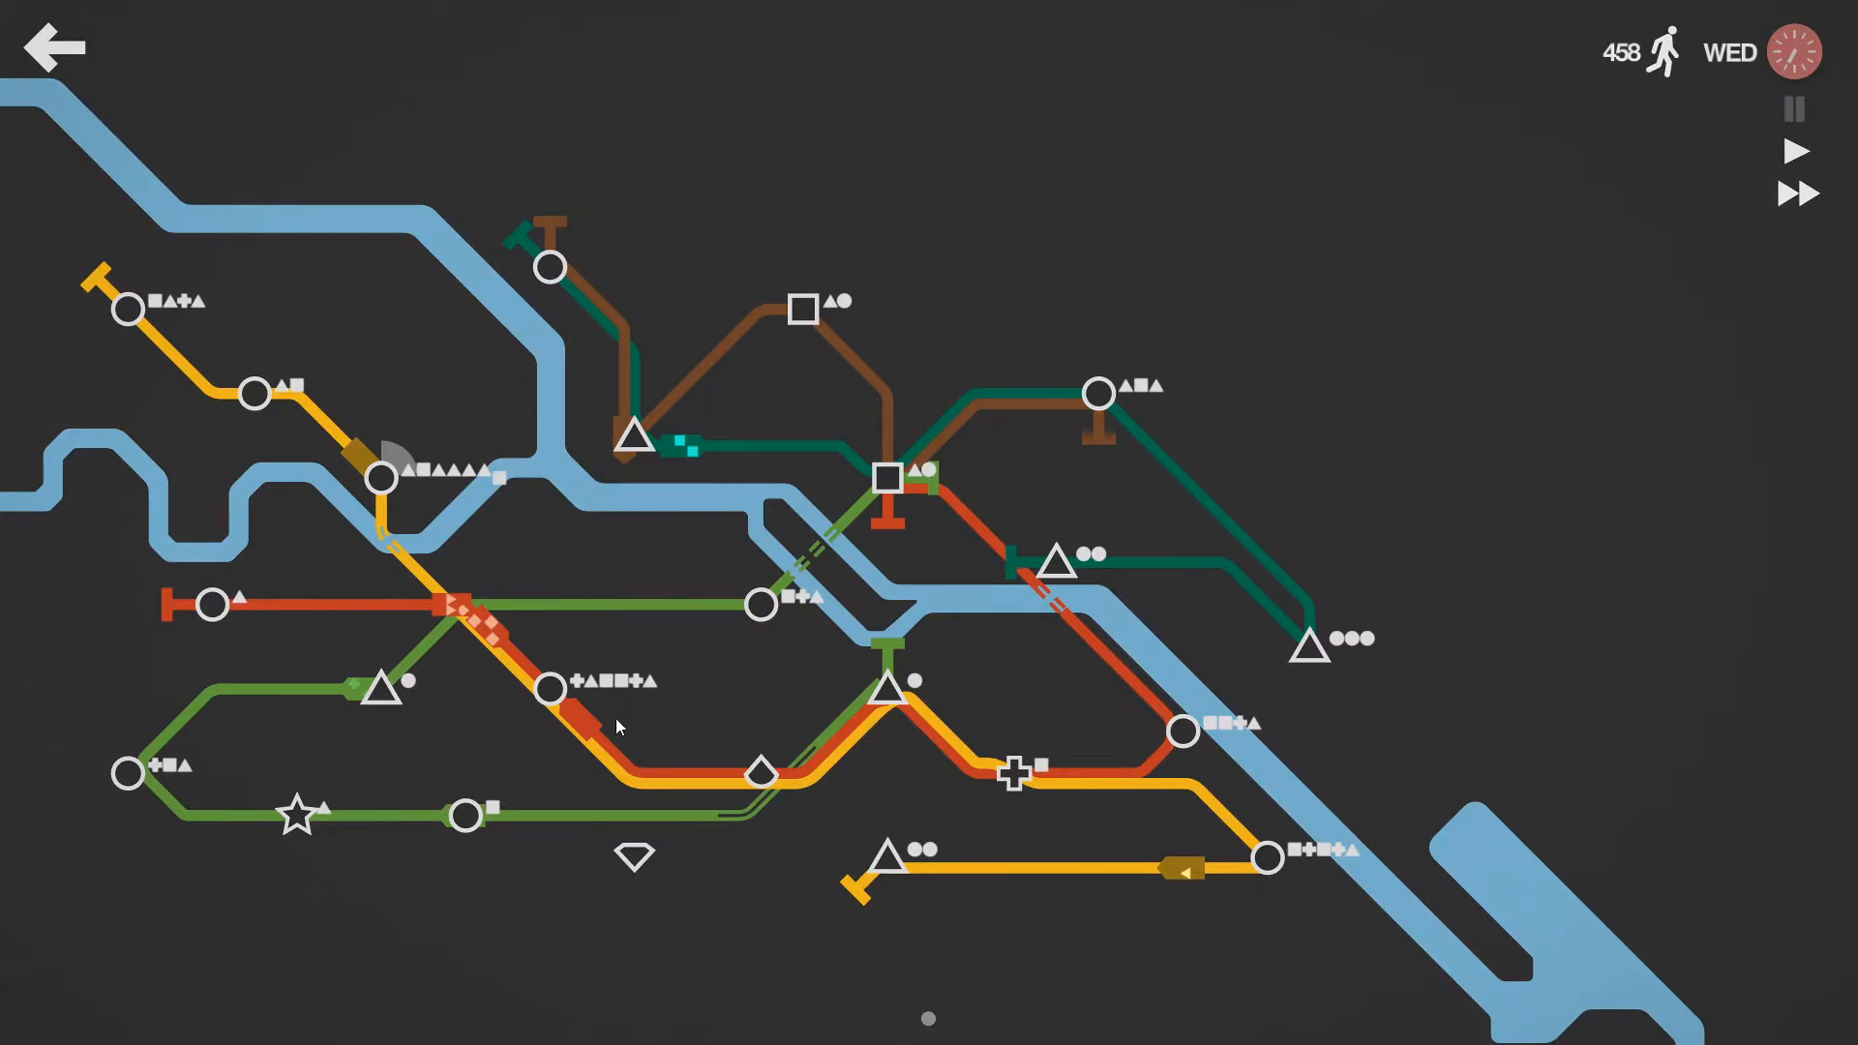
pyautogui.moveTo(1756, 234)
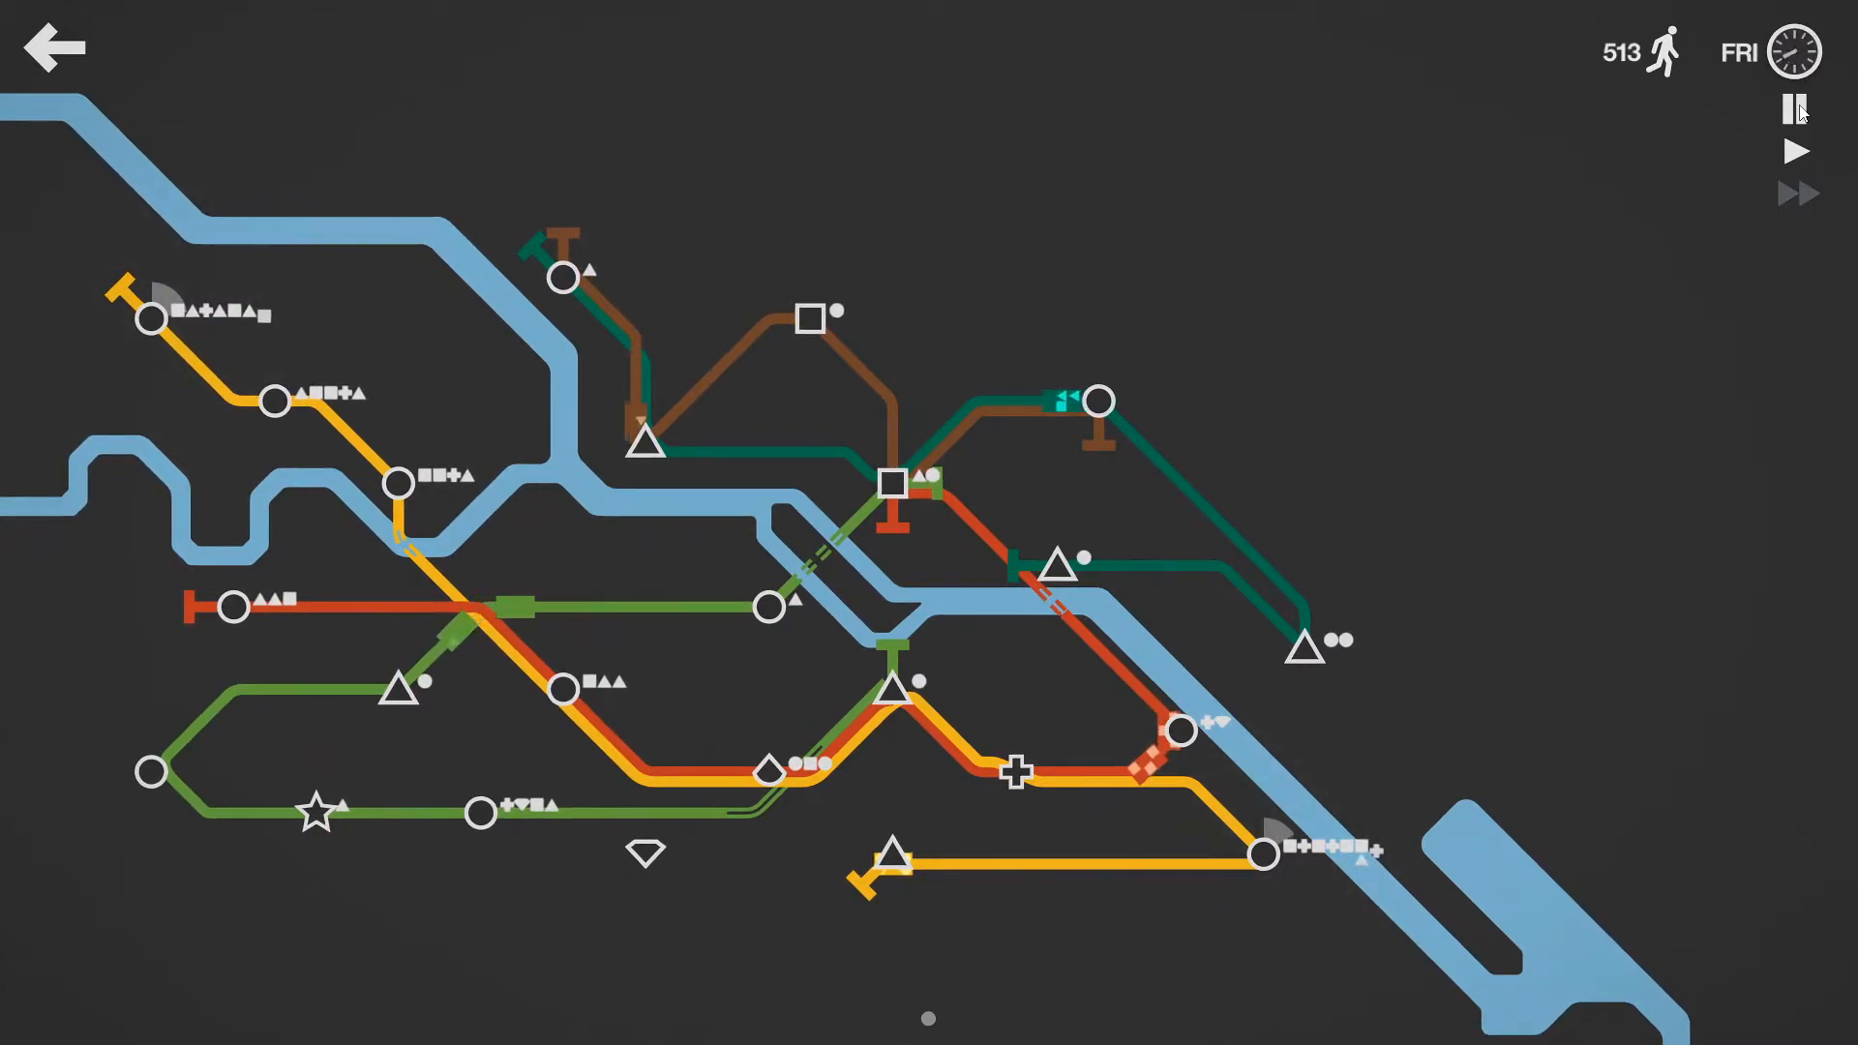
# Step: Pause and extend the red line west to the far-left diamond station
pyautogui.click(1792, 108)
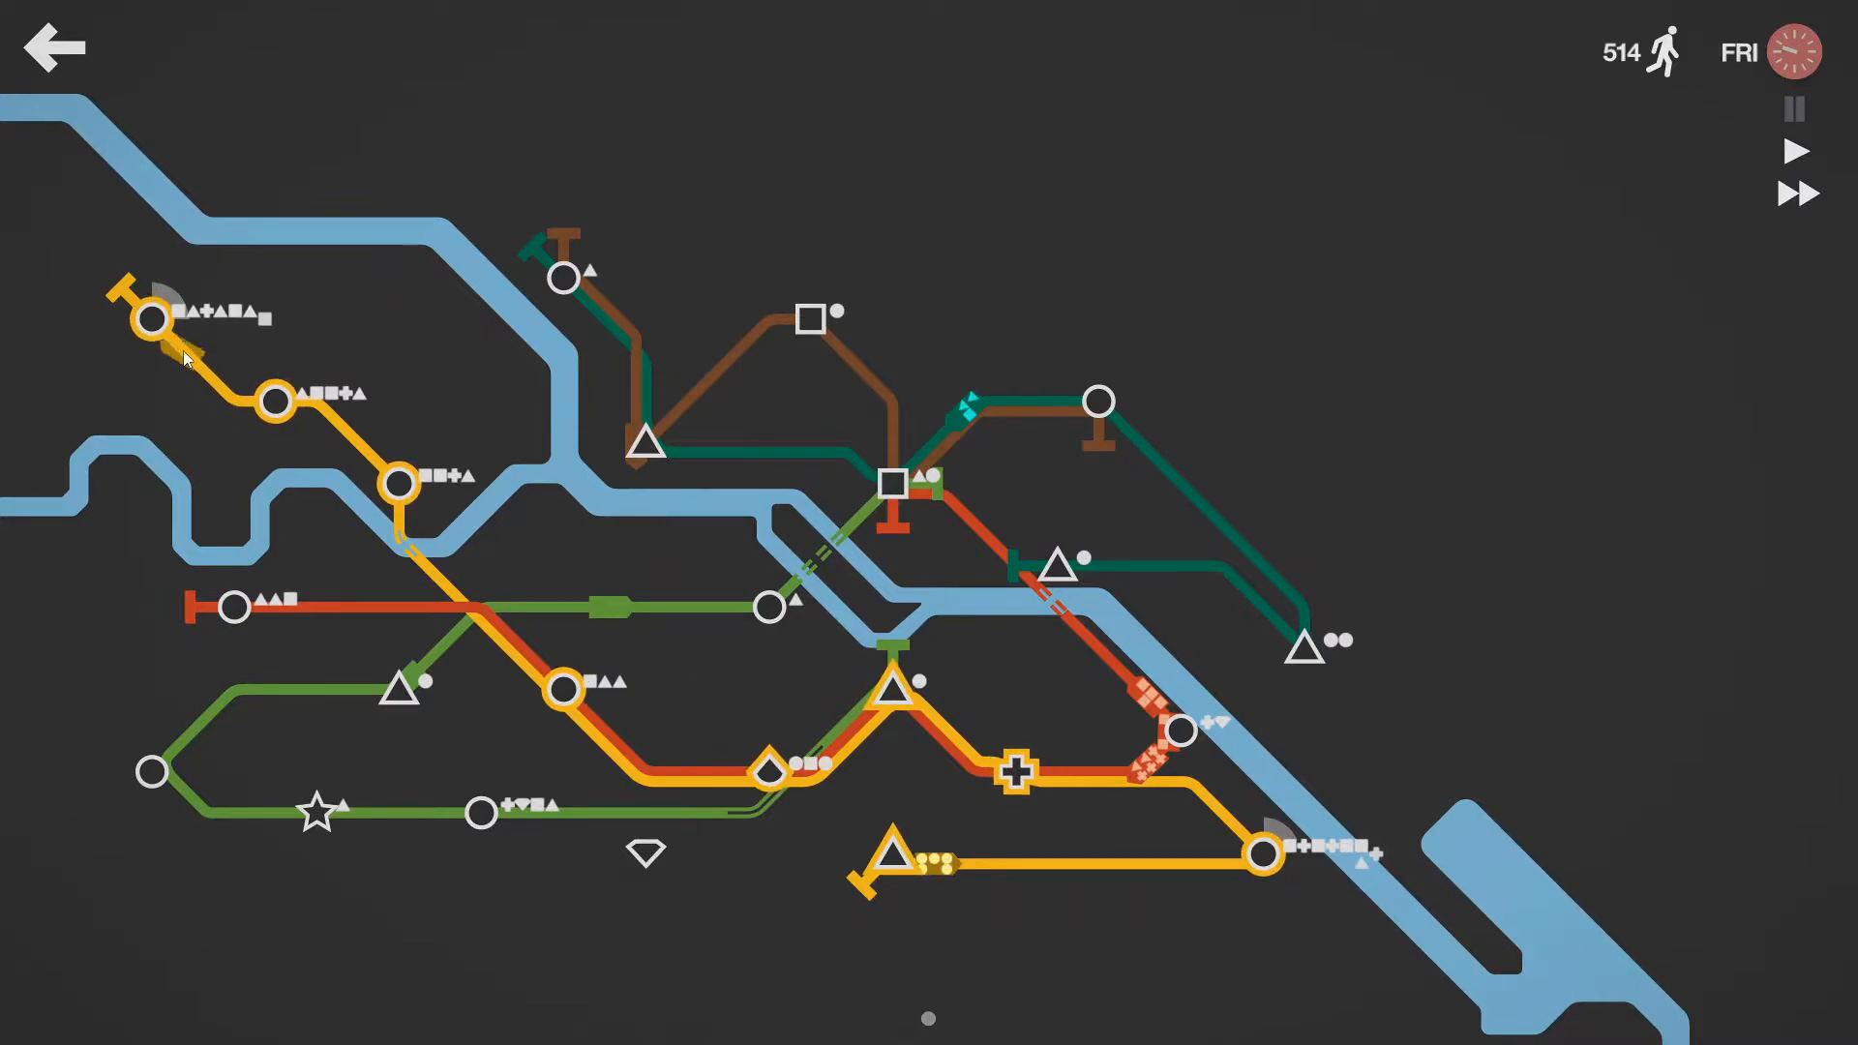
pyautogui.click(1794, 108)
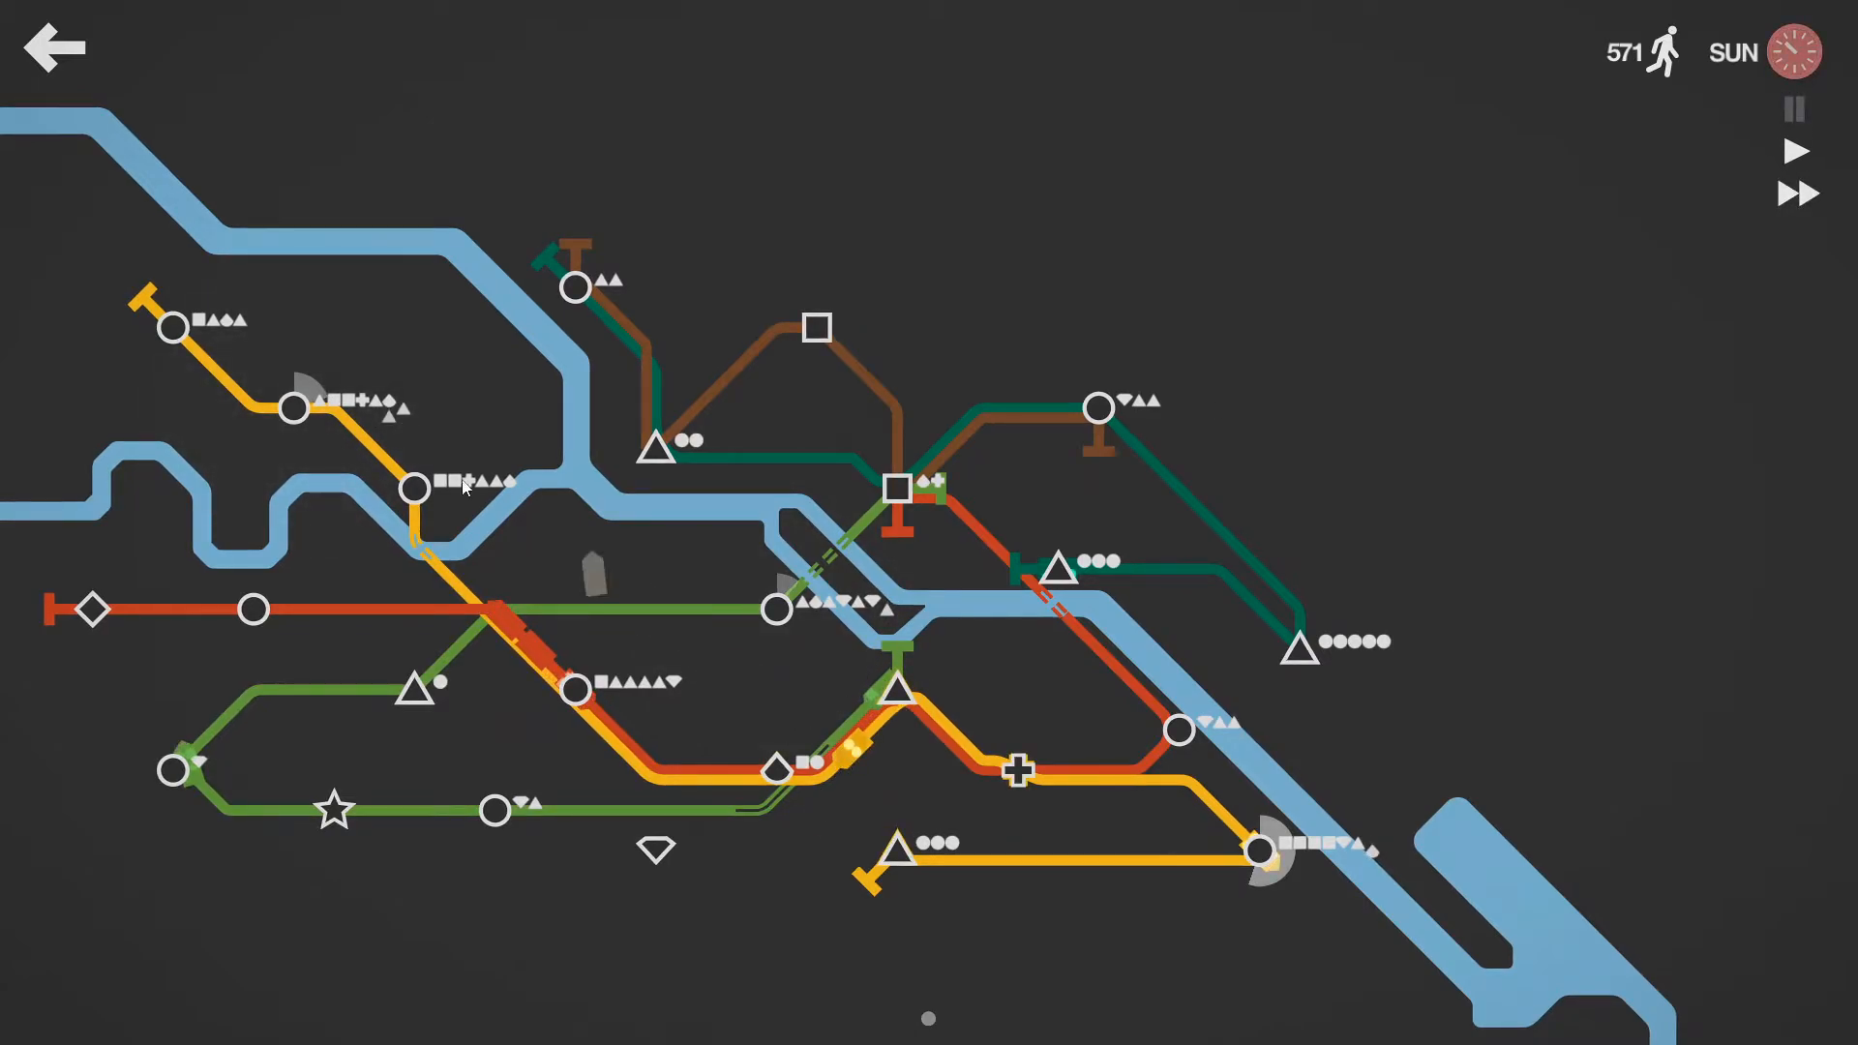
pyautogui.moveTo(1721, 374)
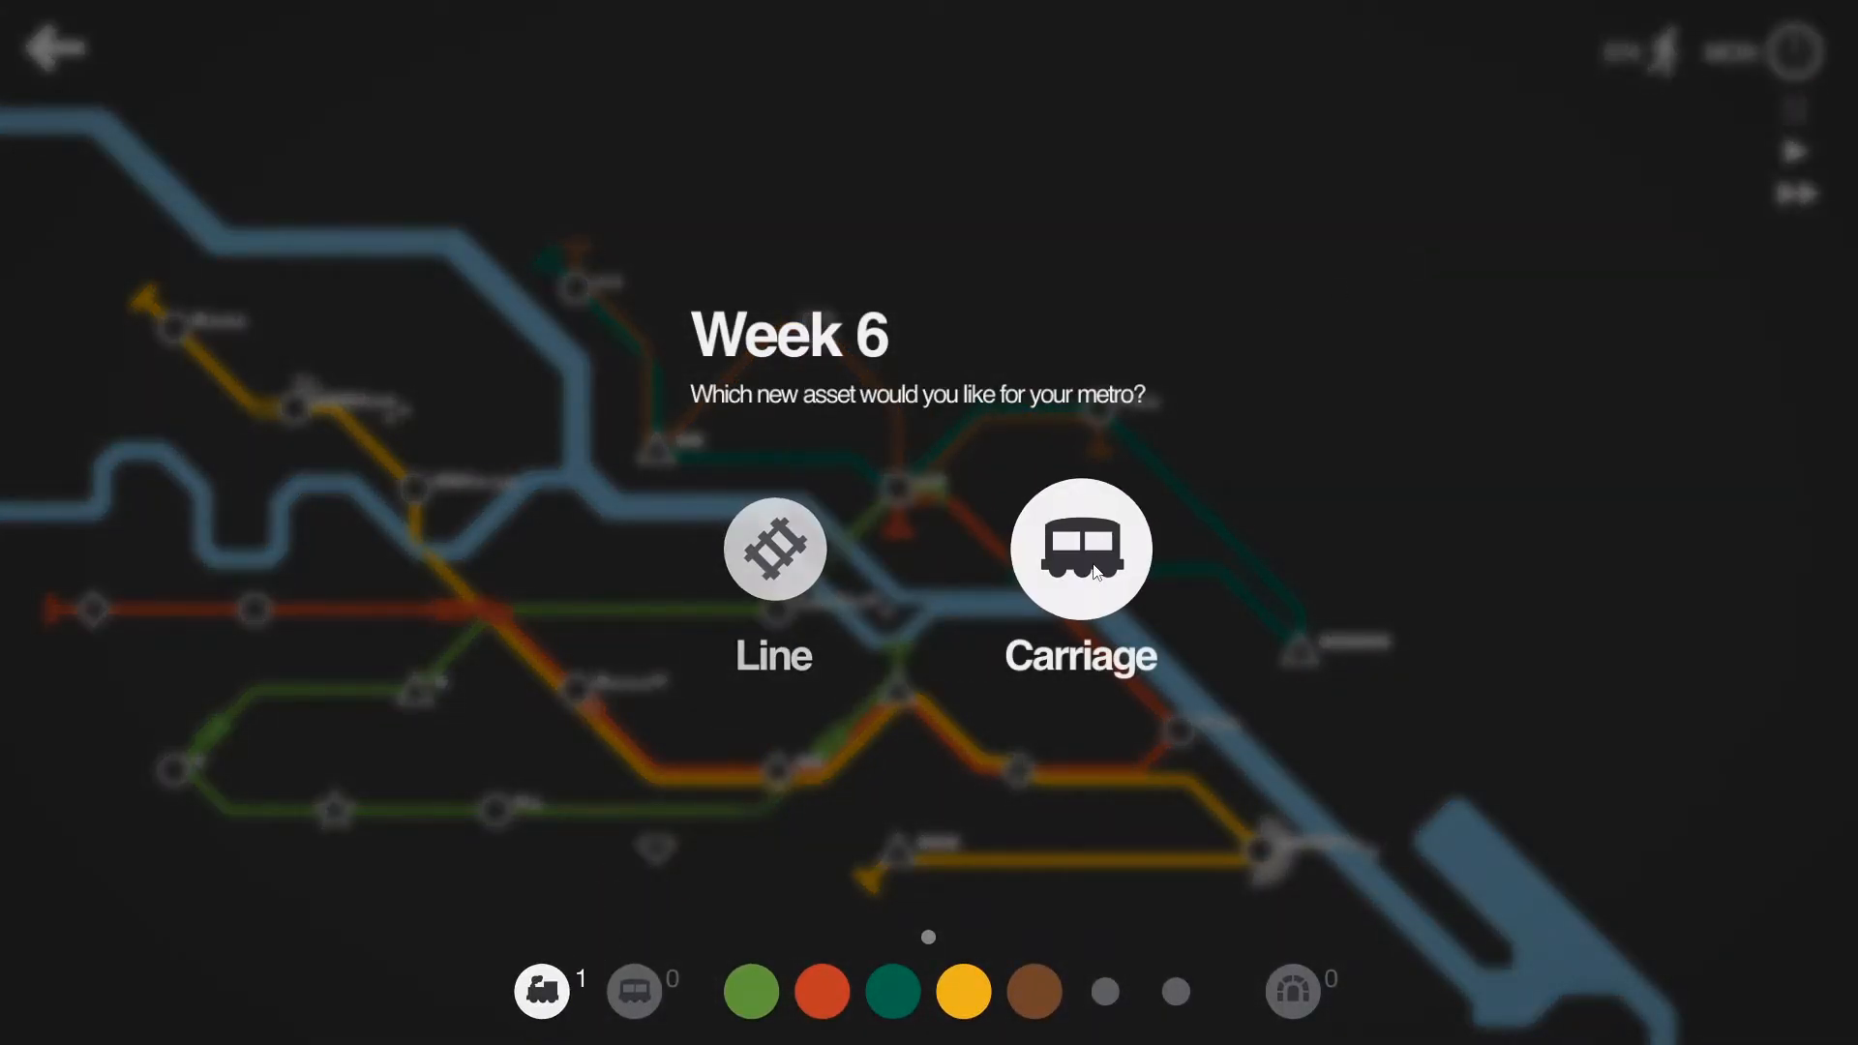
# Step: Choose the carriage as the Week 6 reward
pyautogui.click(1083, 550)
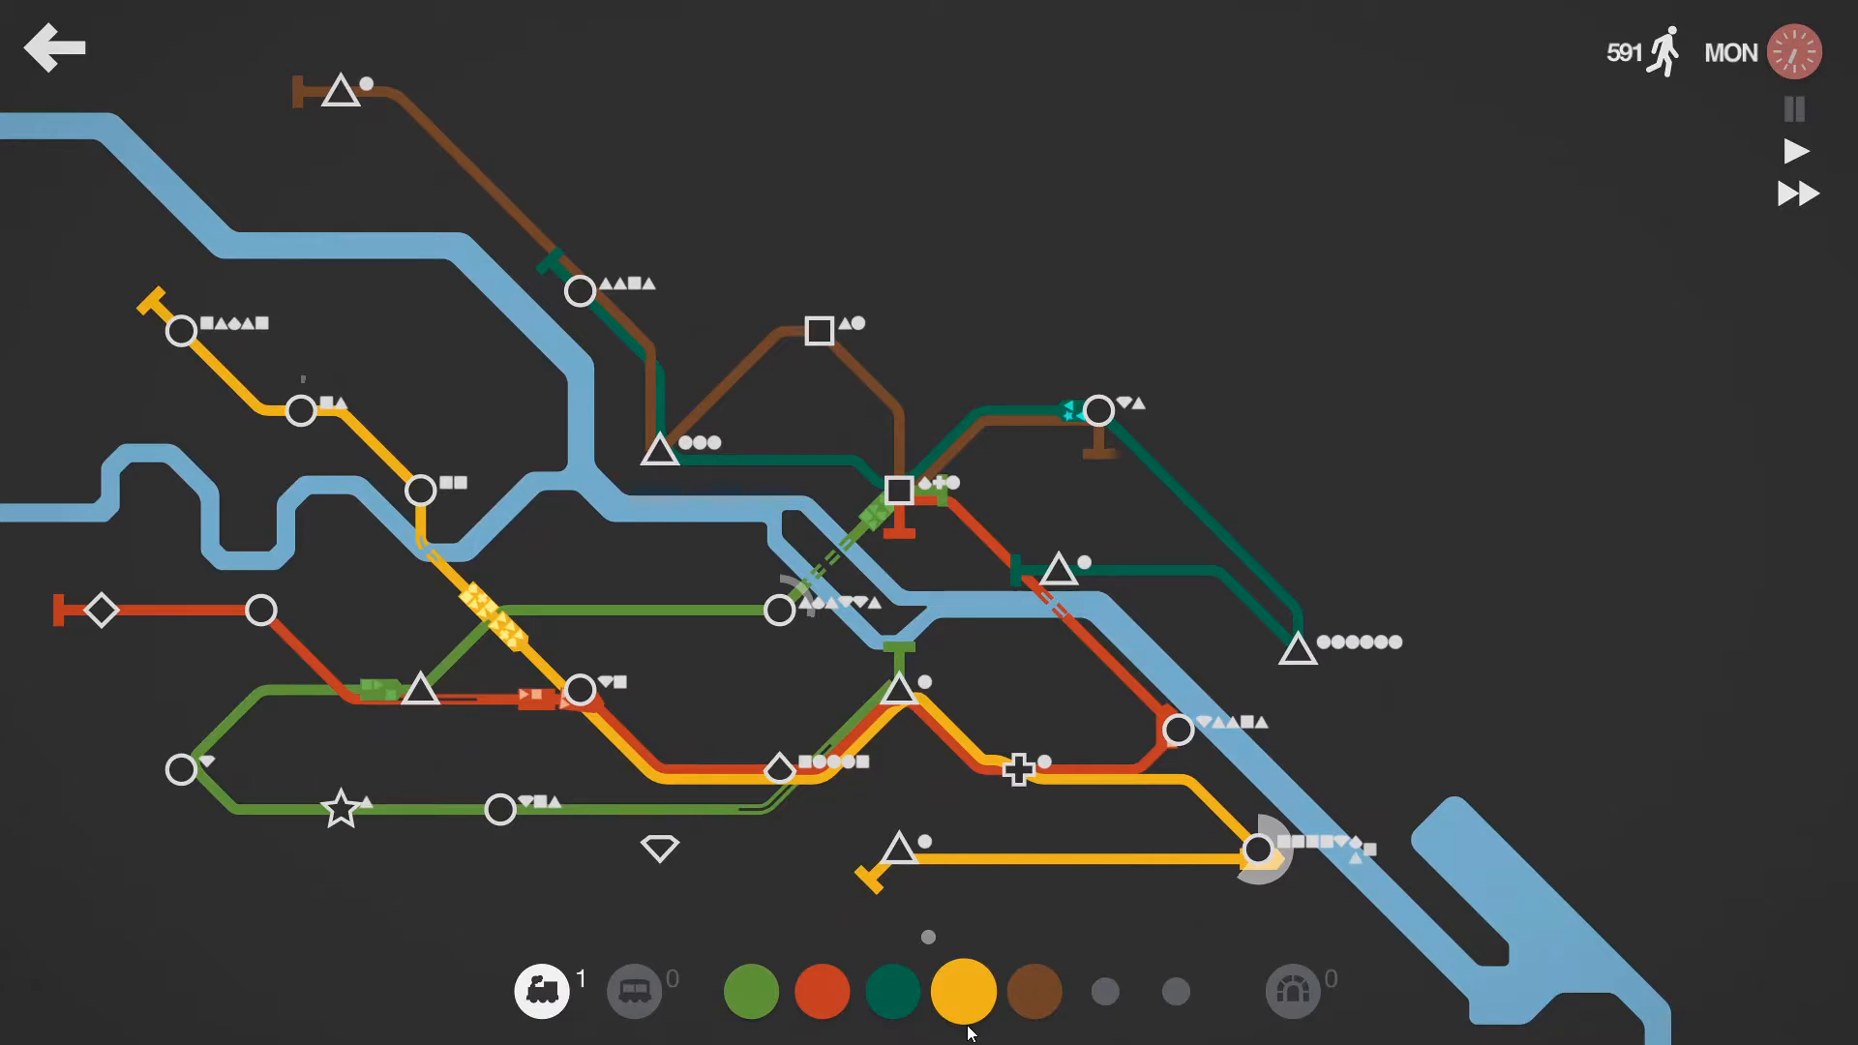
pyautogui.moveTo(651, 1018)
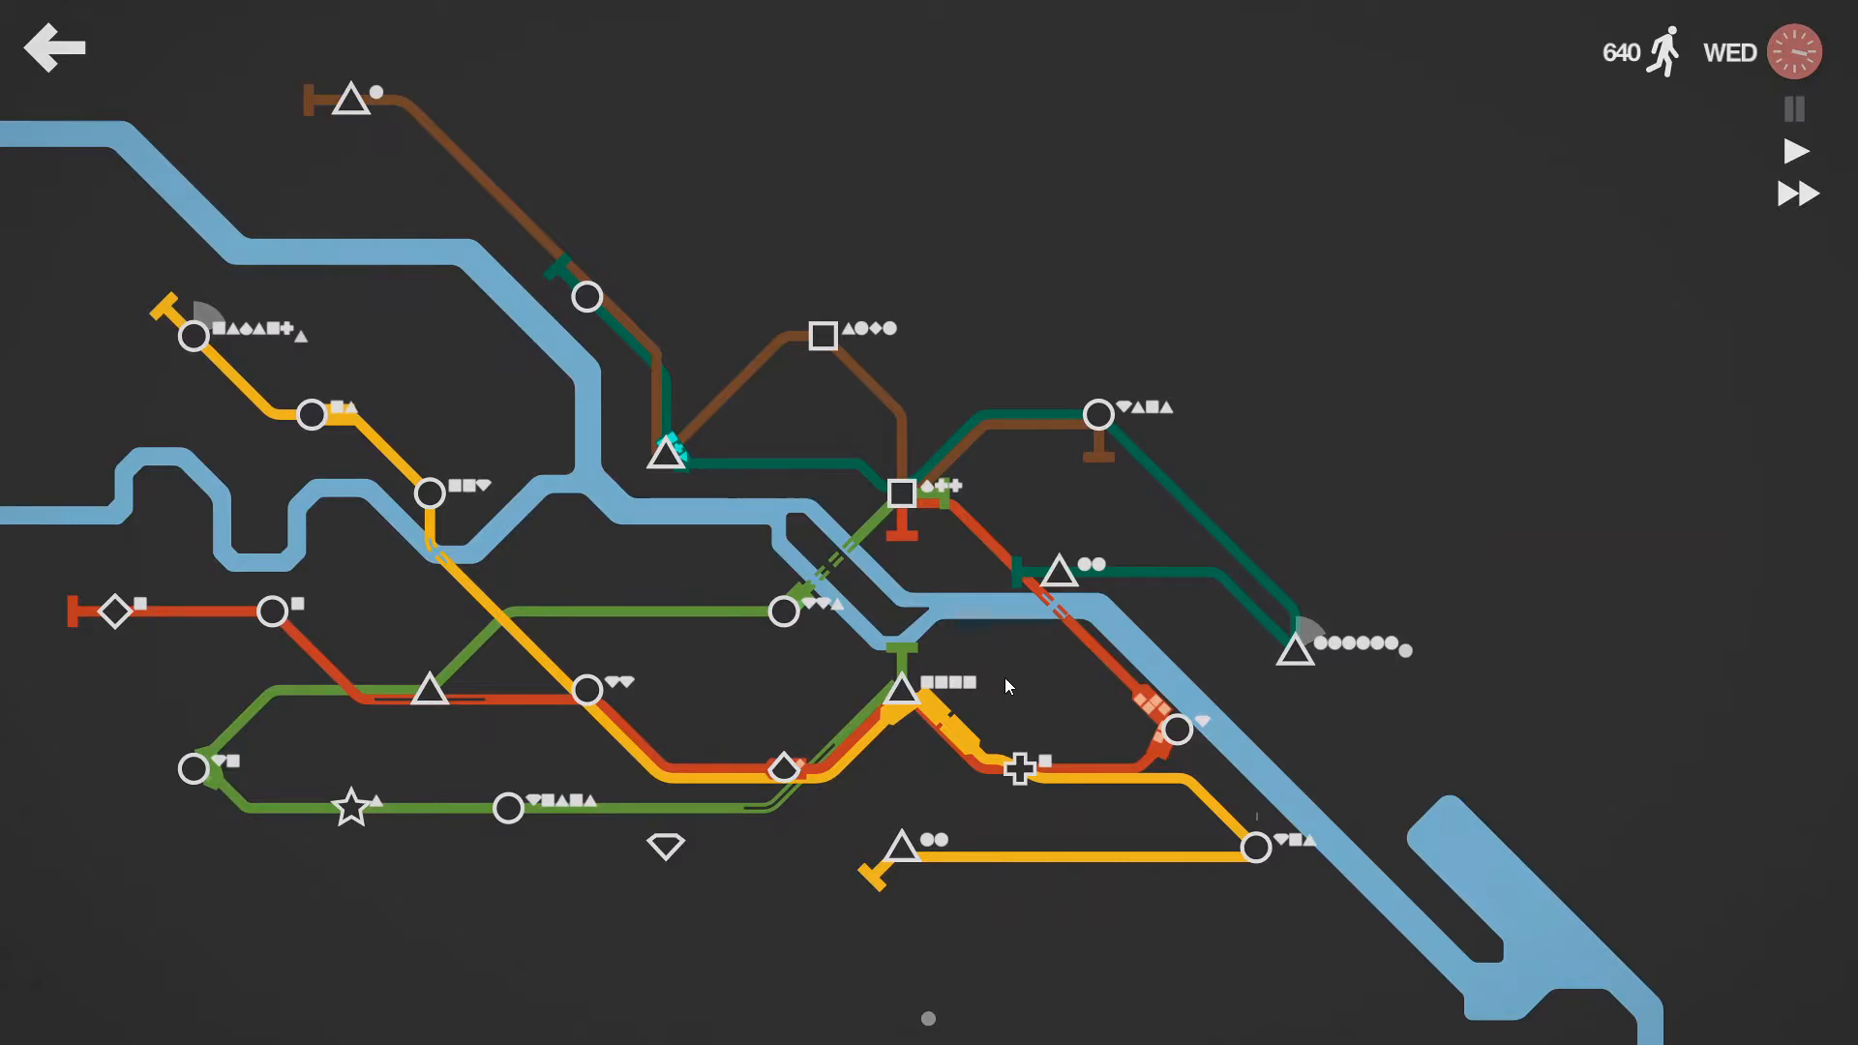
pyautogui.moveTo(341, 432)
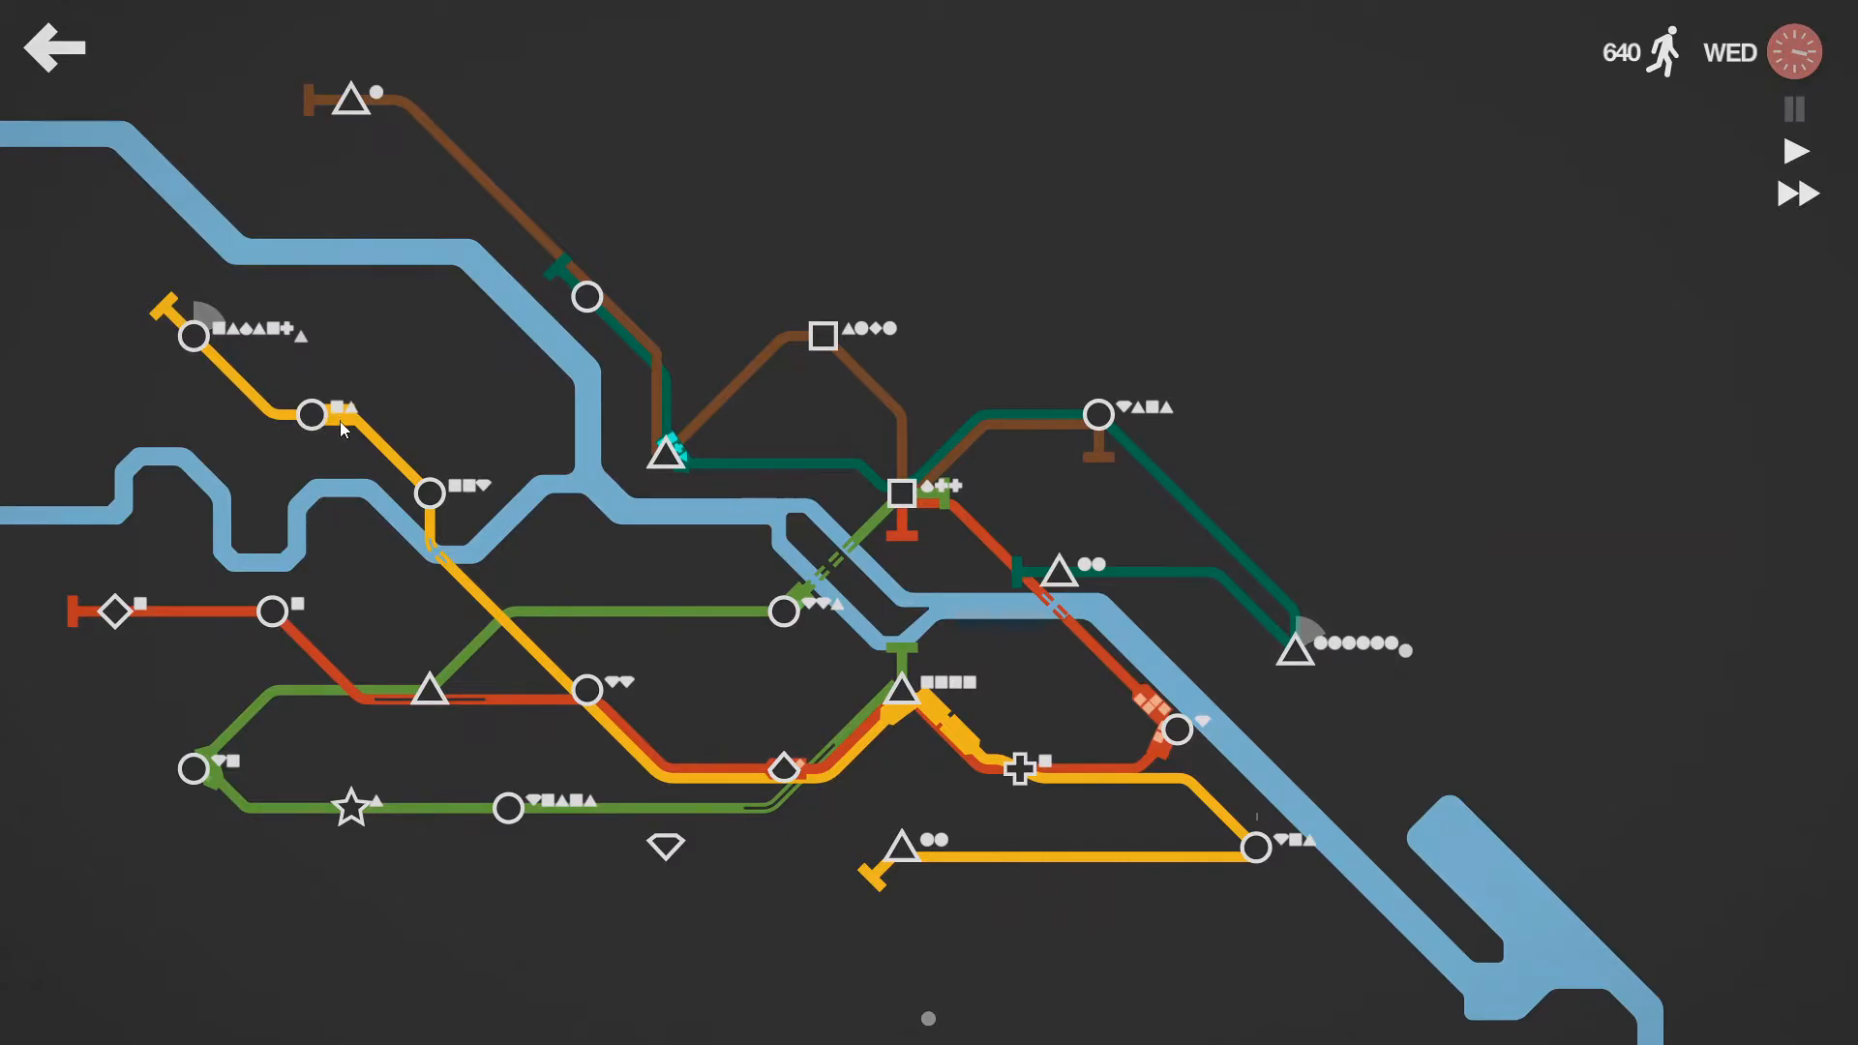
pyautogui.moveTo(285, 379)
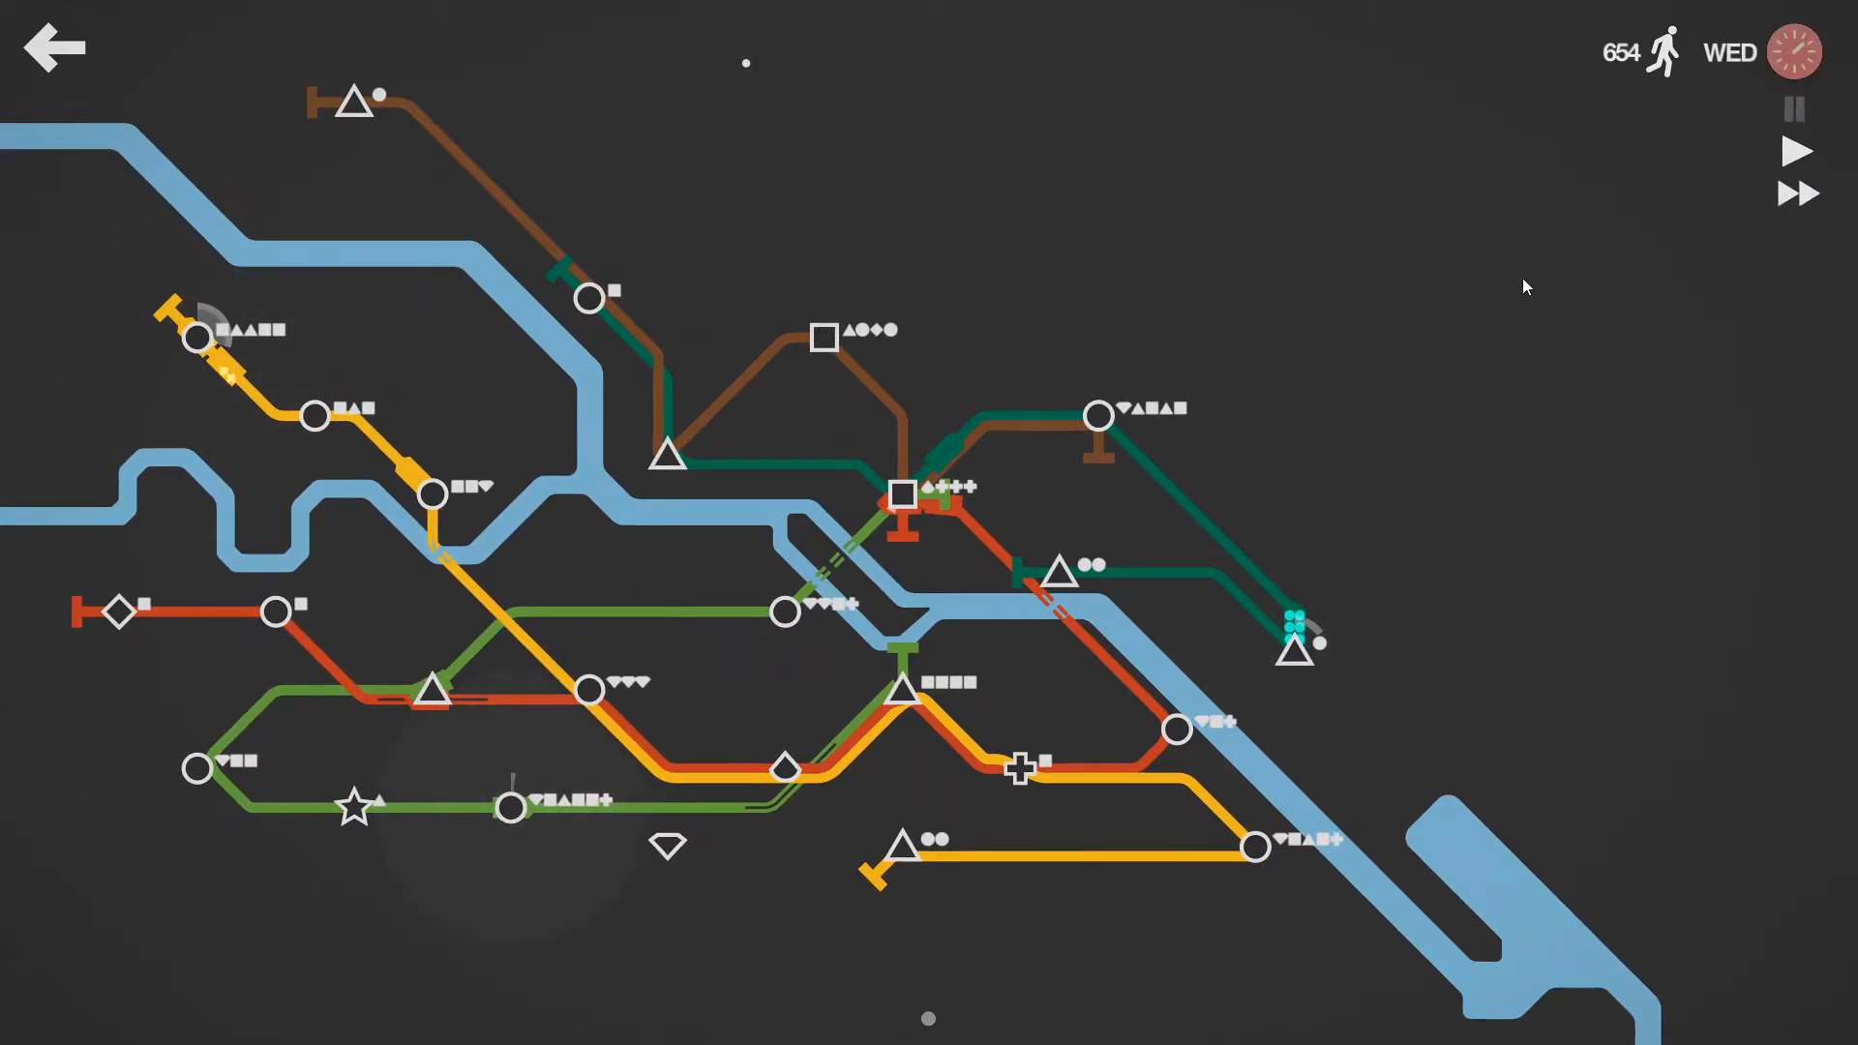
pyautogui.moveTo(964, 403)
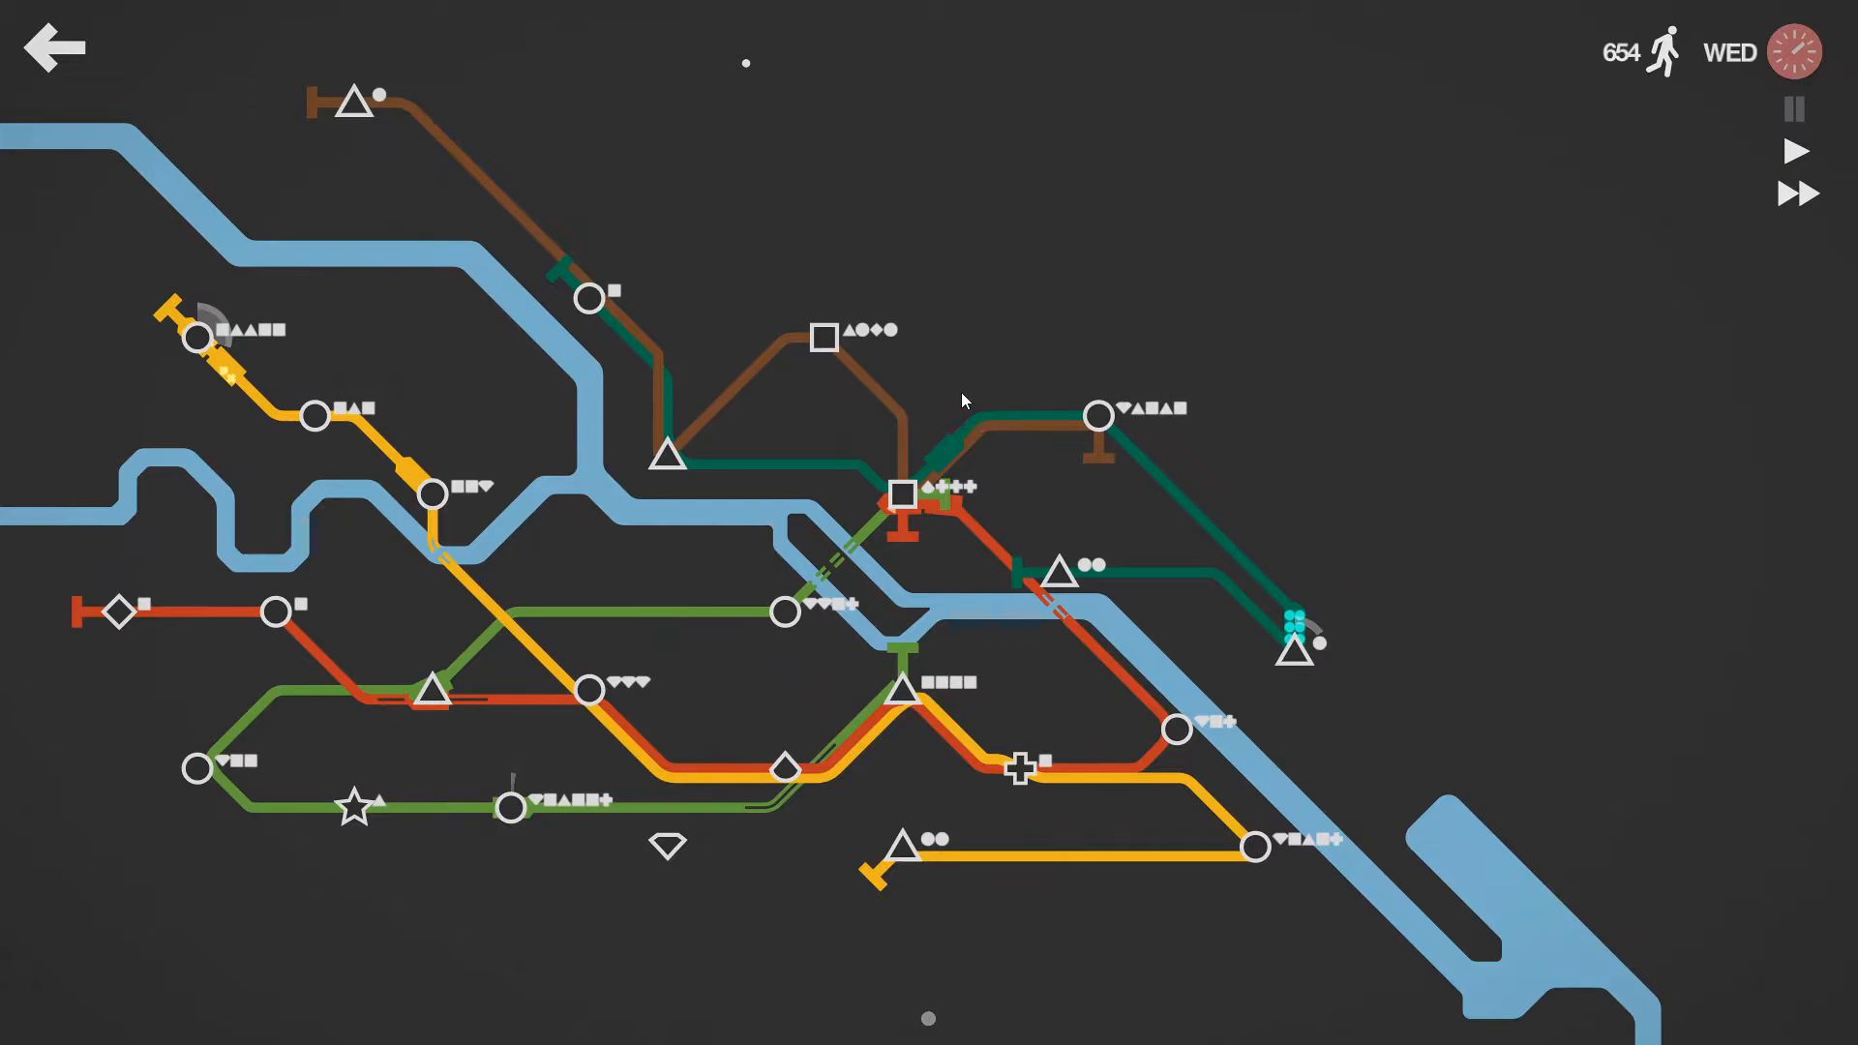
pyautogui.moveTo(900, 480)
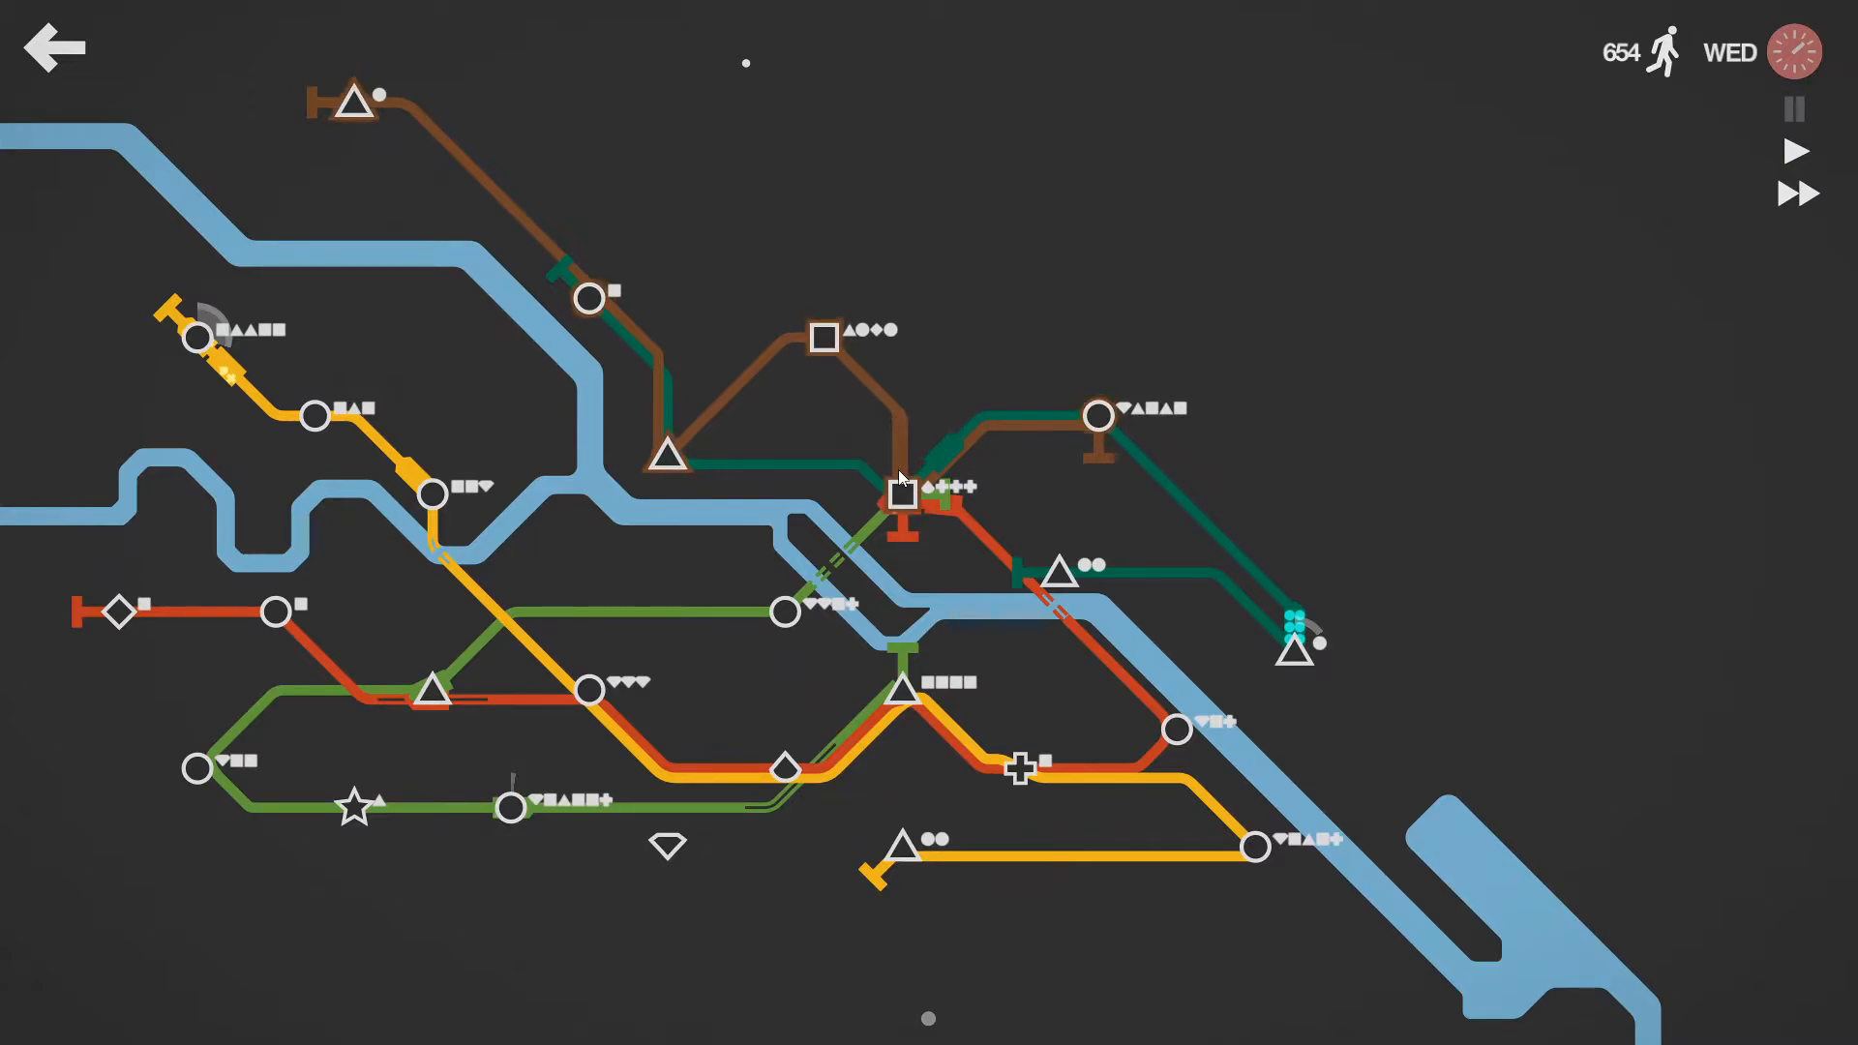
pyautogui.moveTo(898, 477)
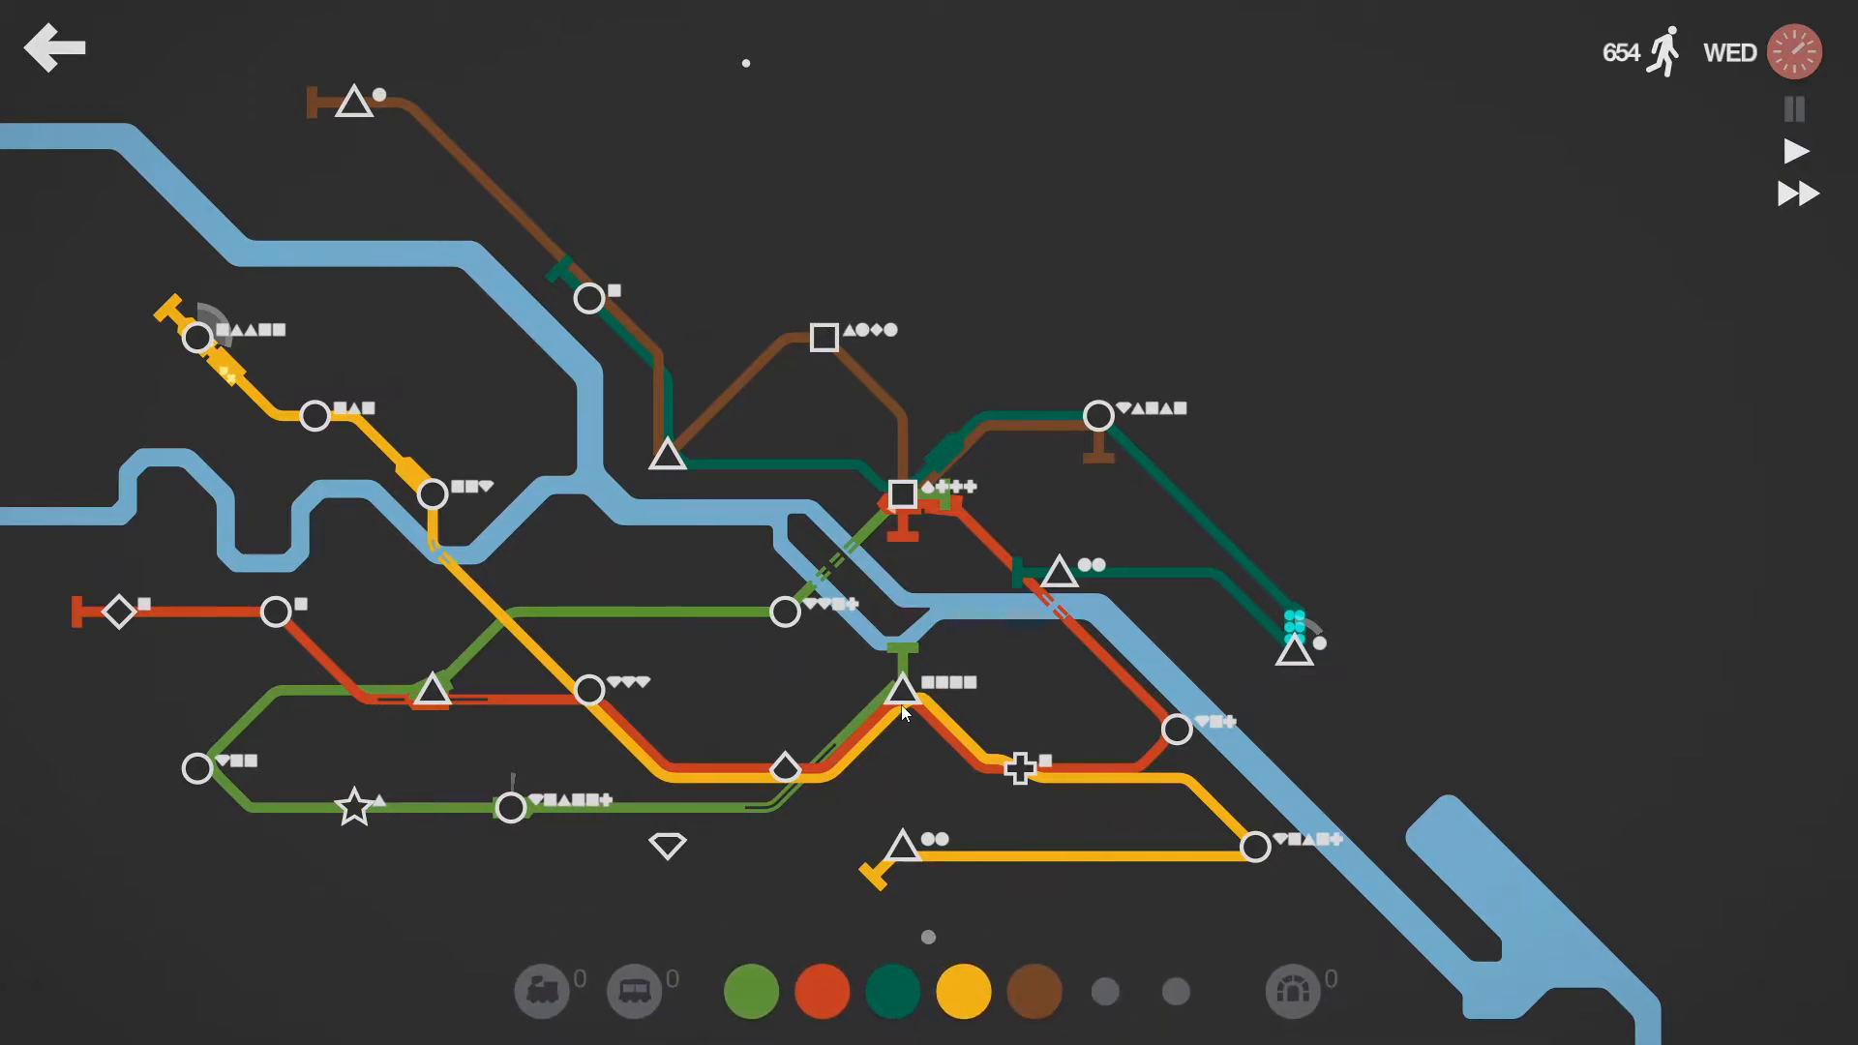
# Step: Run the game at normal speed while dark green reaches the top triangle, then pause
pyautogui.click(1794, 108)
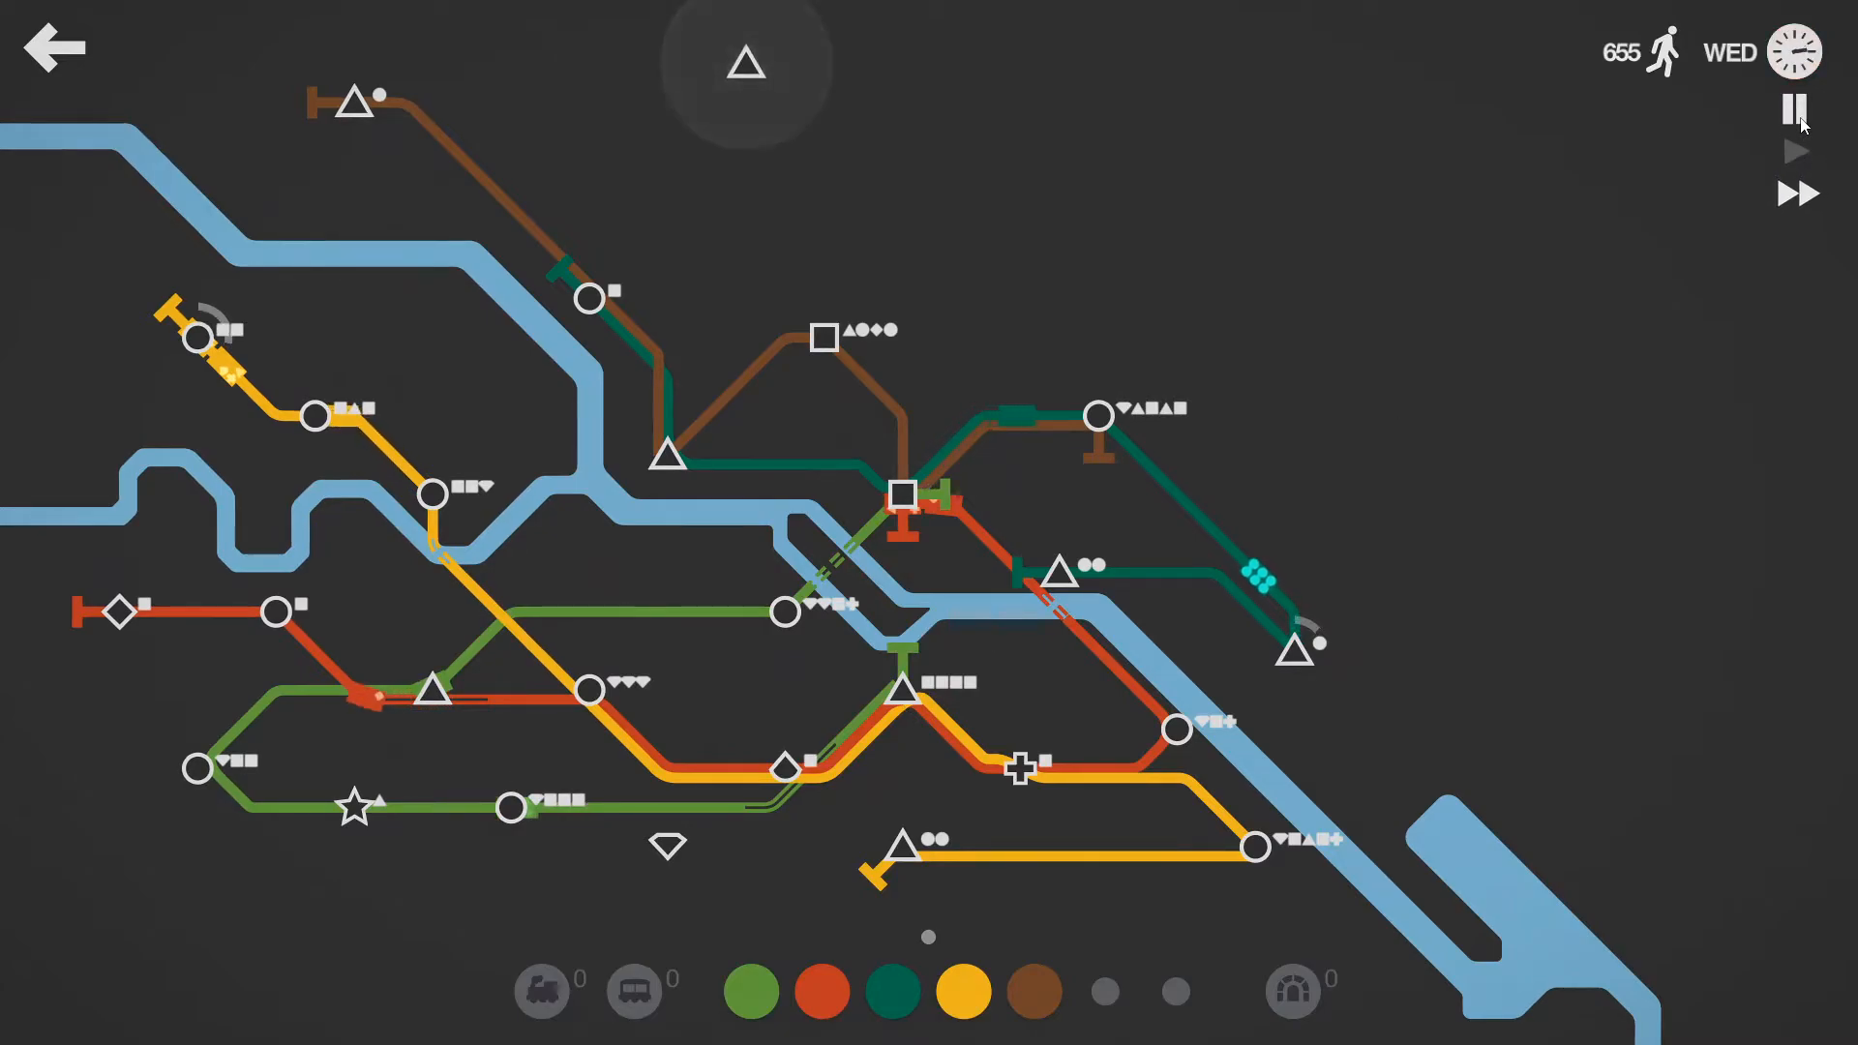
pyautogui.click(1794, 108)
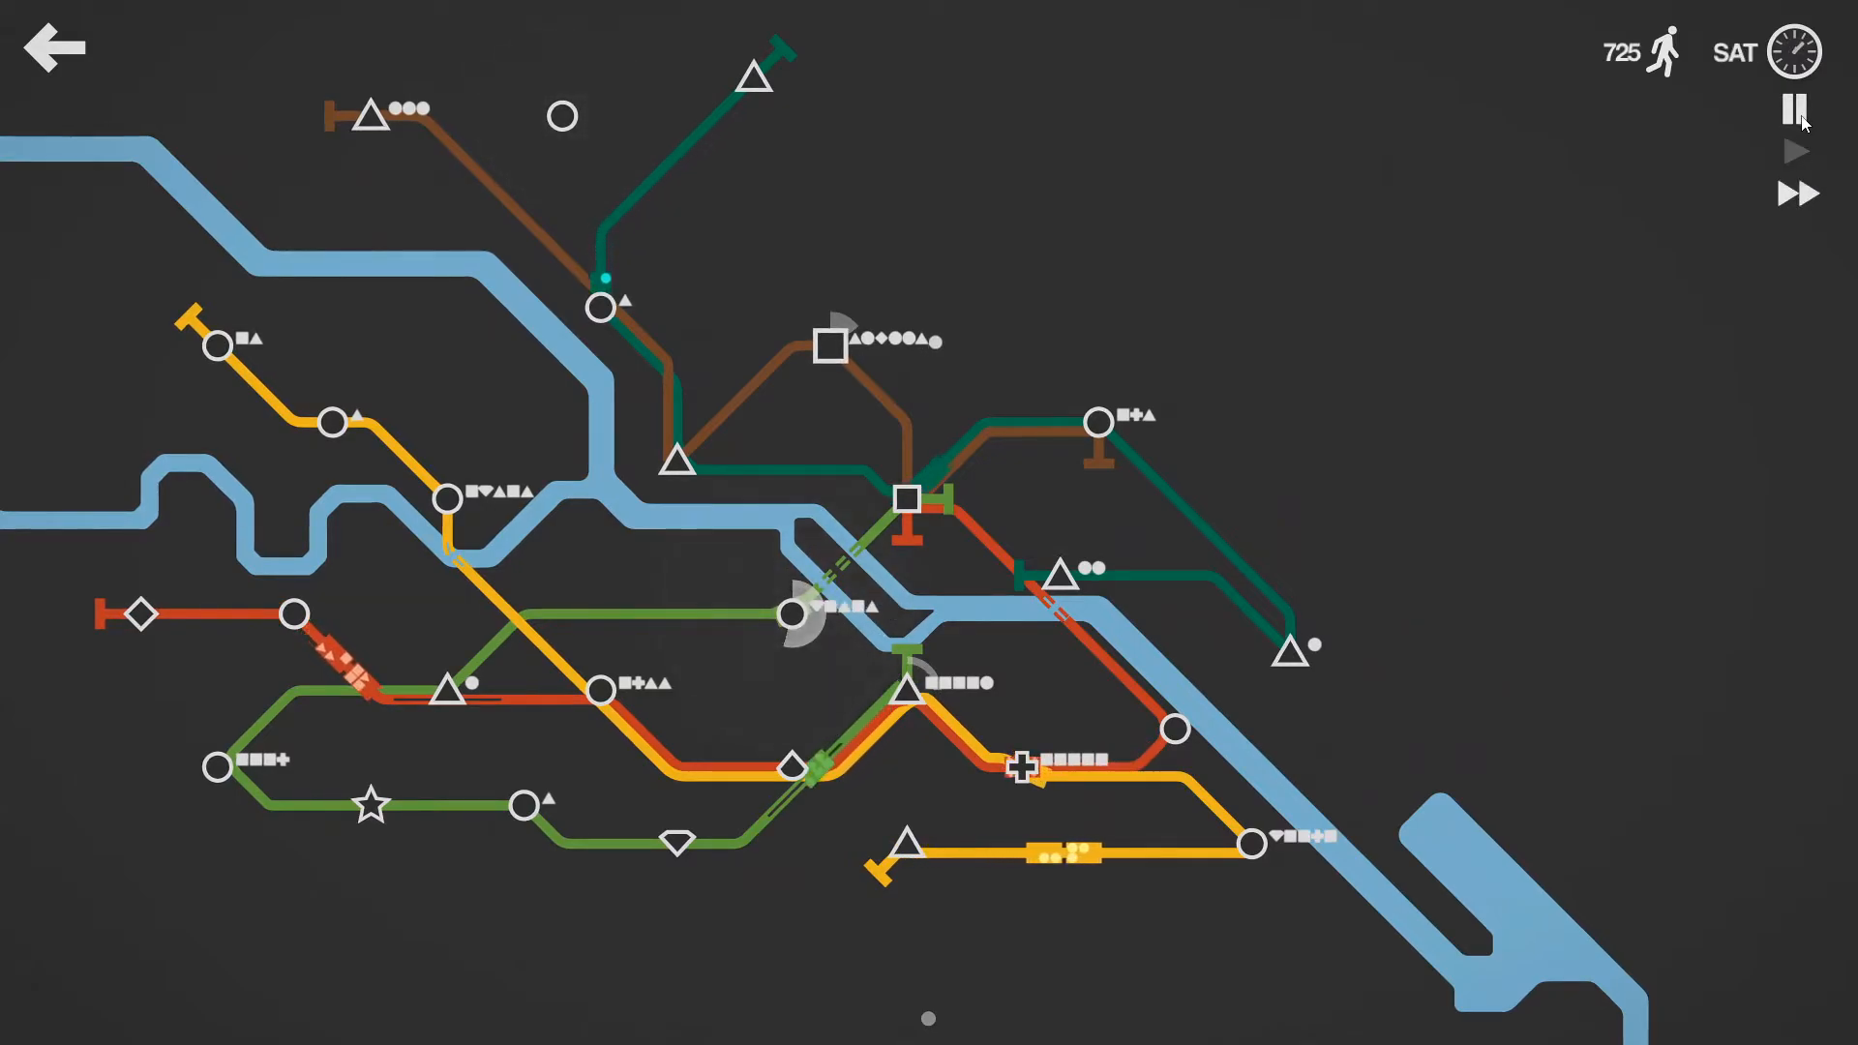
pyautogui.click(1793, 108)
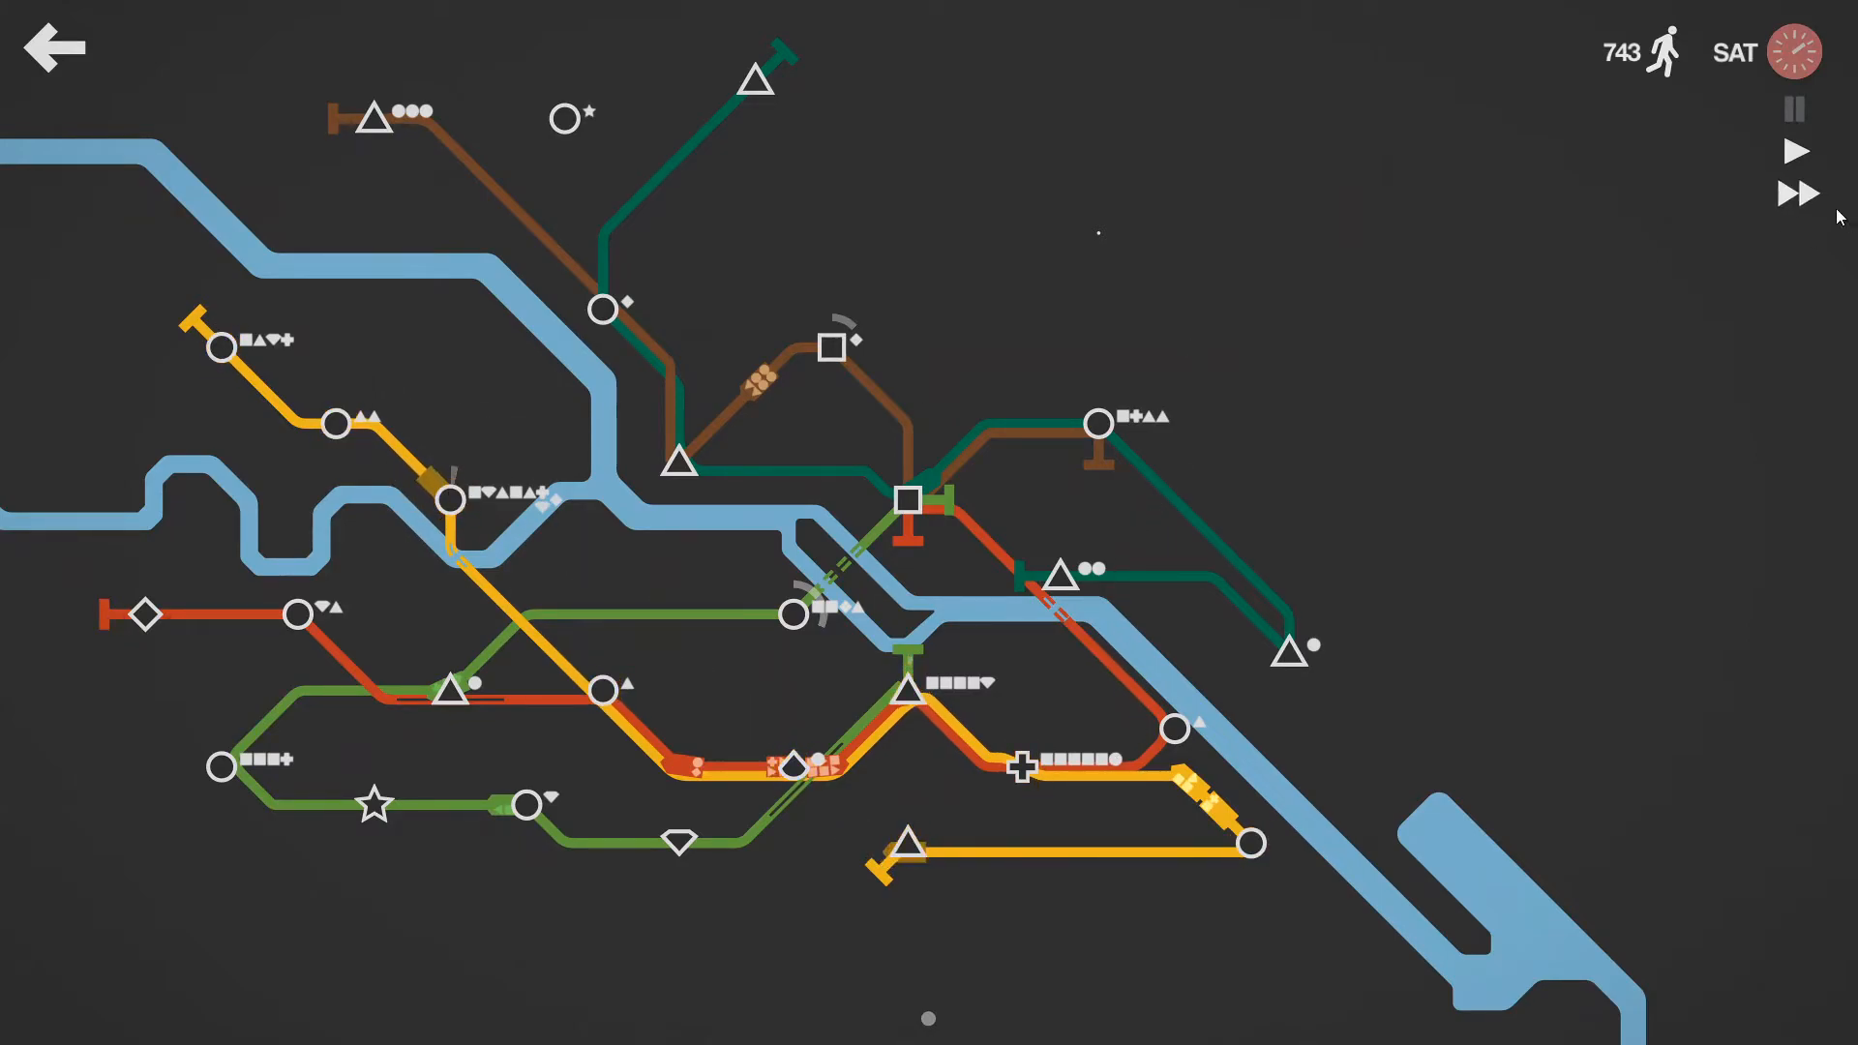
# Step: Run briefly at fast speed, then pause to connect the new northeast circle station
pyautogui.click(1796, 109)
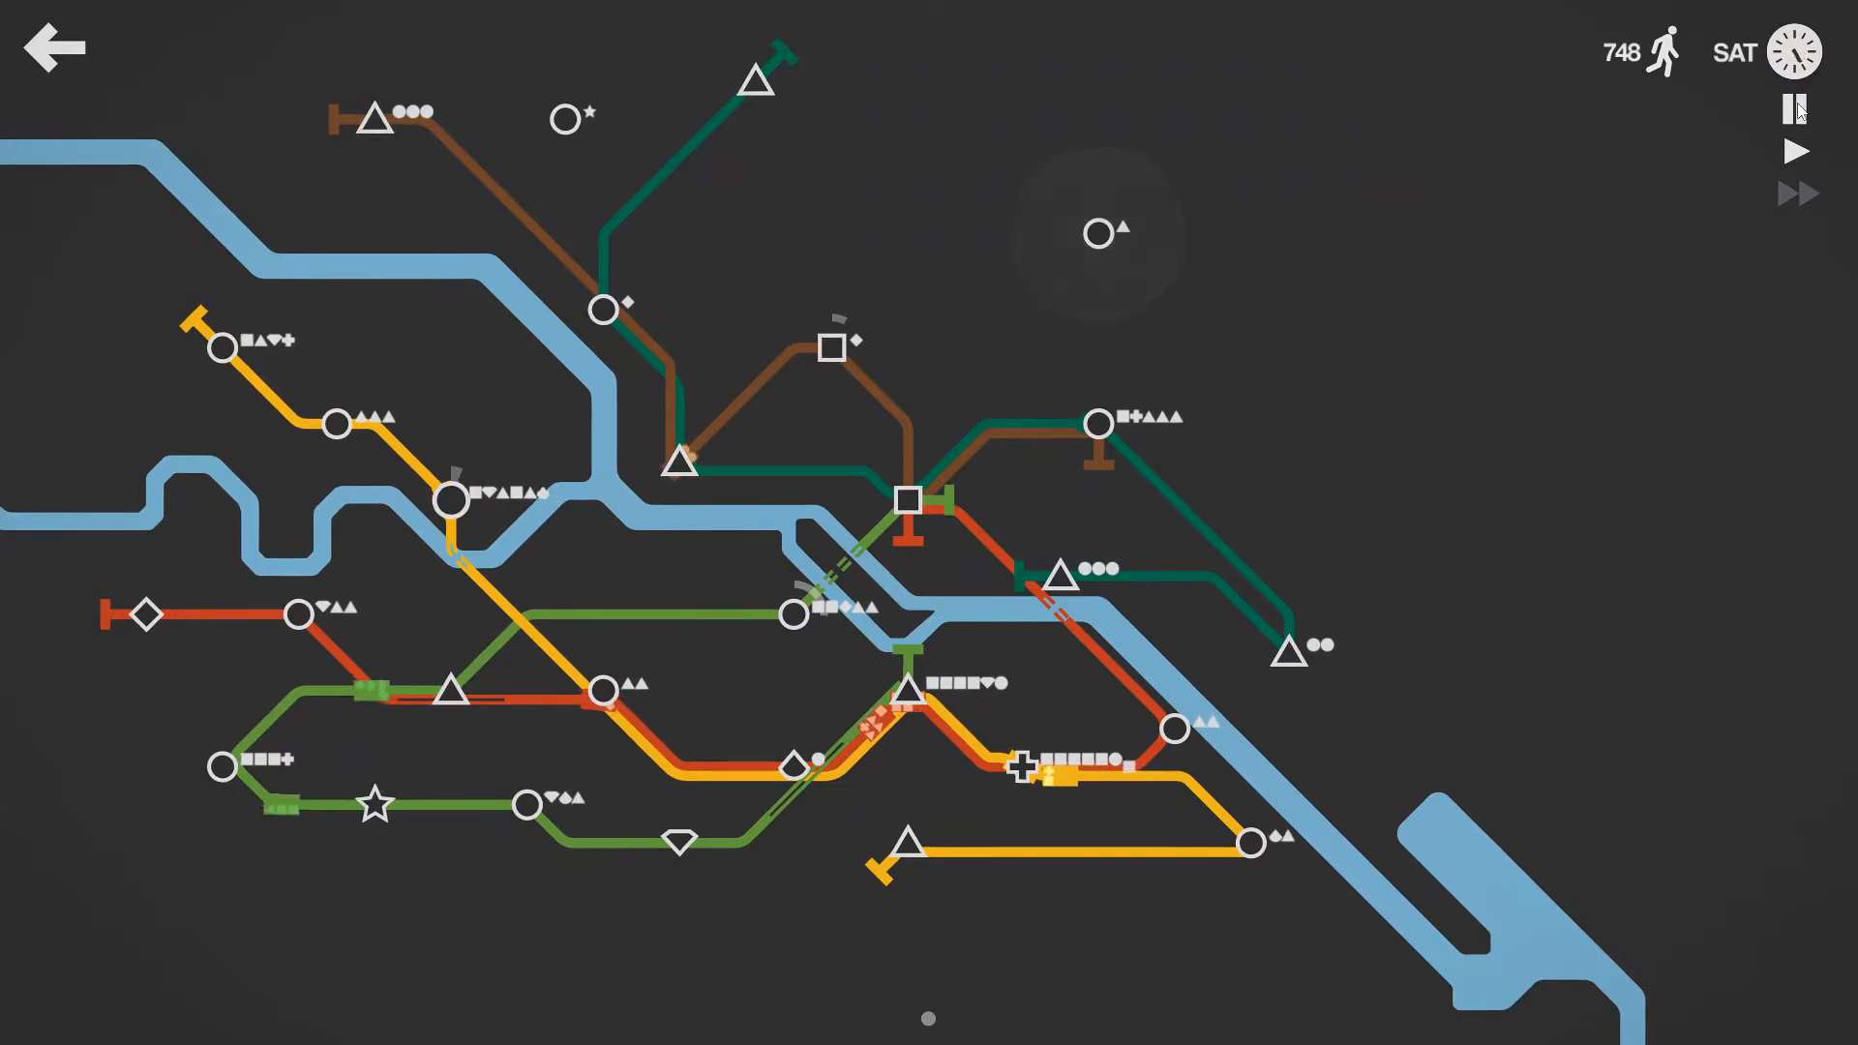
pyautogui.click(1792, 109)
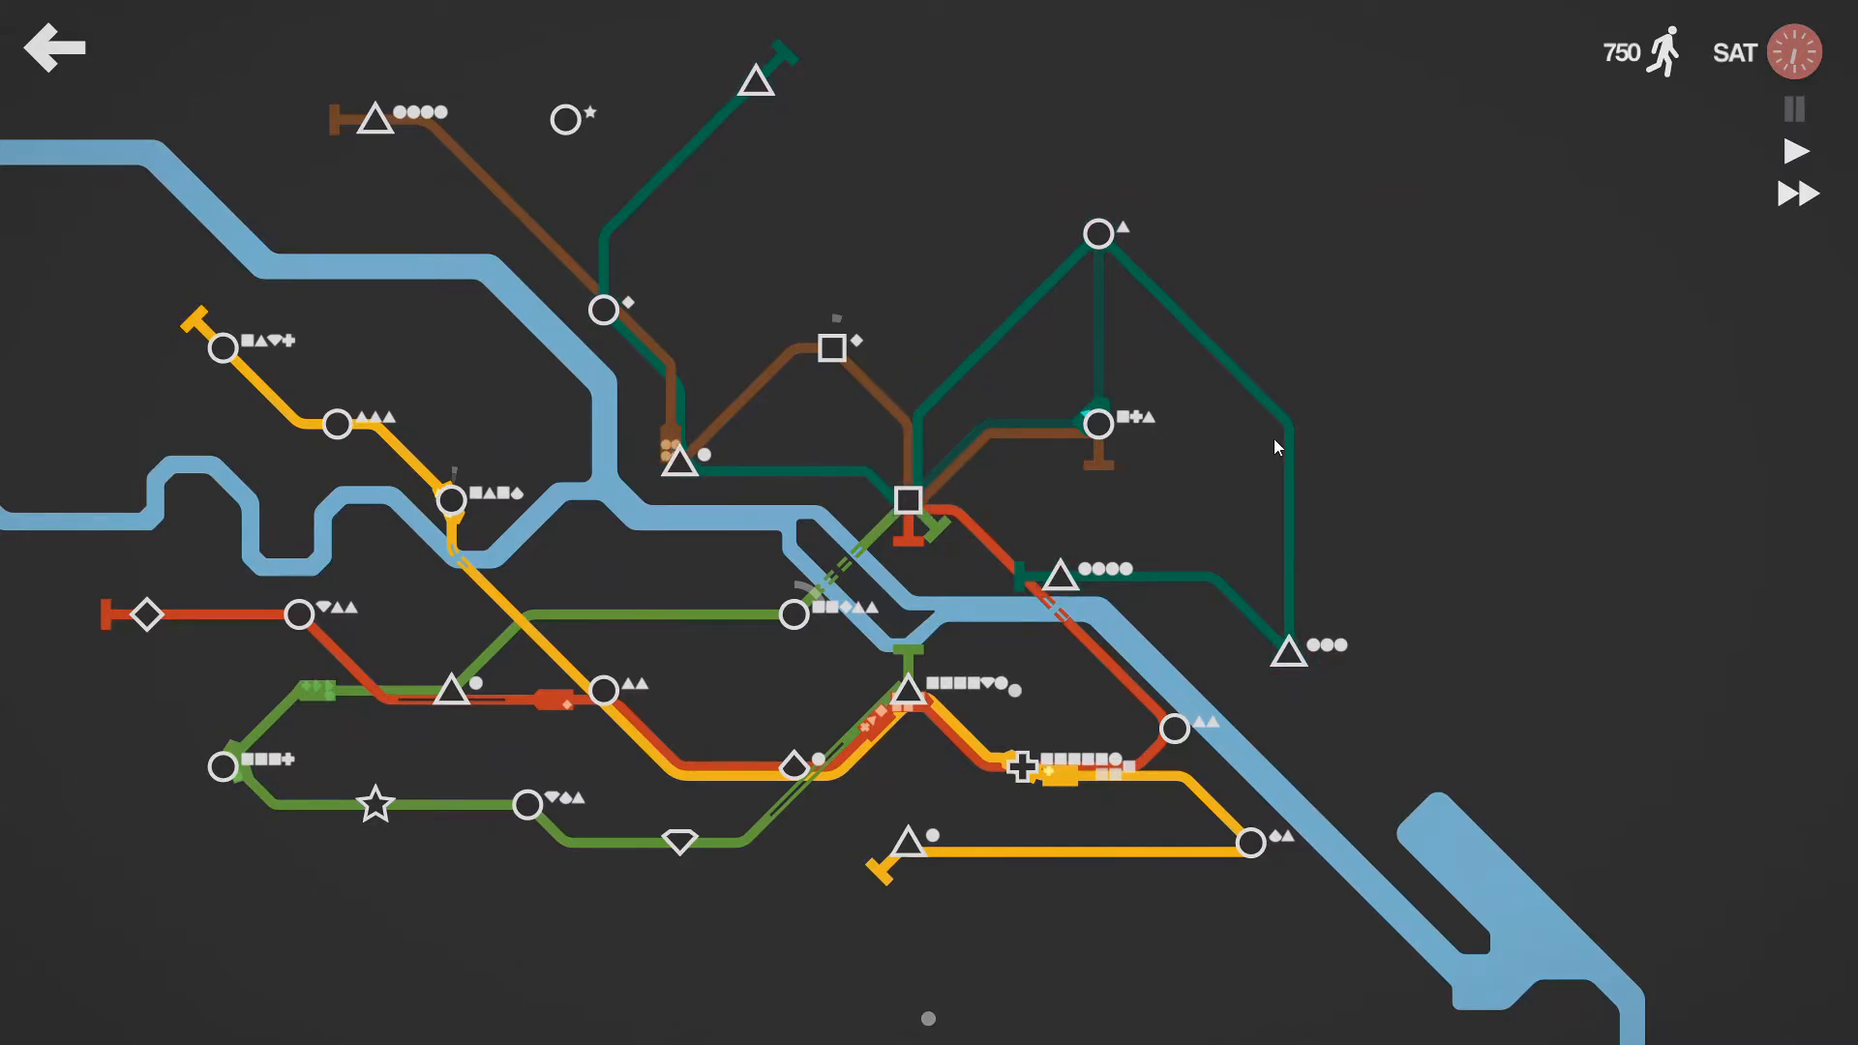
pyautogui.moveTo(1235, 470)
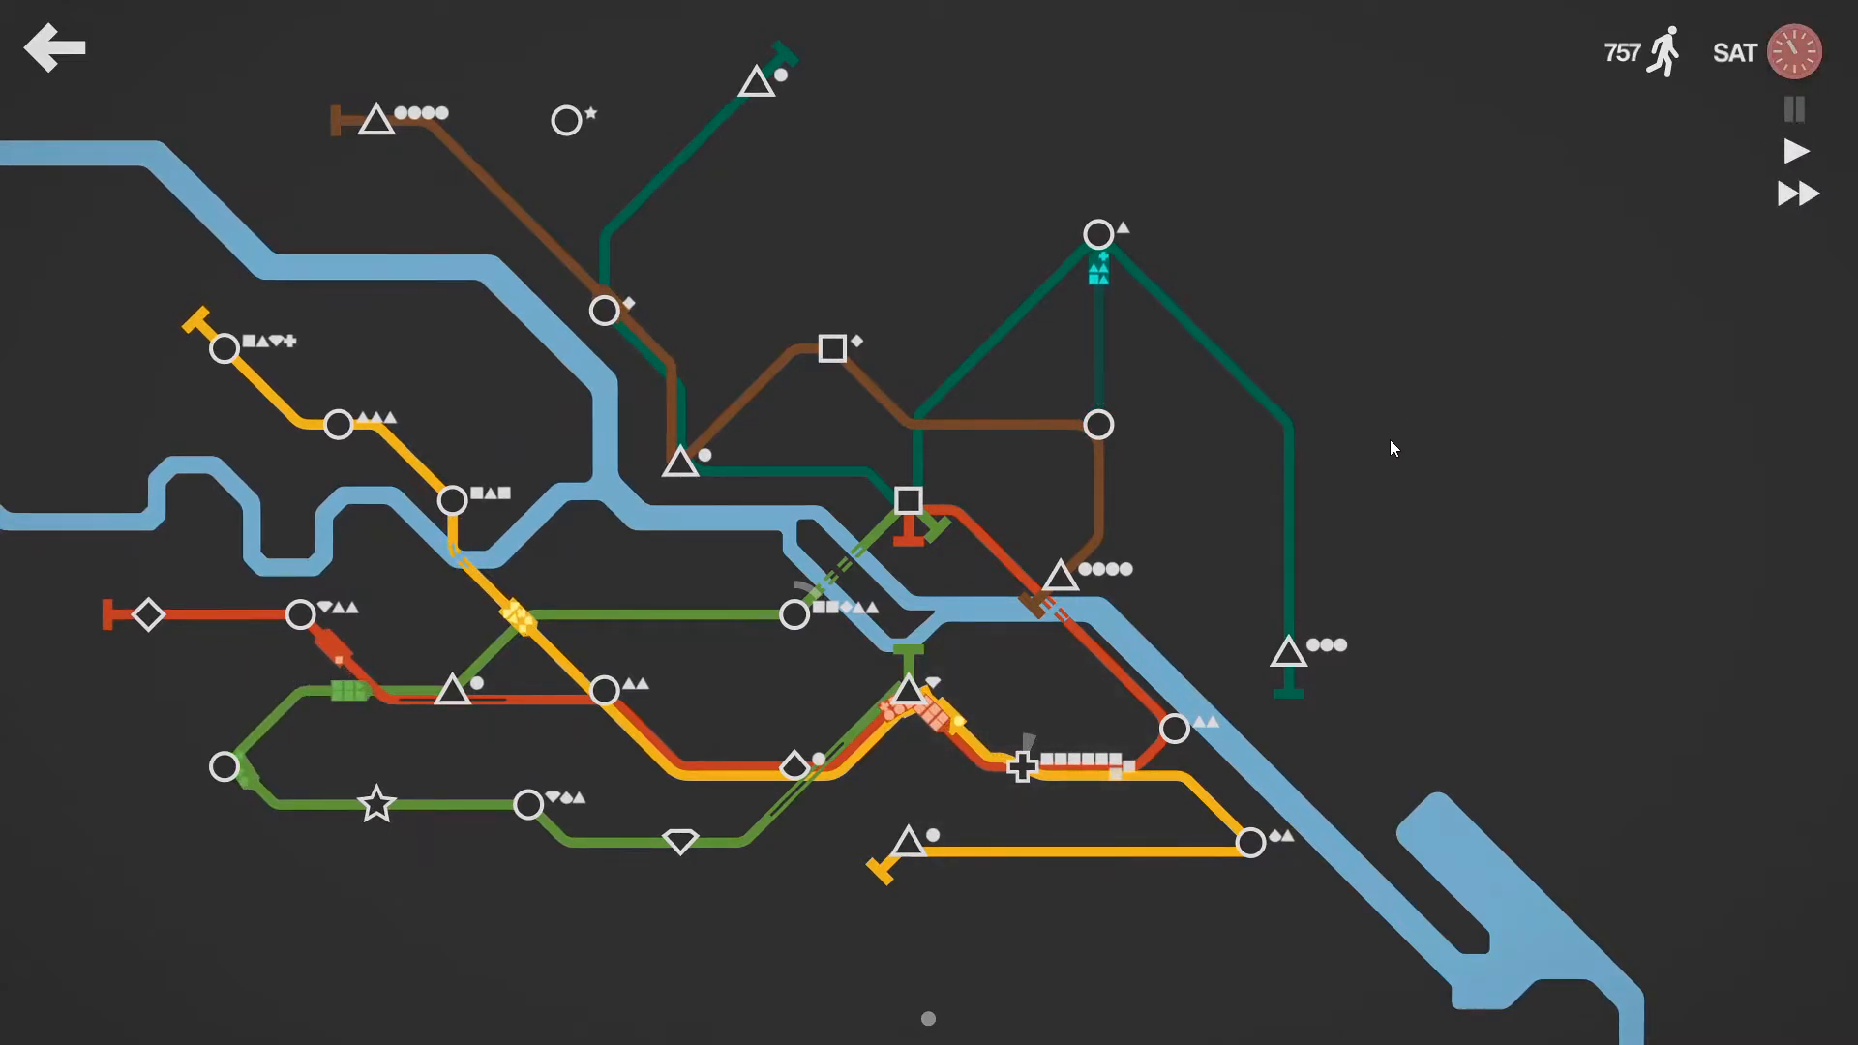
pyautogui.moveTo(274, 596)
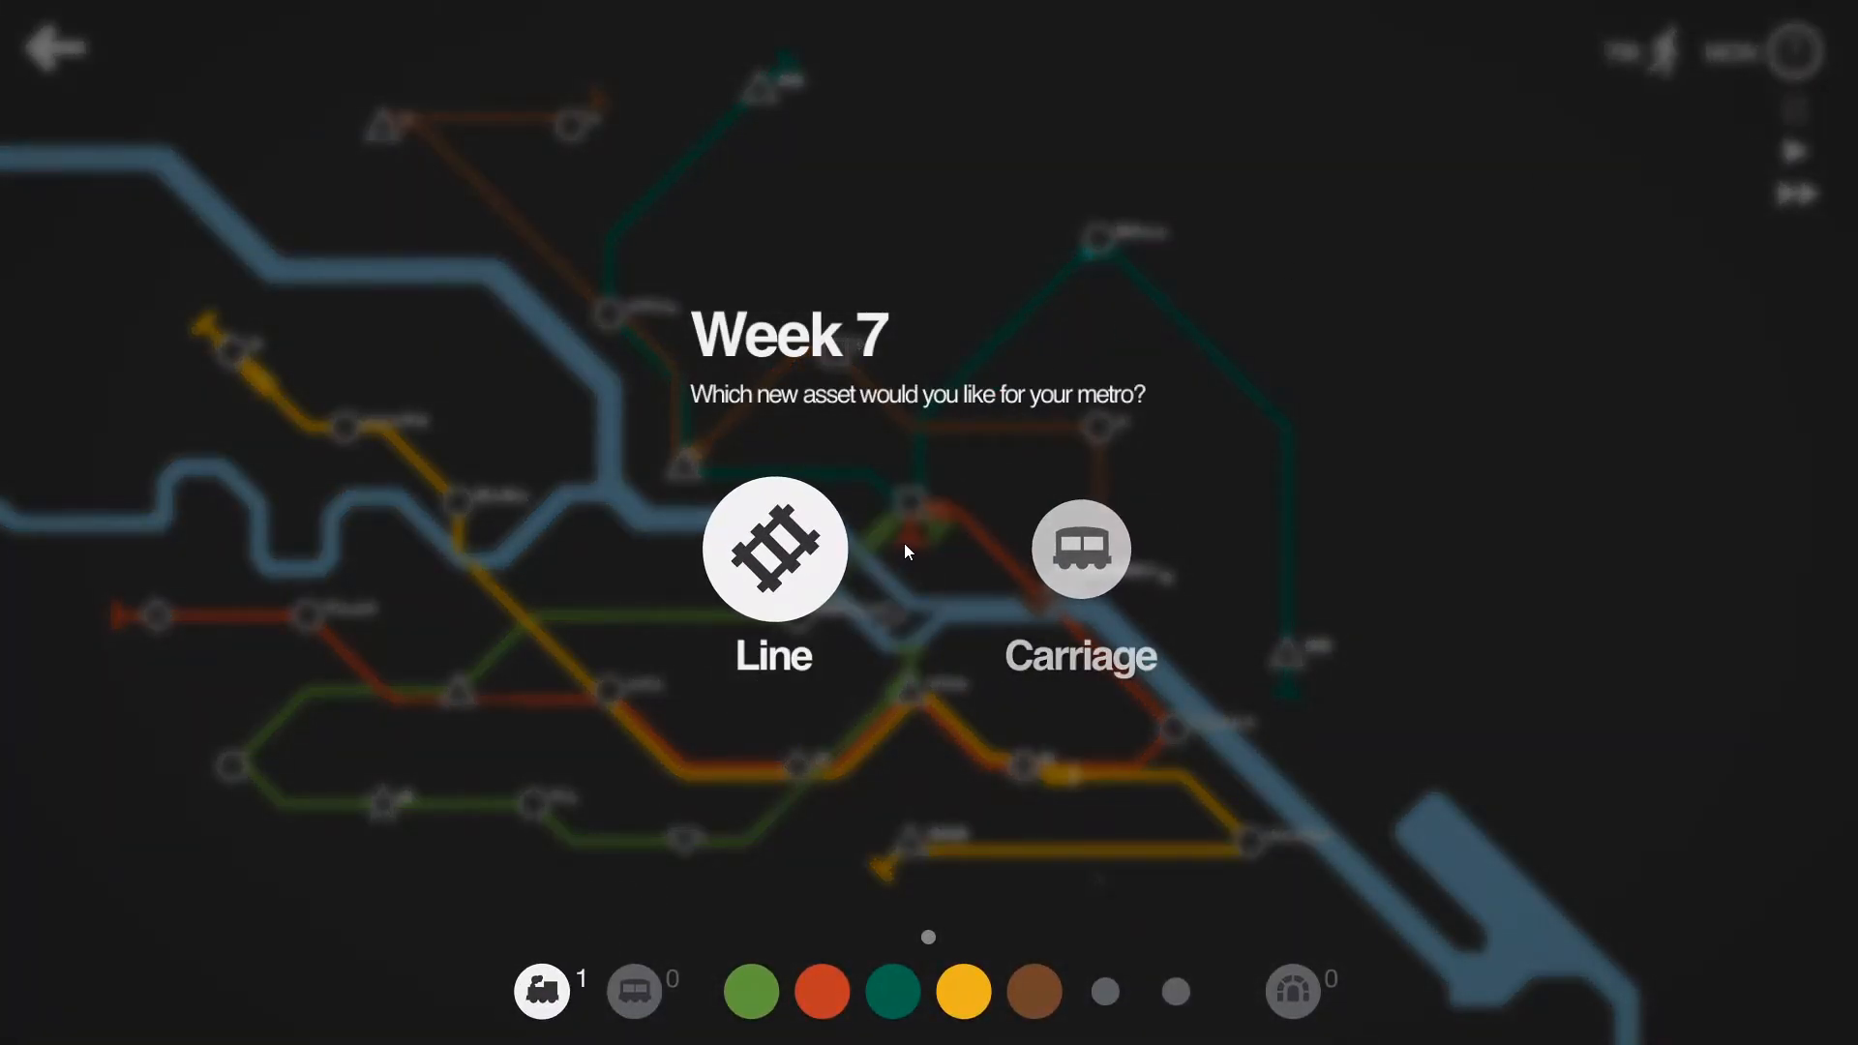
pyautogui.moveTo(810, 573)
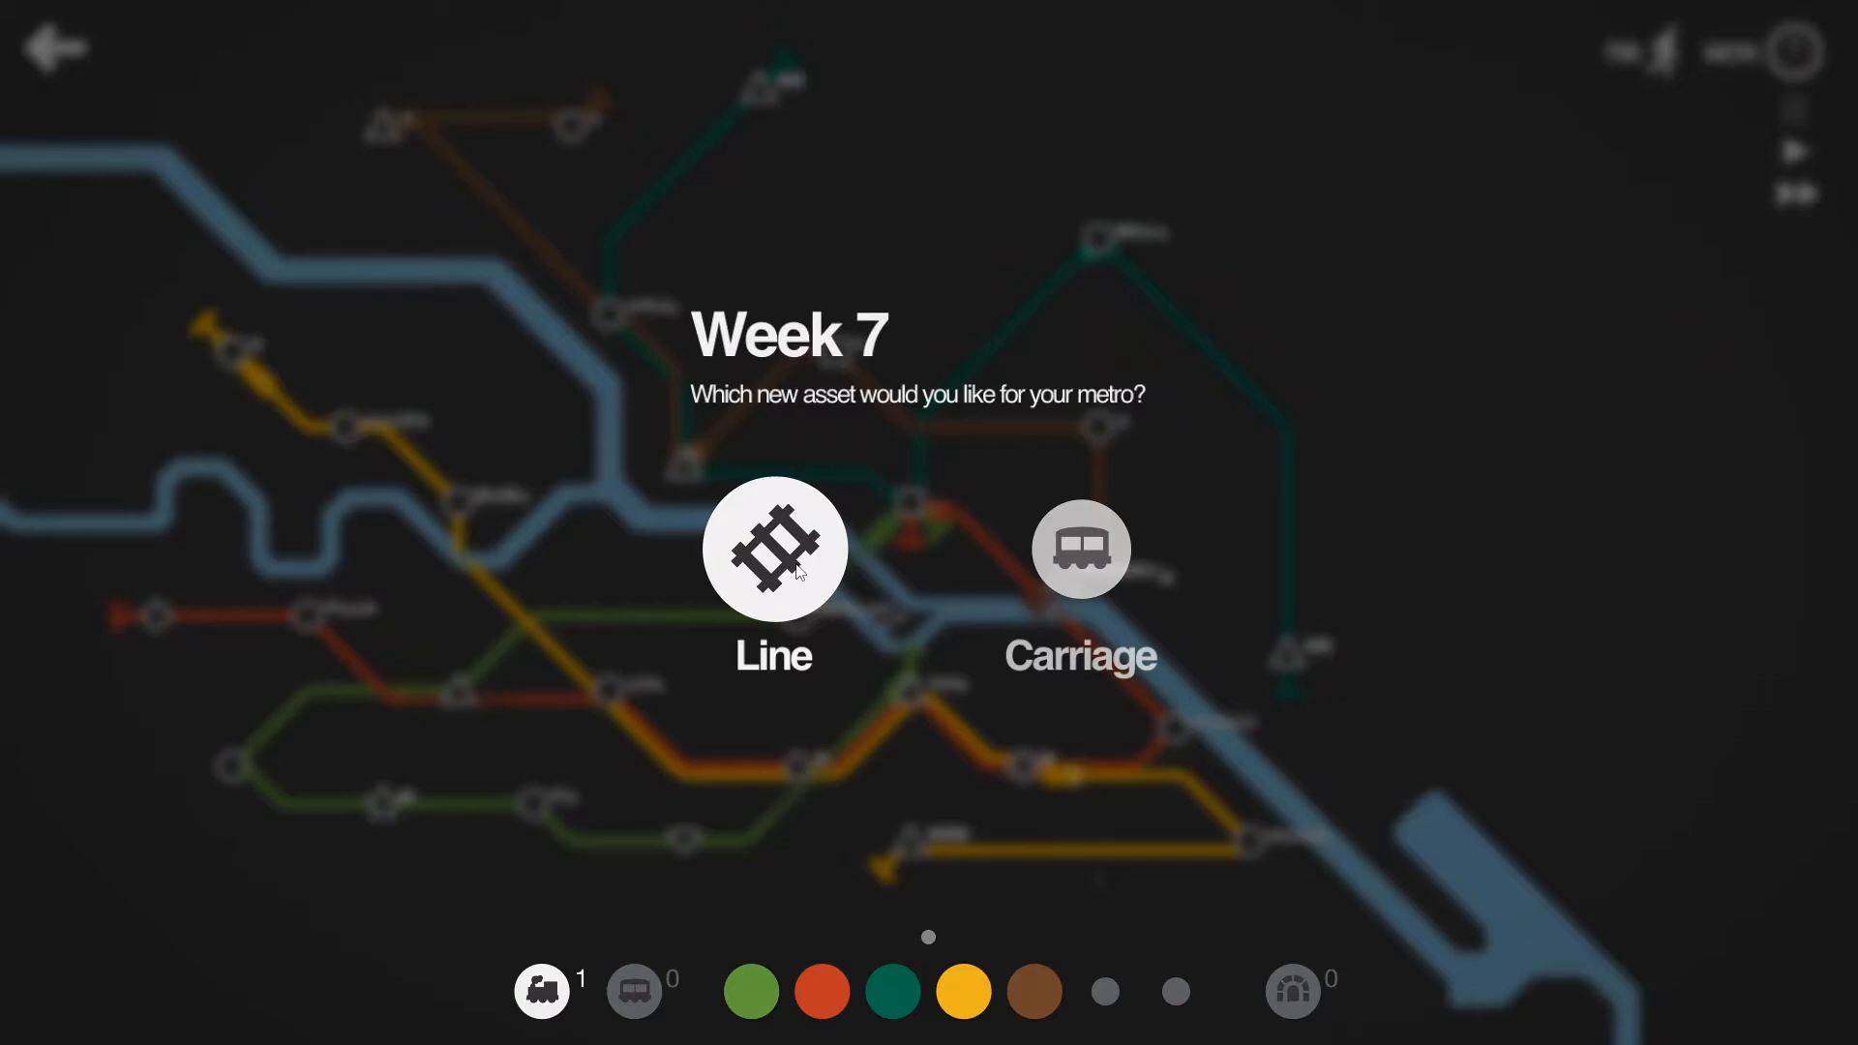
# Step: Take a new line as the Week 7 reward for the purple southern route
pyautogui.click(775, 550)
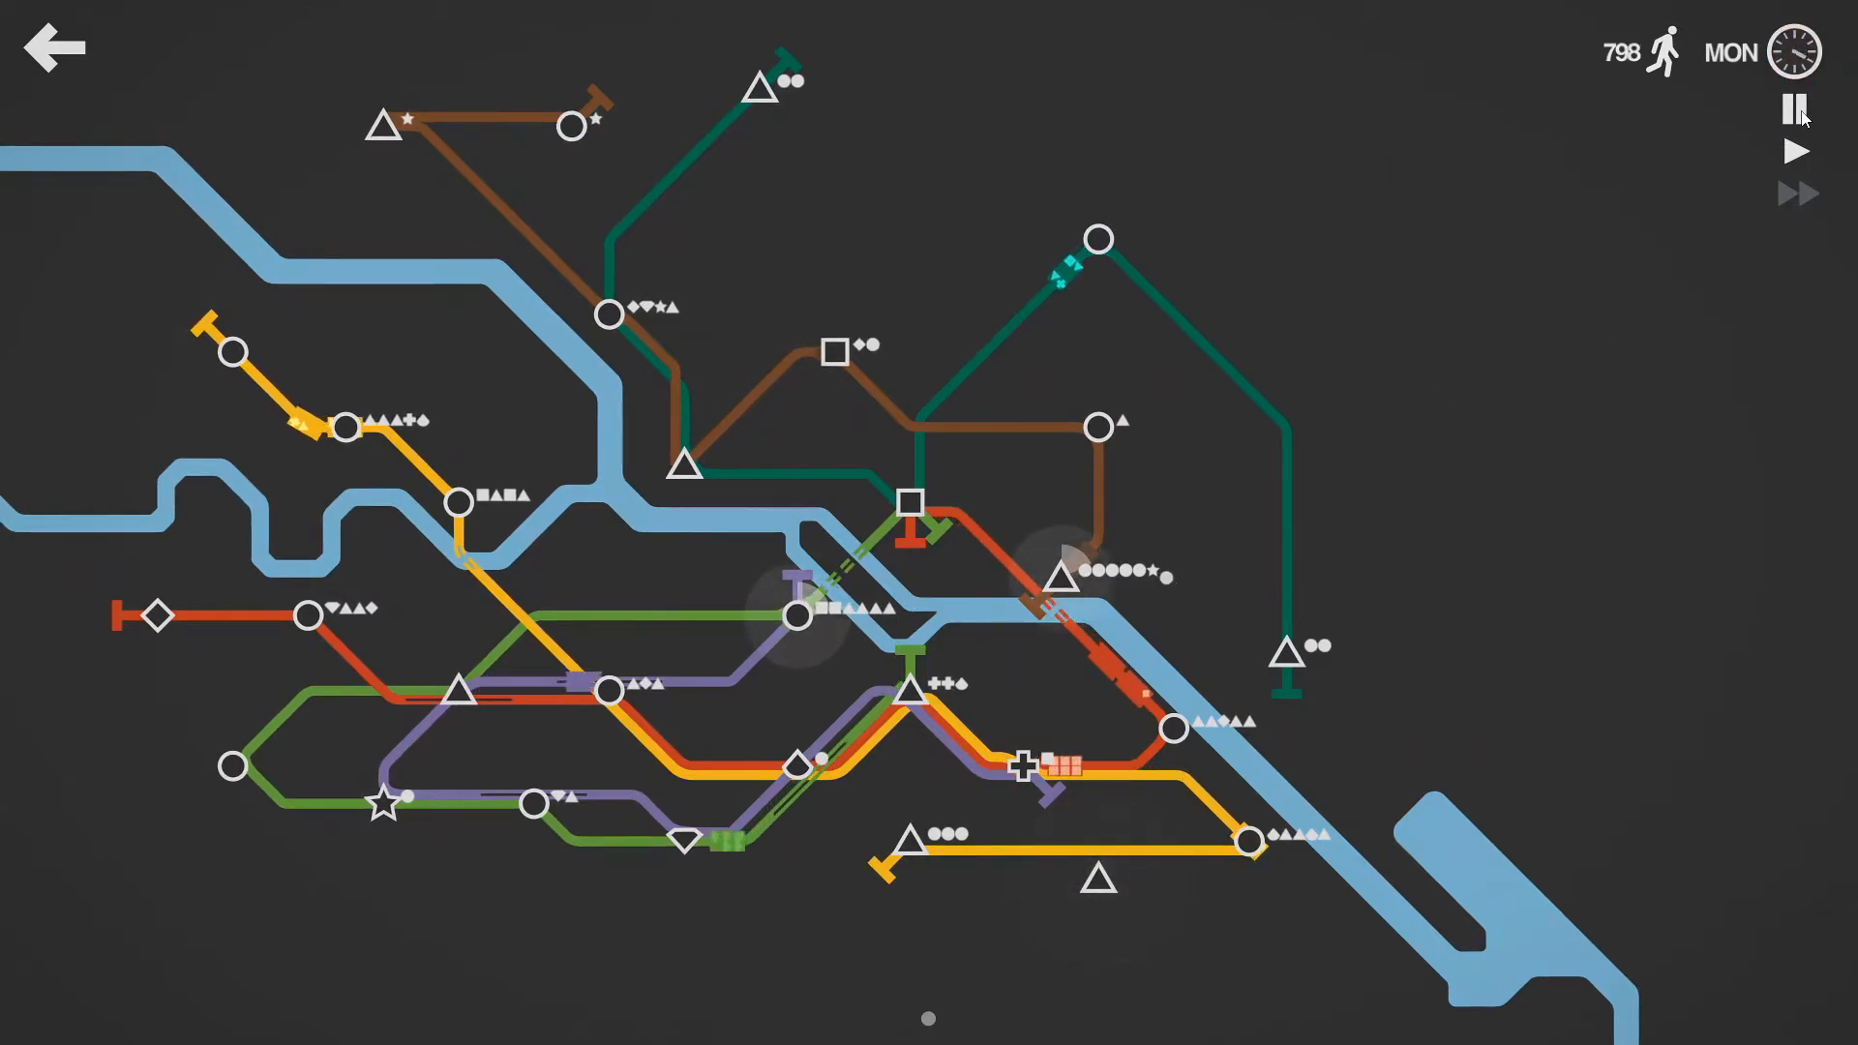
# Step: Pause around extending the purple line to the new bottom triangle station
pyautogui.click(1794, 109)
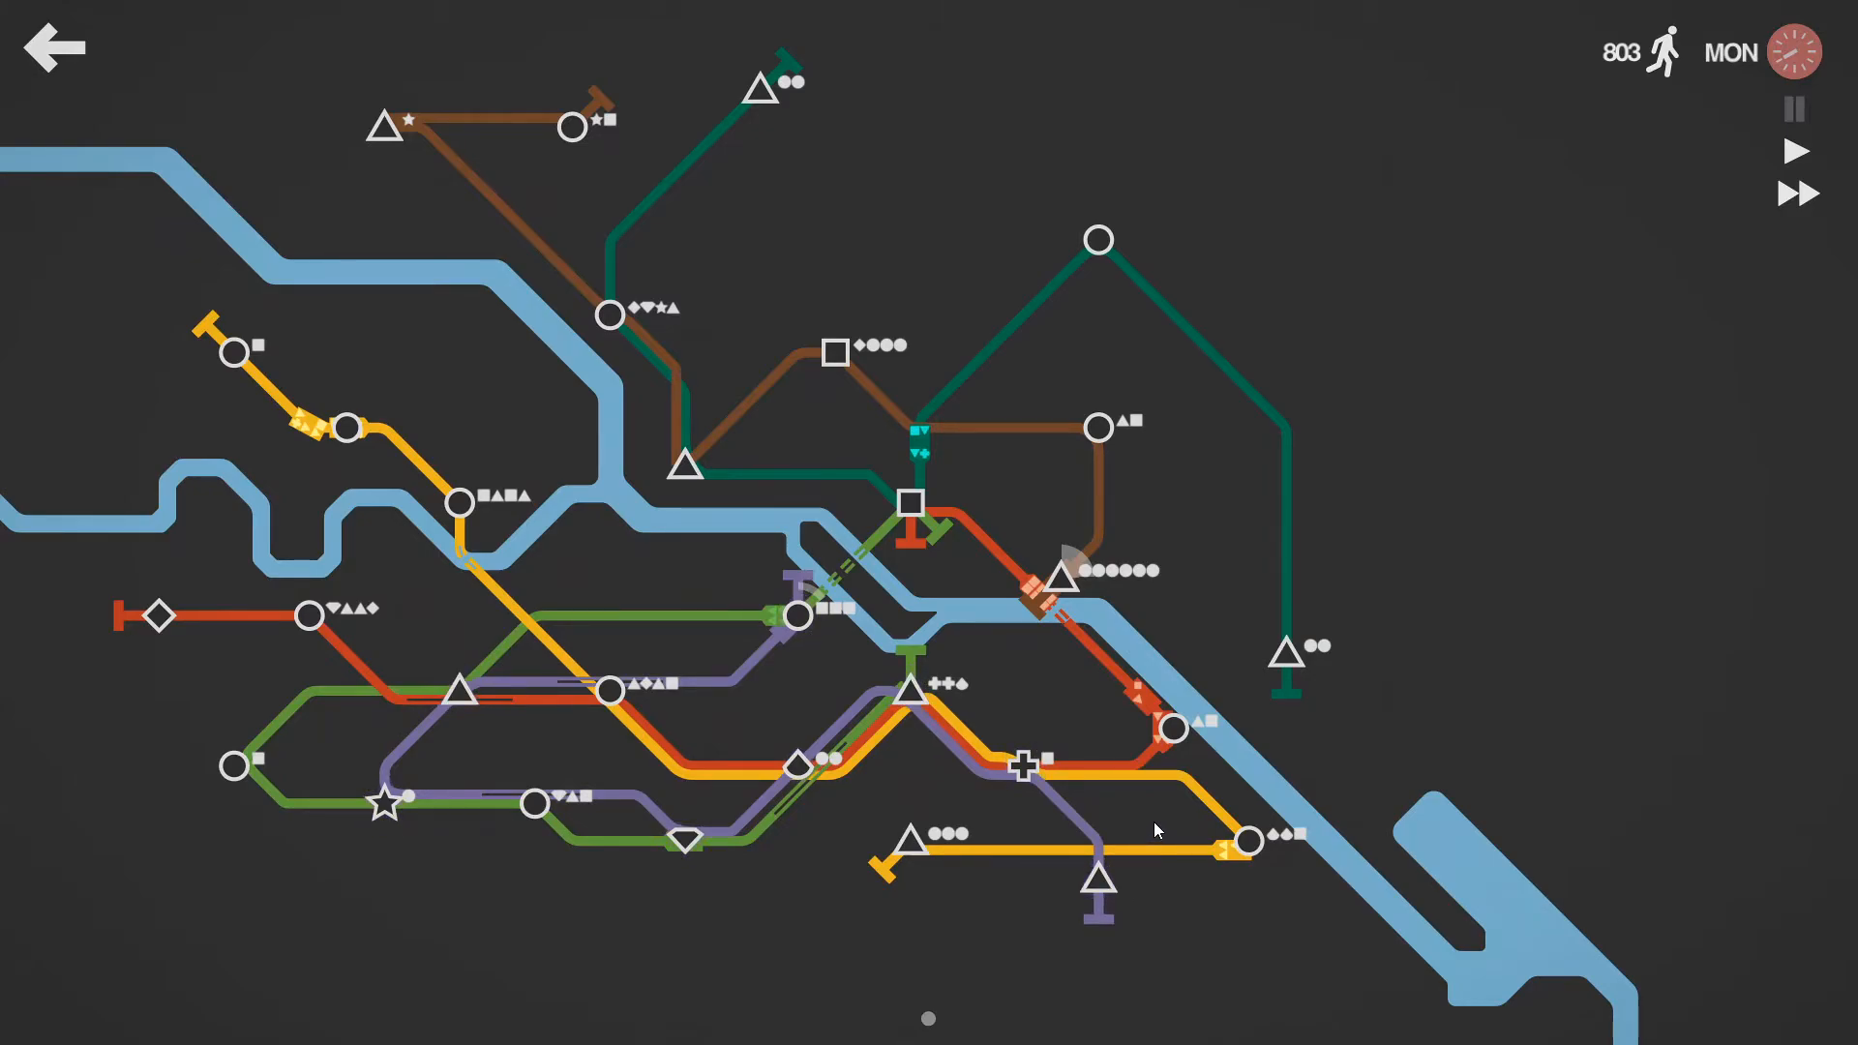
pyautogui.moveTo(1601, 437)
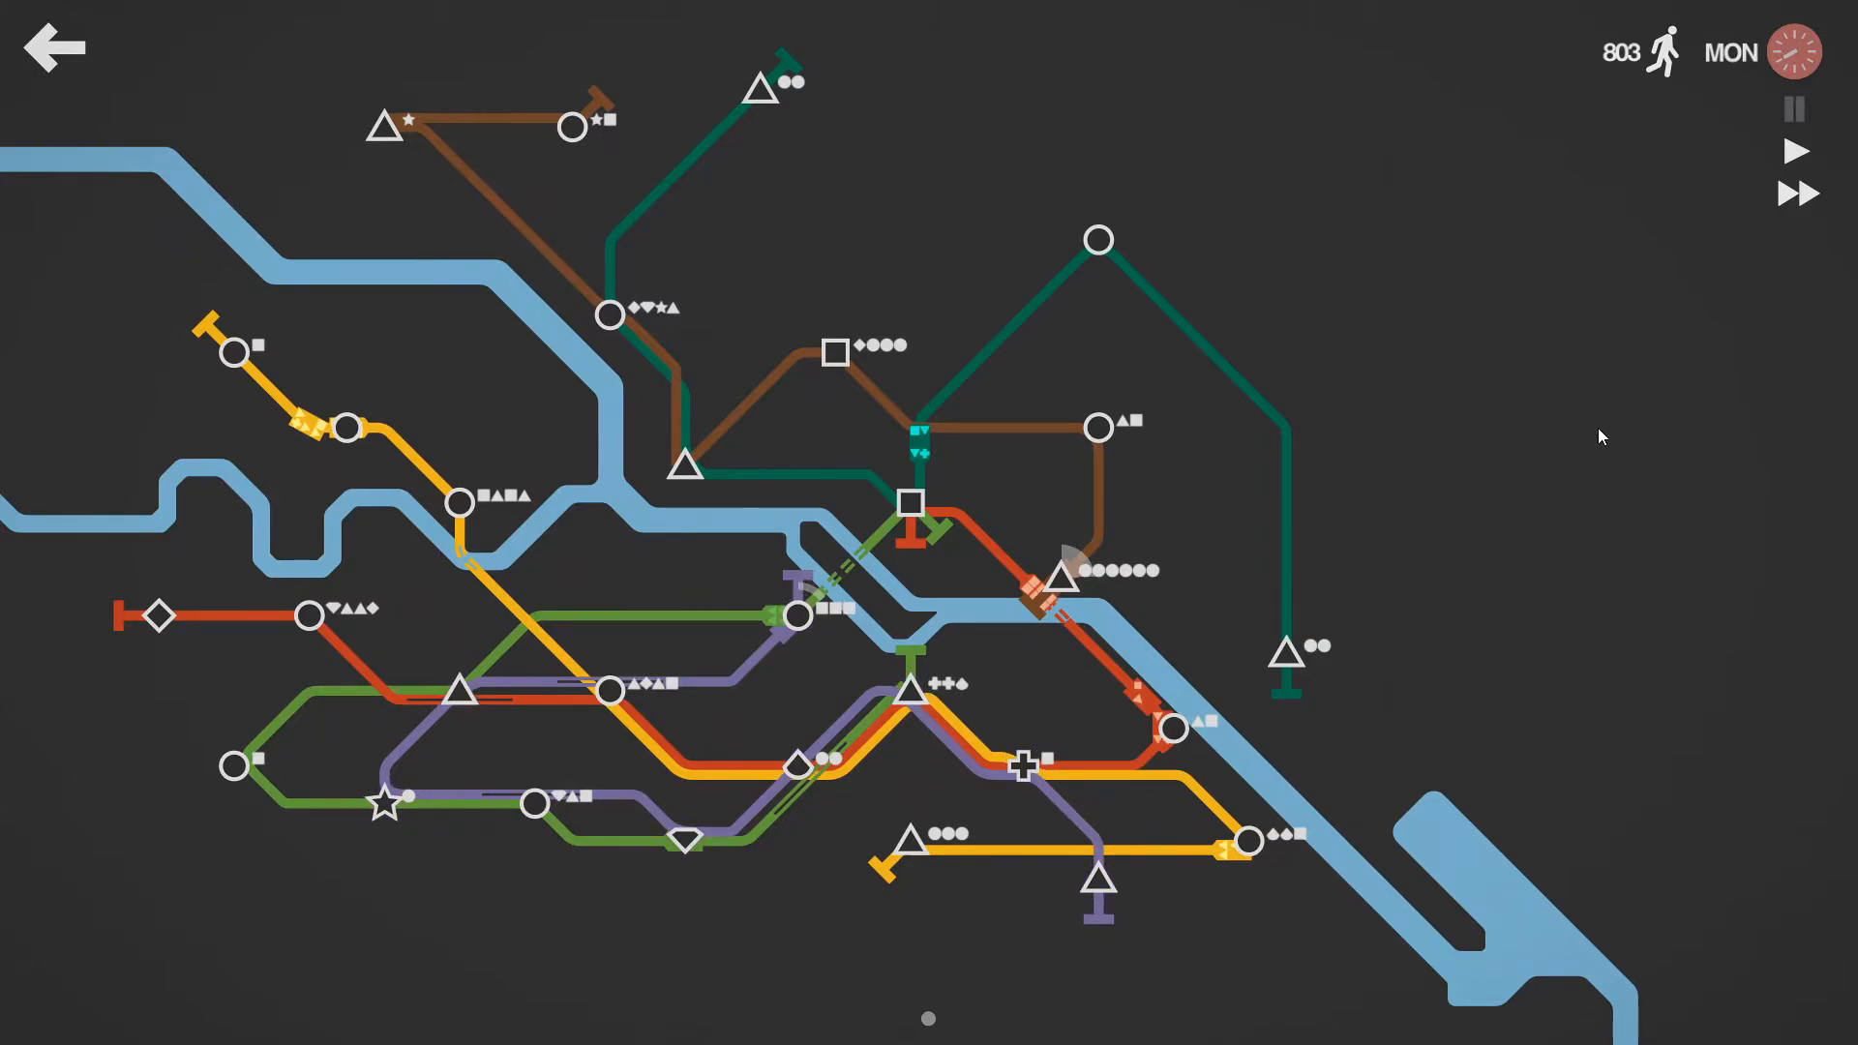
pyautogui.moveTo(1652, 401)
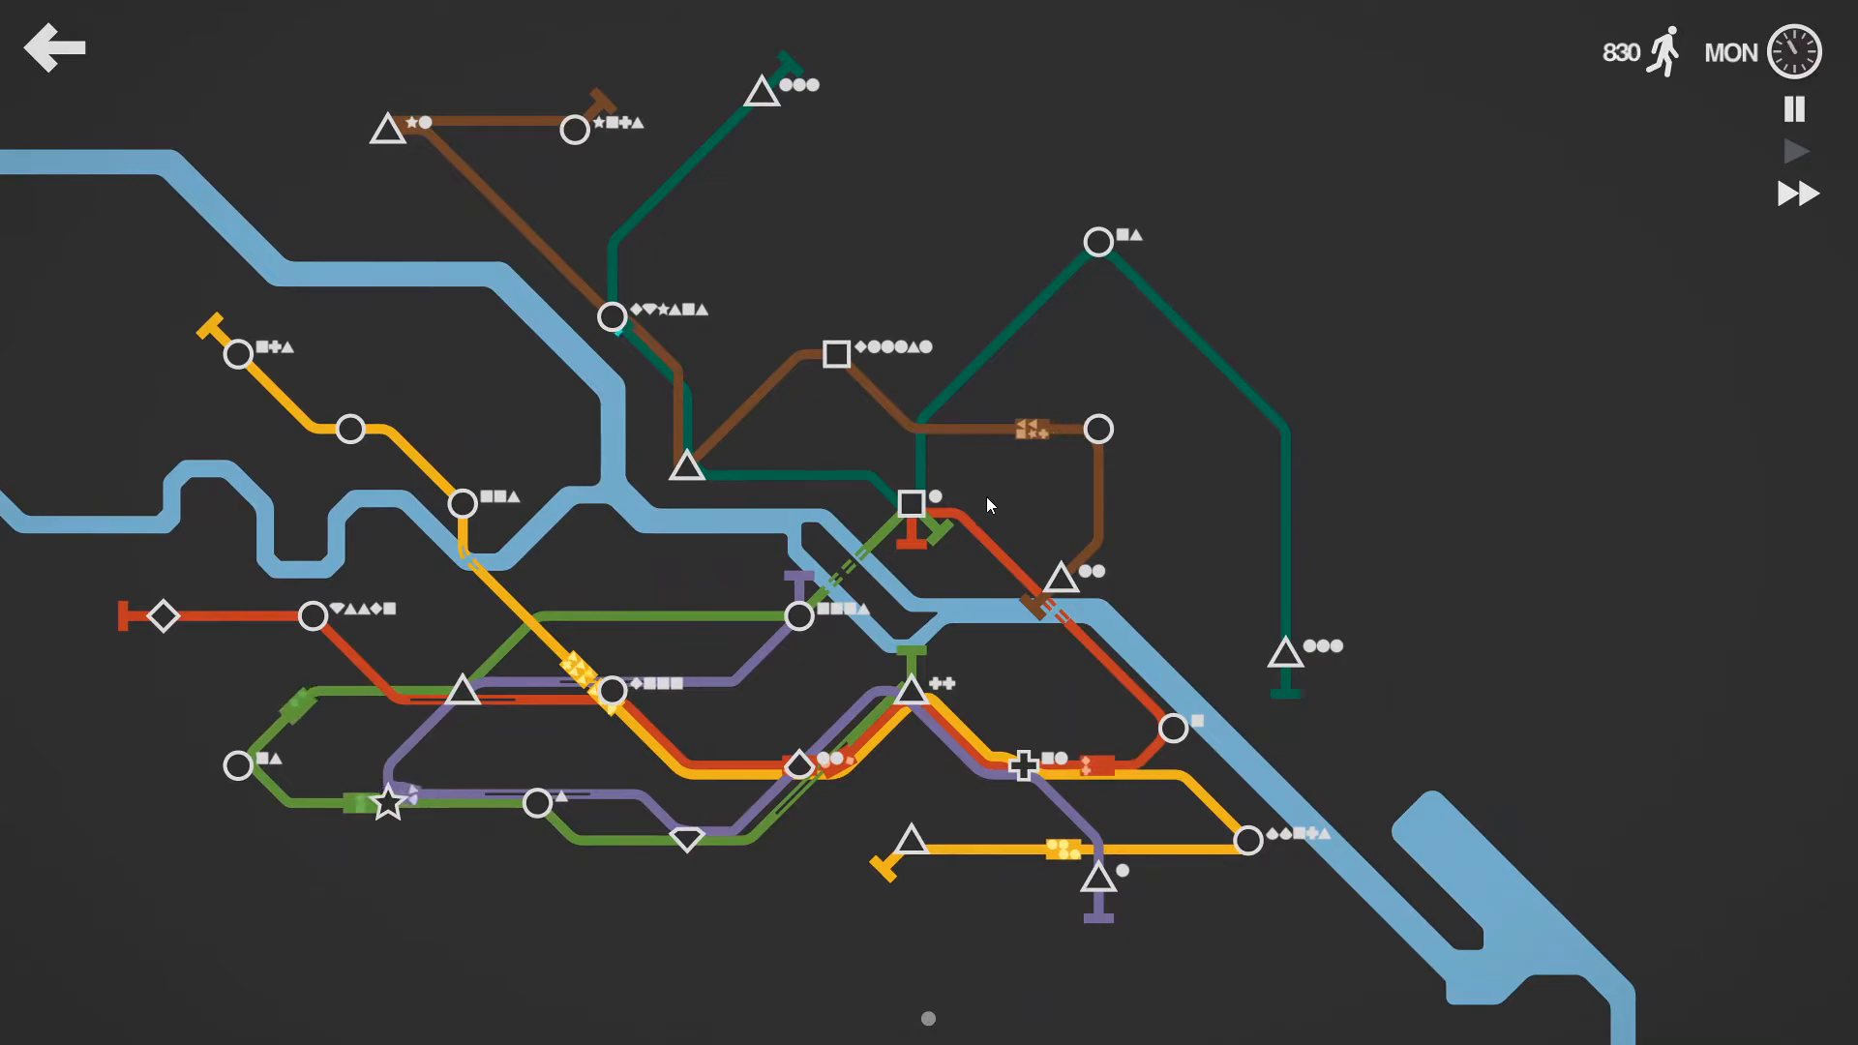
pyautogui.click(1796, 109)
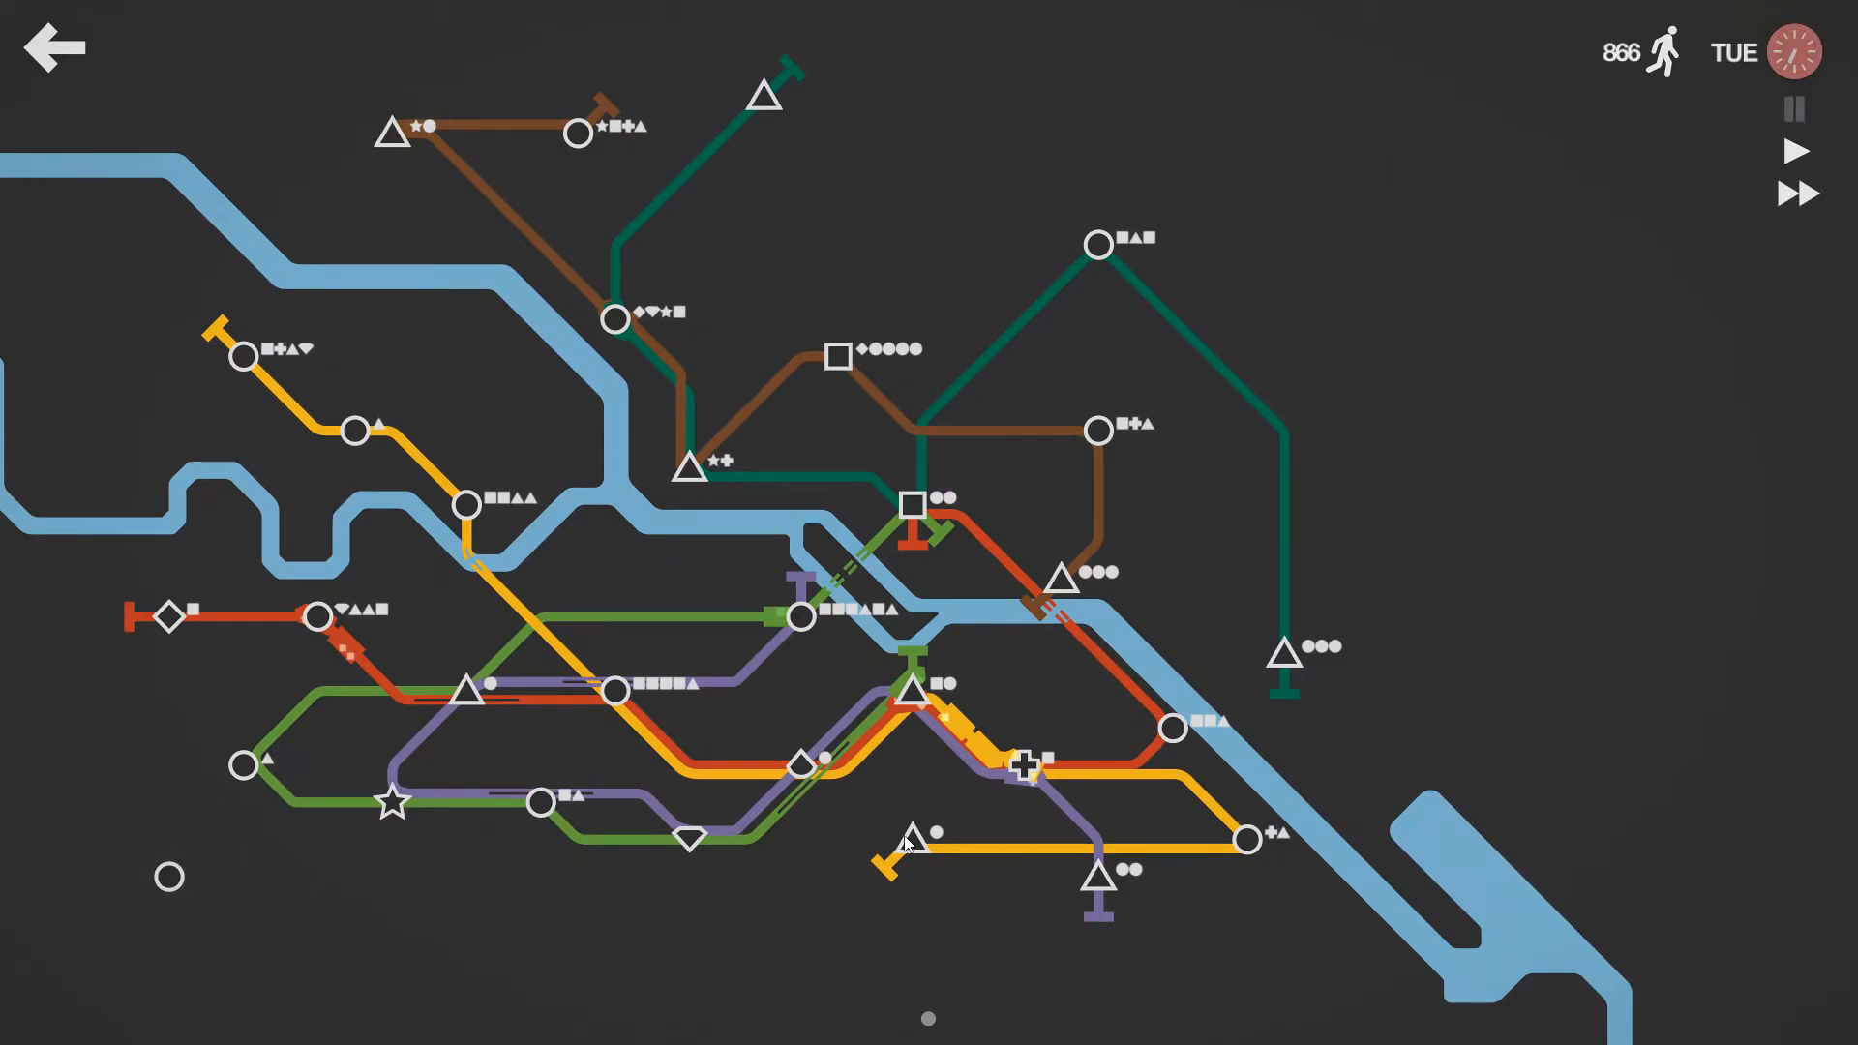
pyautogui.moveTo(891, 840)
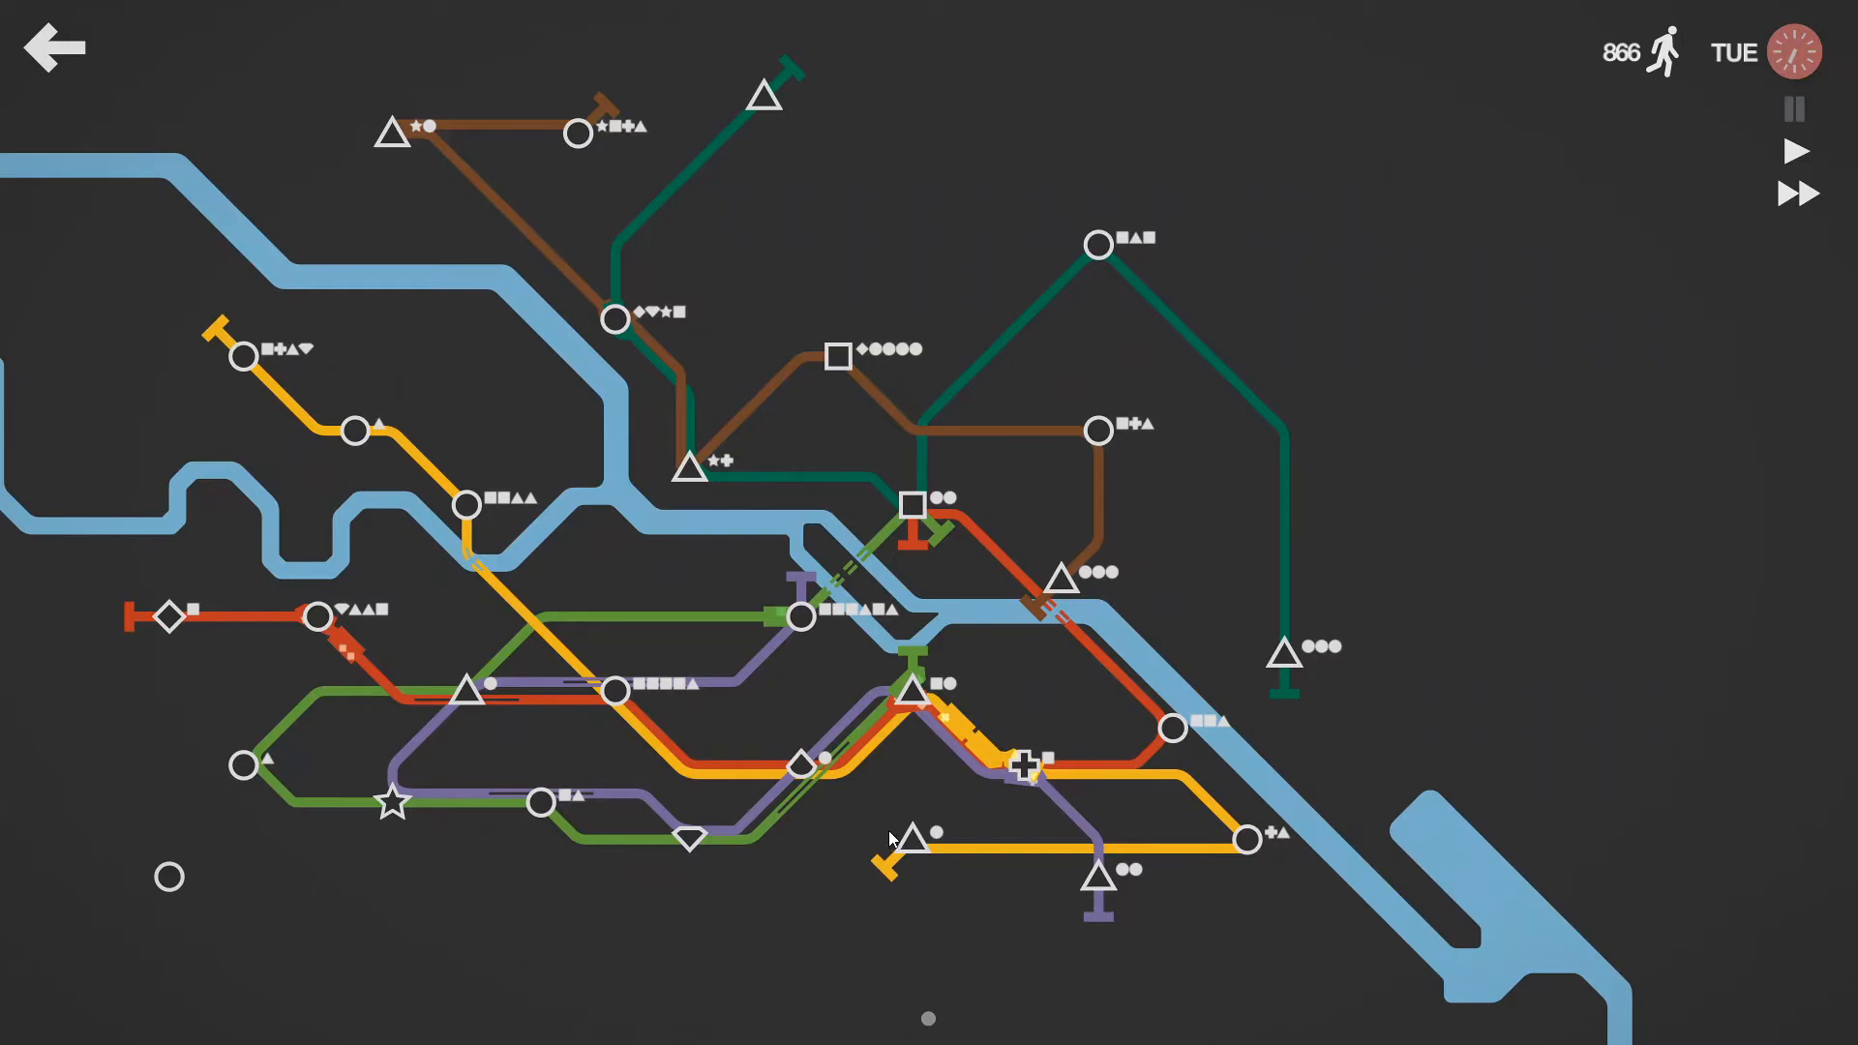
pyautogui.moveTo(101, 623)
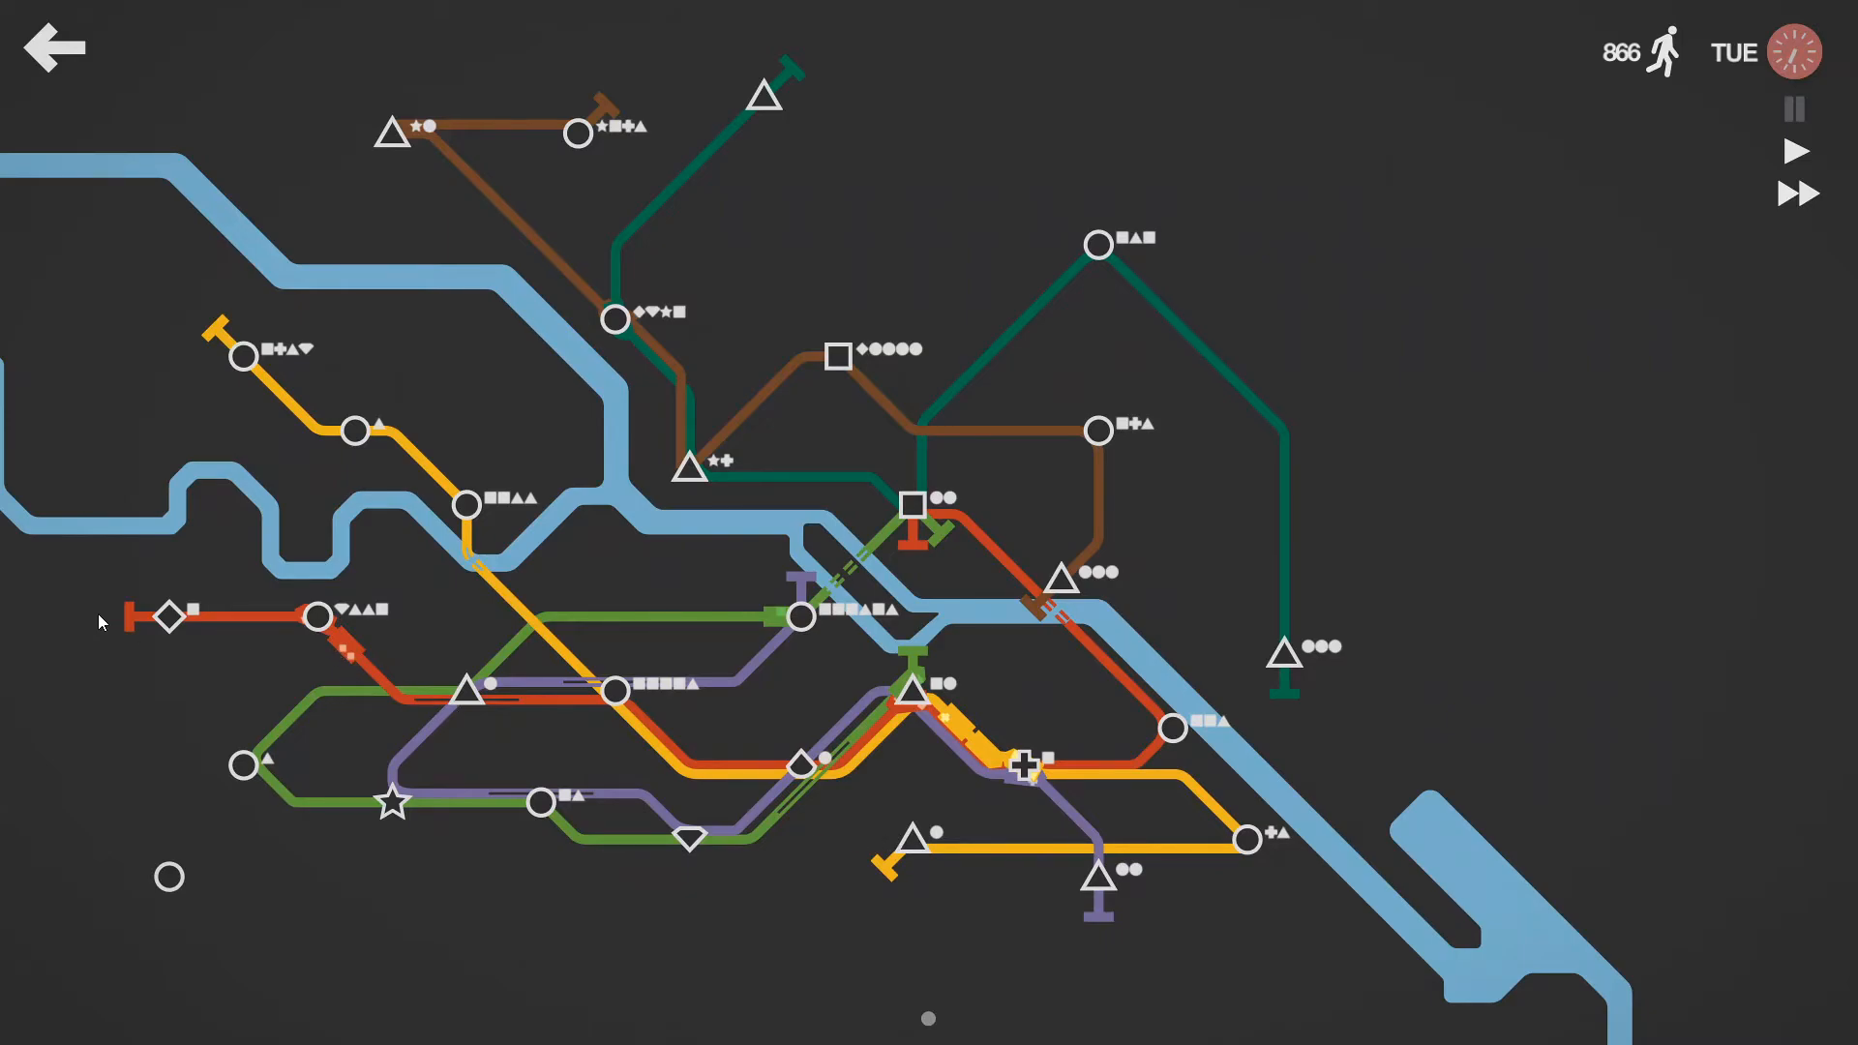
# Step: Extend the red line from the western diamond down to the southwest circle station and resume play
pyautogui.moveTo(167, 615); pyautogui.dragTo(167, 877)
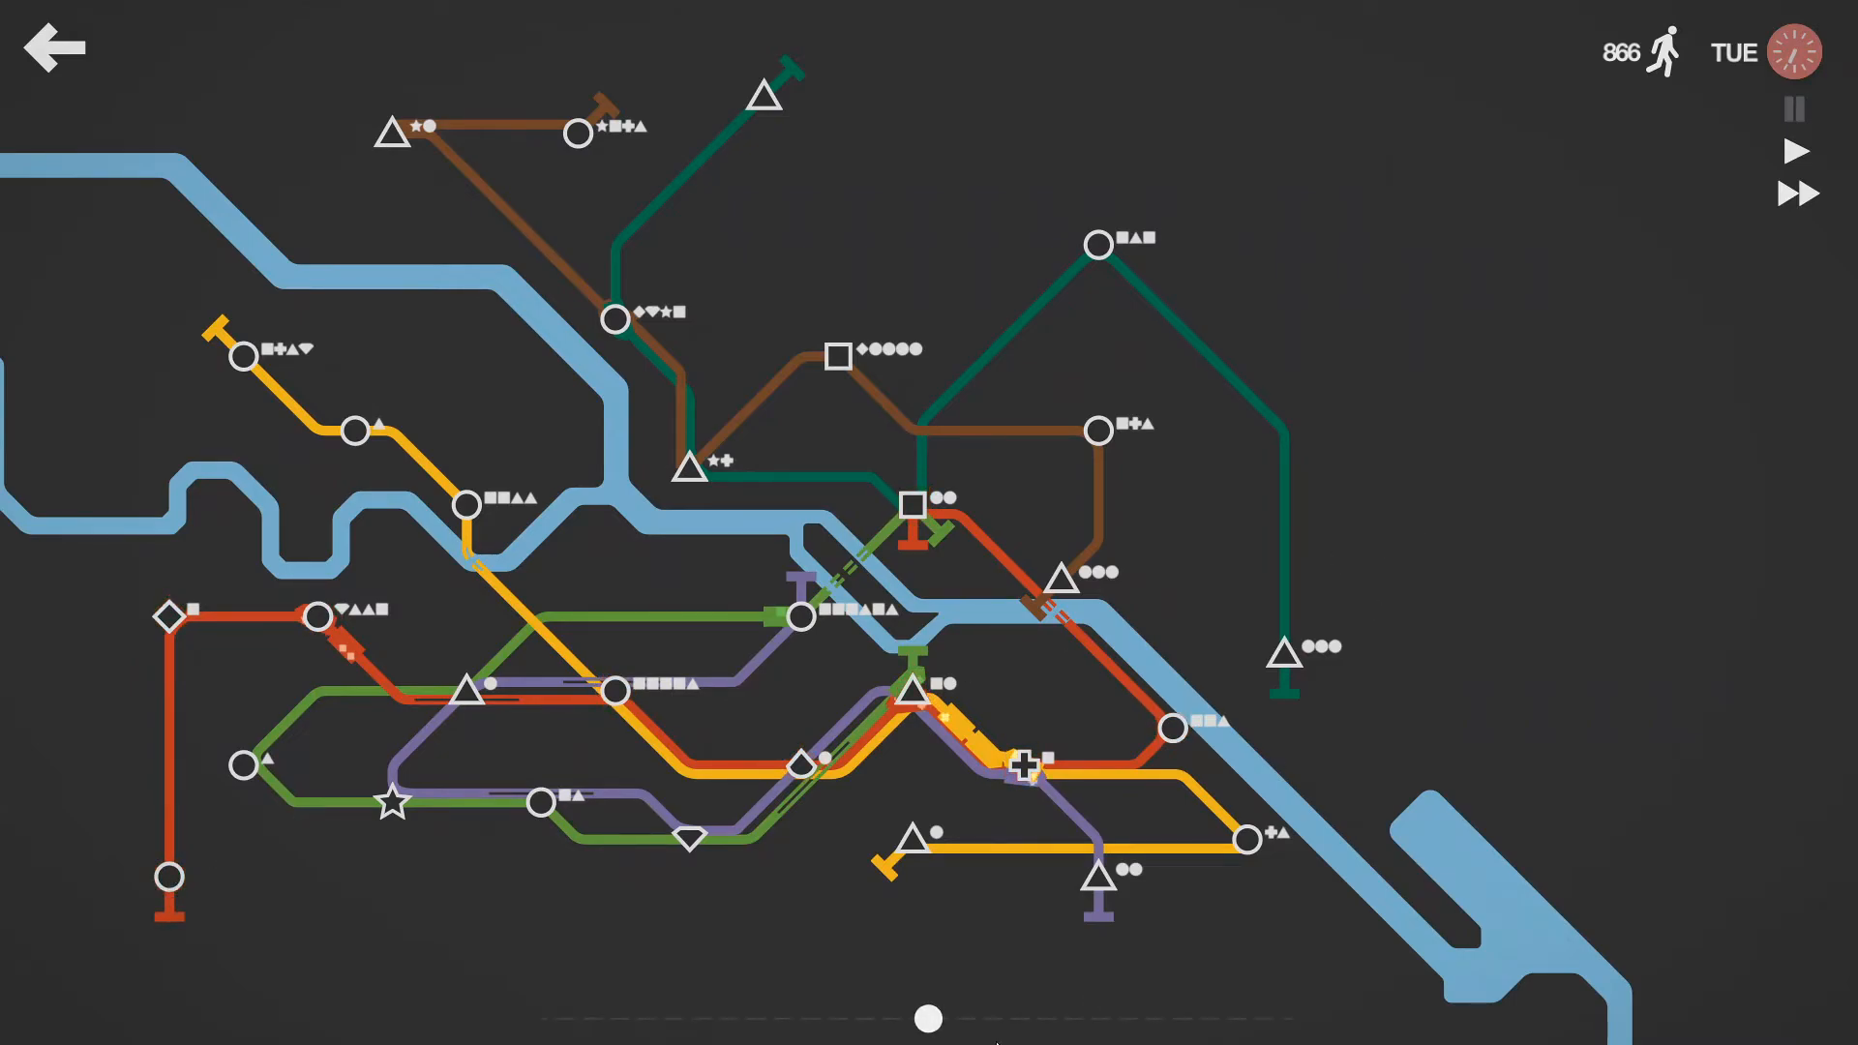
pyautogui.click(930, 1013)
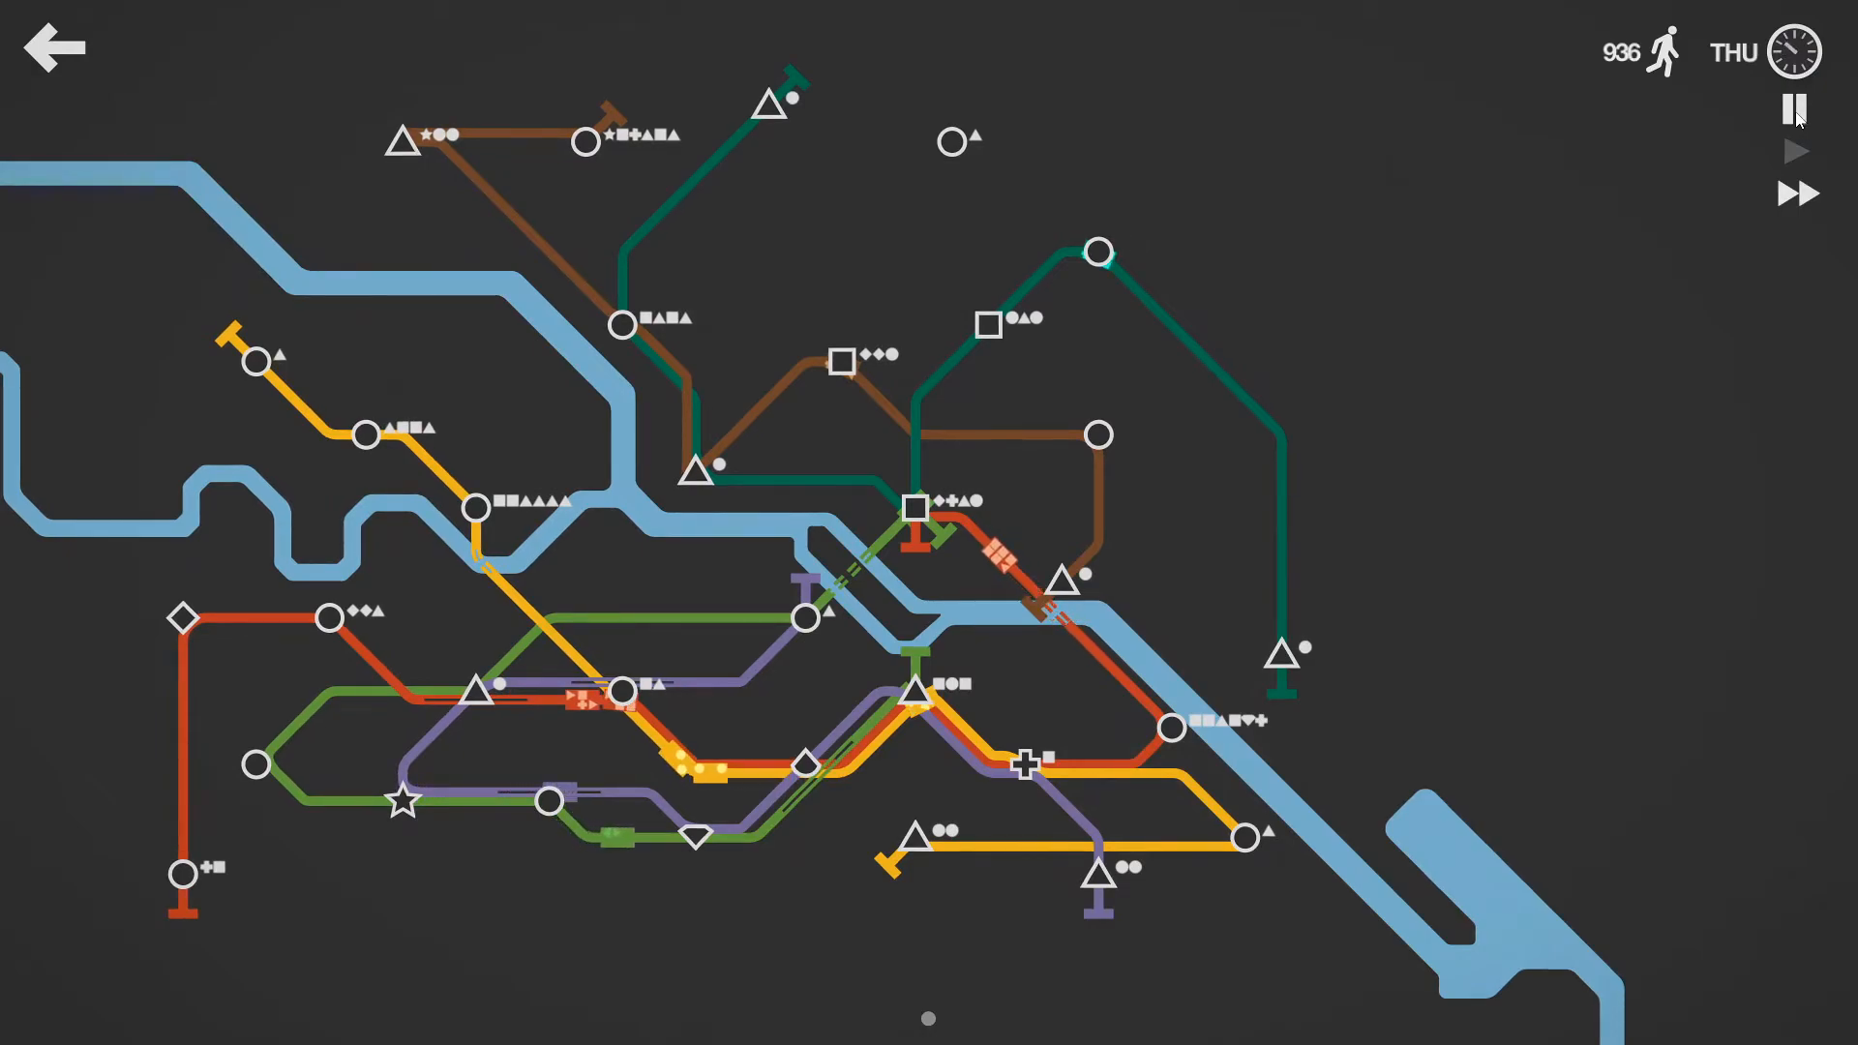
# Step: Pause and unpause while dark green detours through the top-centre circle station
pyautogui.click(1794, 109)
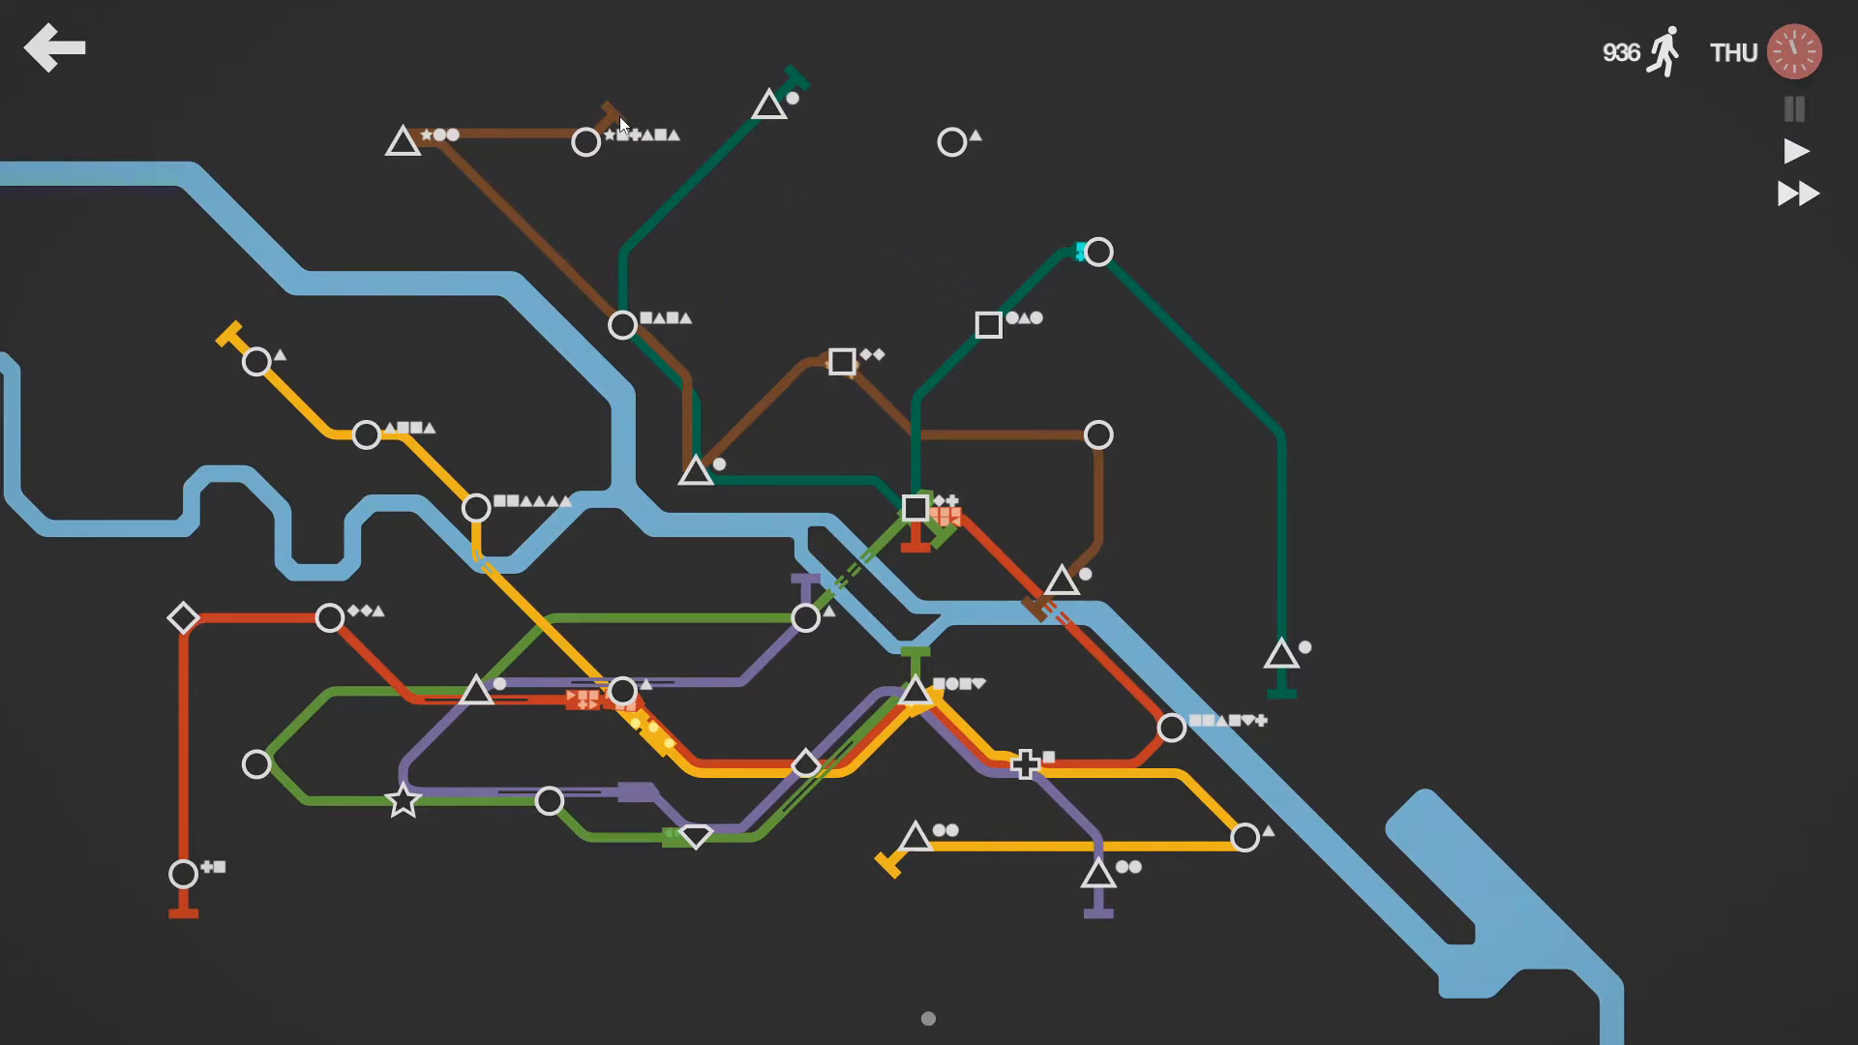
pyautogui.moveTo(1040, 286)
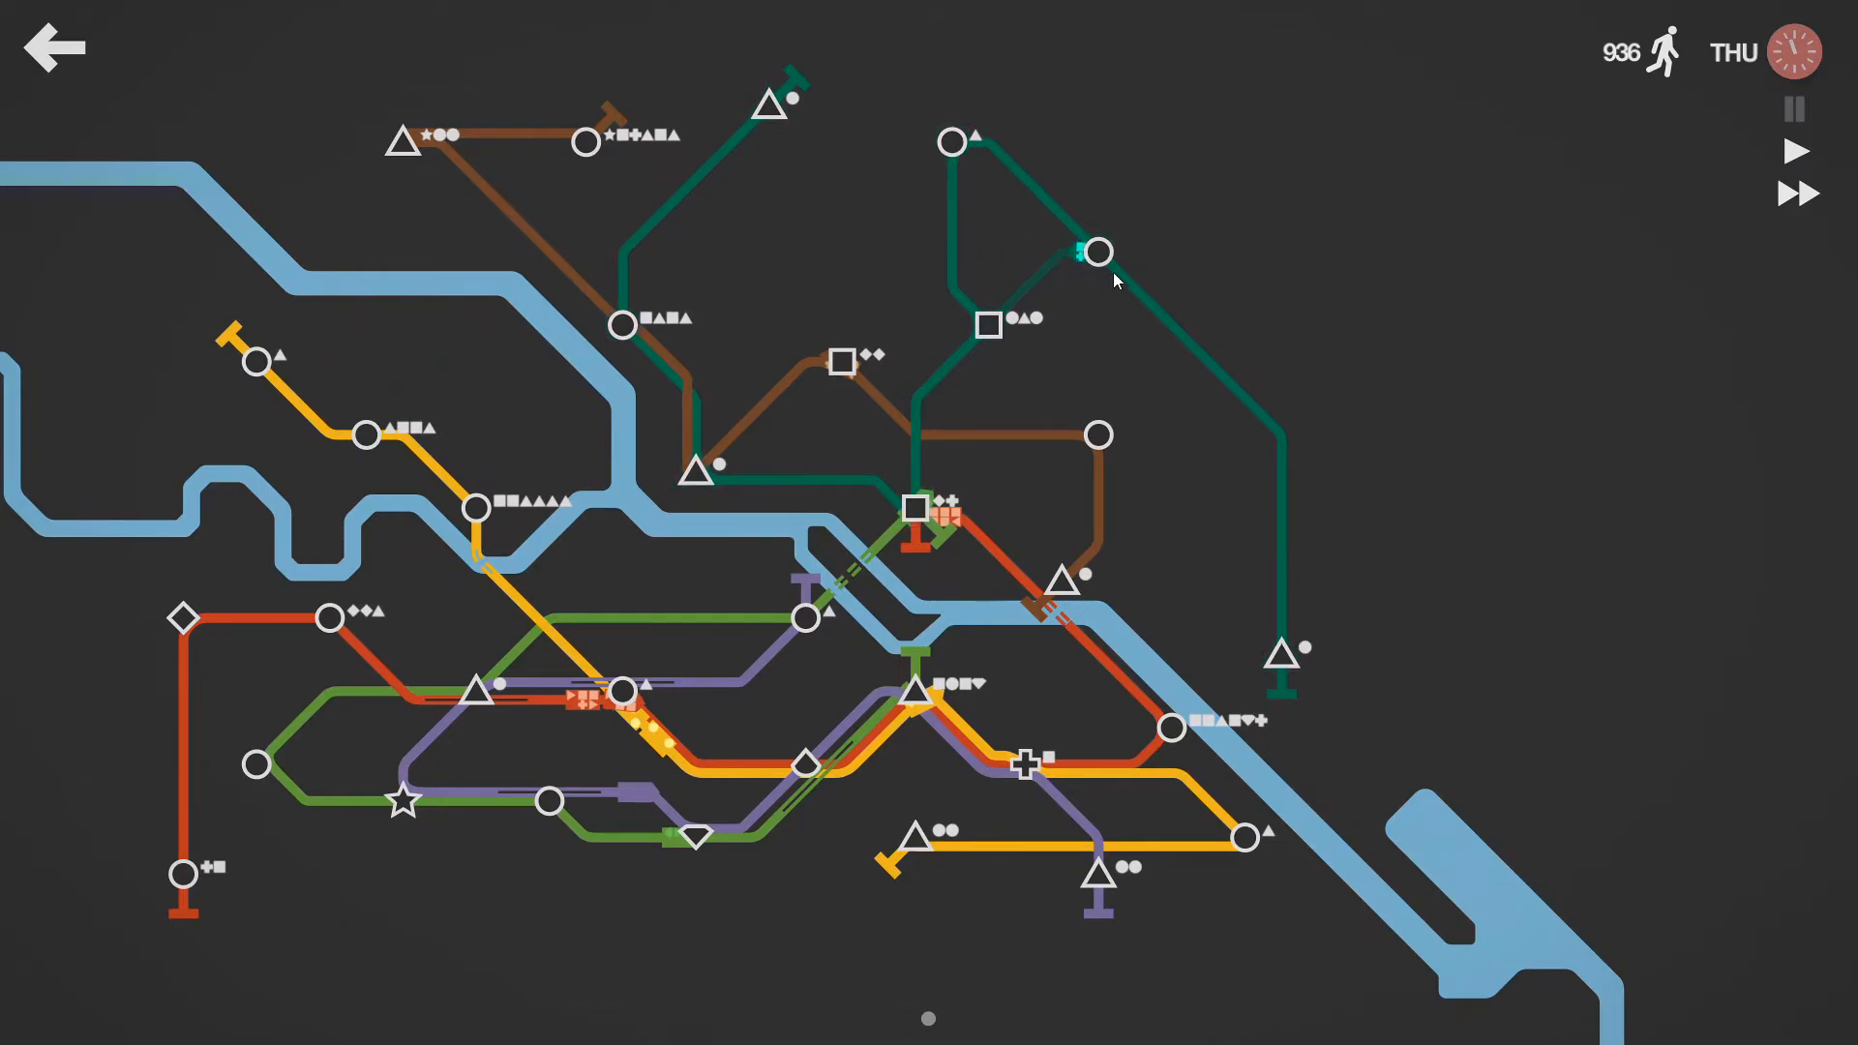
pyautogui.moveTo(1517, 307)
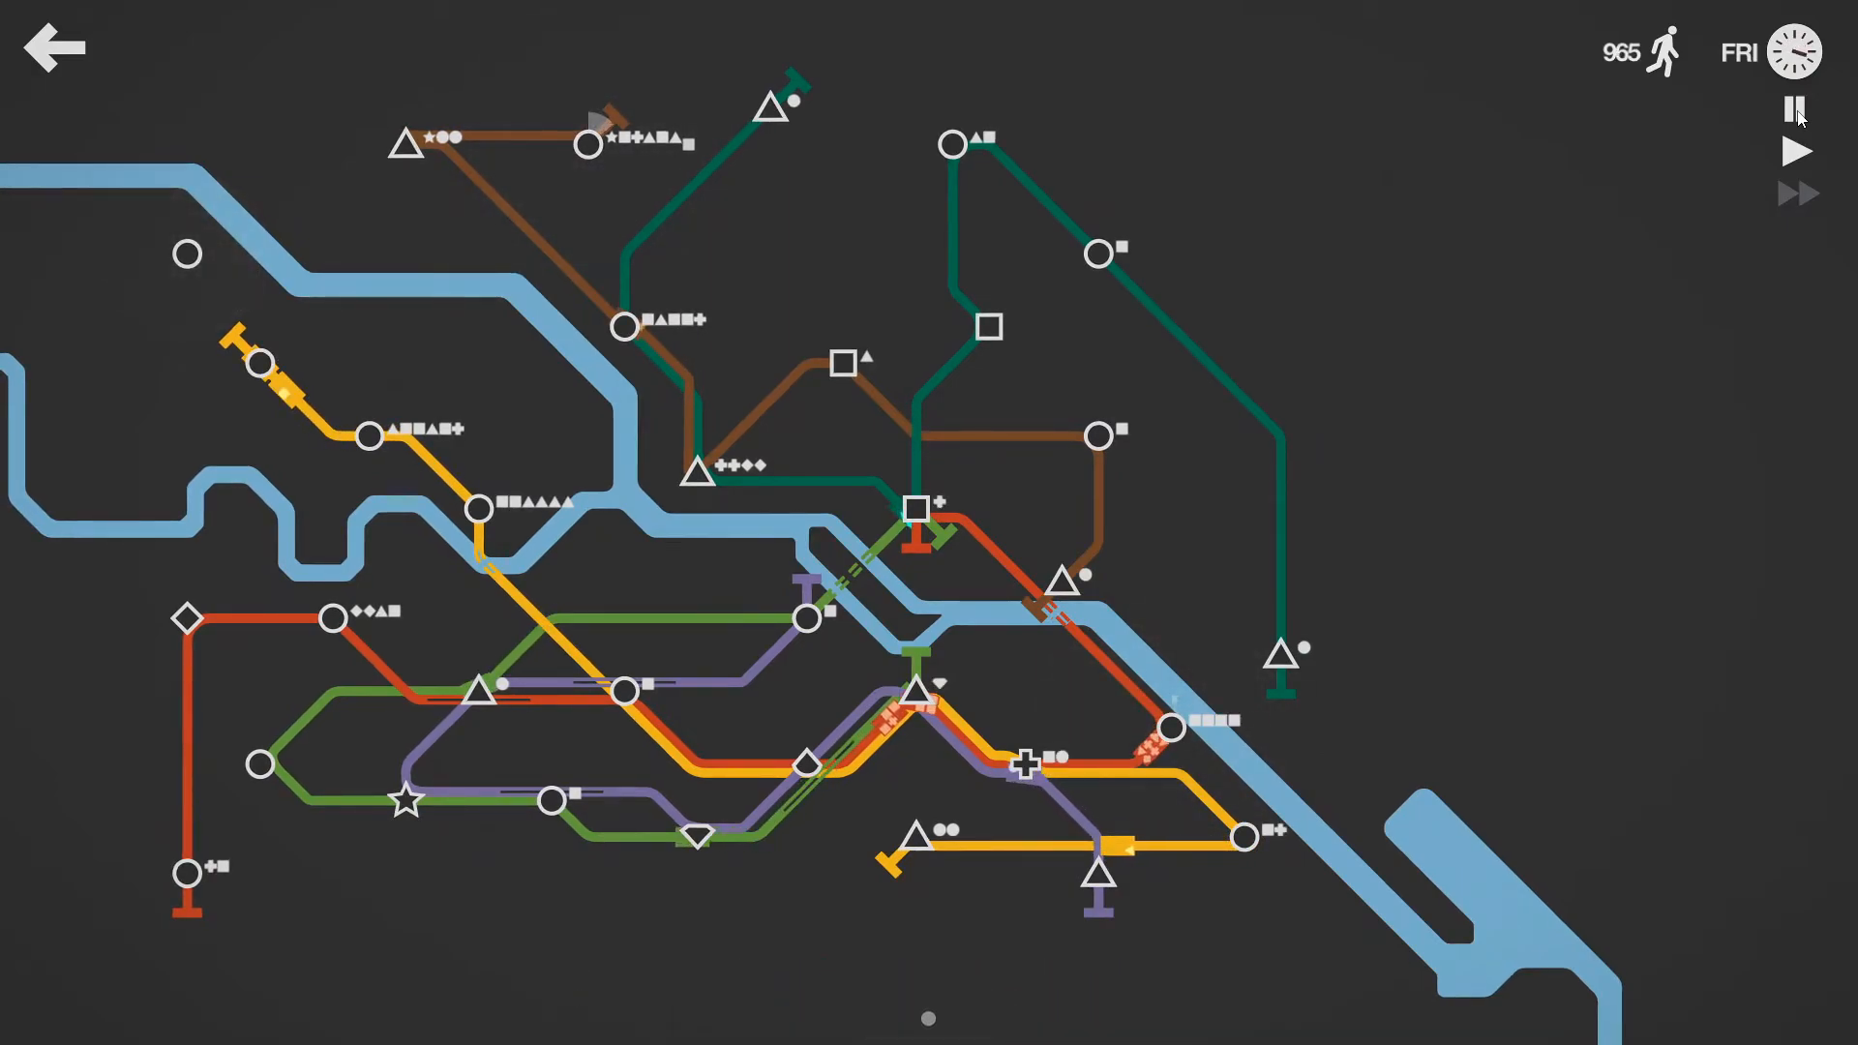
pyautogui.click(1795, 110)
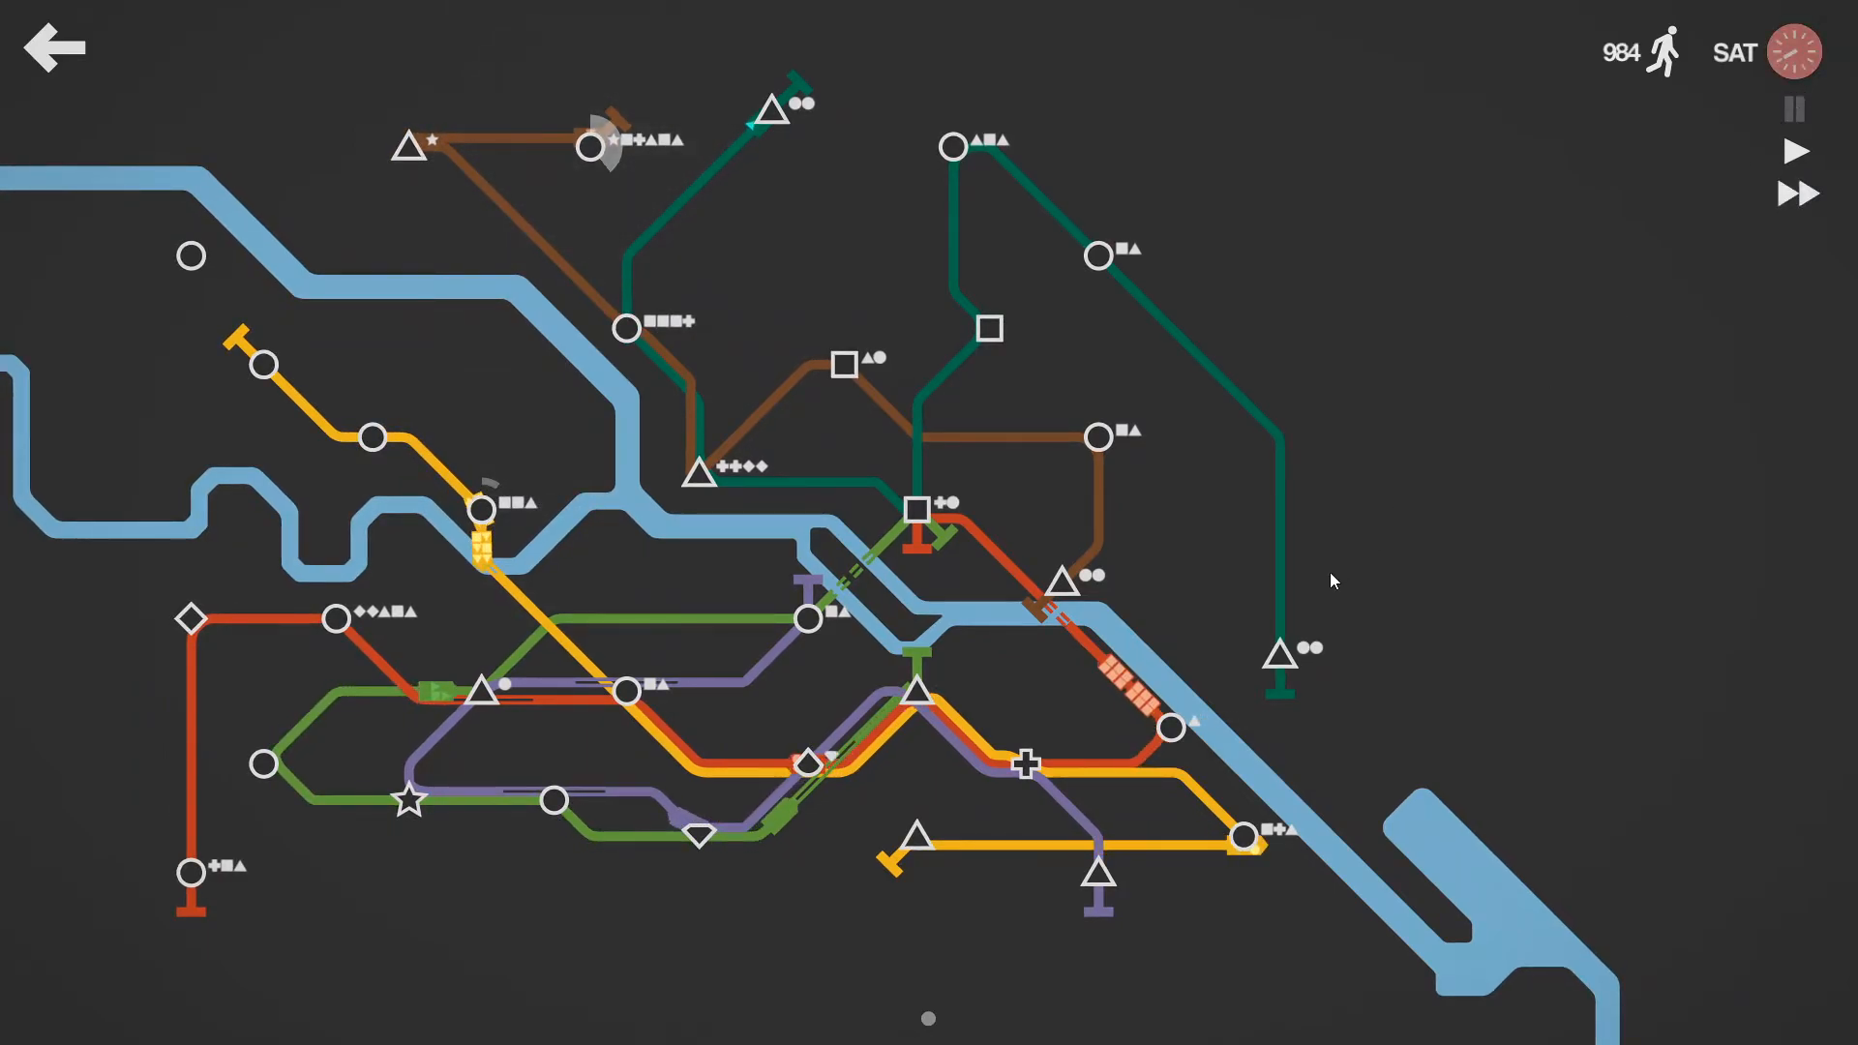
pyautogui.moveTo(1297, 616)
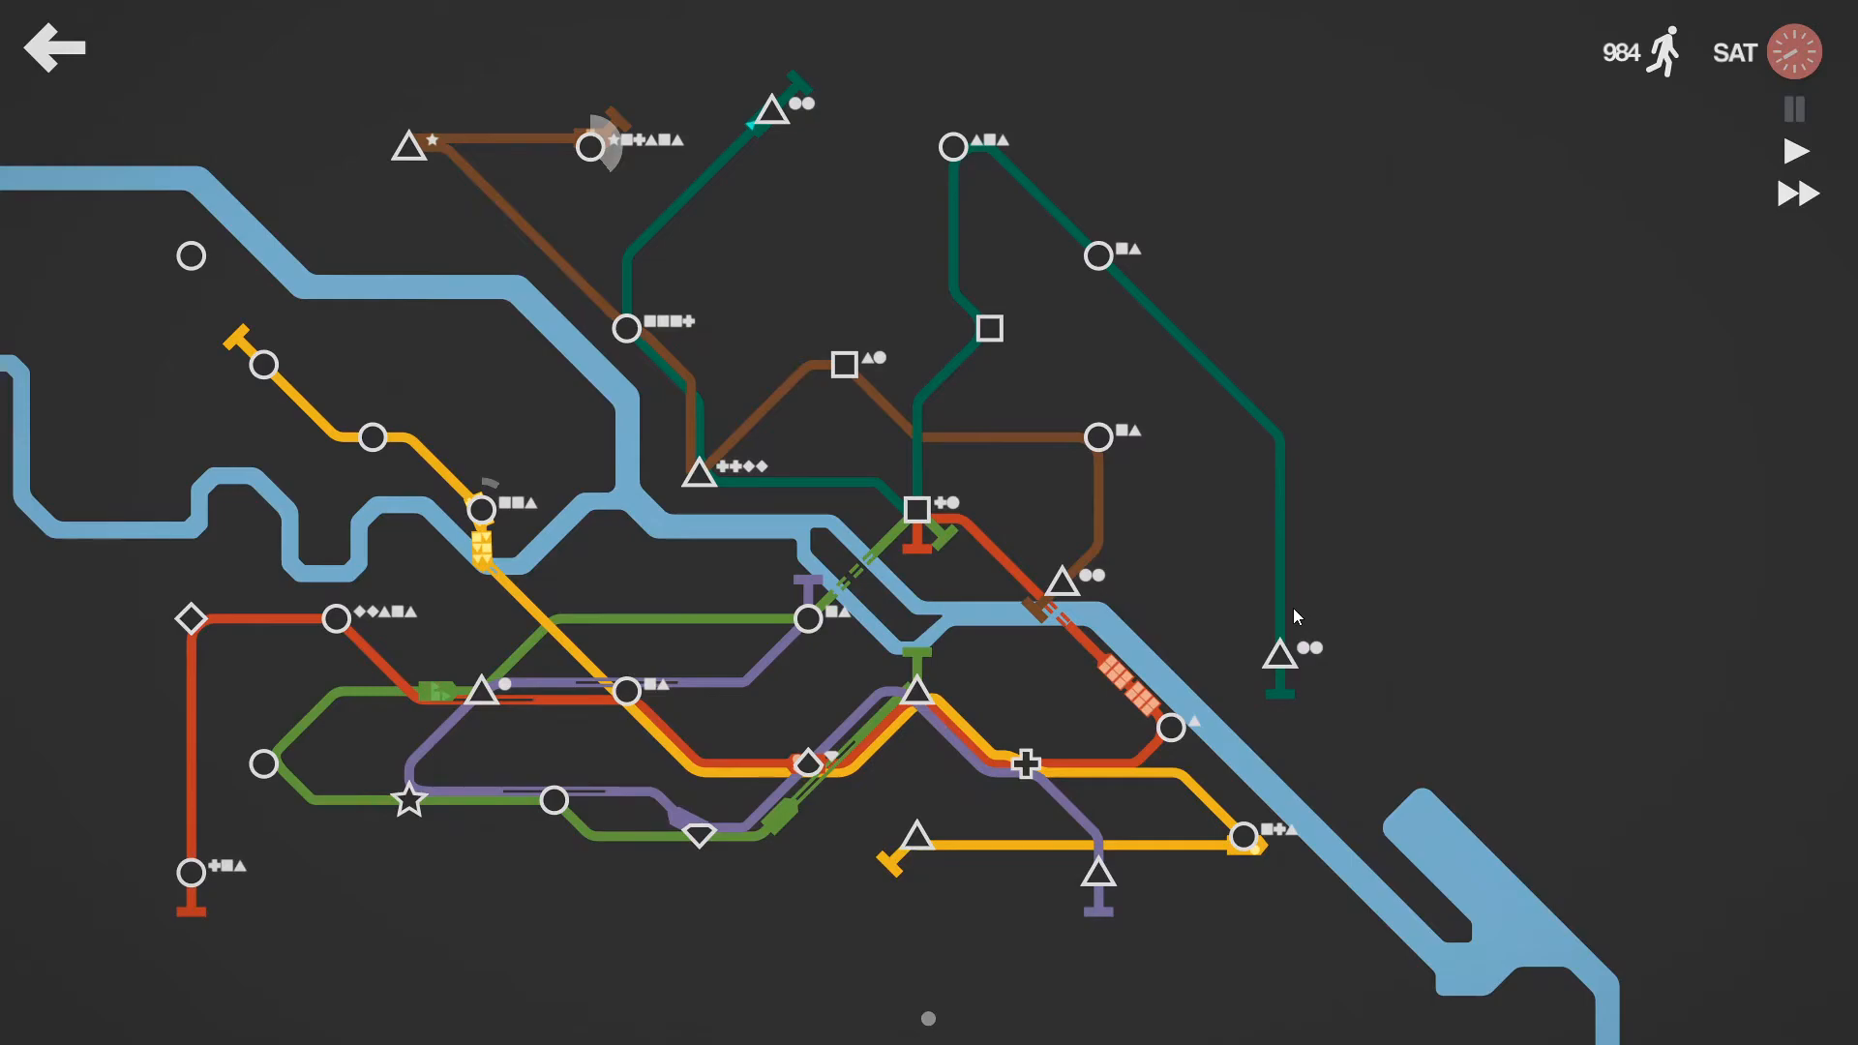
pyautogui.moveTo(1407, 416)
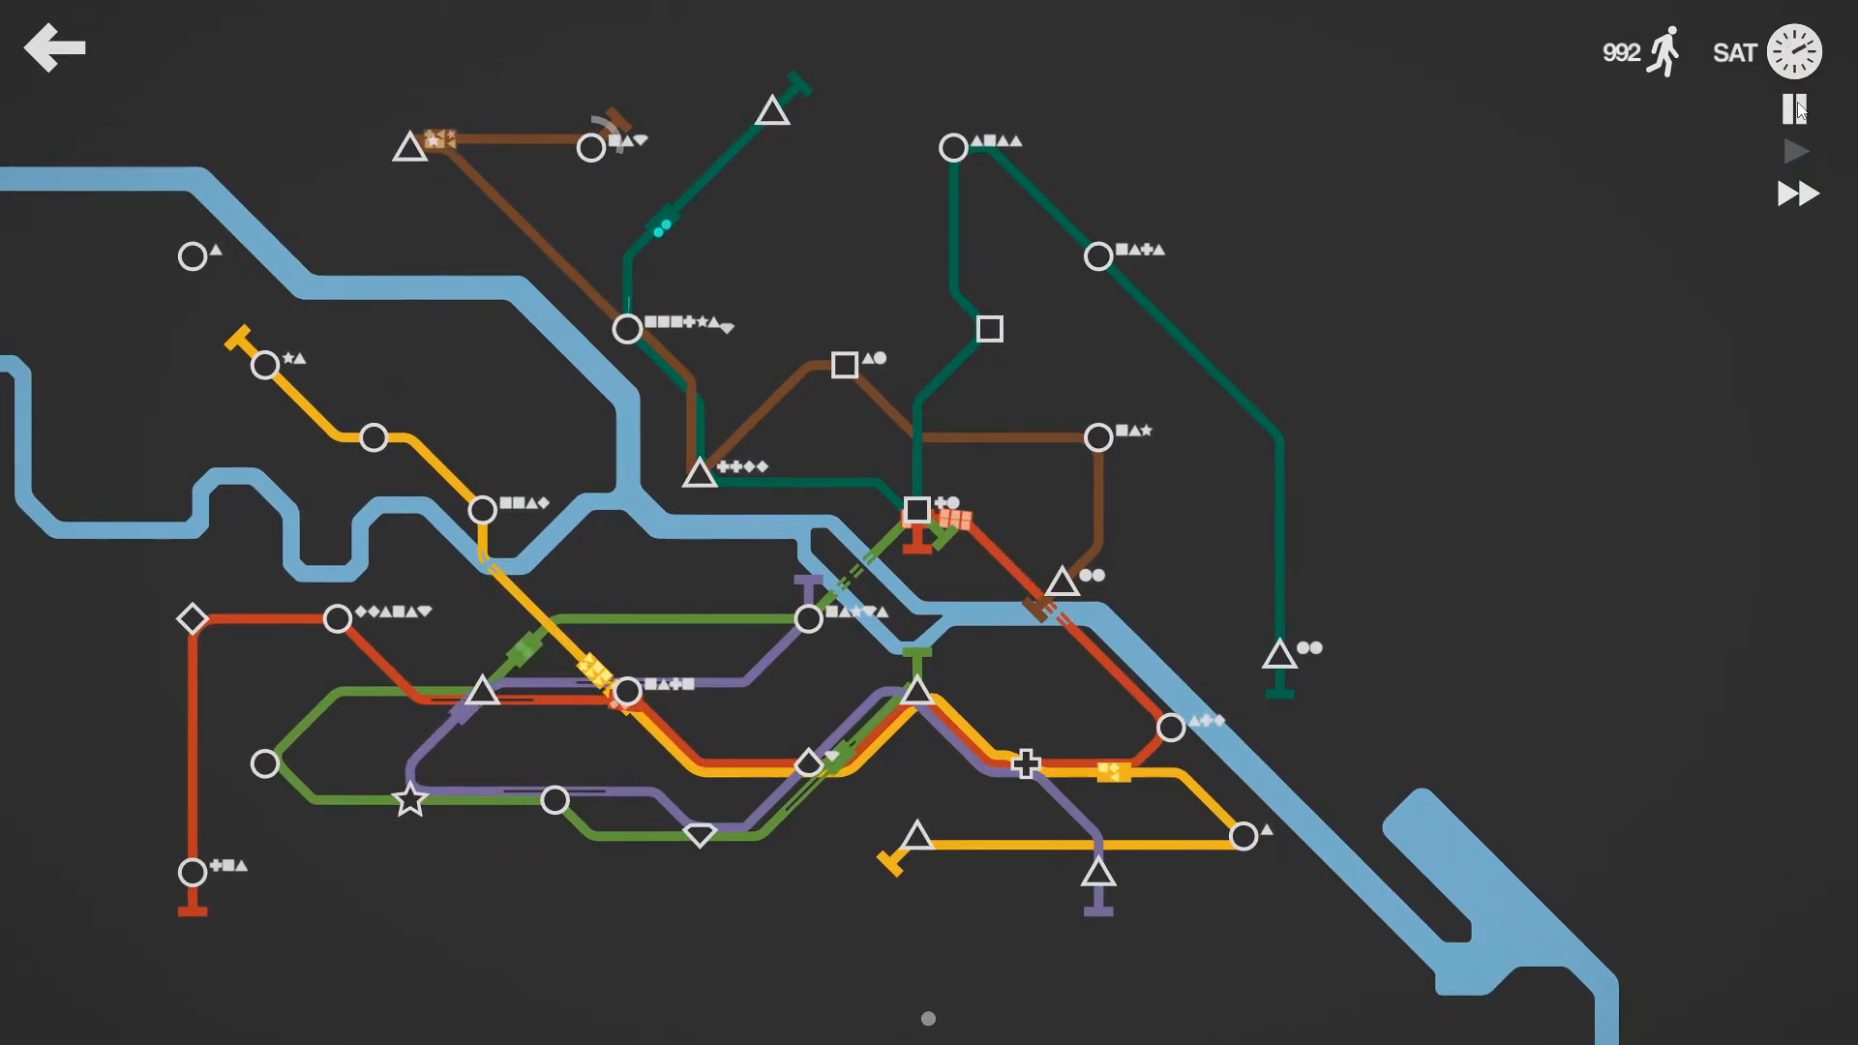
# Step: Pause around extending yellow to the northwest circle station, playing on to the Week 8 dialog
pyautogui.click(1795, 109)
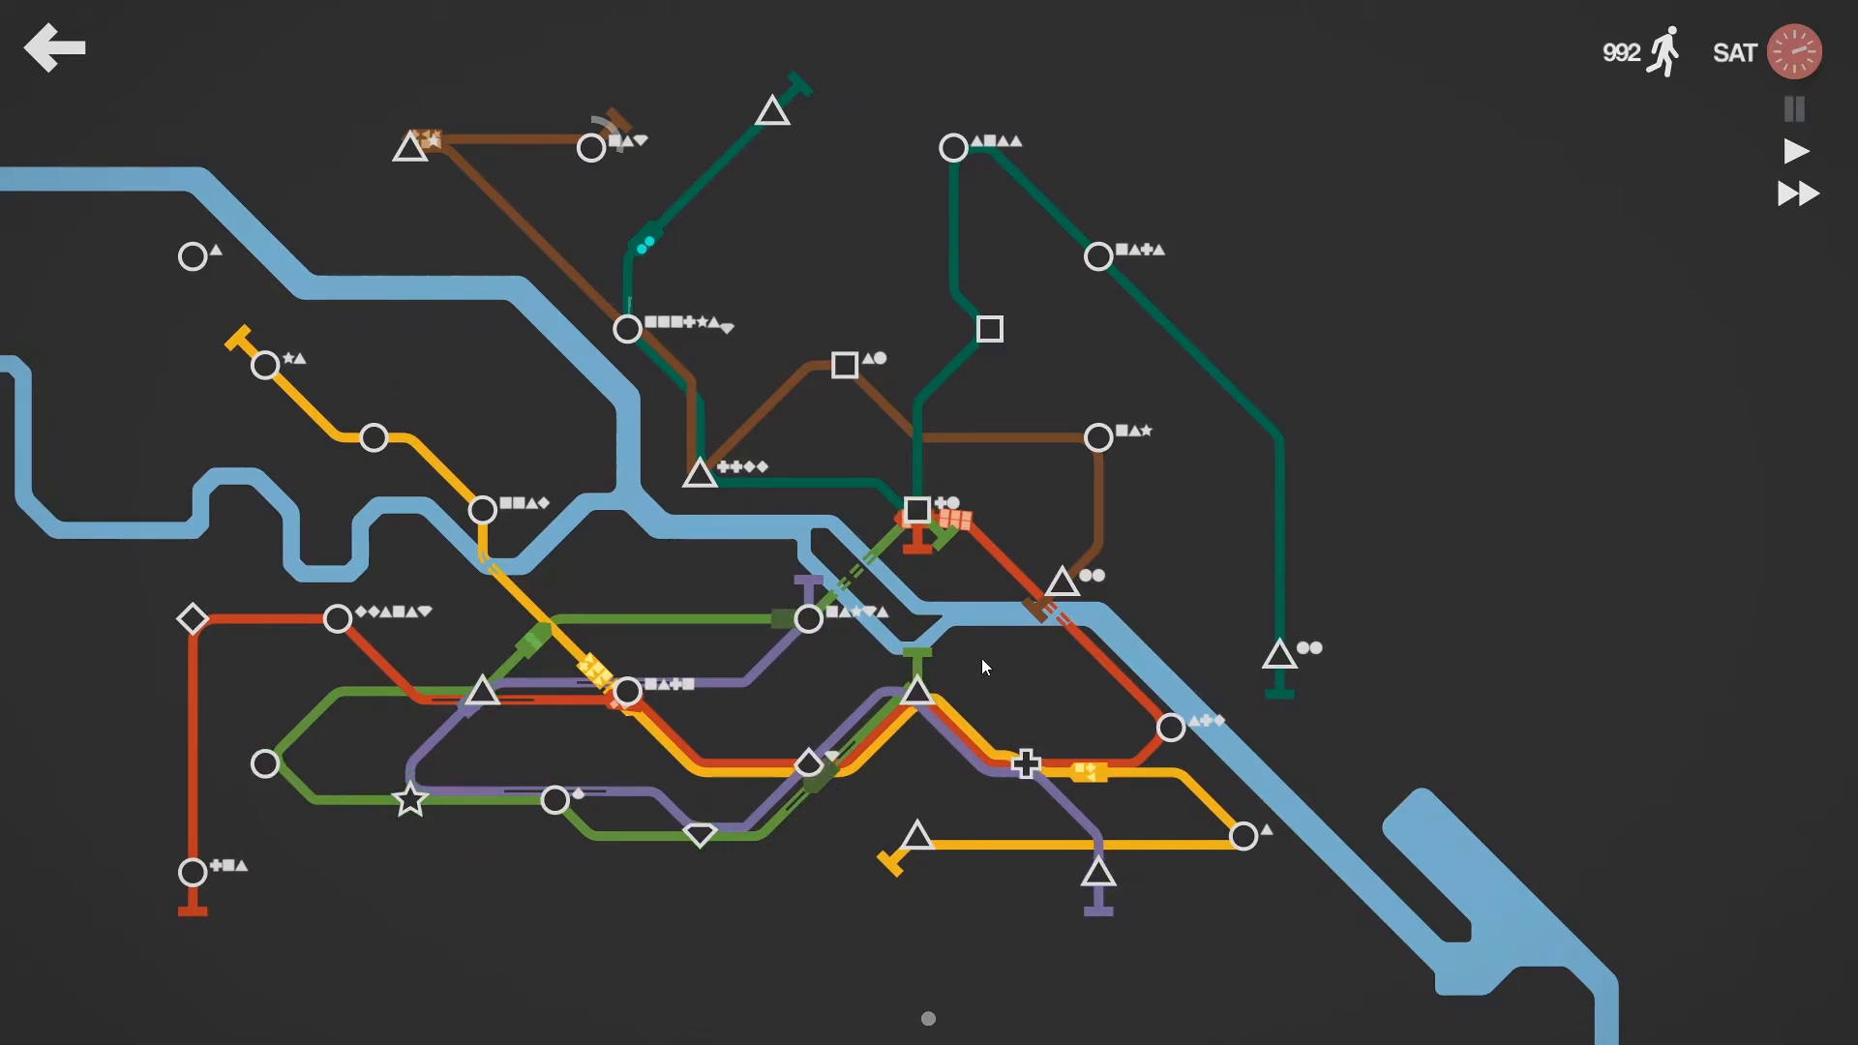
pyautogui.moveTo(299, 298)
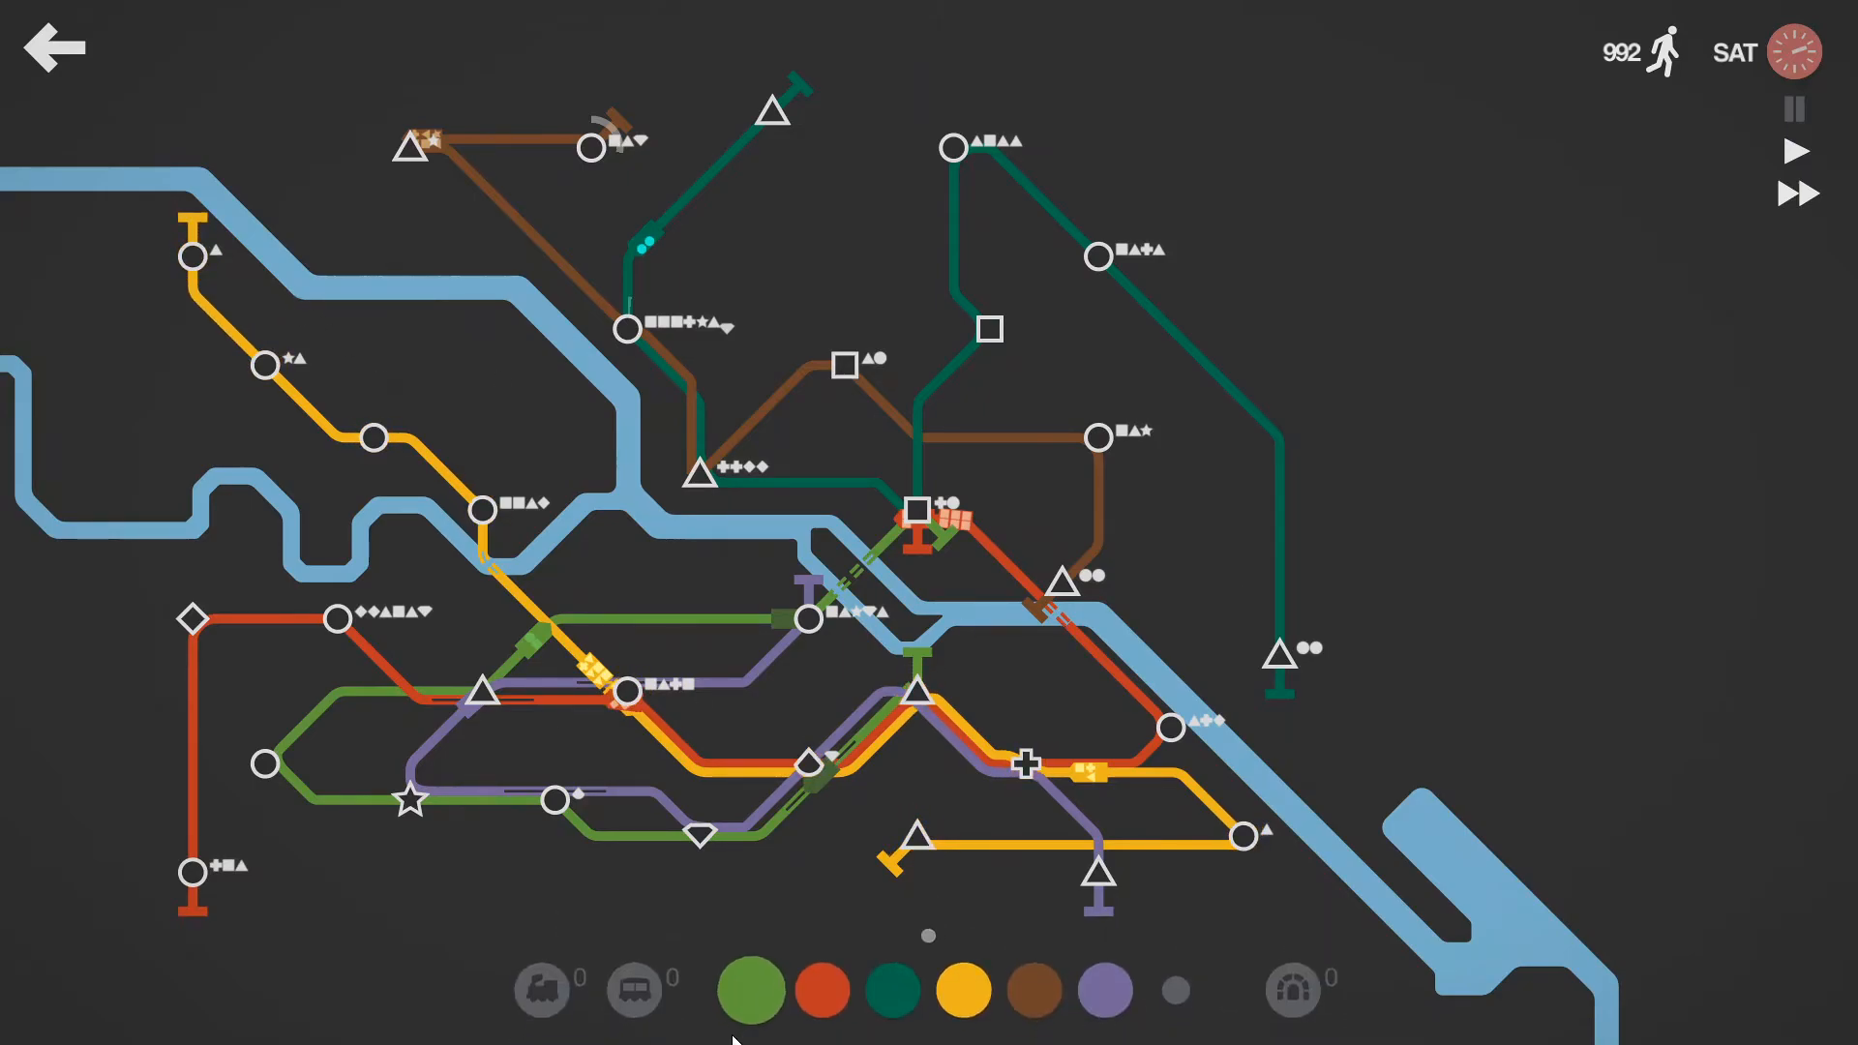
pyautogui.moveTo(629, 995)
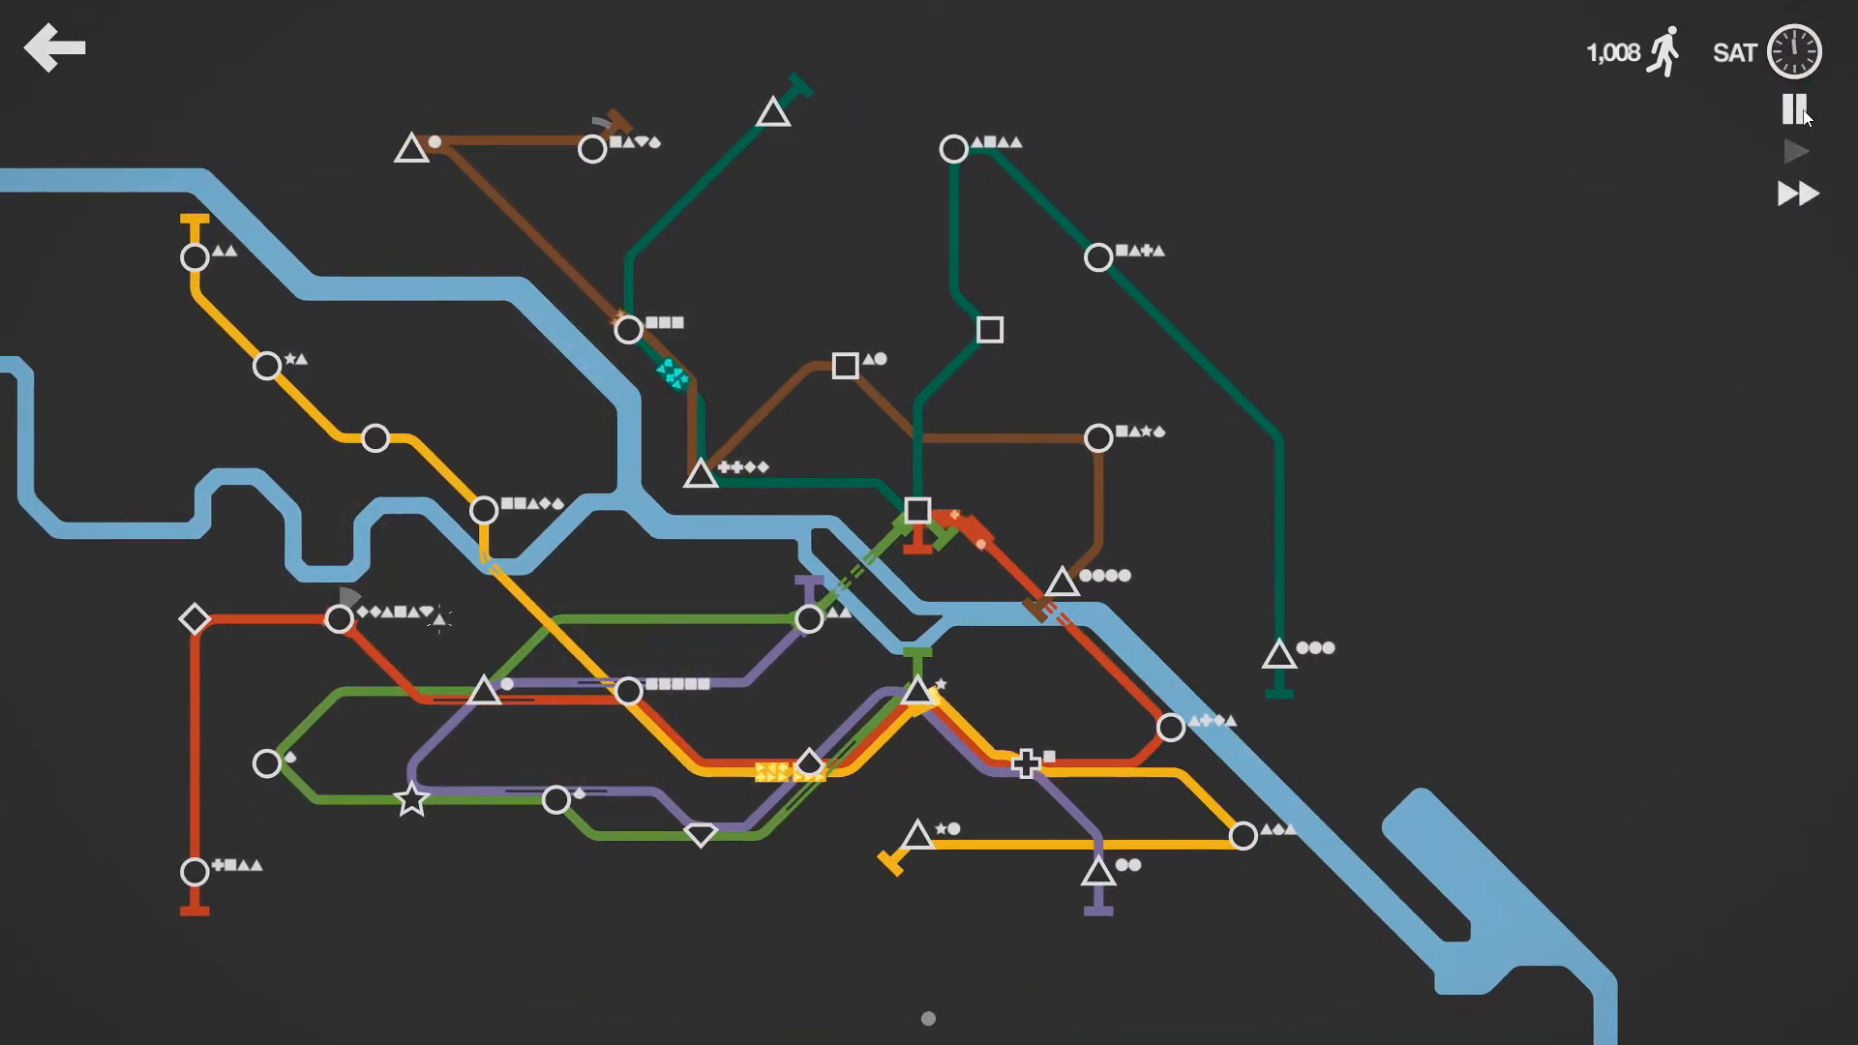
pyautogui.click(1794, 109)
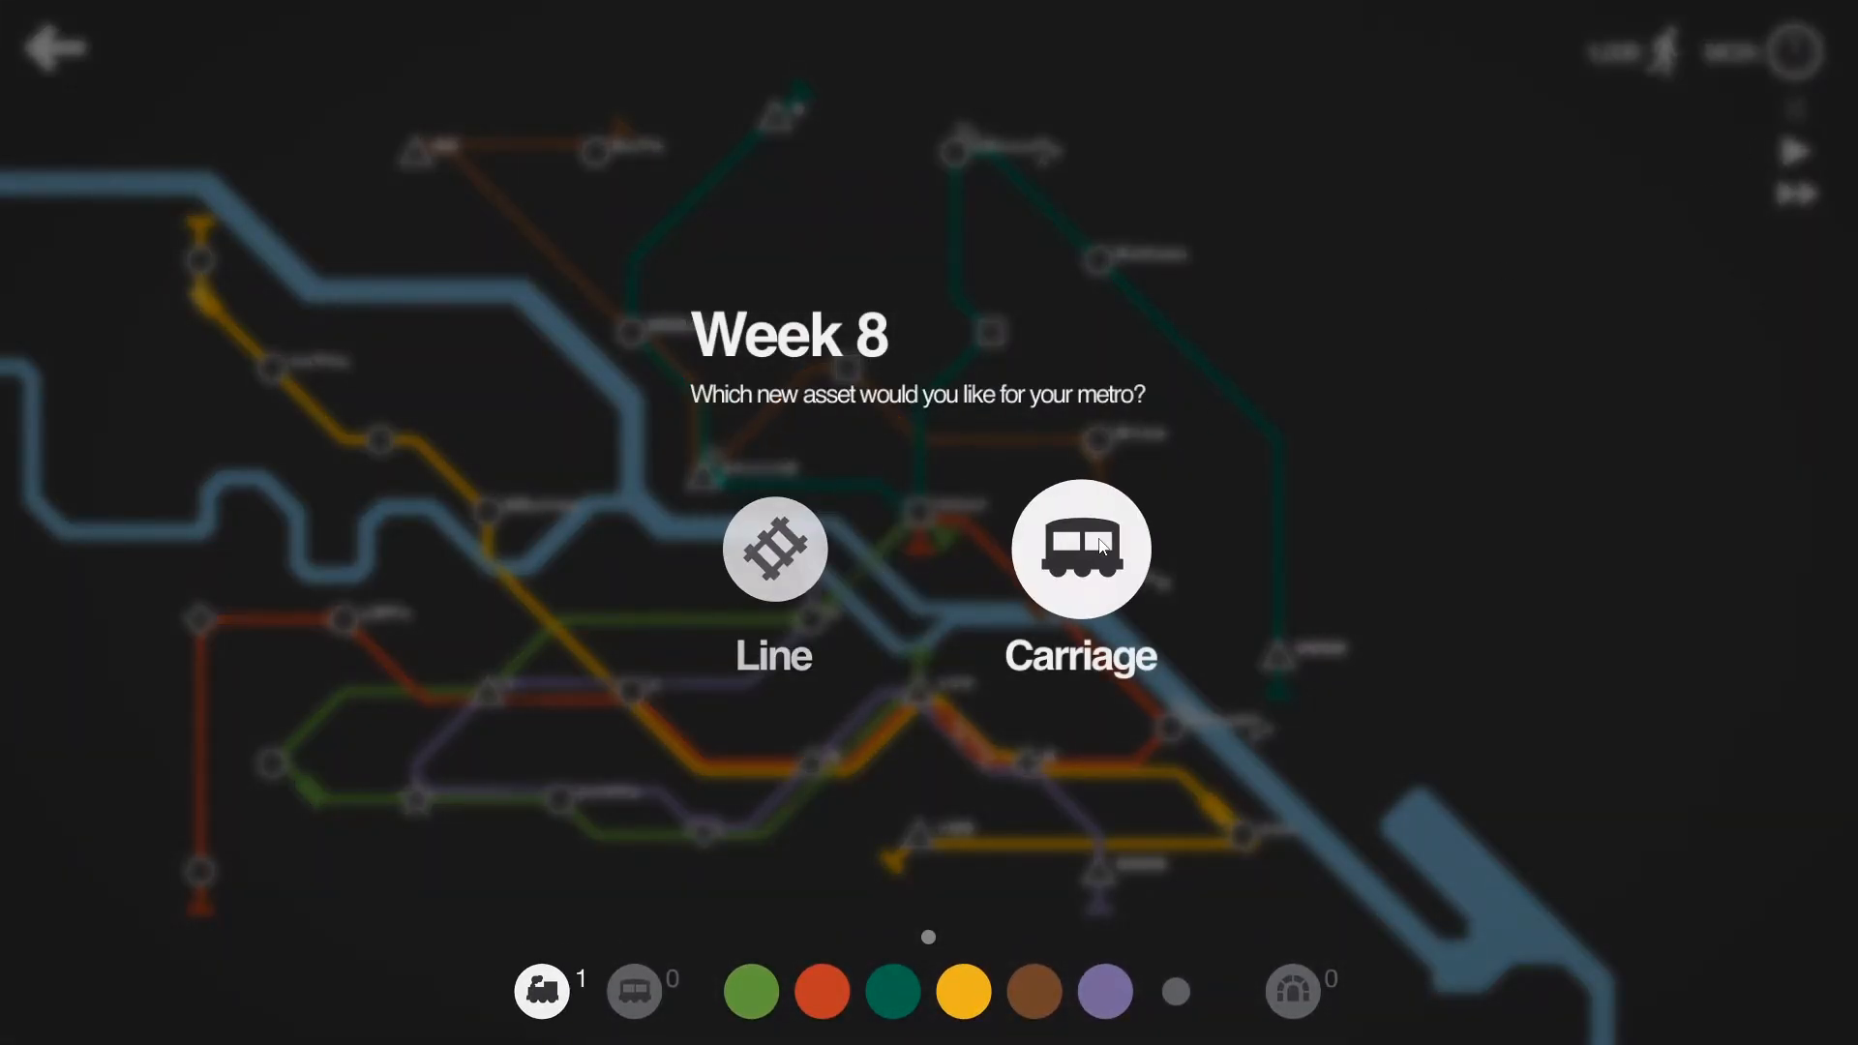
# Step: Choose the carriage as the Week 8 reward
pyautogui.click(1080, 553)
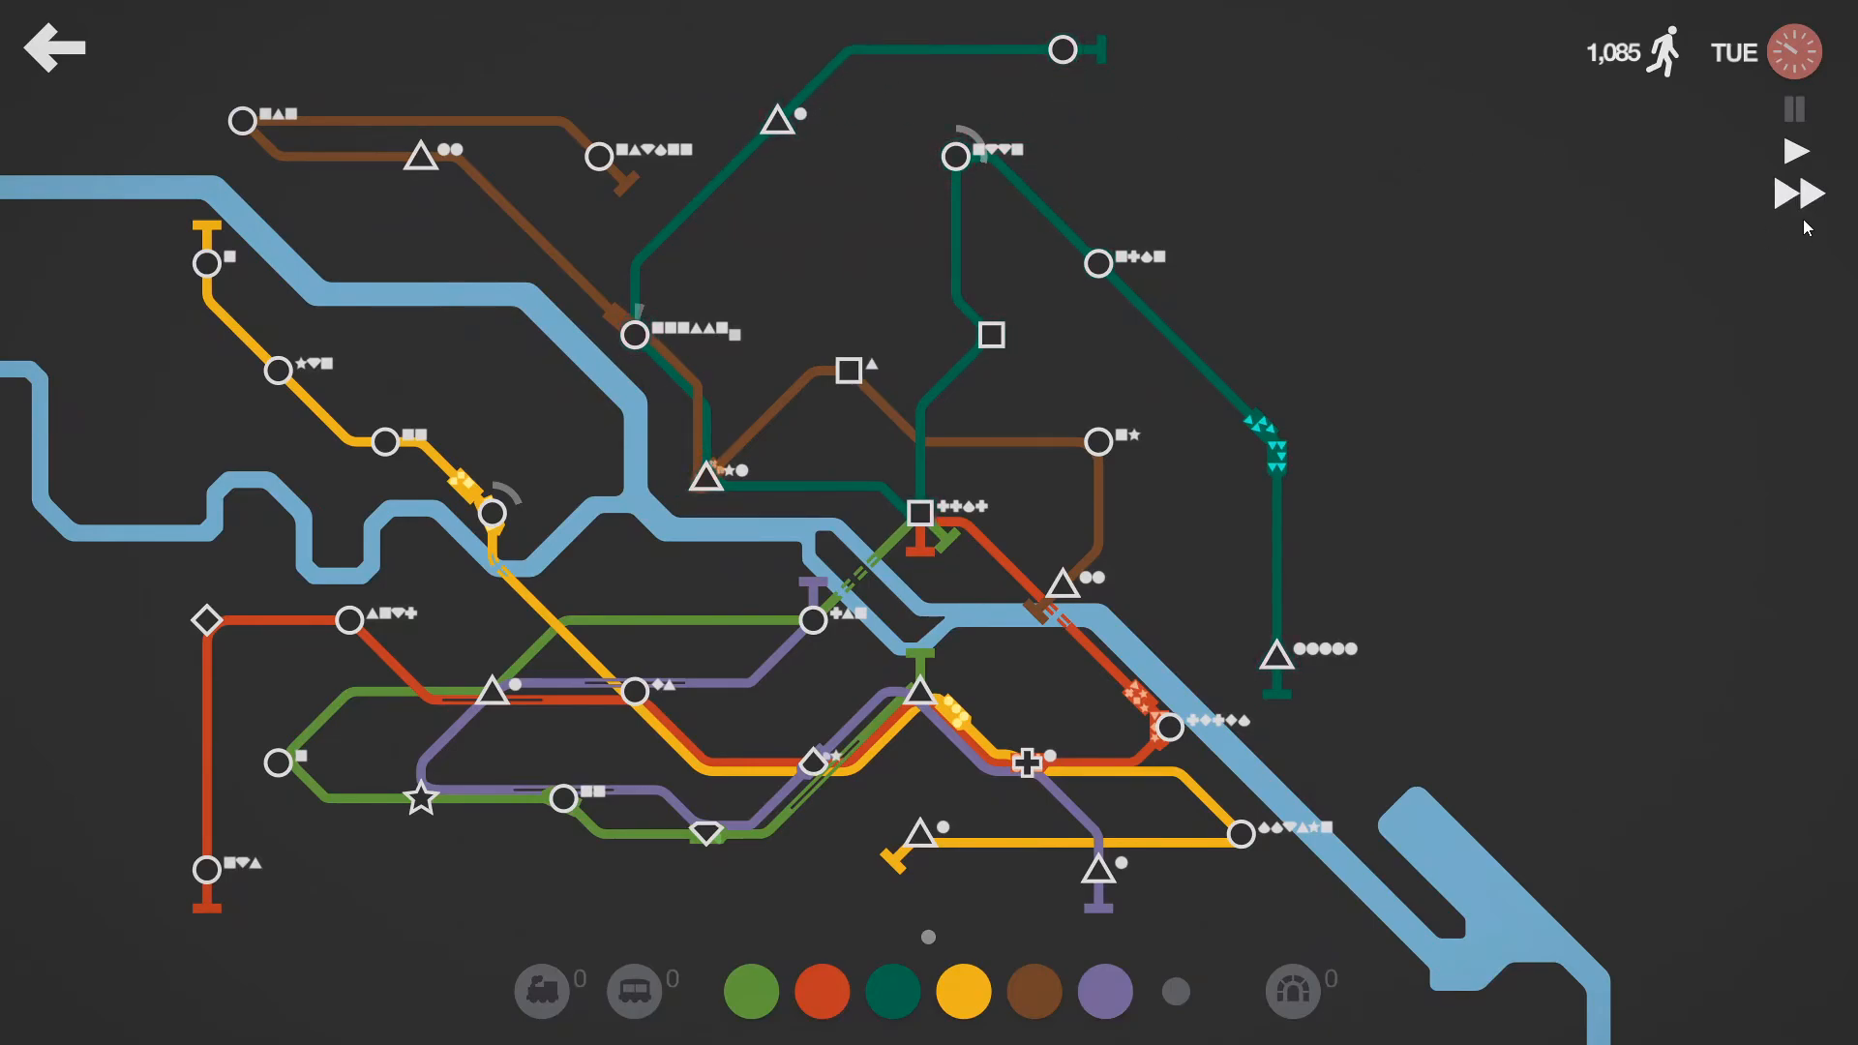
# Step: Speed up the simulation to run the network into the following week
pyautogui.click(1800, 194)
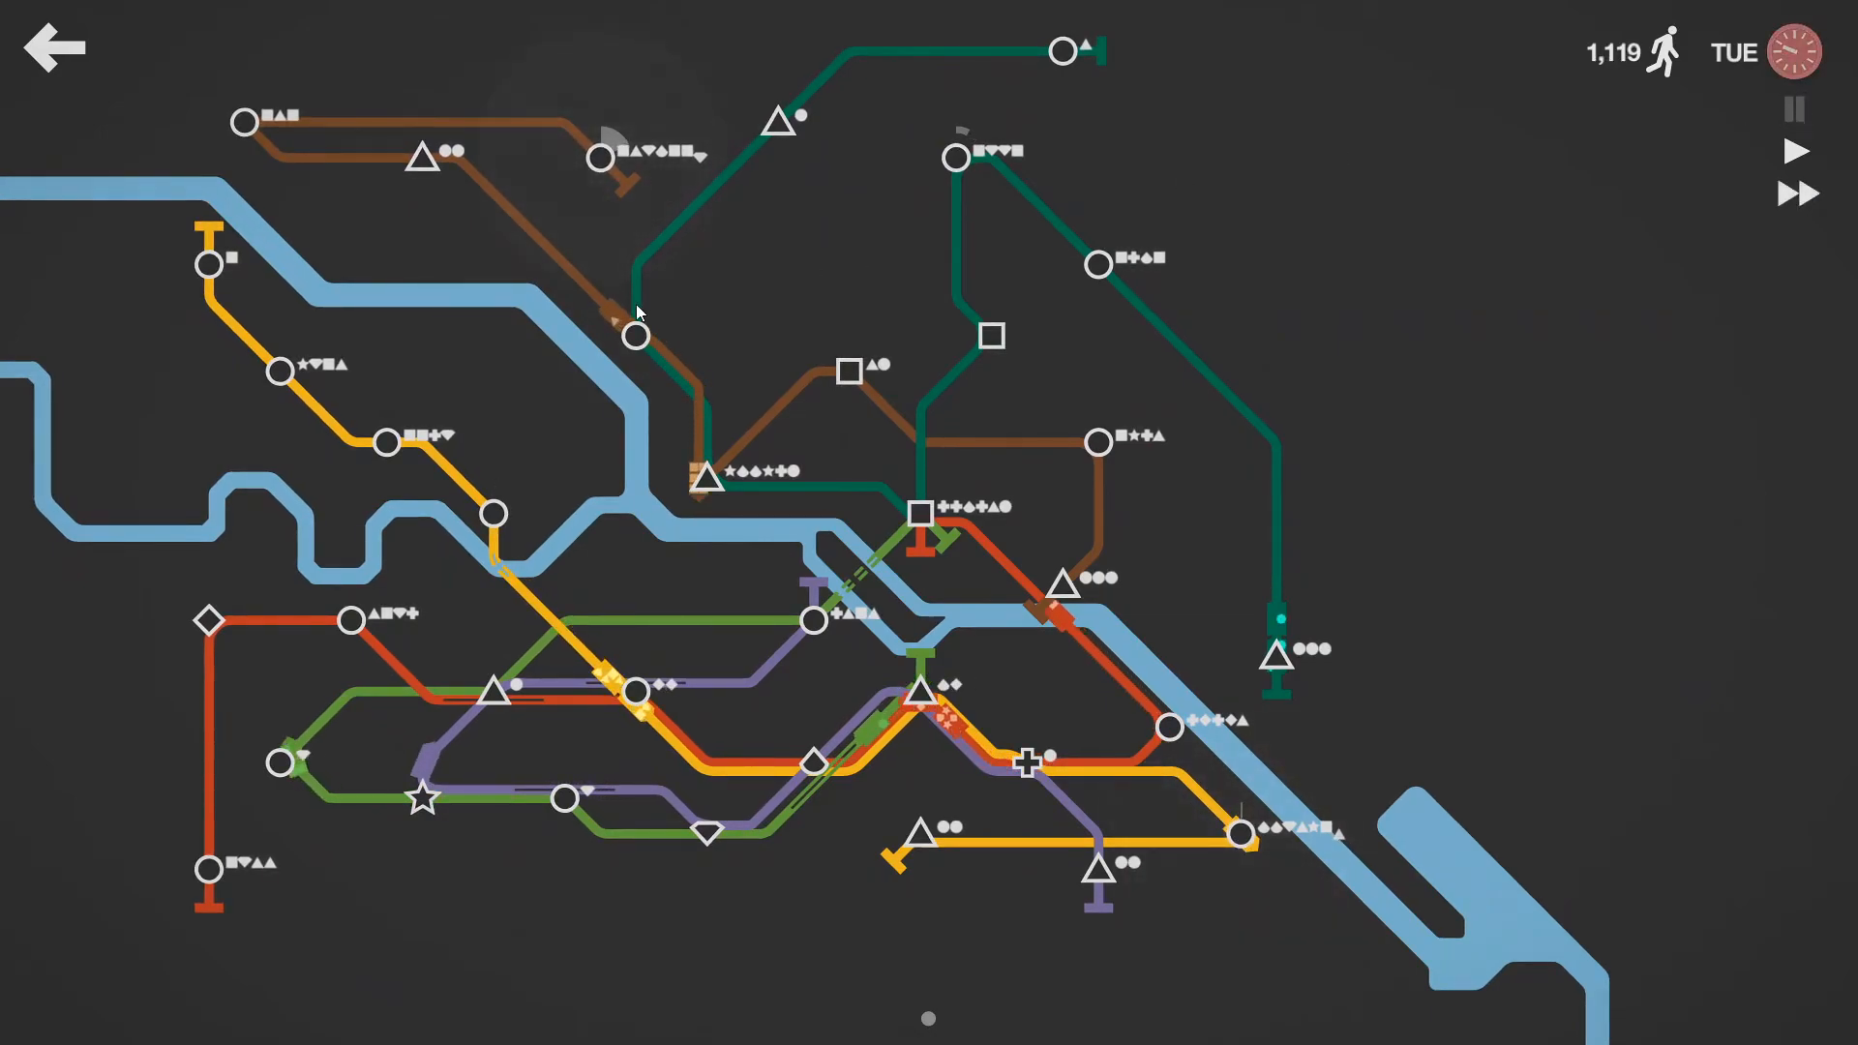
pyautogui.moveTo(1106, 337)
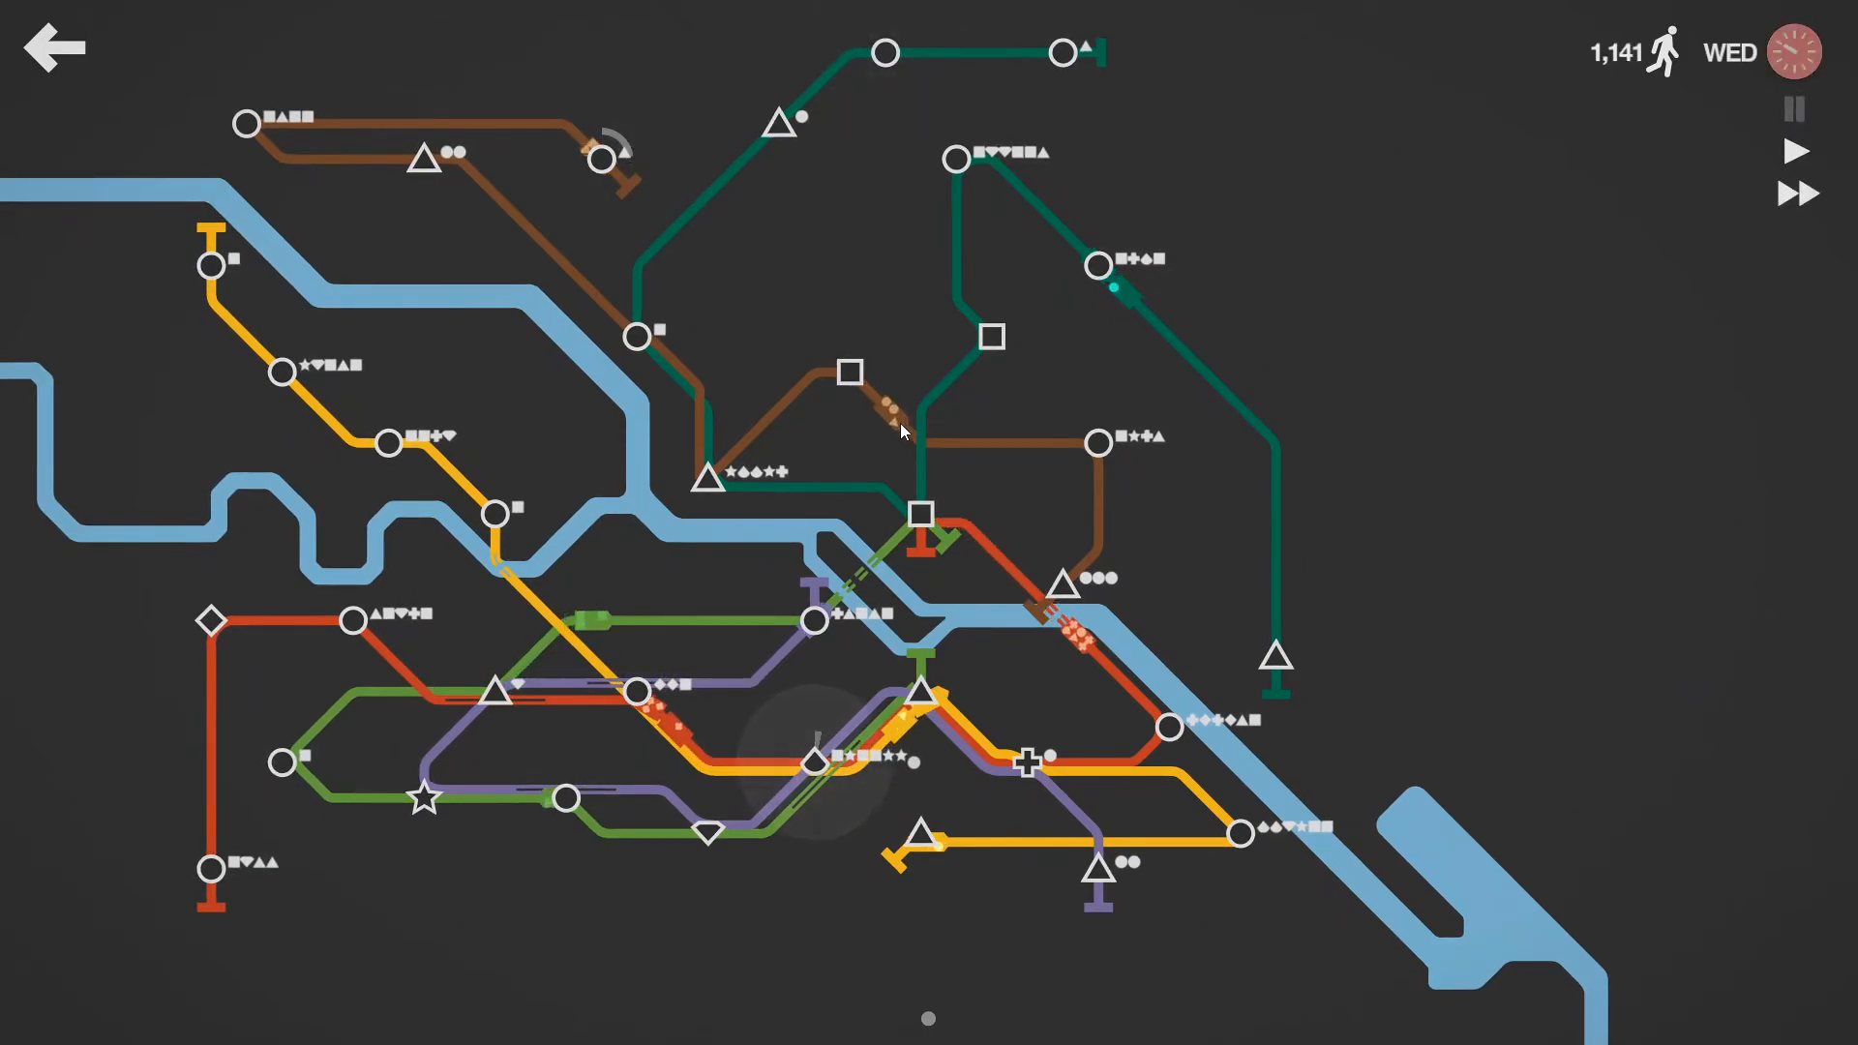
pyautogui.moveTo(1733, 317)
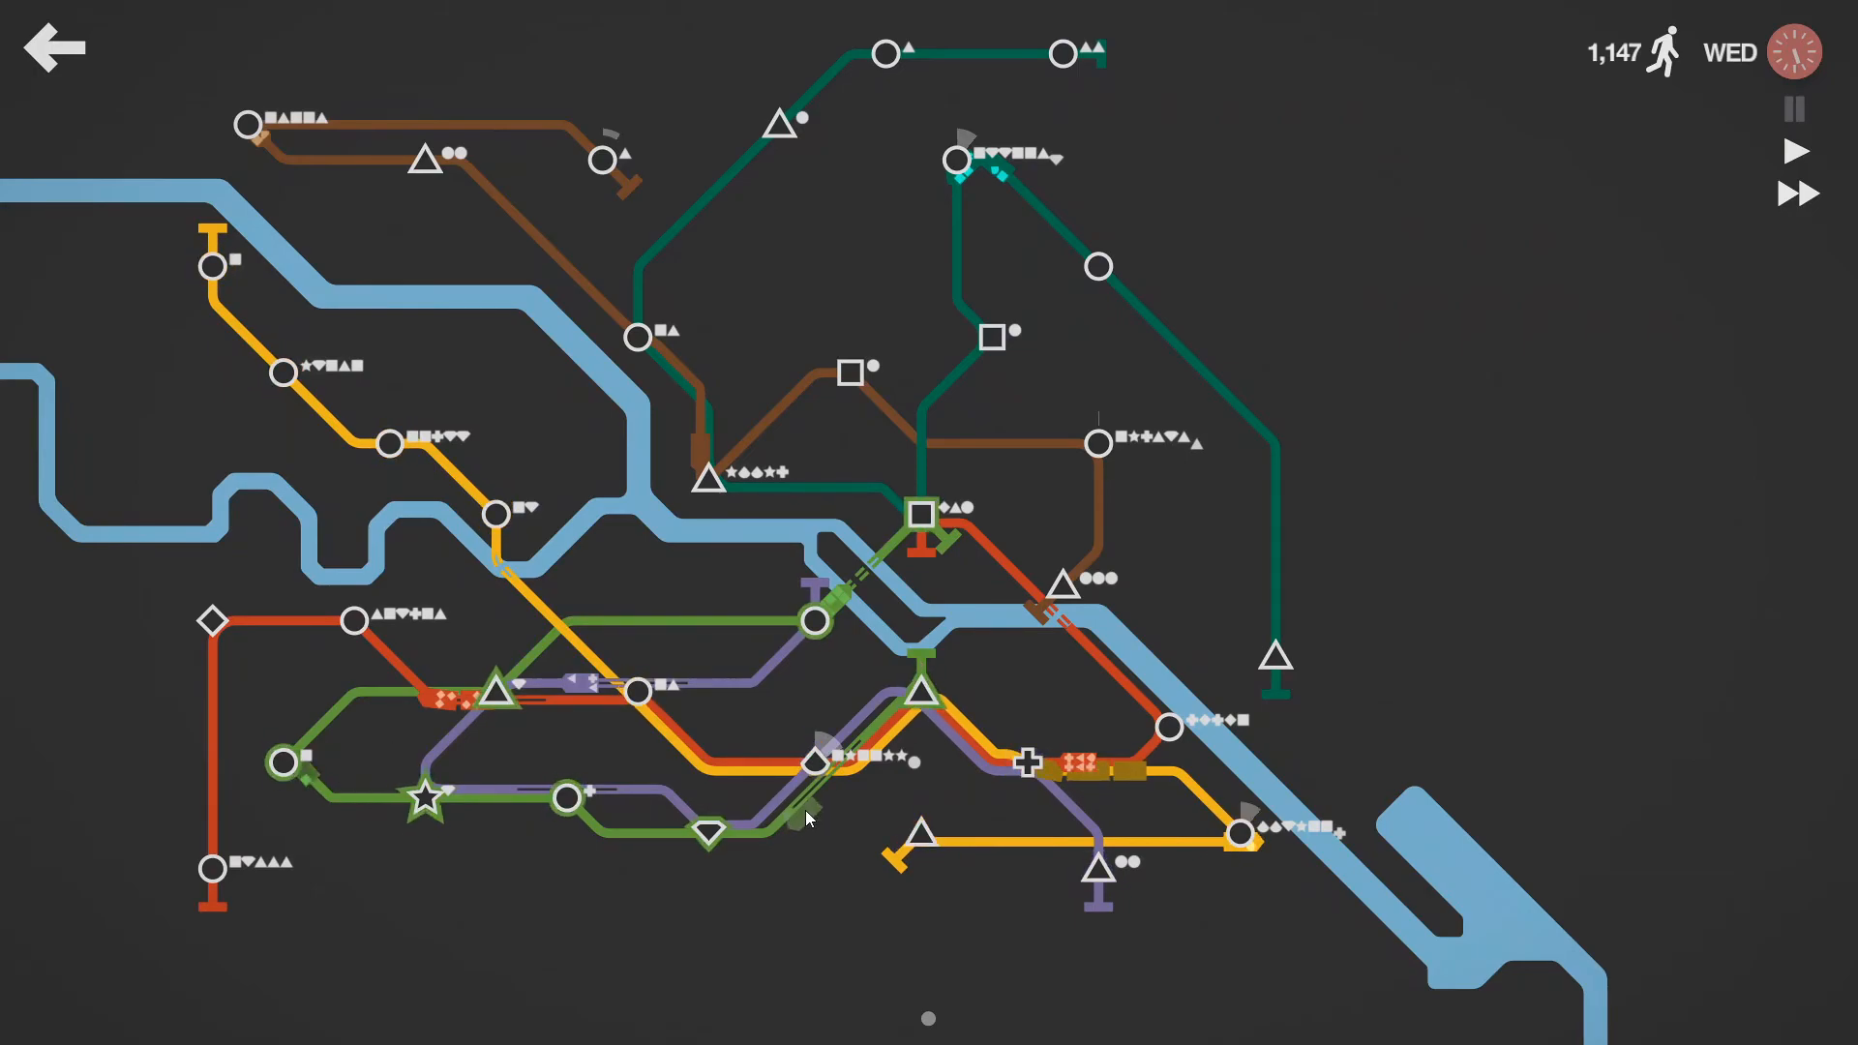
pyautogui.moveTo(525, 782)
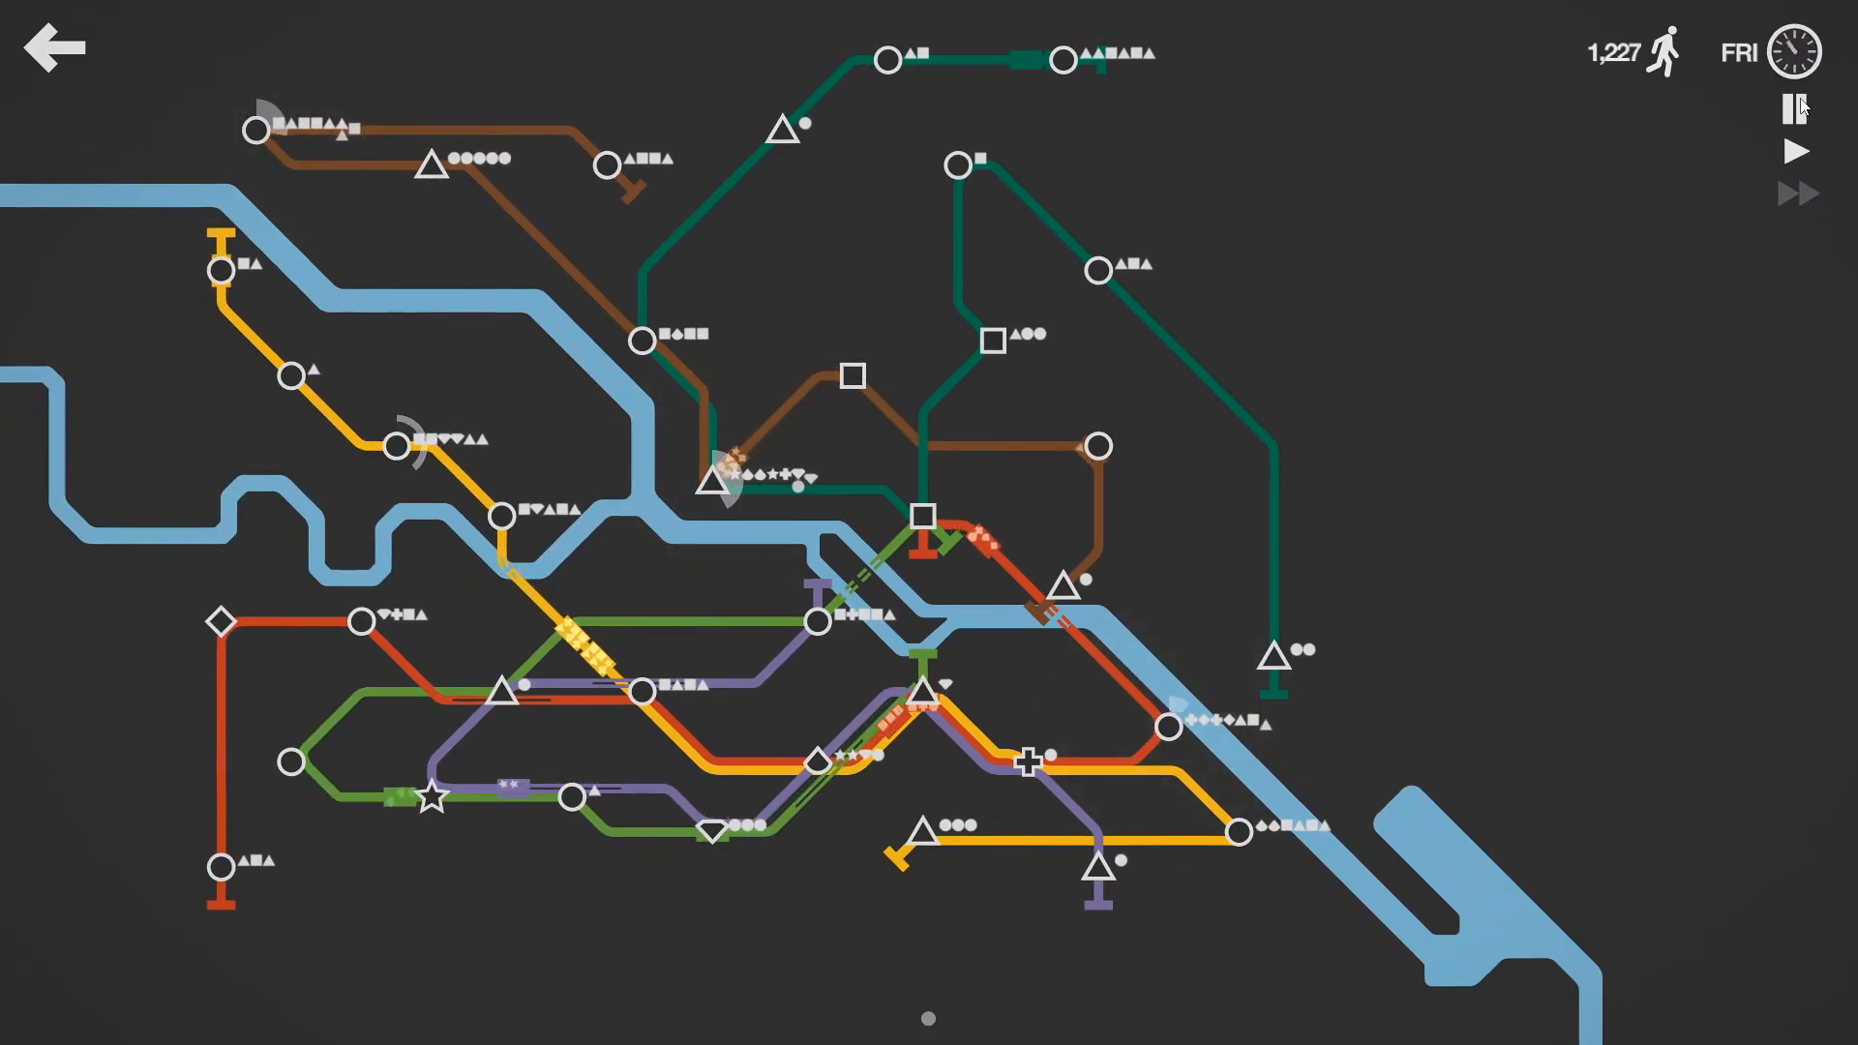
# Step: Alternate the simulation between pause, normal and fast-forward as crowds build toward overcrowding
pyautogui.click(1794, 108)
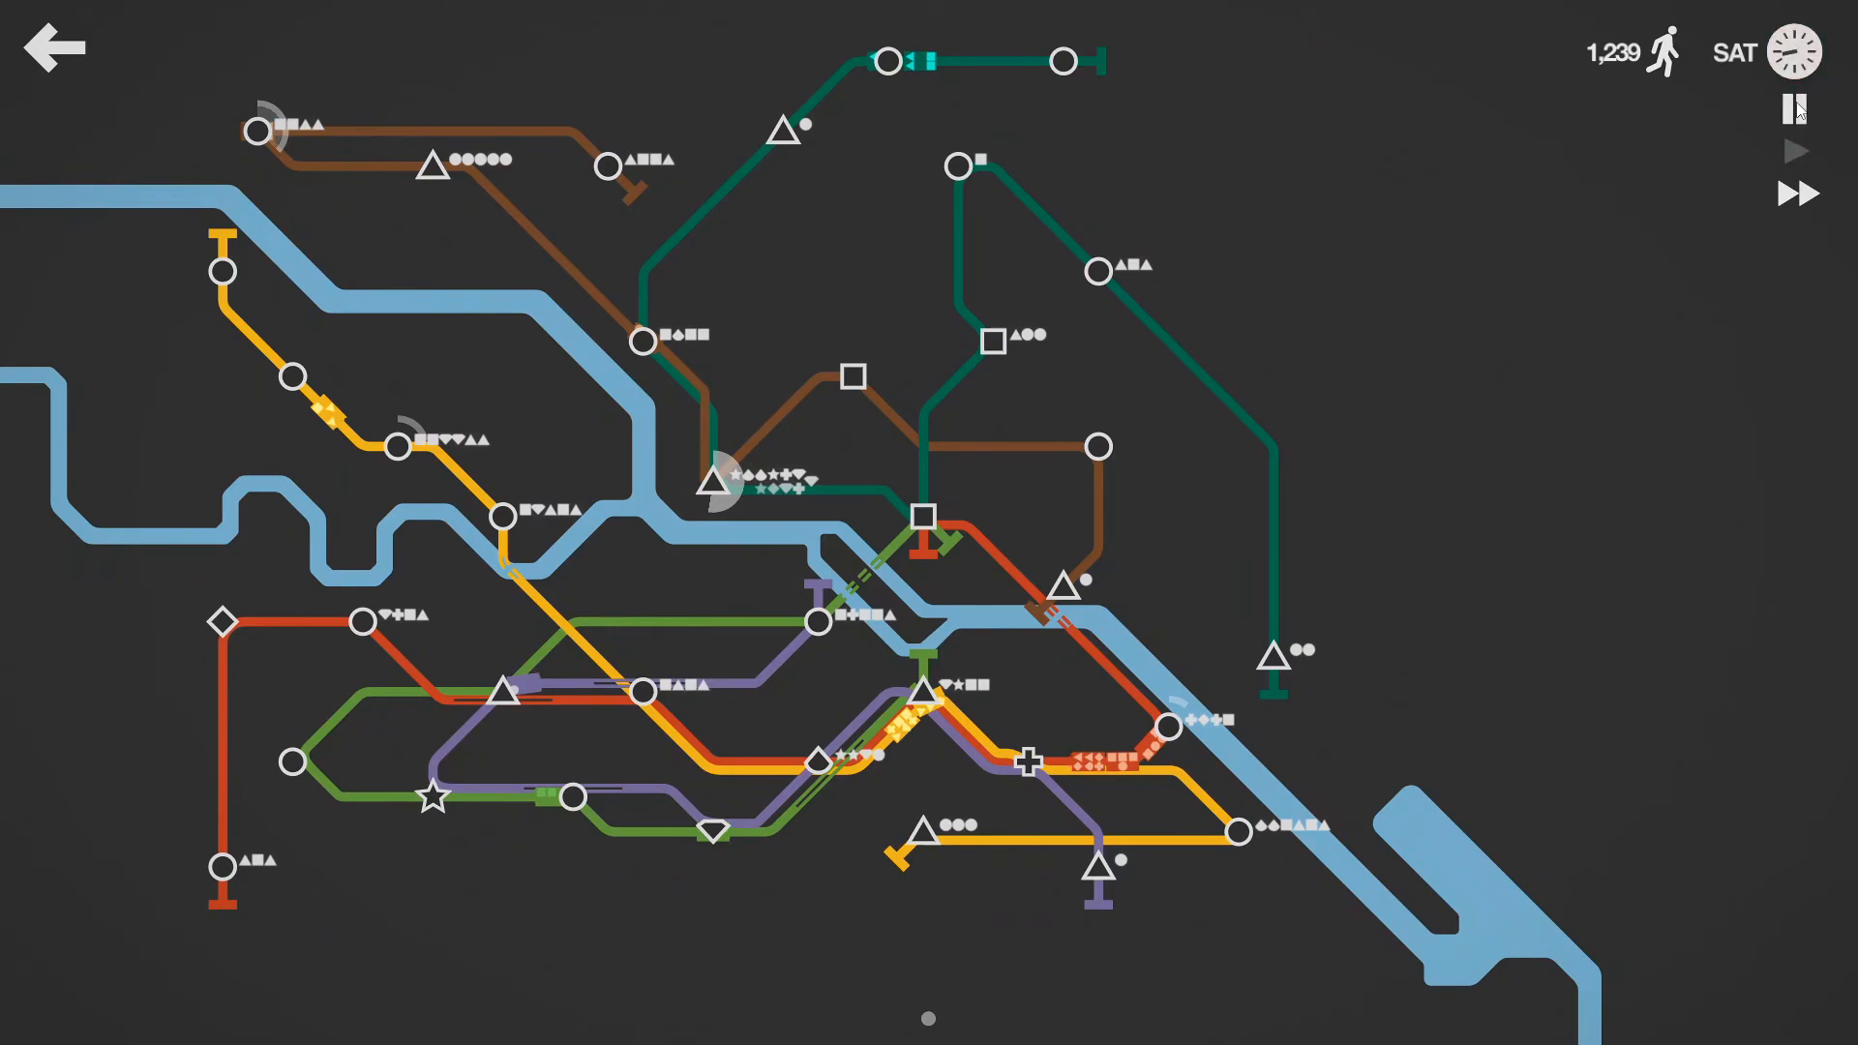
pyautogui.click(1794, 109)
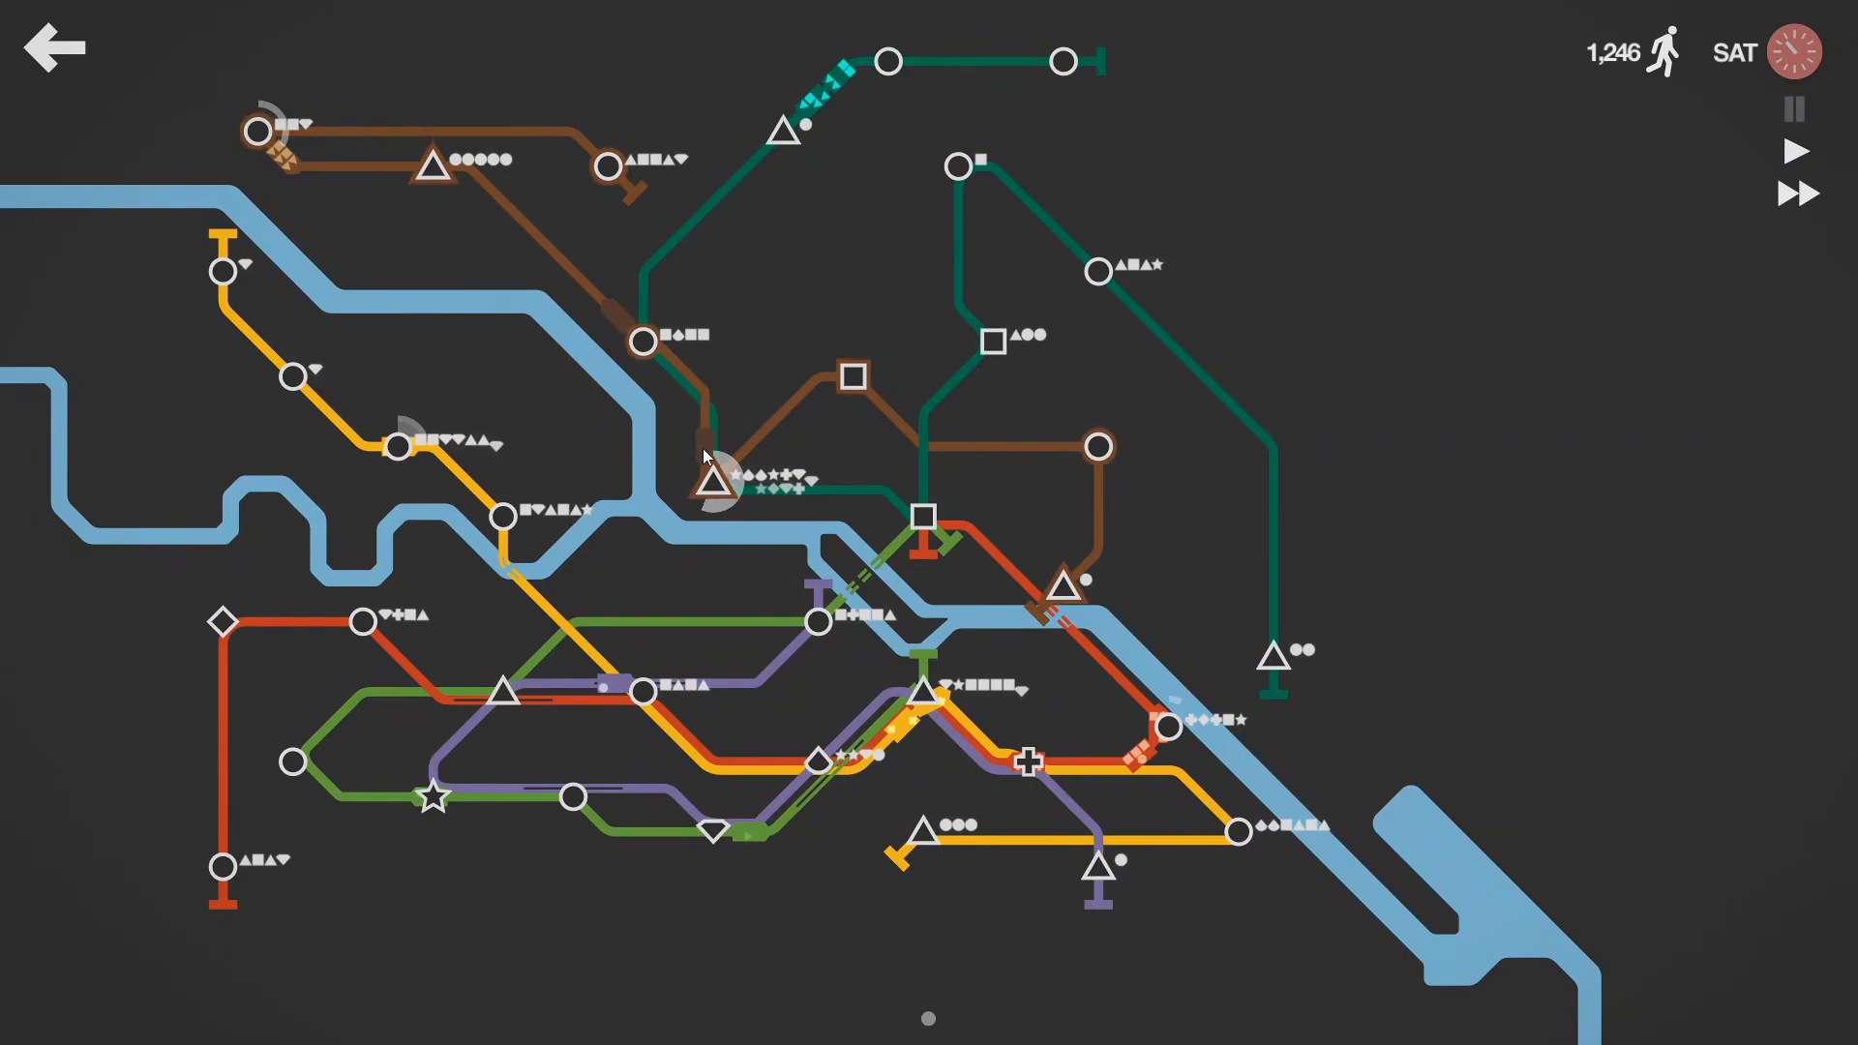
pyautogui.moveTo(1115, 480)
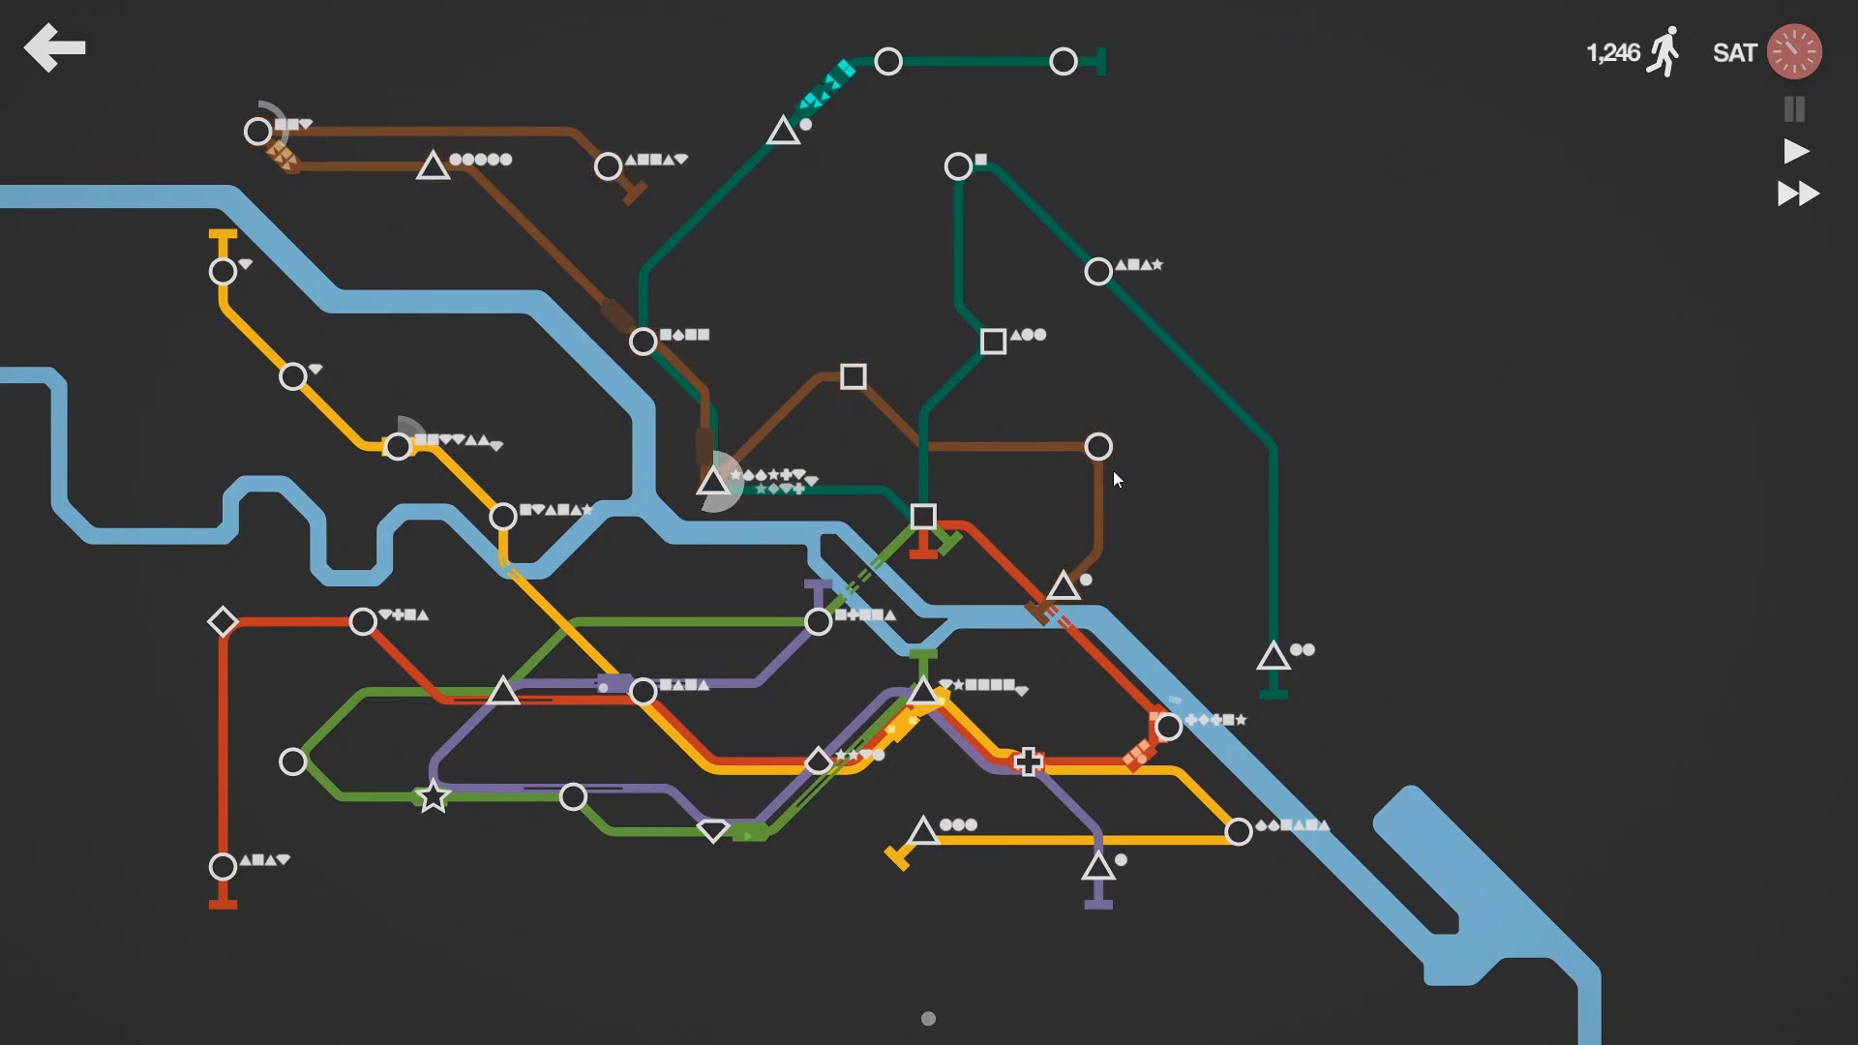
pyautogui.click(1797, 151)
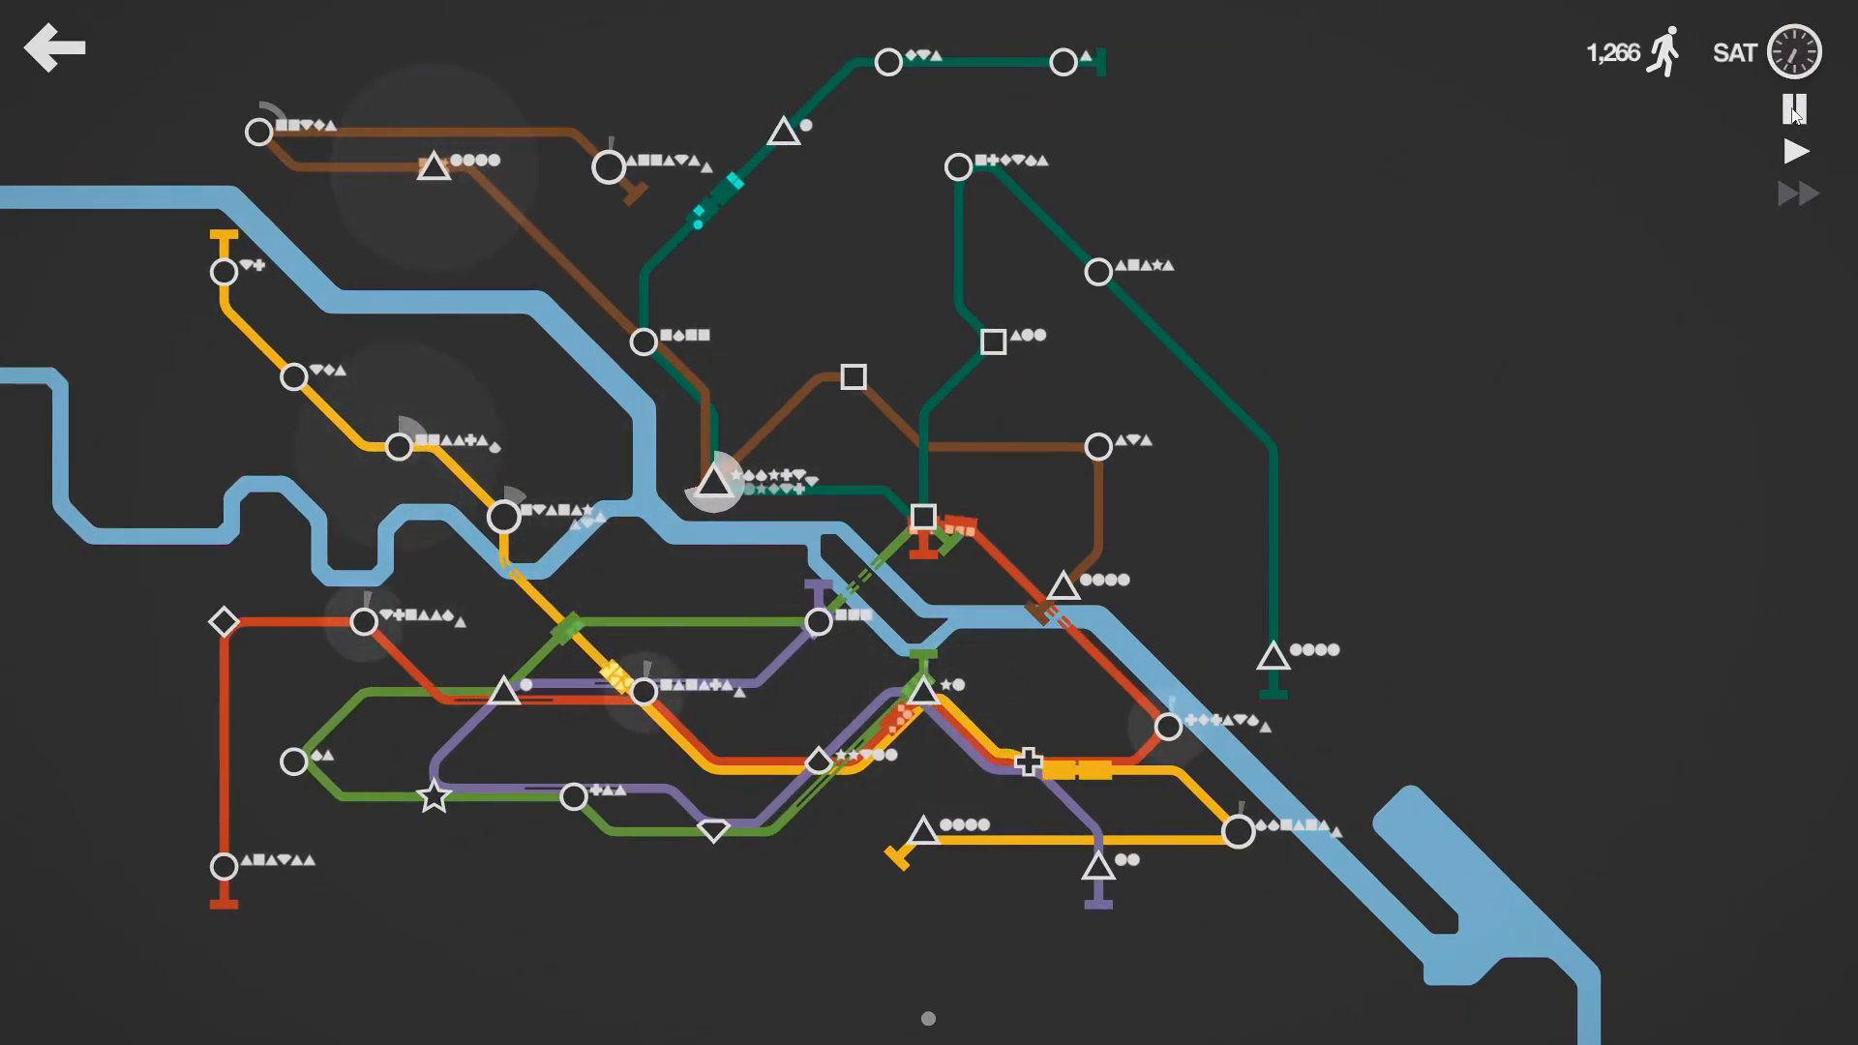
pyautogui.click(1793, 108)
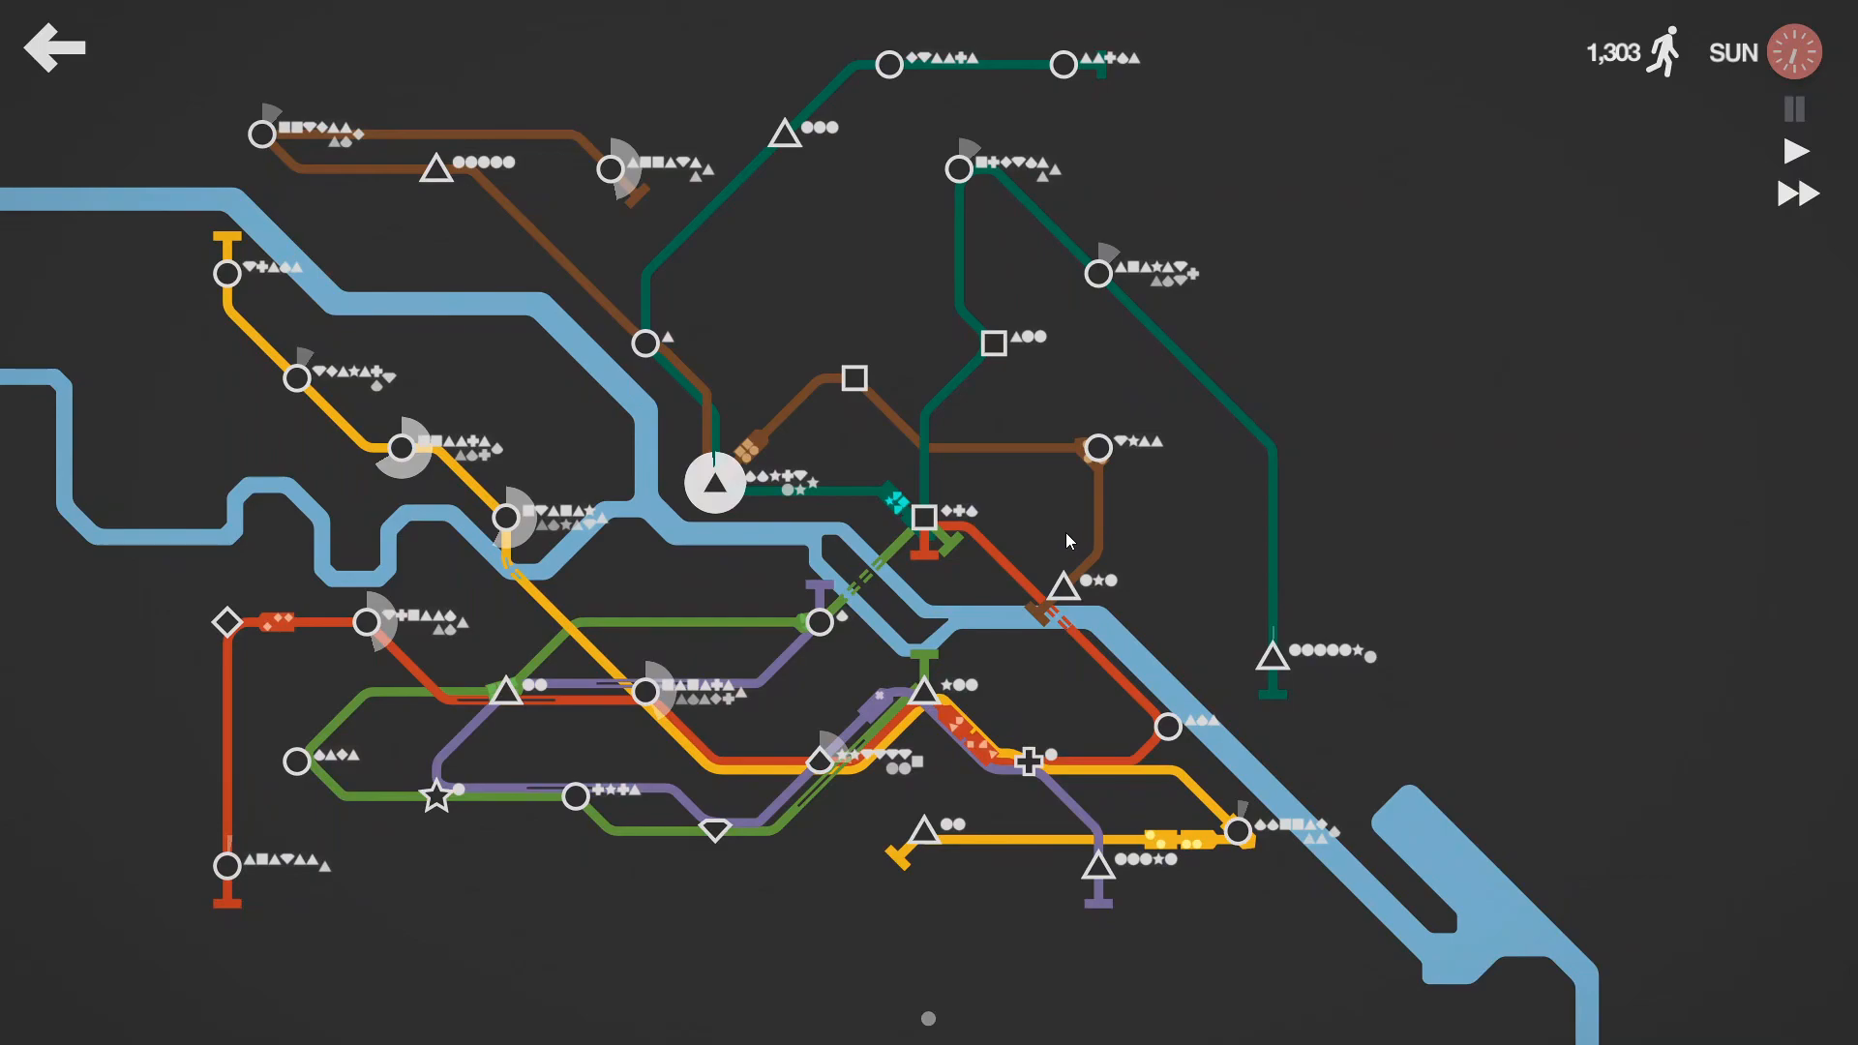
pyautogui.moveTo(755, 532)
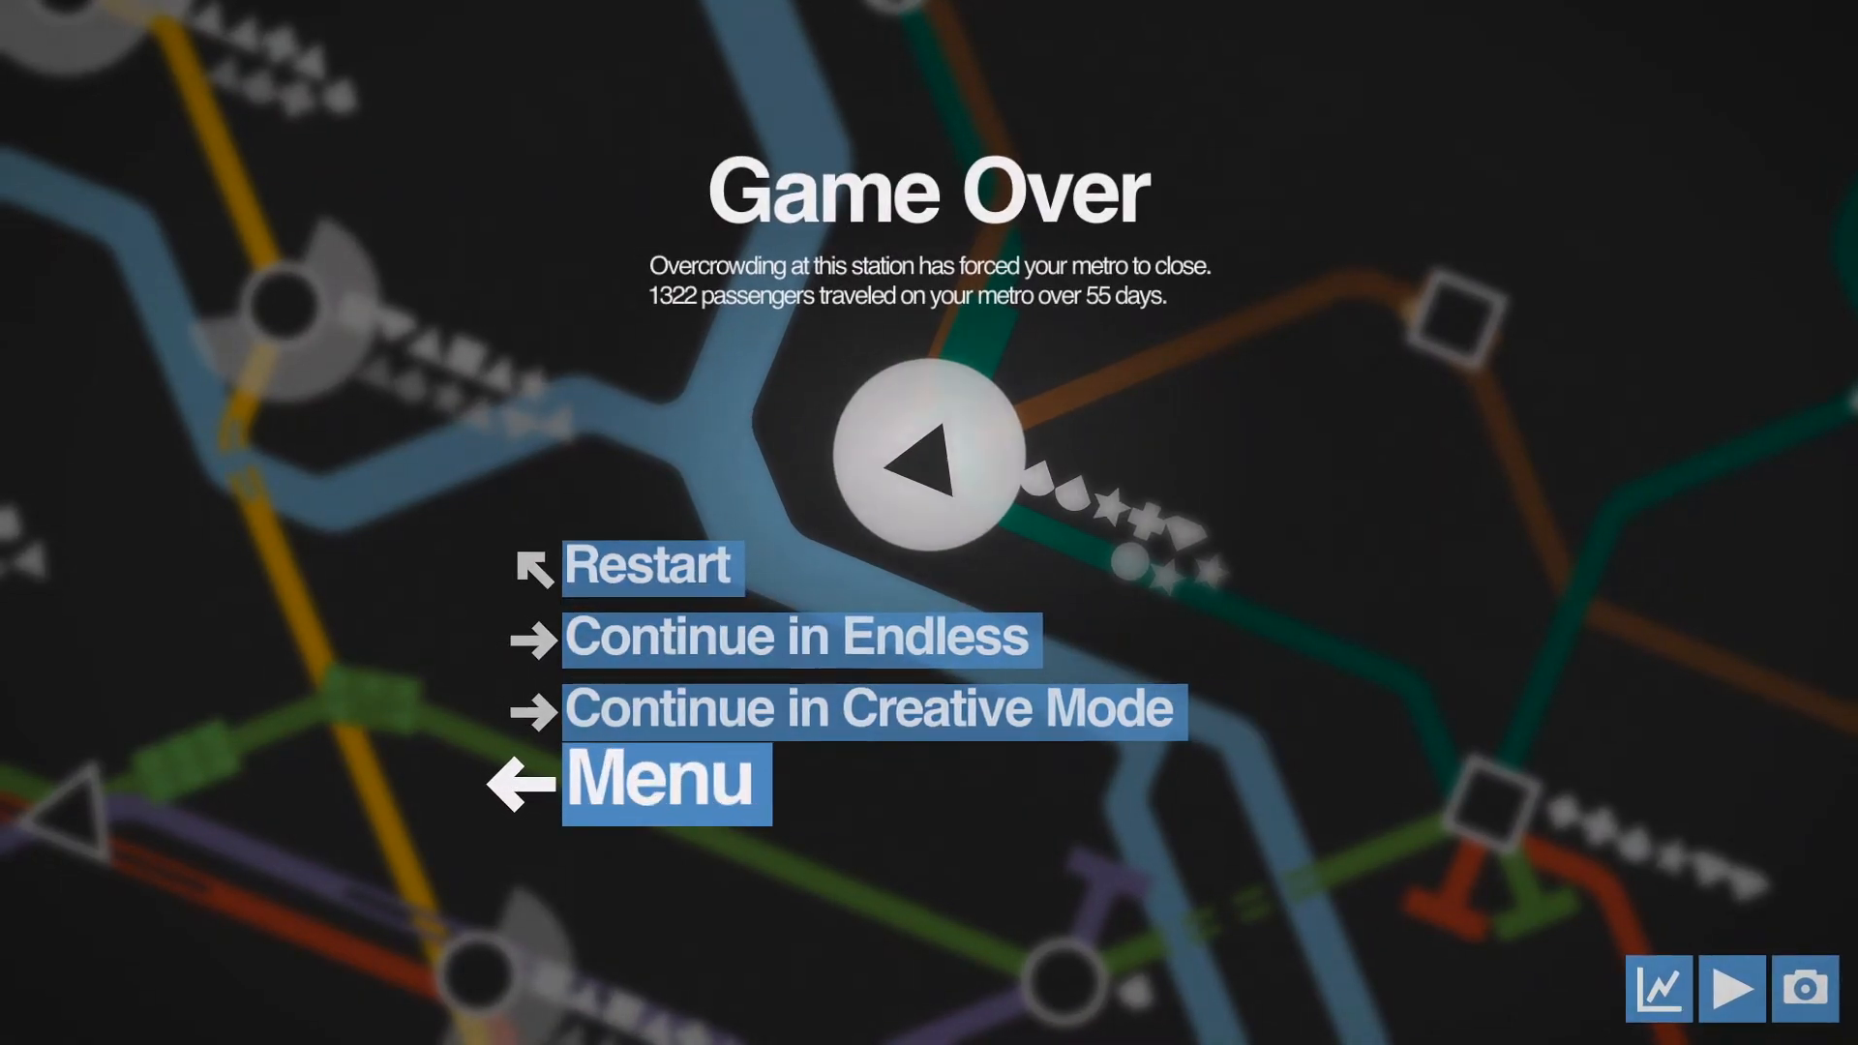
# Step: Leave Game Over via Menu and show the Berlin leaderboard with the 1322-passenger score
pyautogui.click(666, 784)
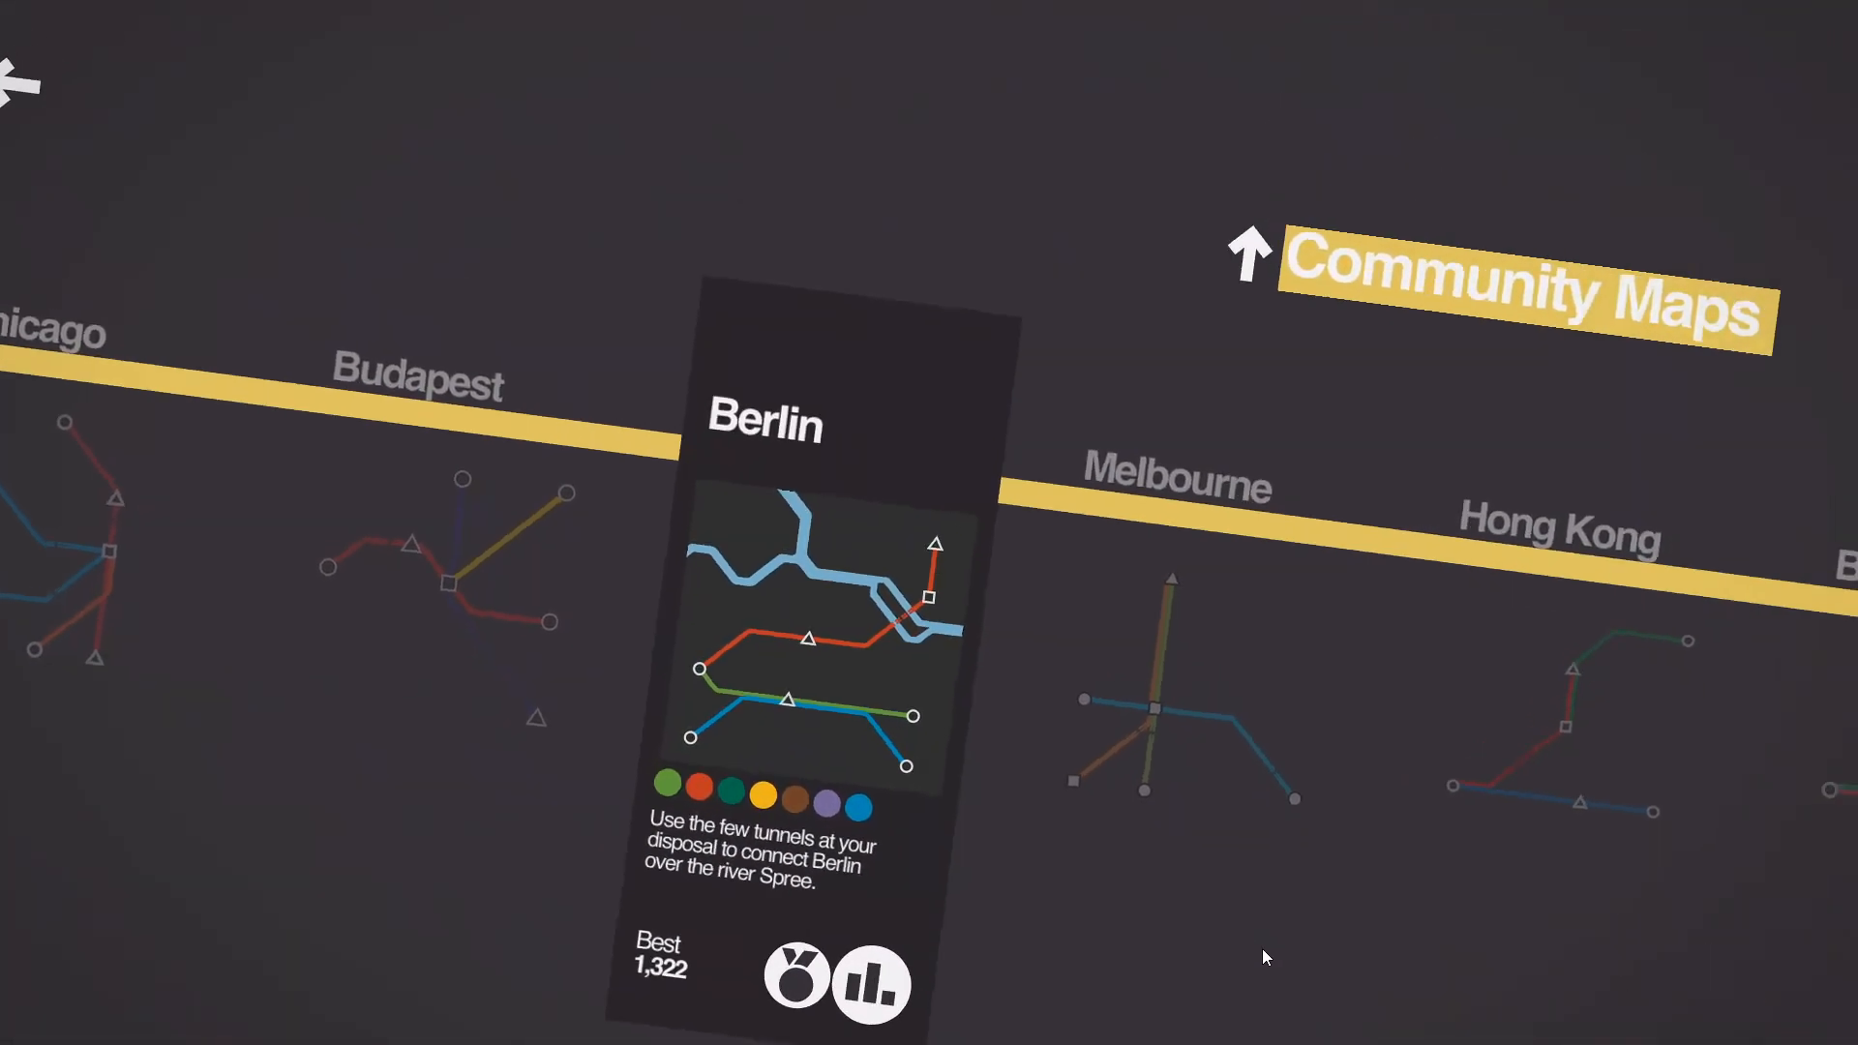
pyautogui.click(871, 979)
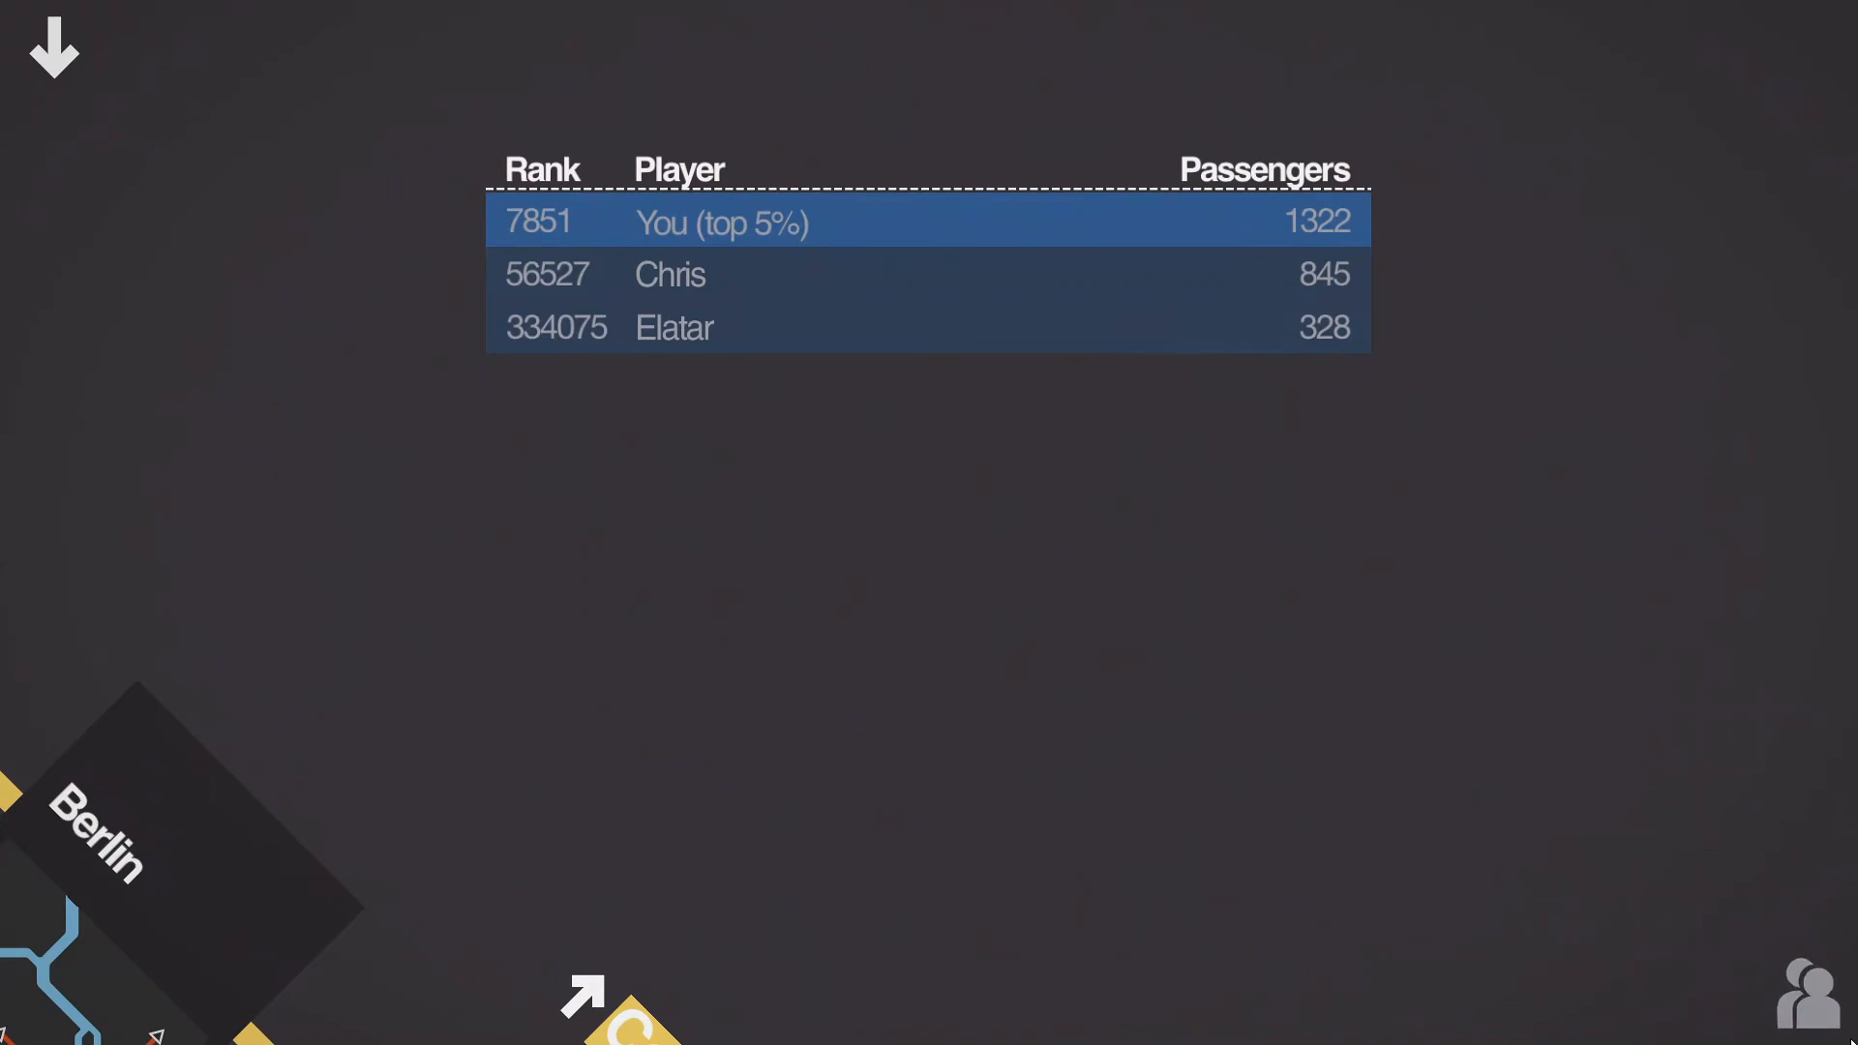